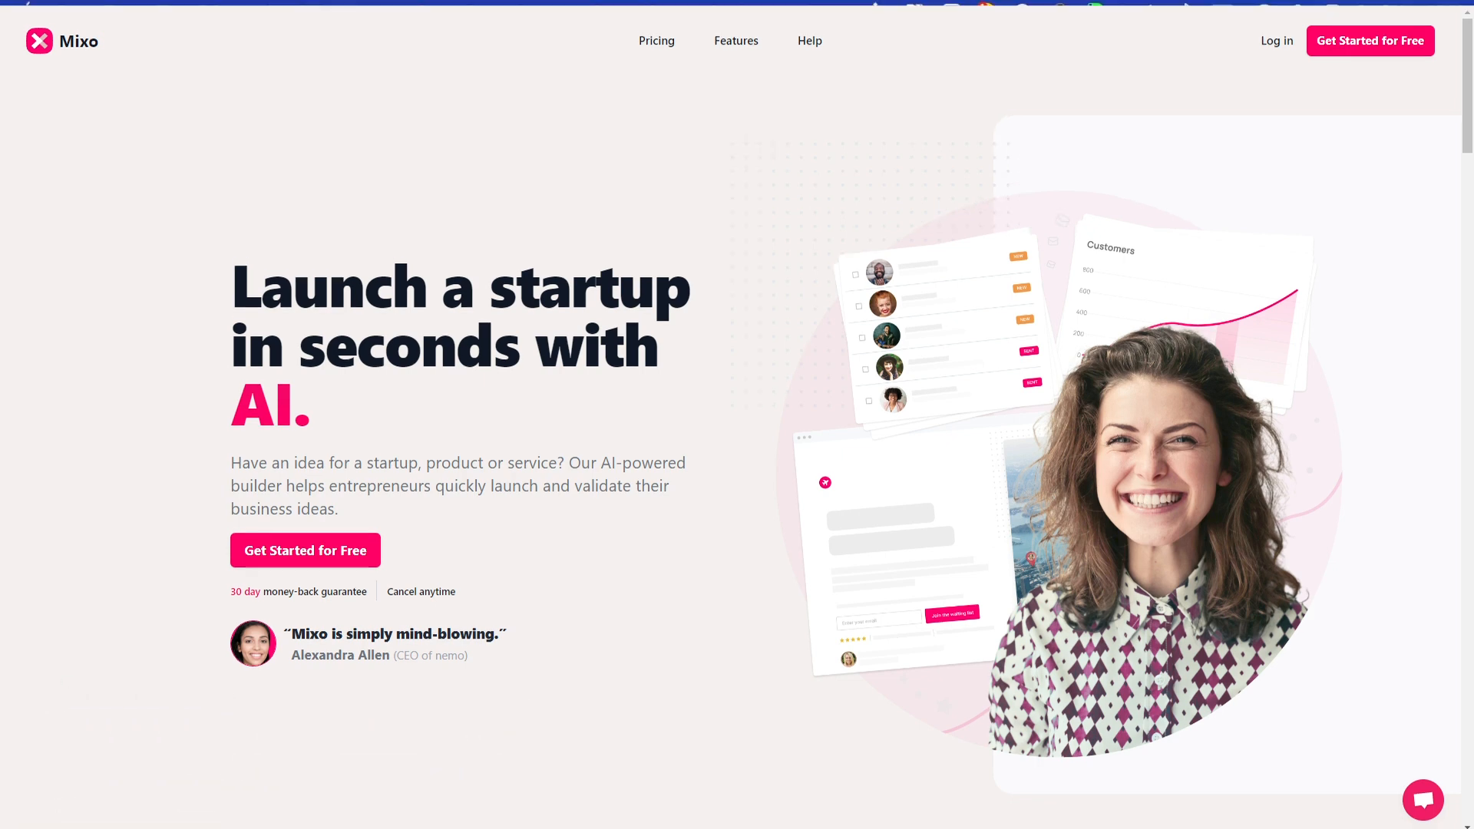
Step: Start building a site for free with Mixo's AI website builder
click(304, 550)
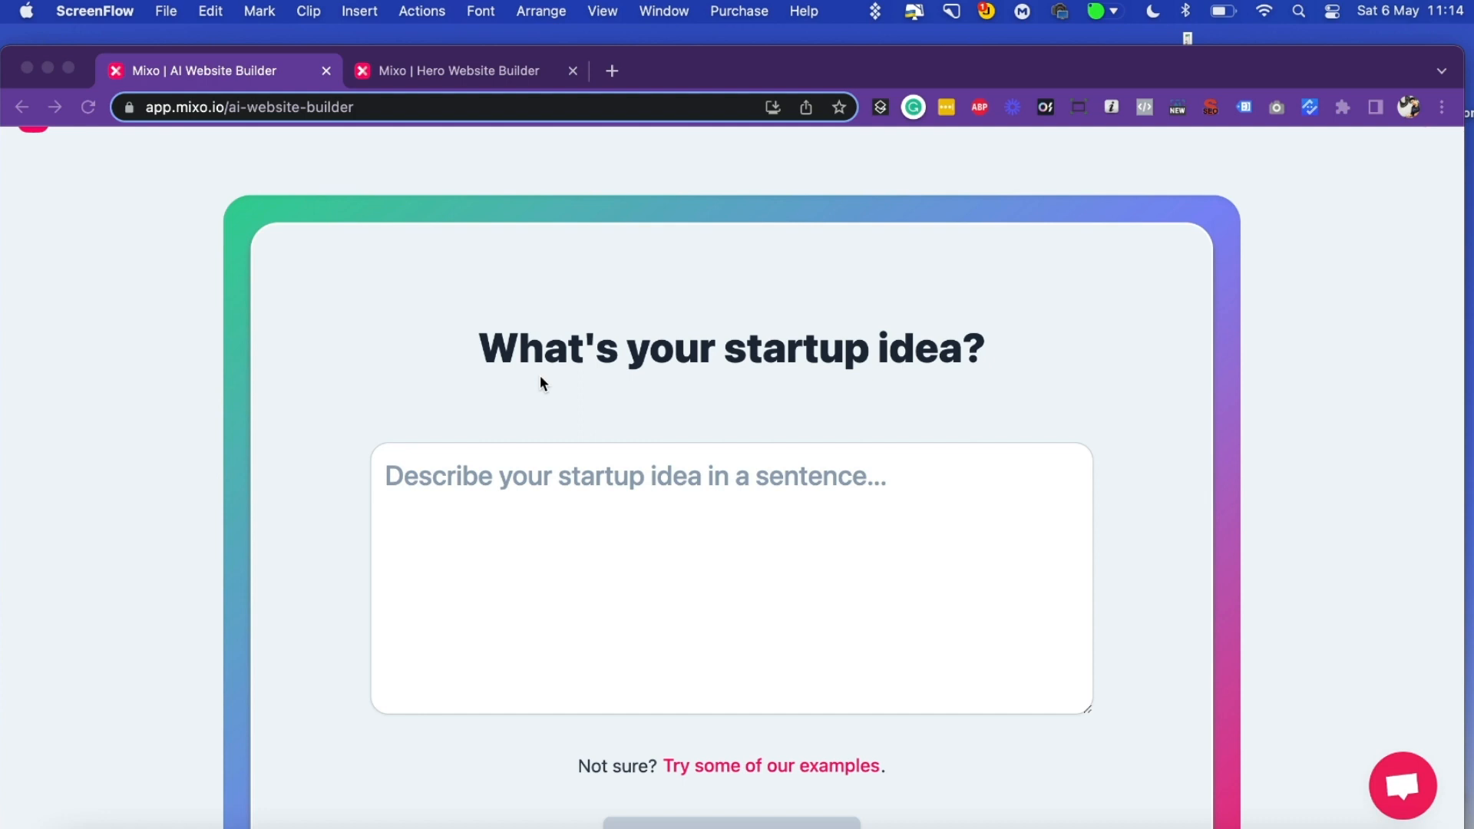
Step: Review the generated Hero's Journey Notebook site from headline through testimonials and open it for editing
click(460, 70)
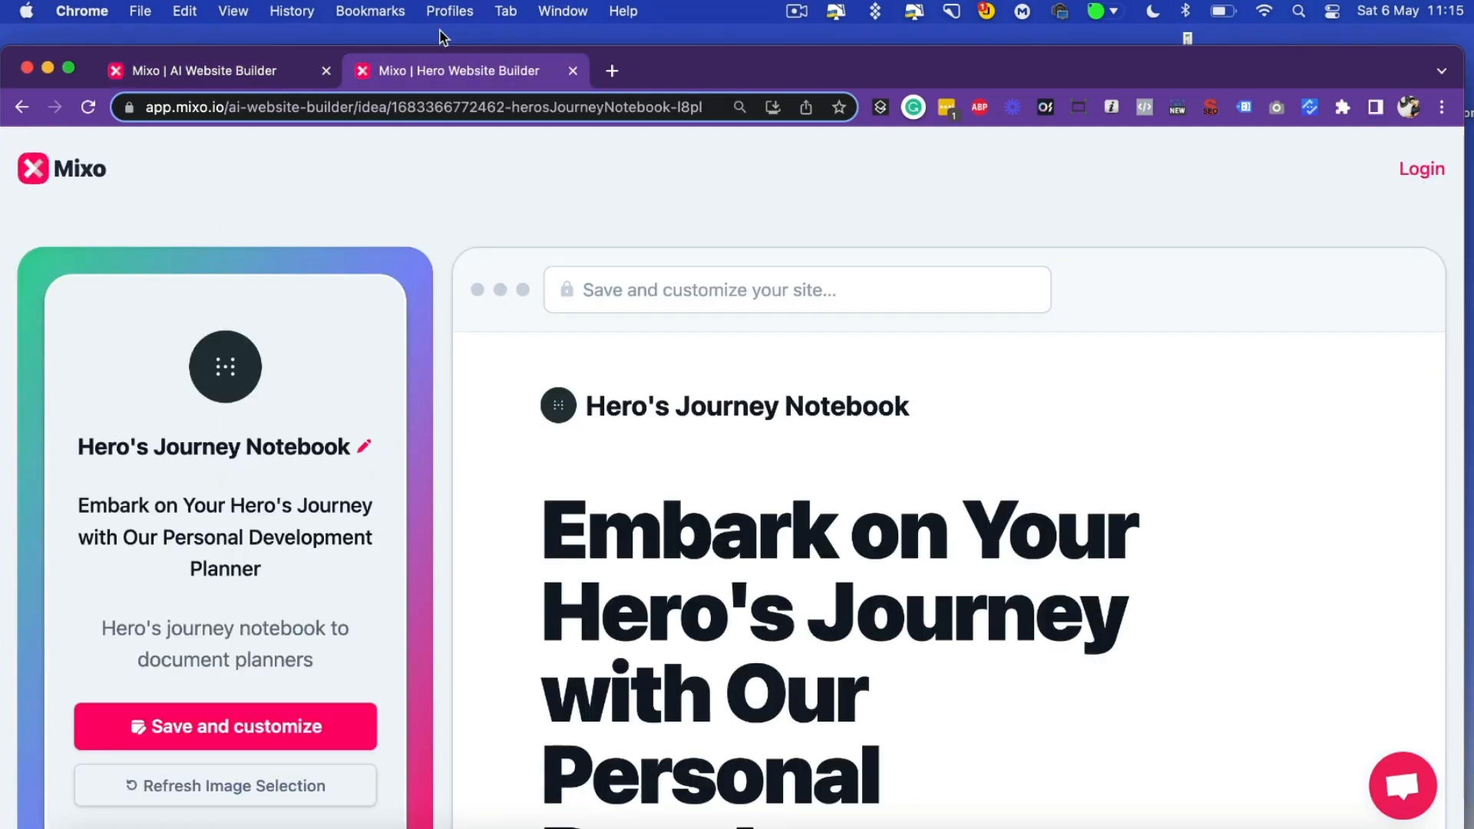
mouse_move(609, 487)
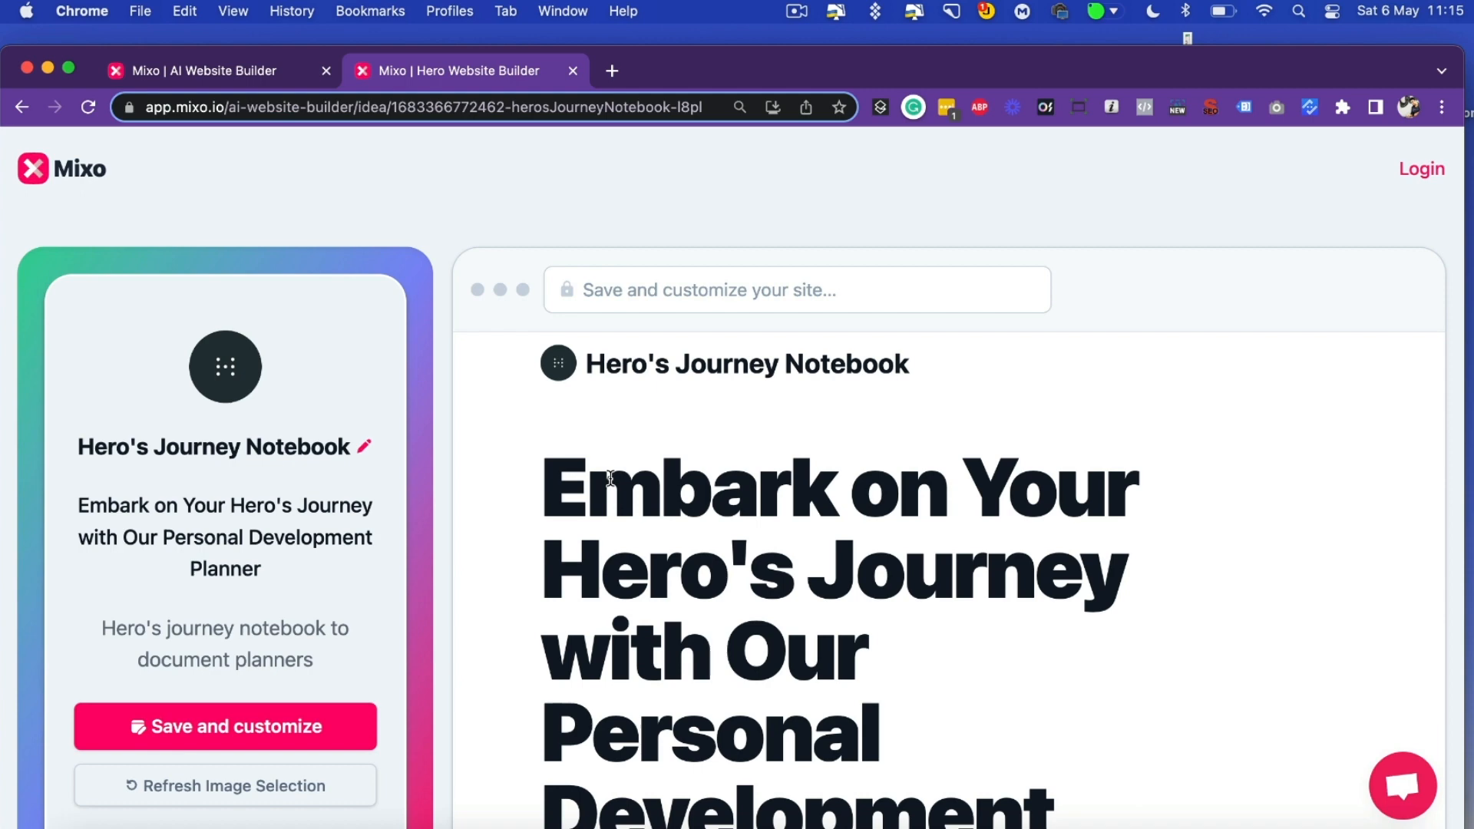
mouse_move(615, 514)
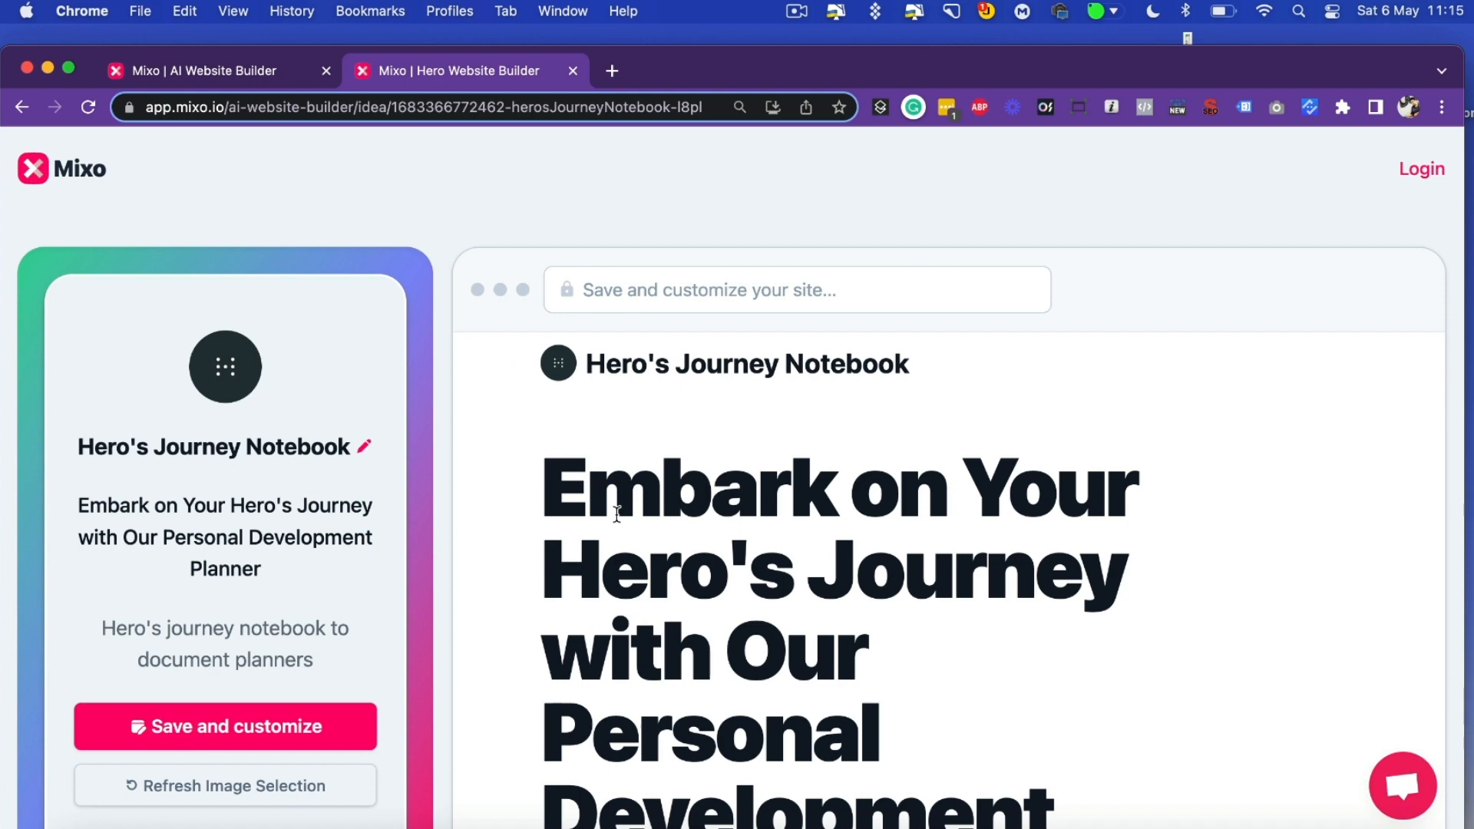
mouse_move(606, 555)
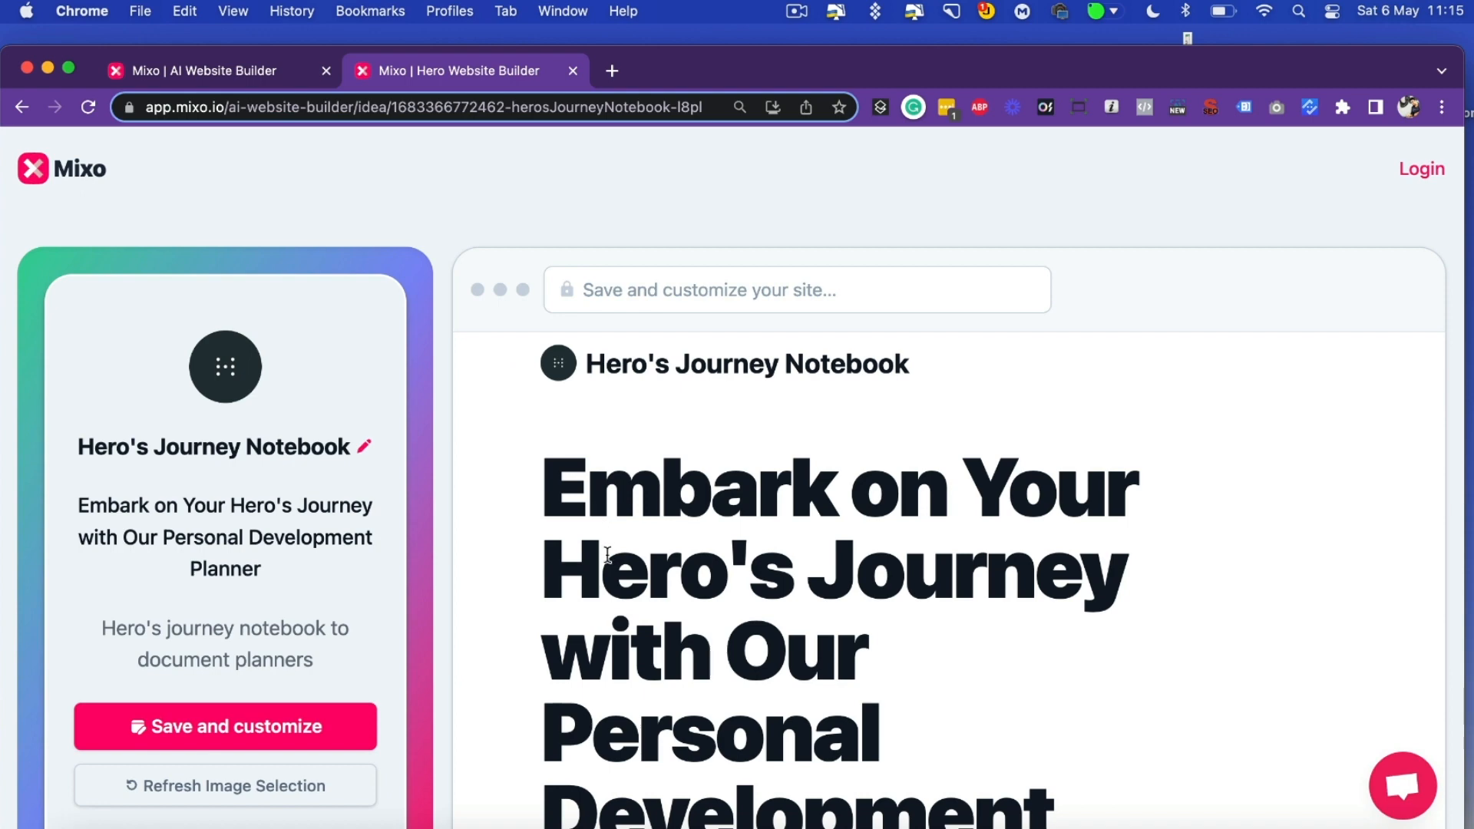
mouse_move(619, 607)
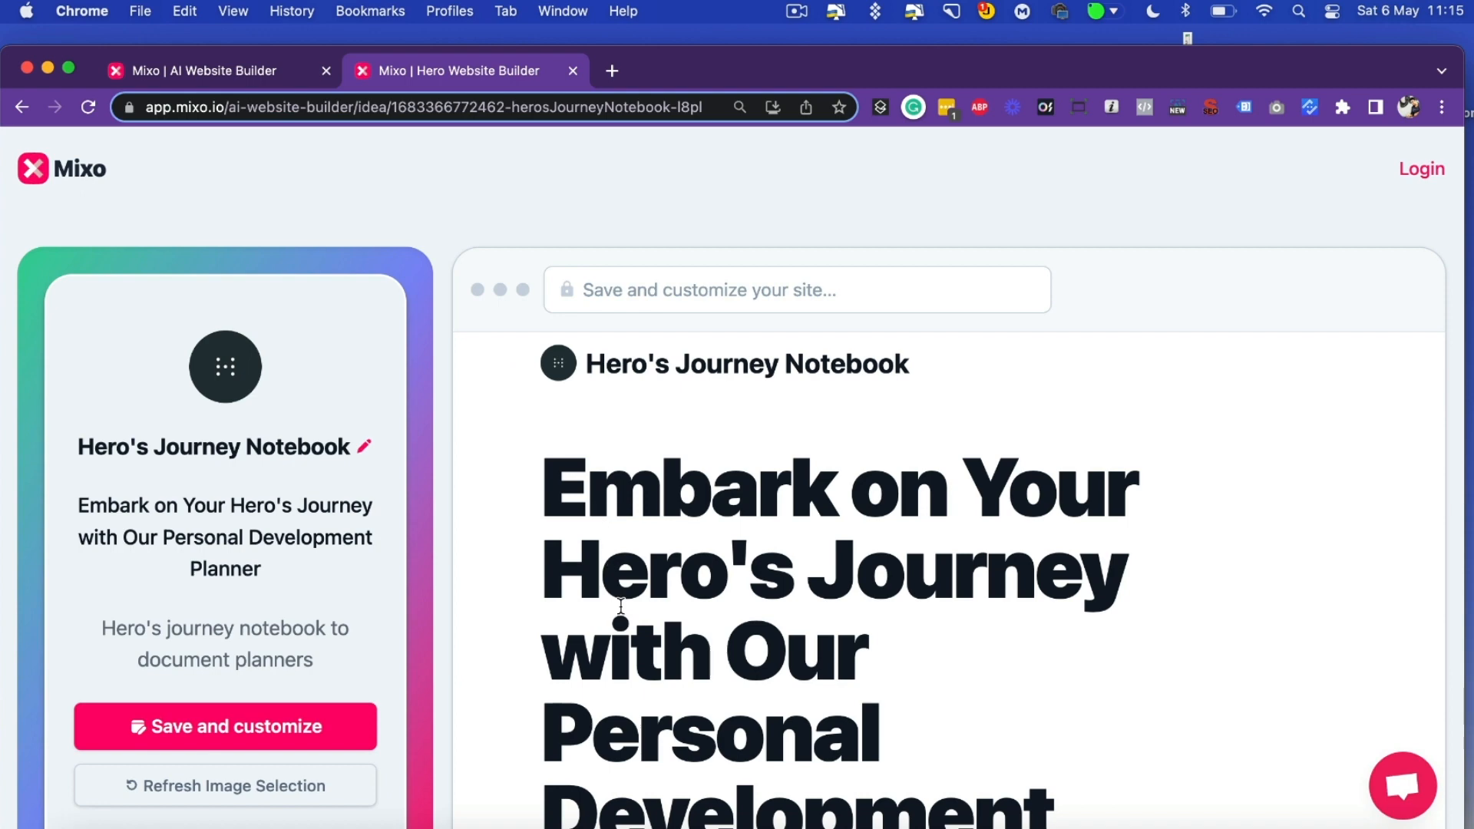
scroll(down, 3)
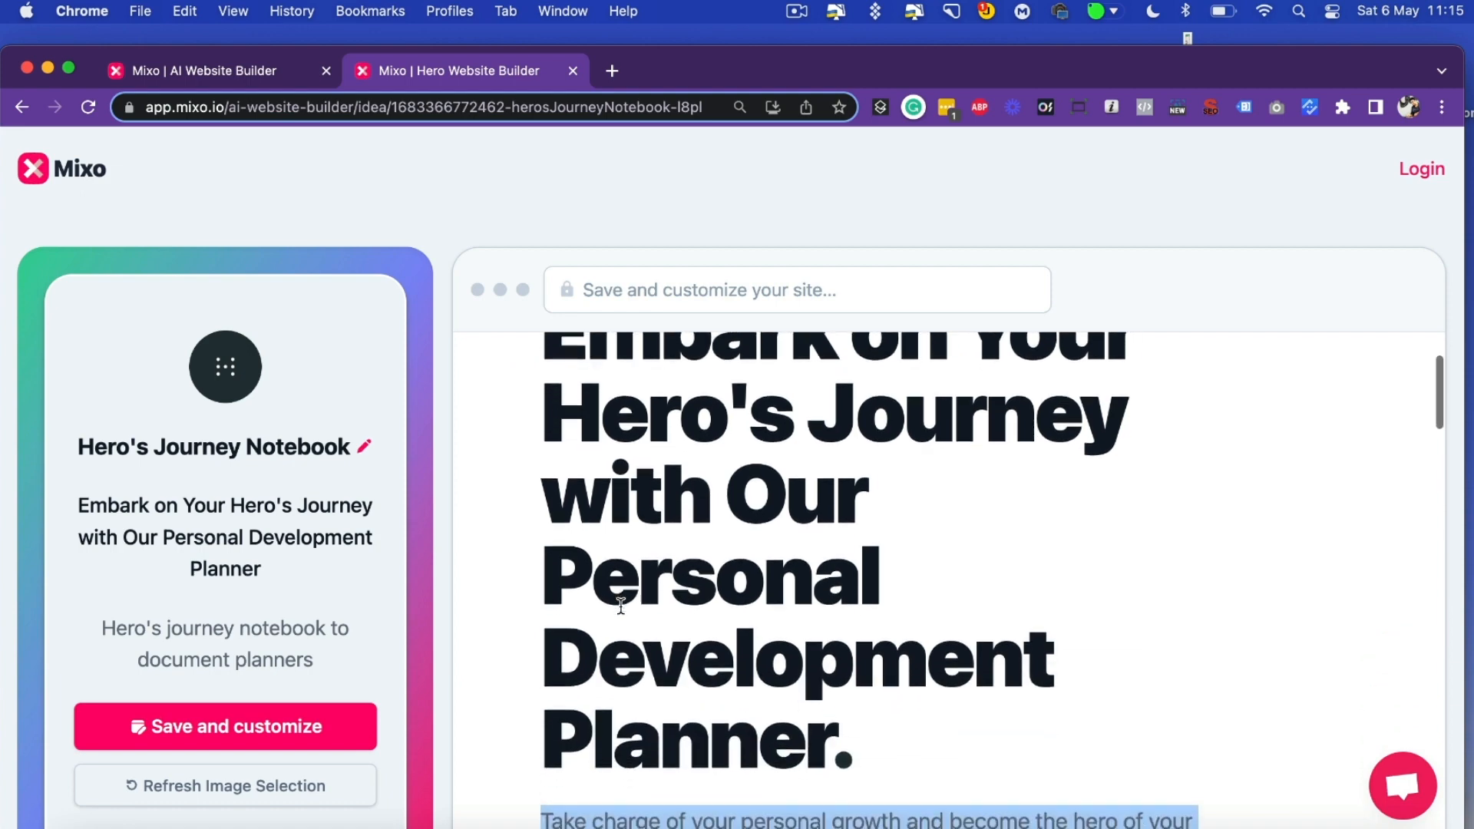
scroll(down, 3)
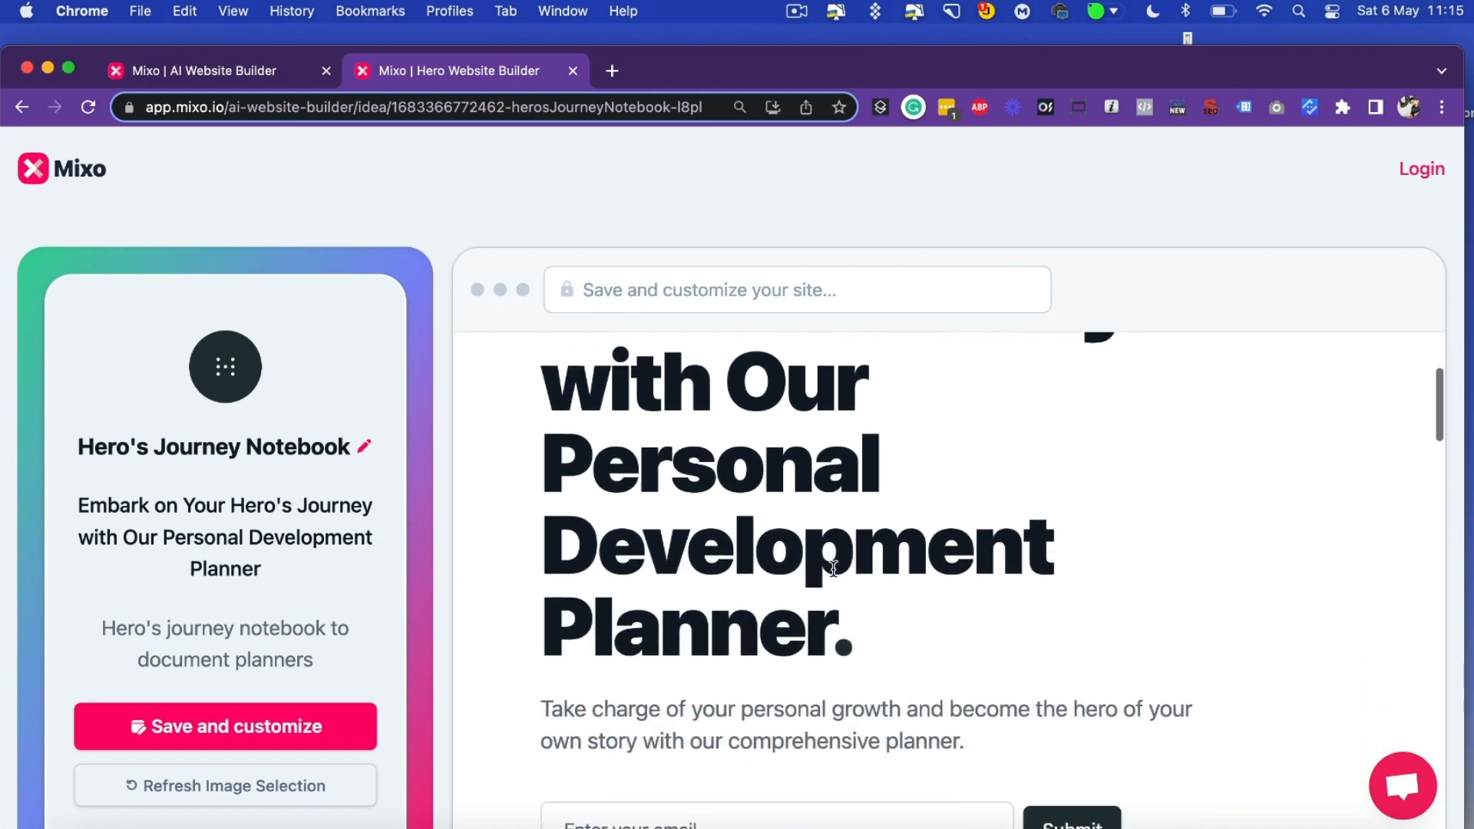
scroll(down, 3)
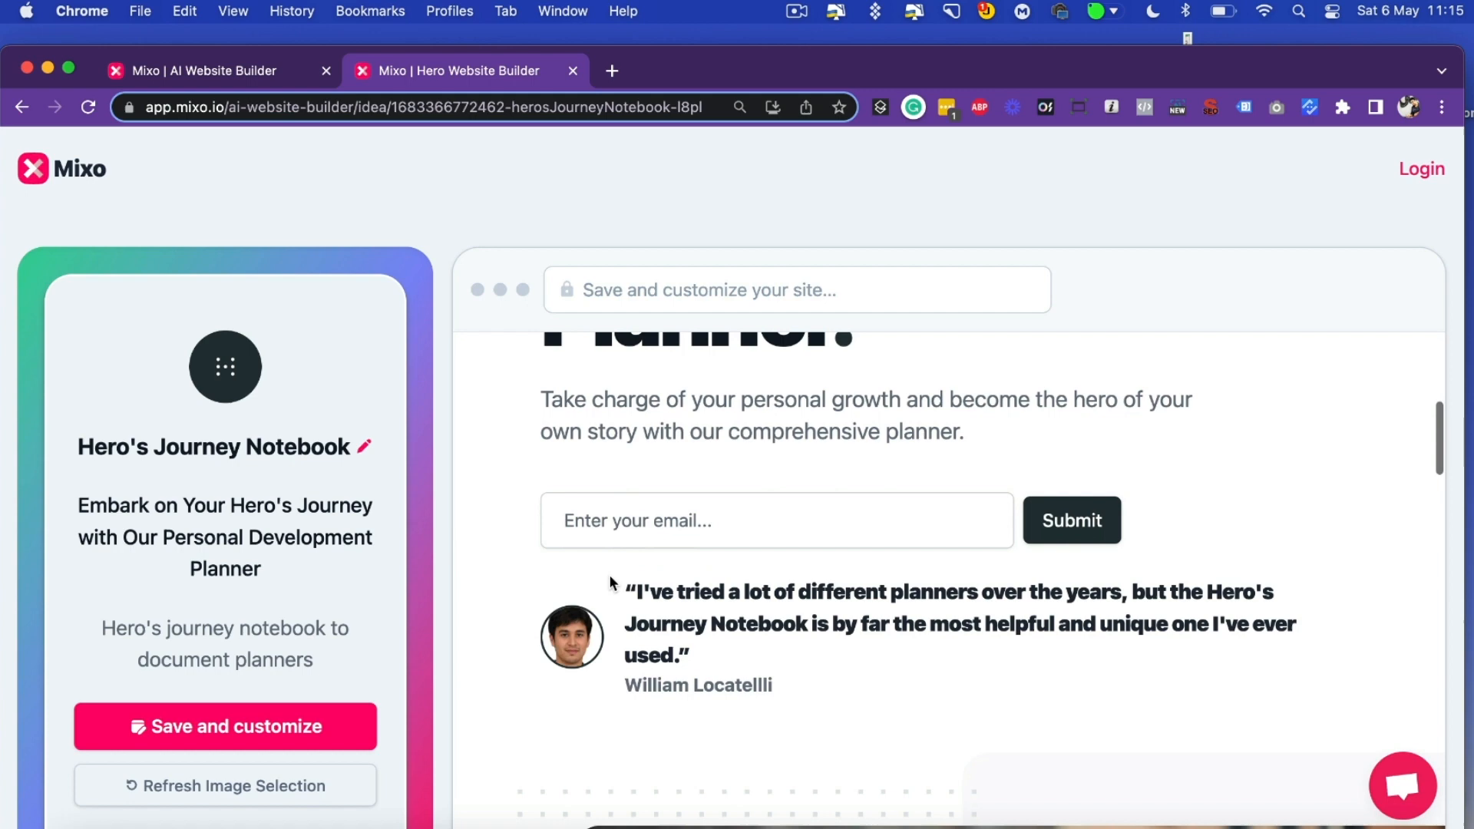
scroll(down, 3)
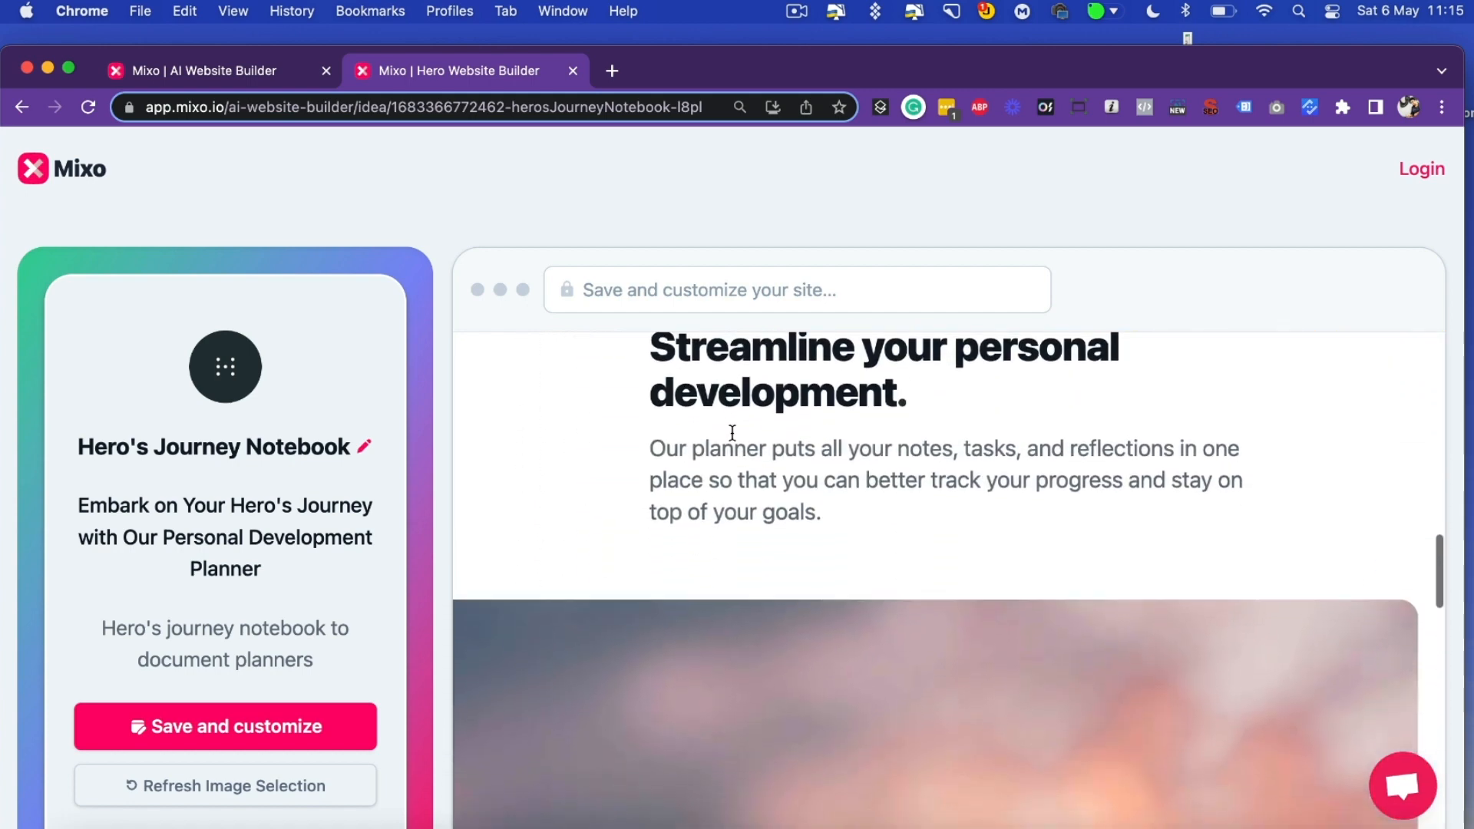
scroll(down, 3)
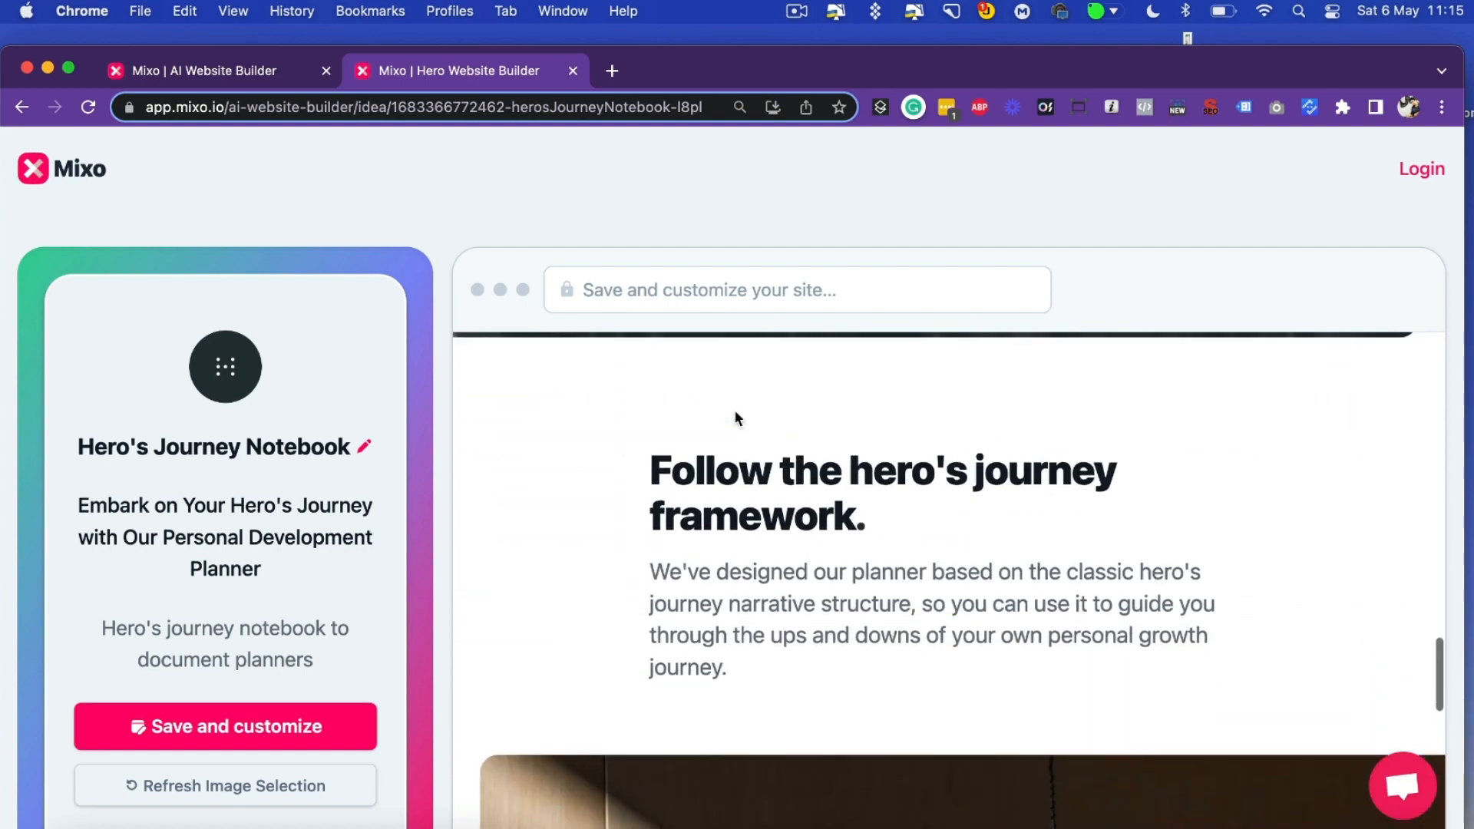
scroll(down, 3)
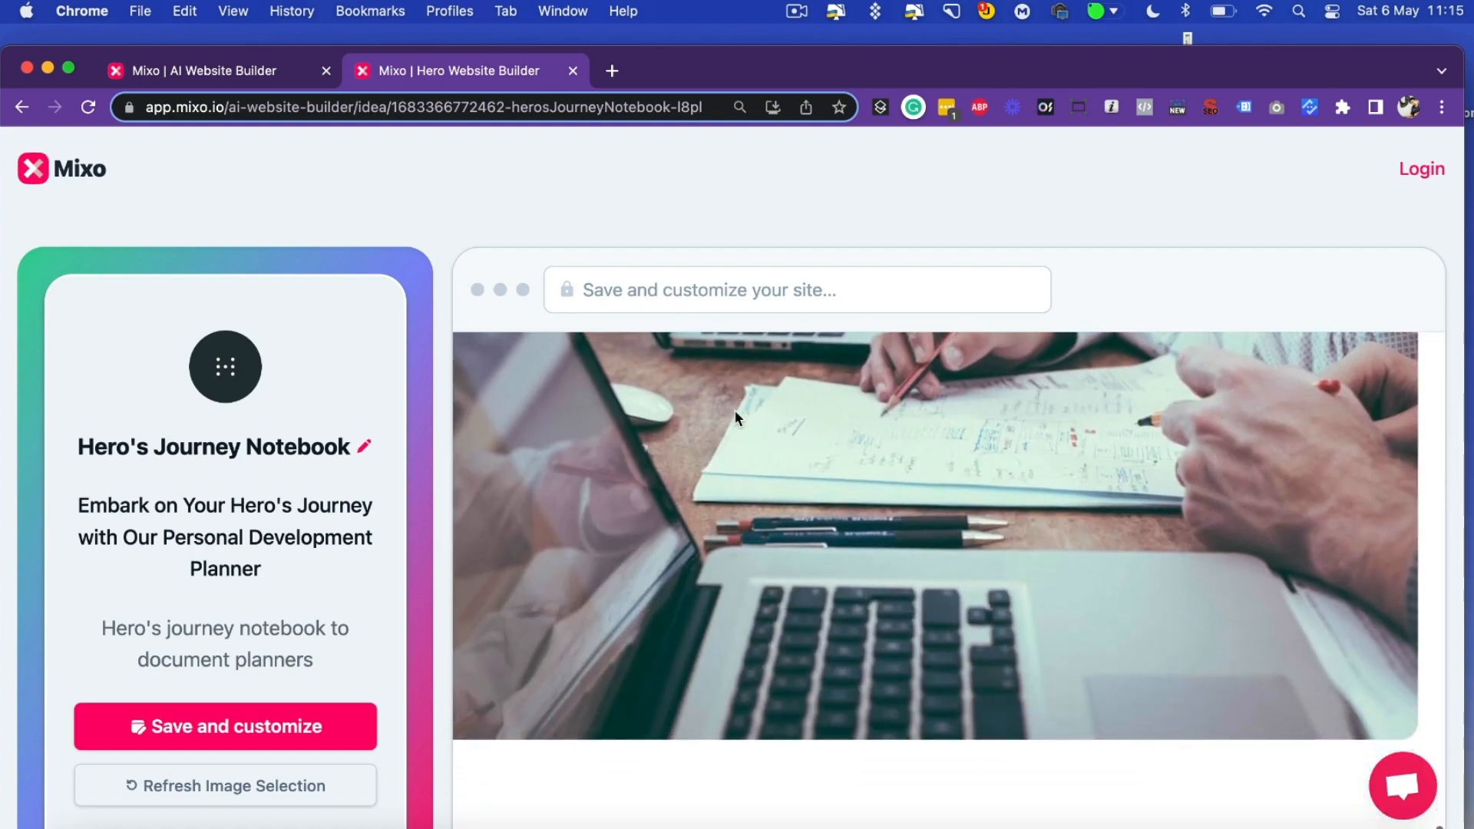
scroll(down, 3)
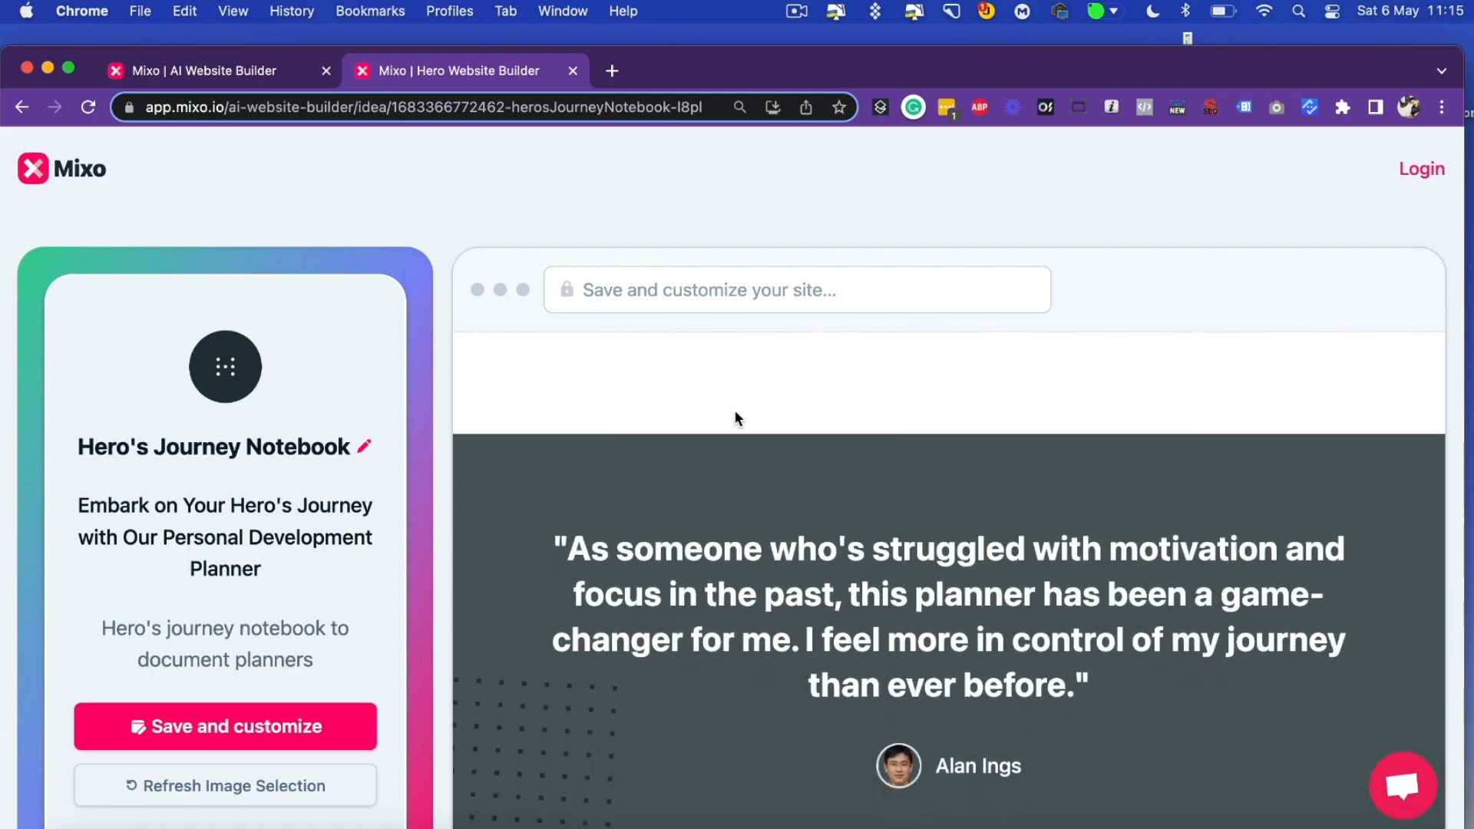
scroll(up, 3)
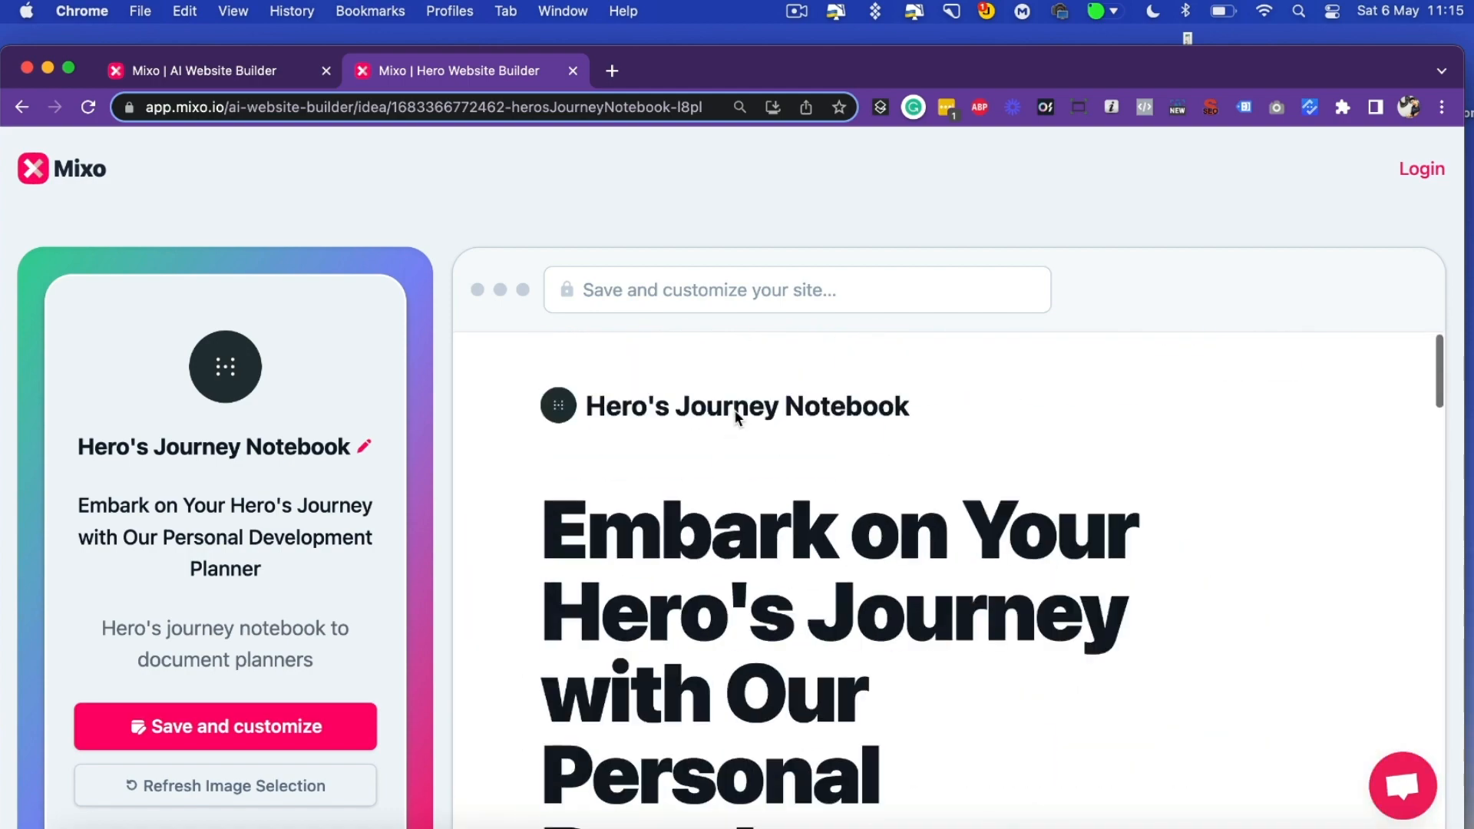
scroll(down, 3)
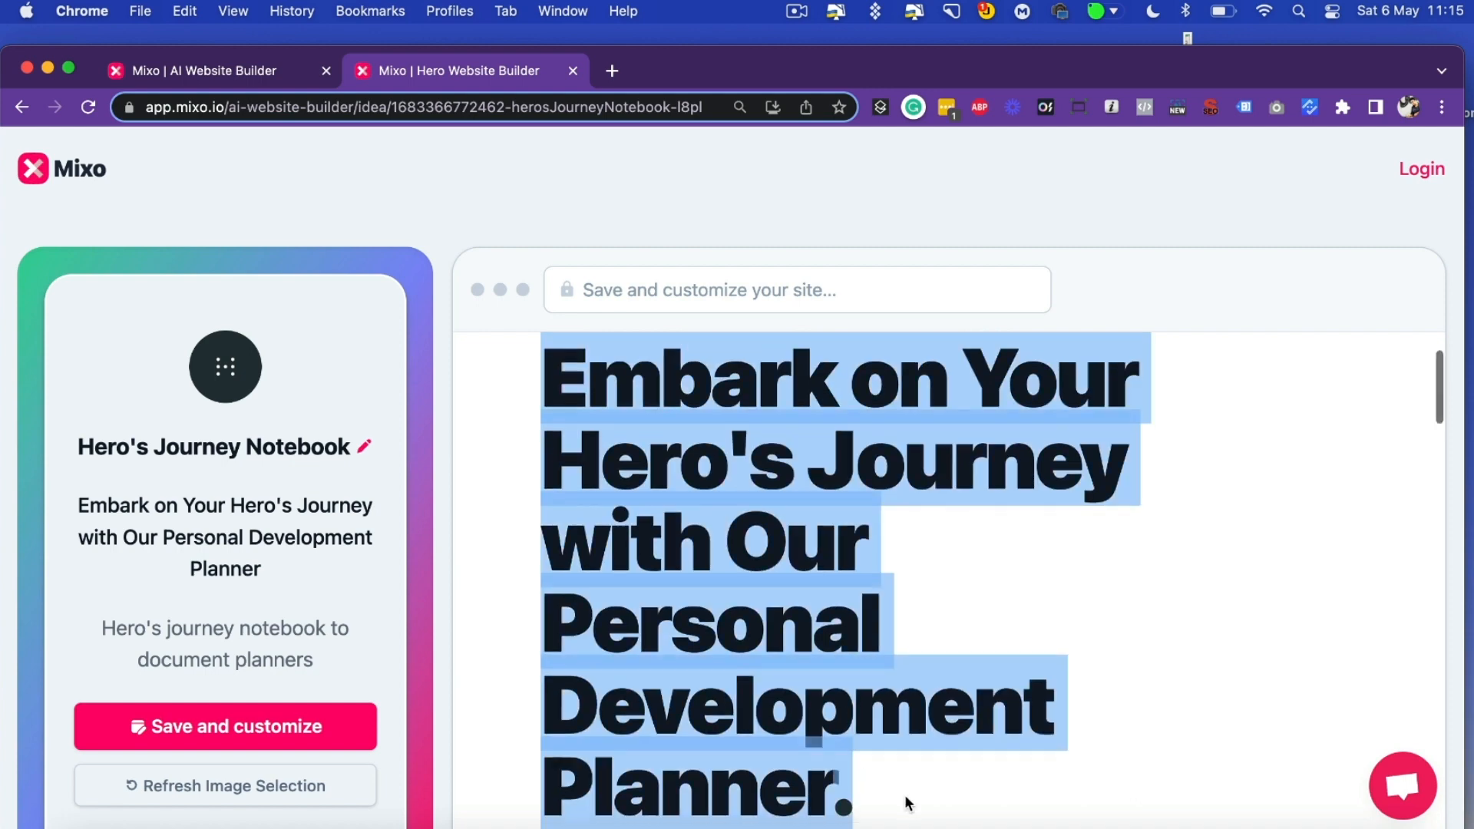
click(224, 726)
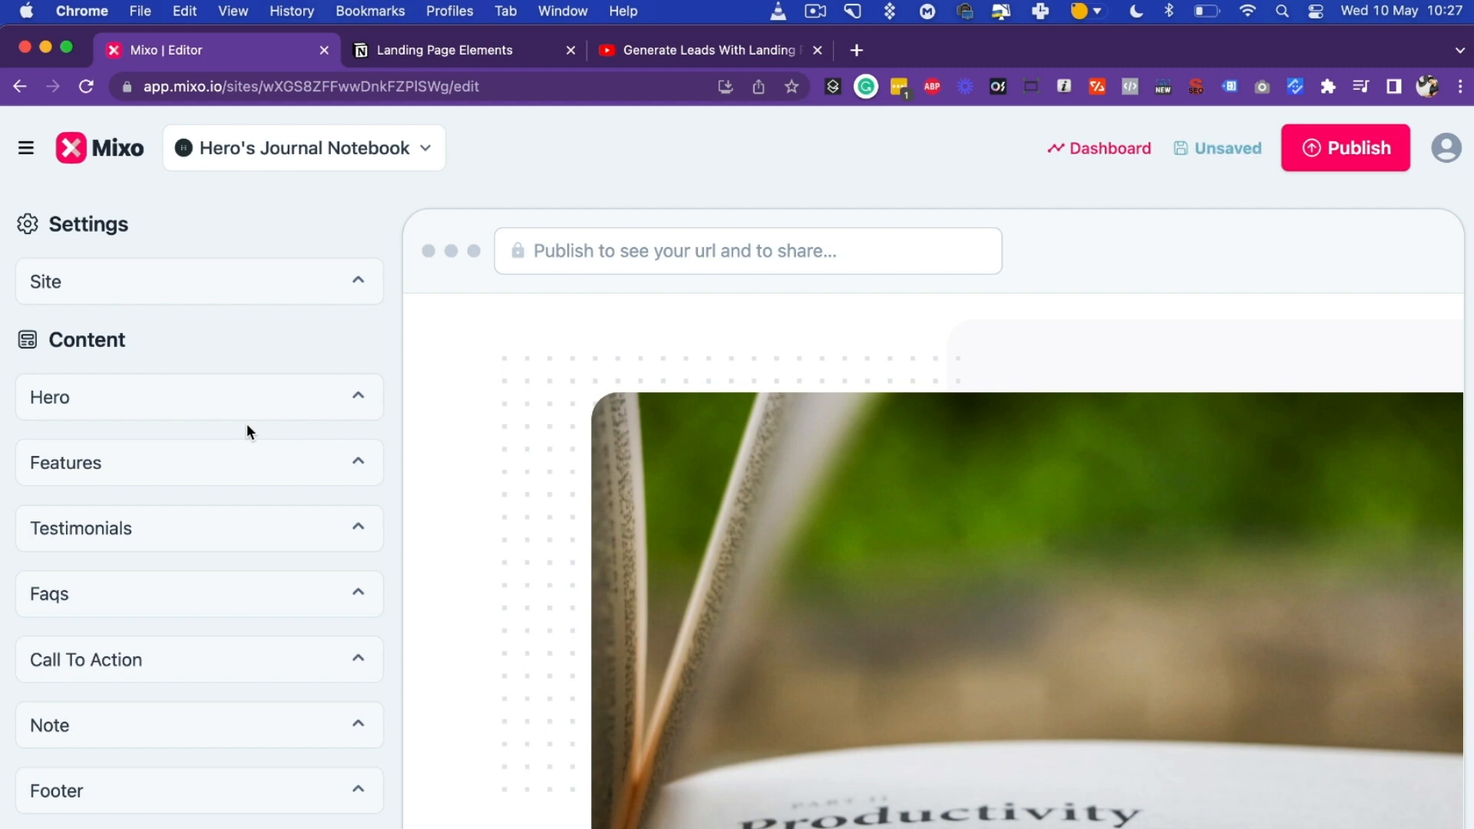
mouse_move(217, 528)
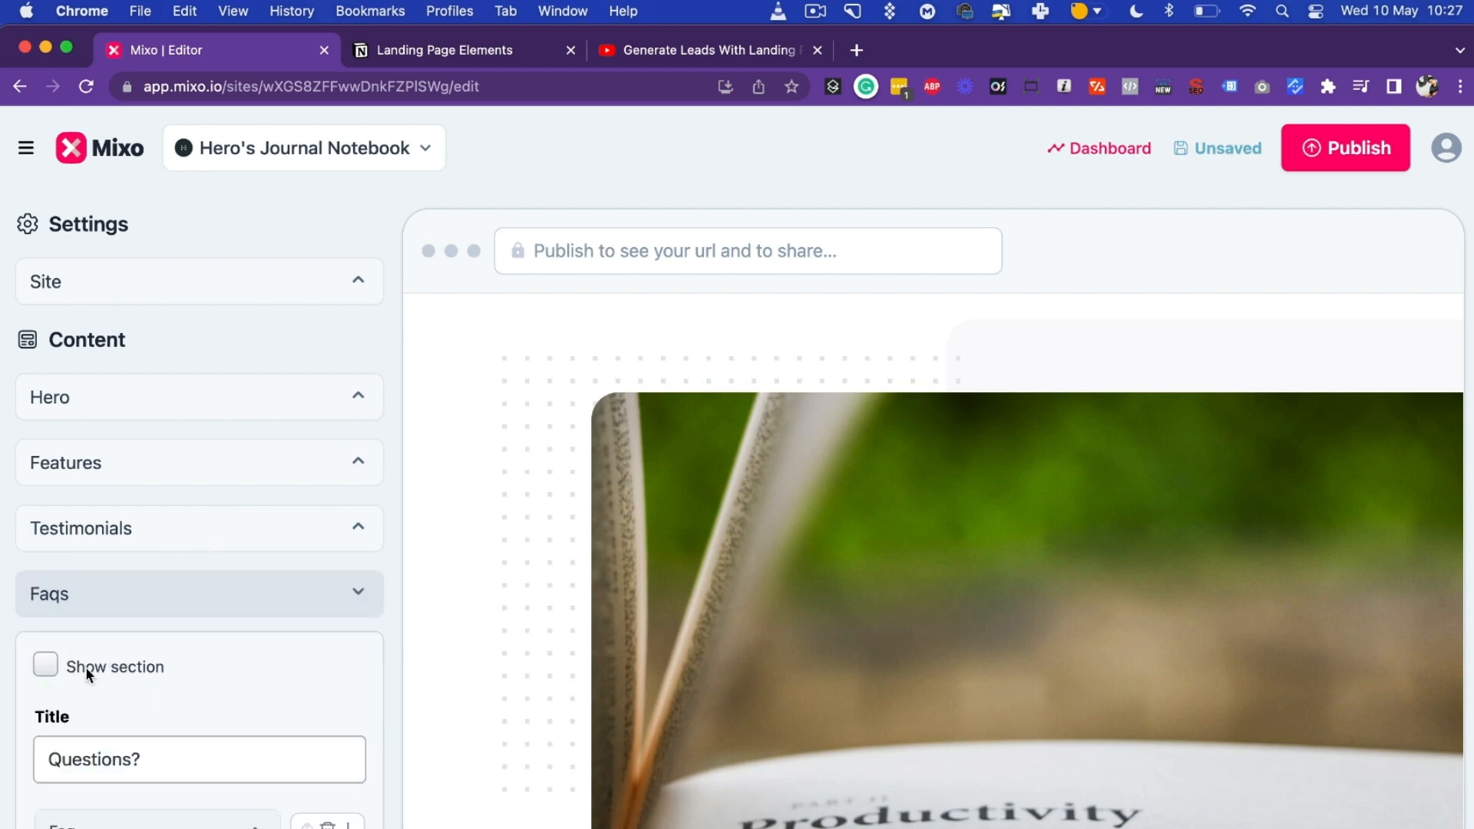
Step: Show the 'Questions?' FAQ section to inspect its entries, then hide it again
click(45, 665)
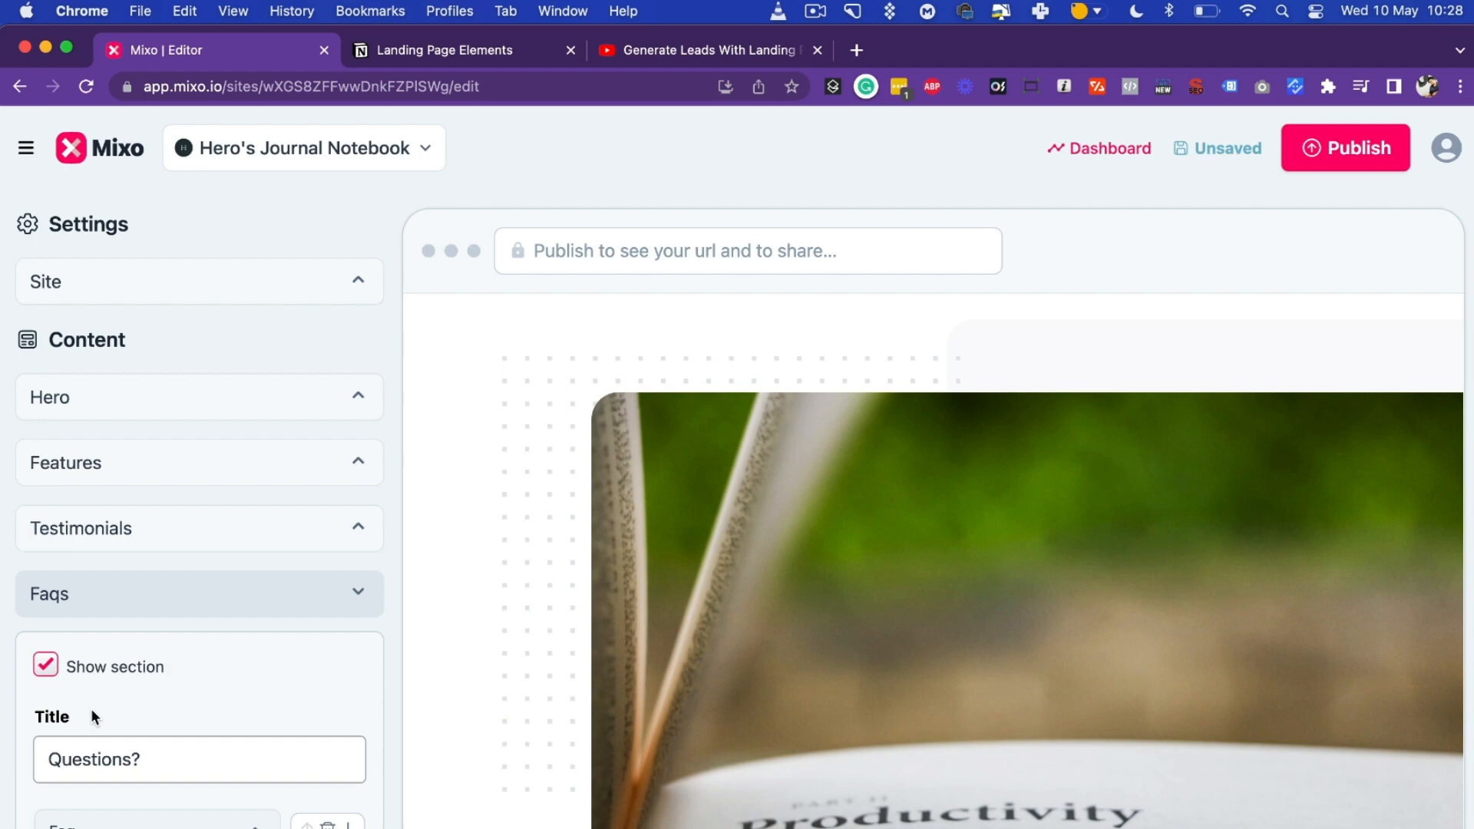
scroll(down, 3)
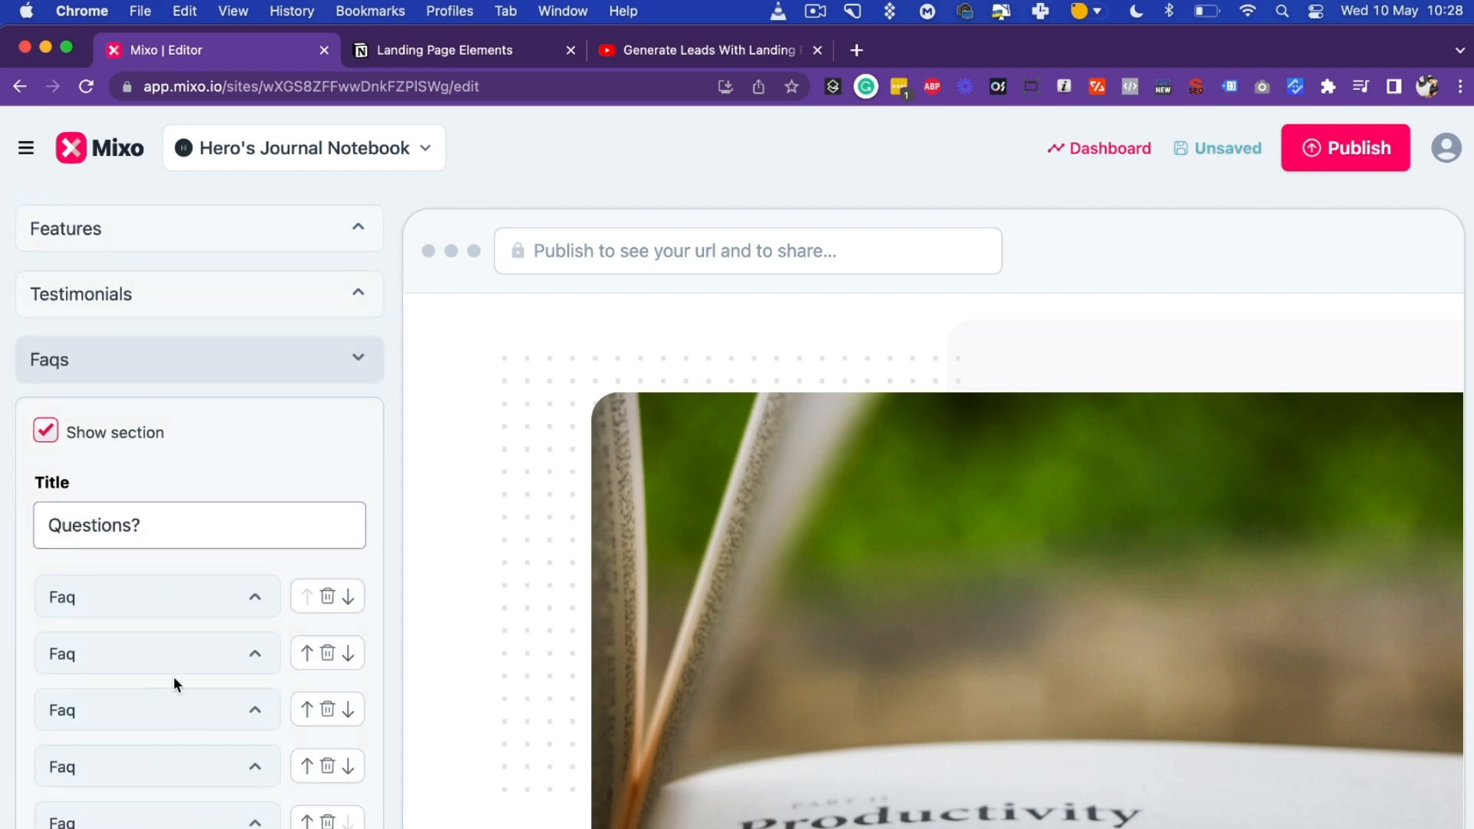
click(44, 432)
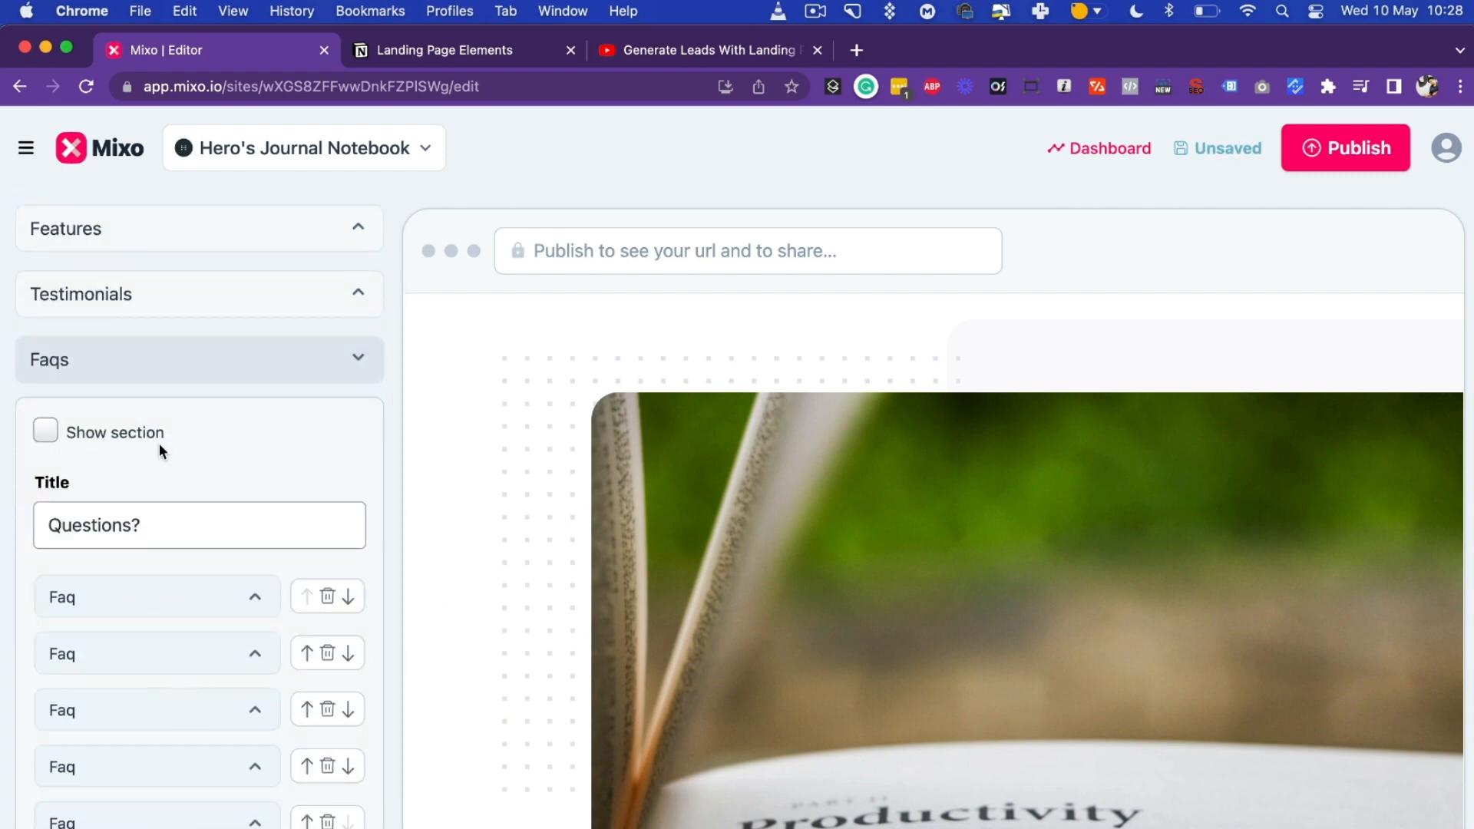
scroll(up, 3)
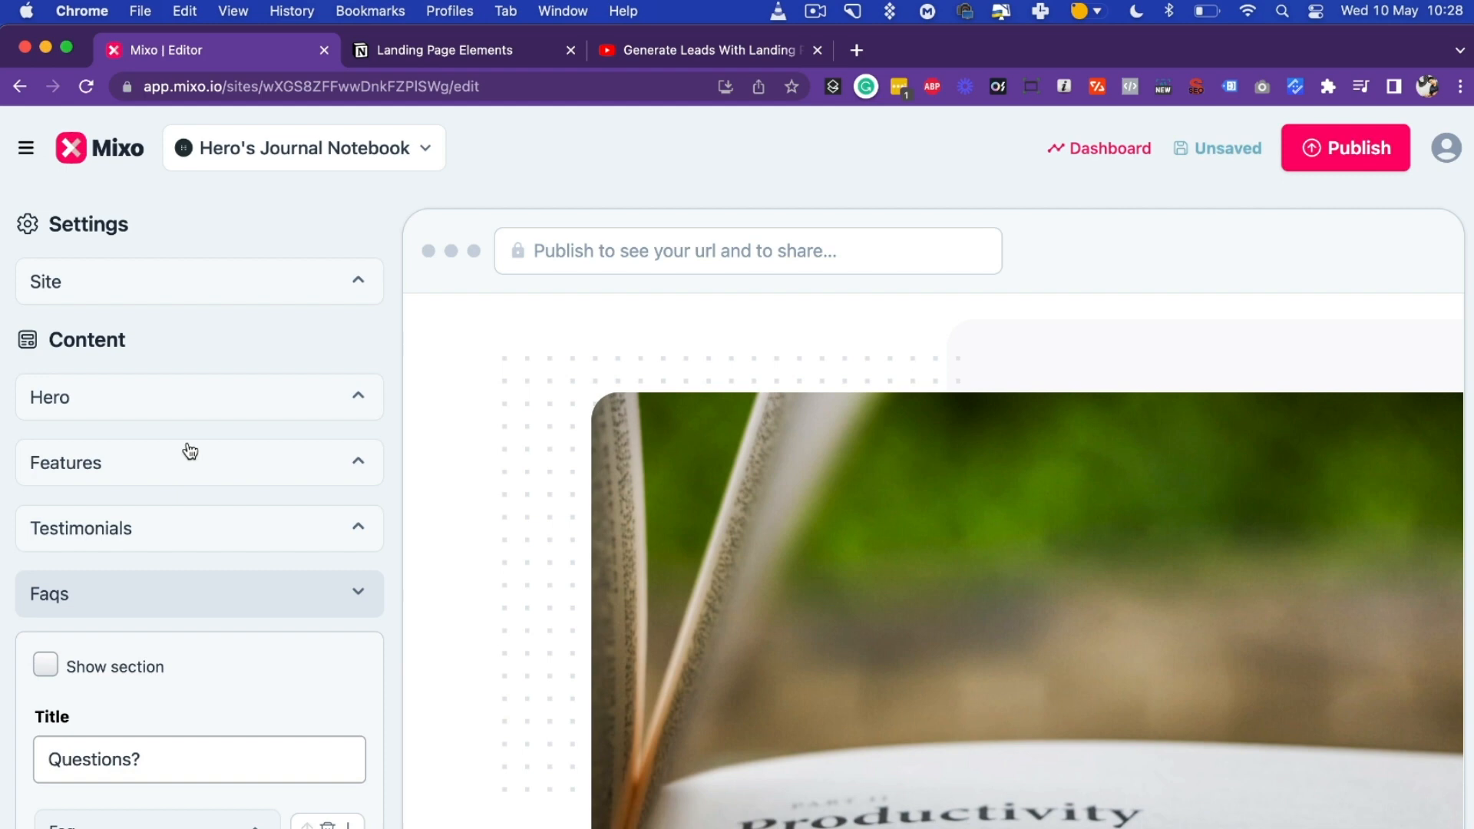
Step: Check the Landing Page Elements notes and the landing pages video, then return to the Mixo editor
click(442, 49)
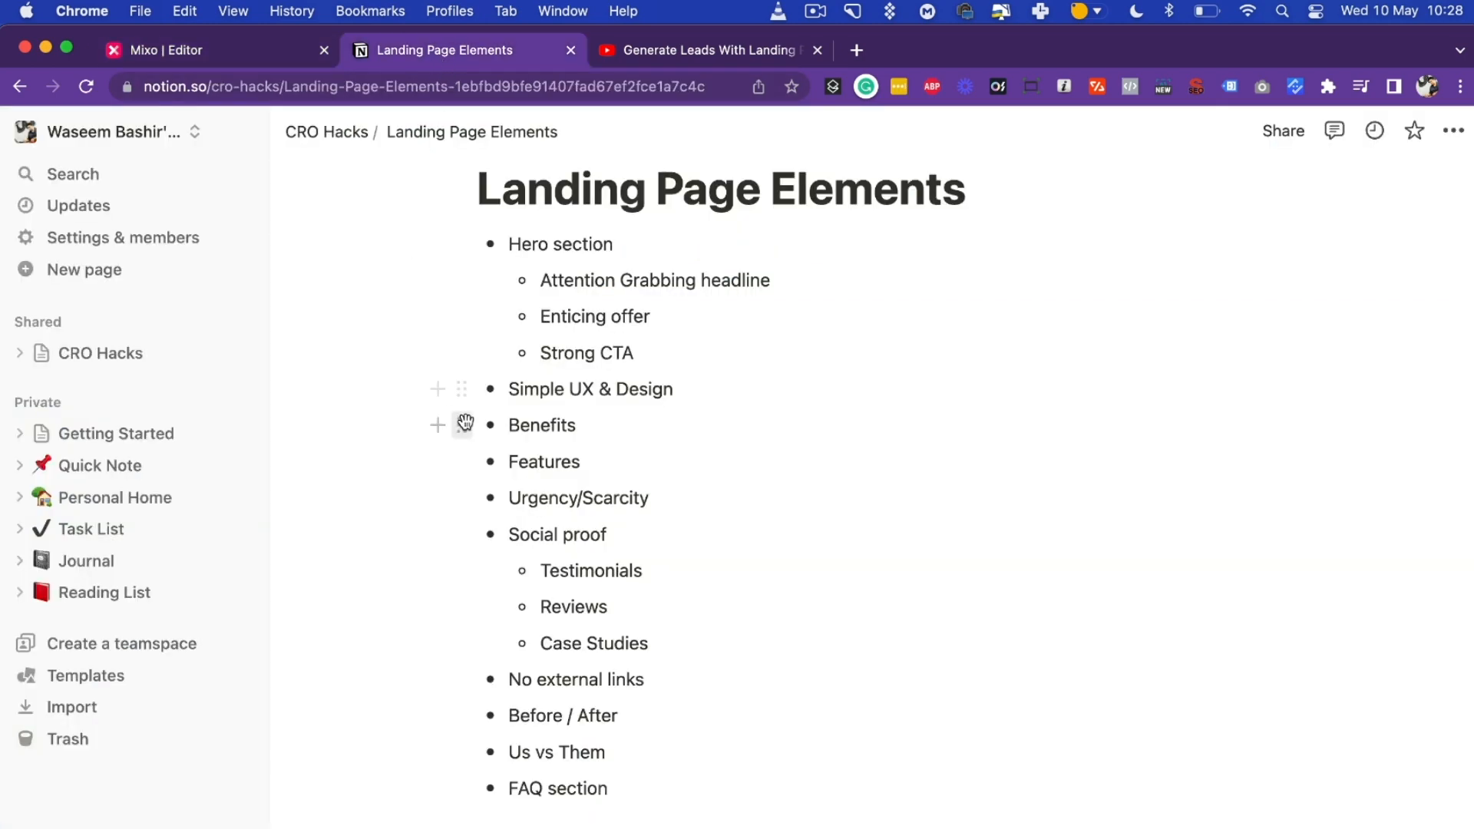
mouse_move(462, 423)
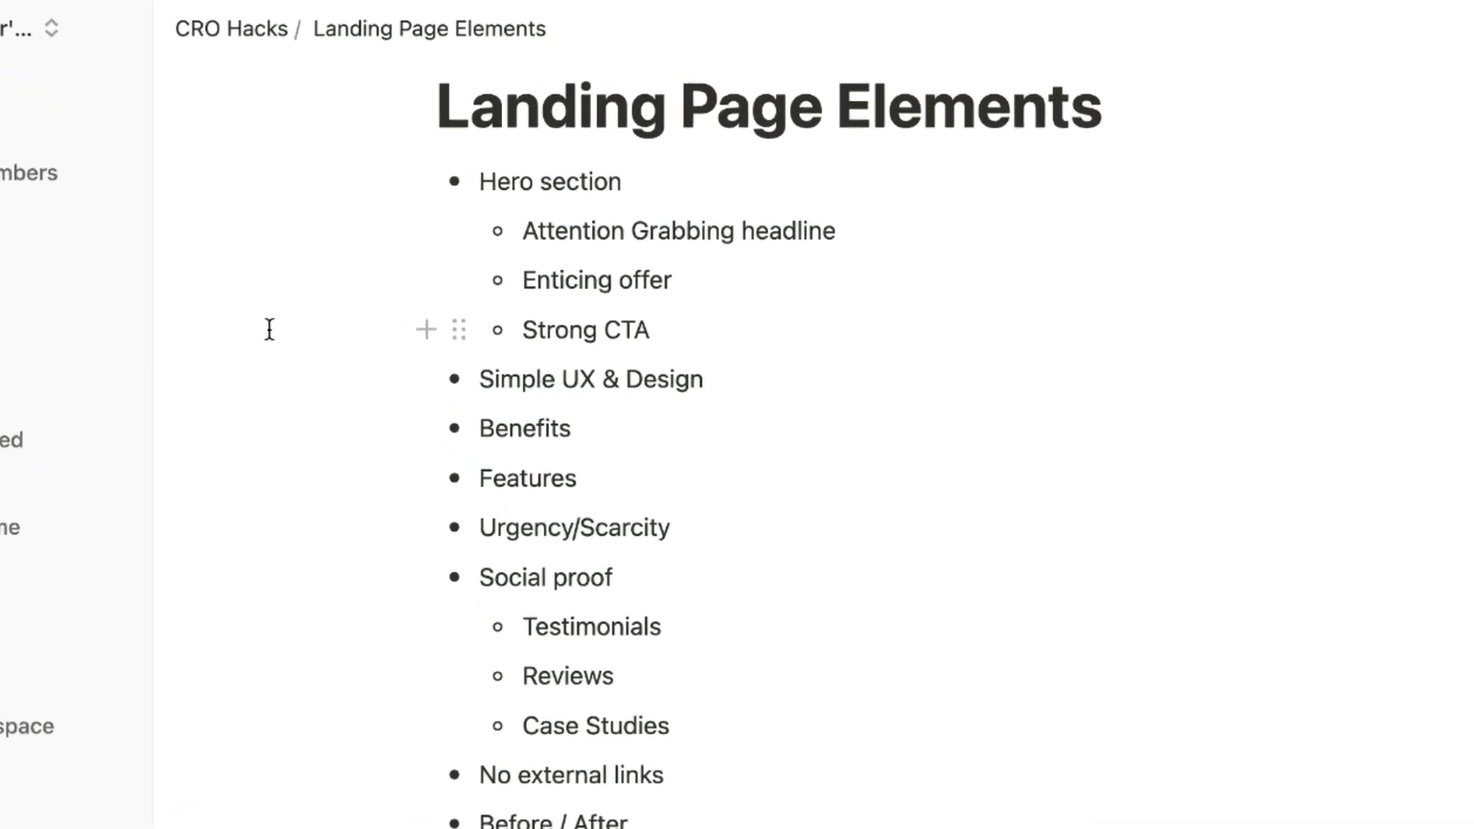
scroll(down, 3)
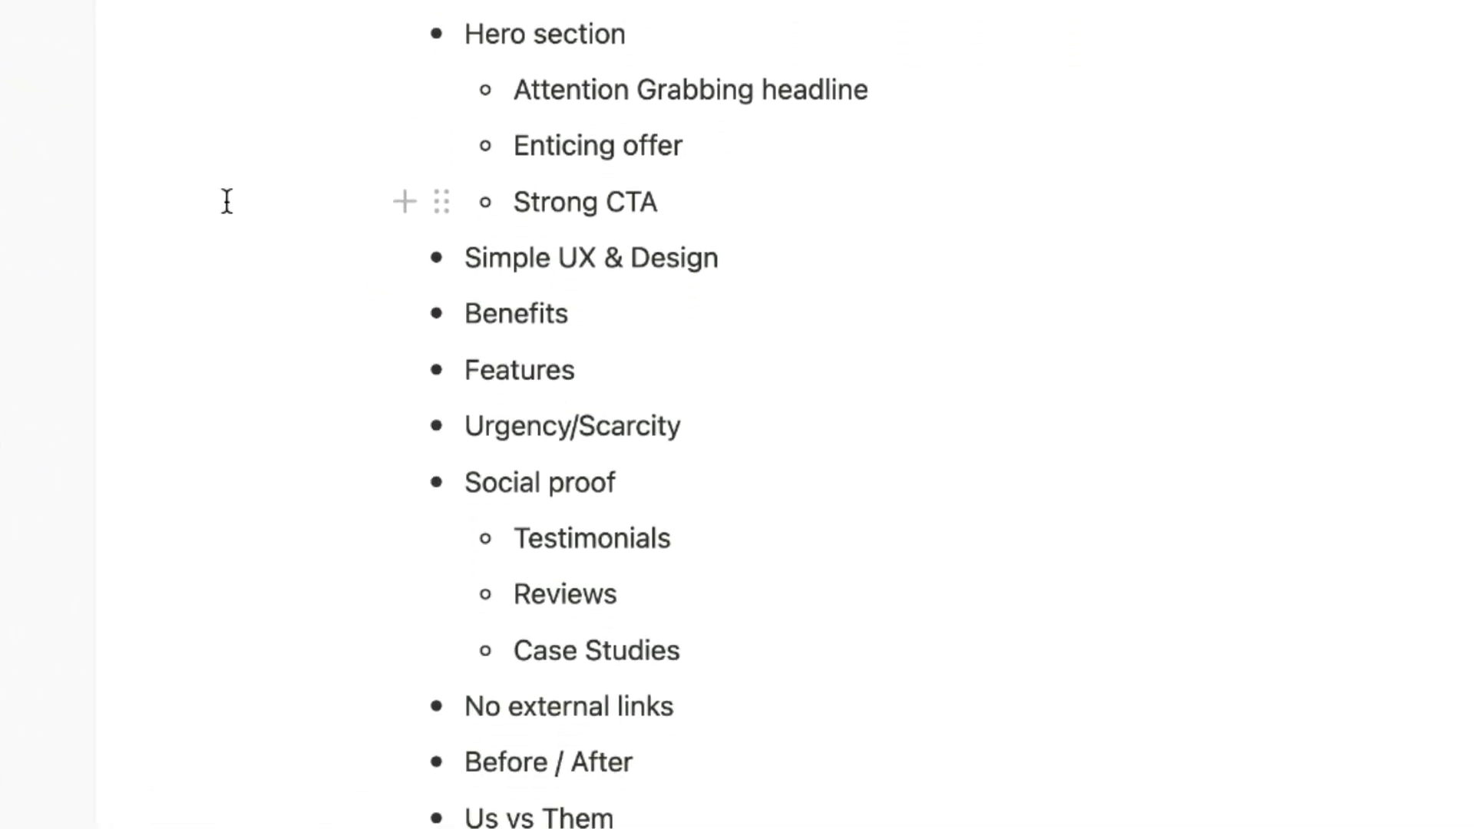
scroll(up, 3)
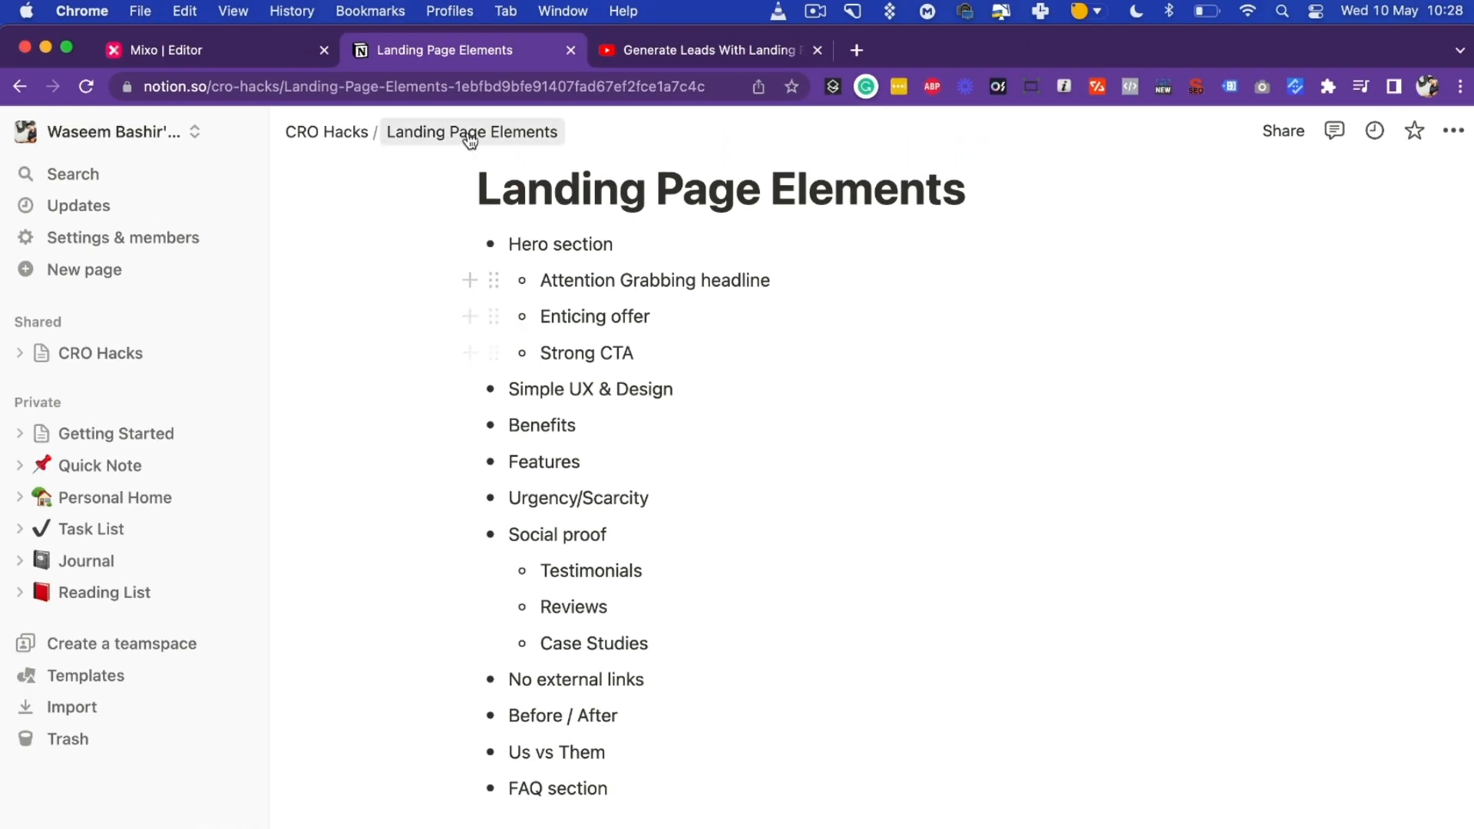
click(708, 49)
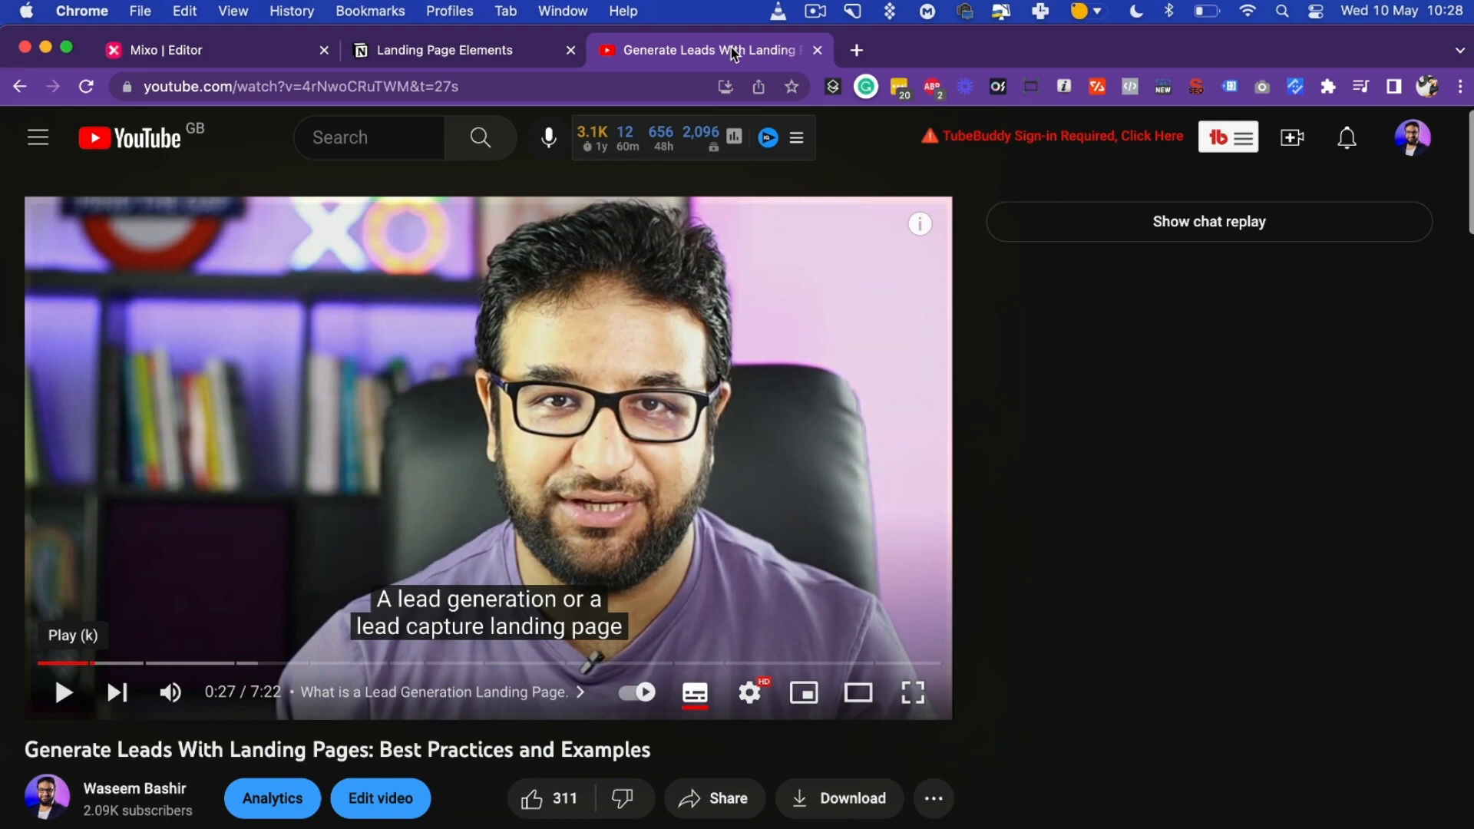
mouse_move(516, 49)
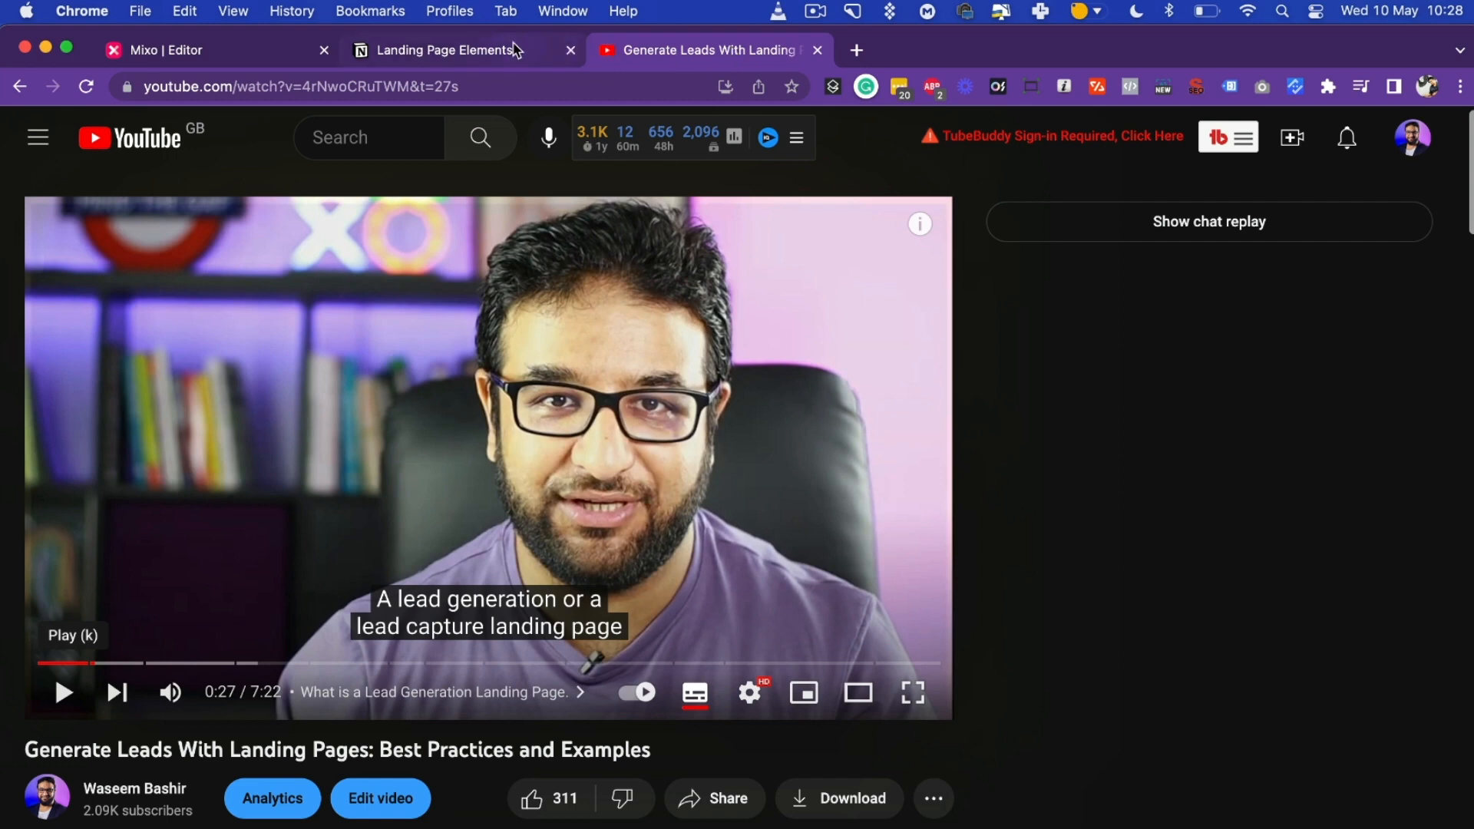
click(438, 49)
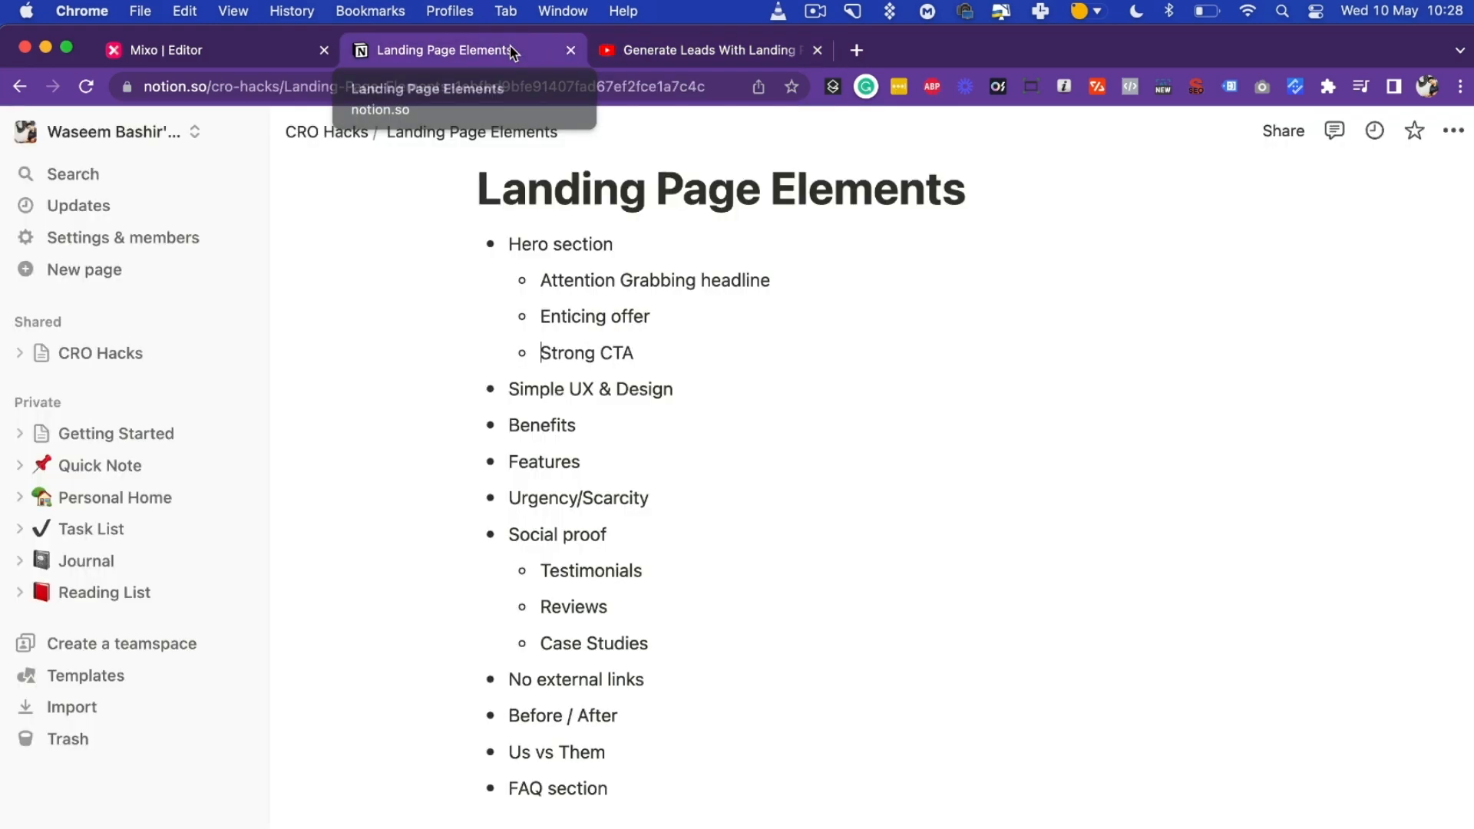
click(216, 70)
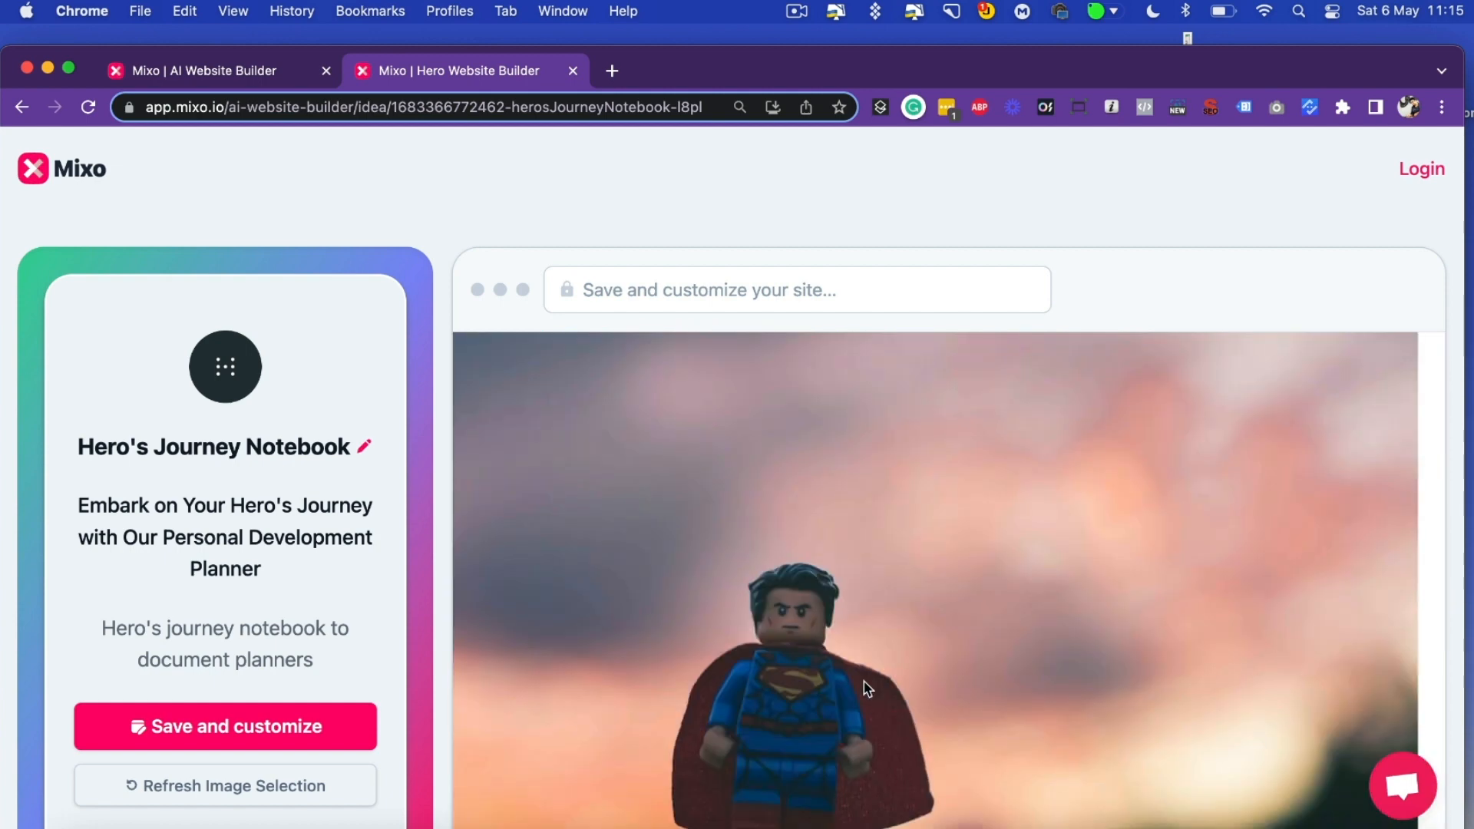
Step: Scroll the site preview to the 'Follow the hero's journey framework' section
scroll(down, 3)
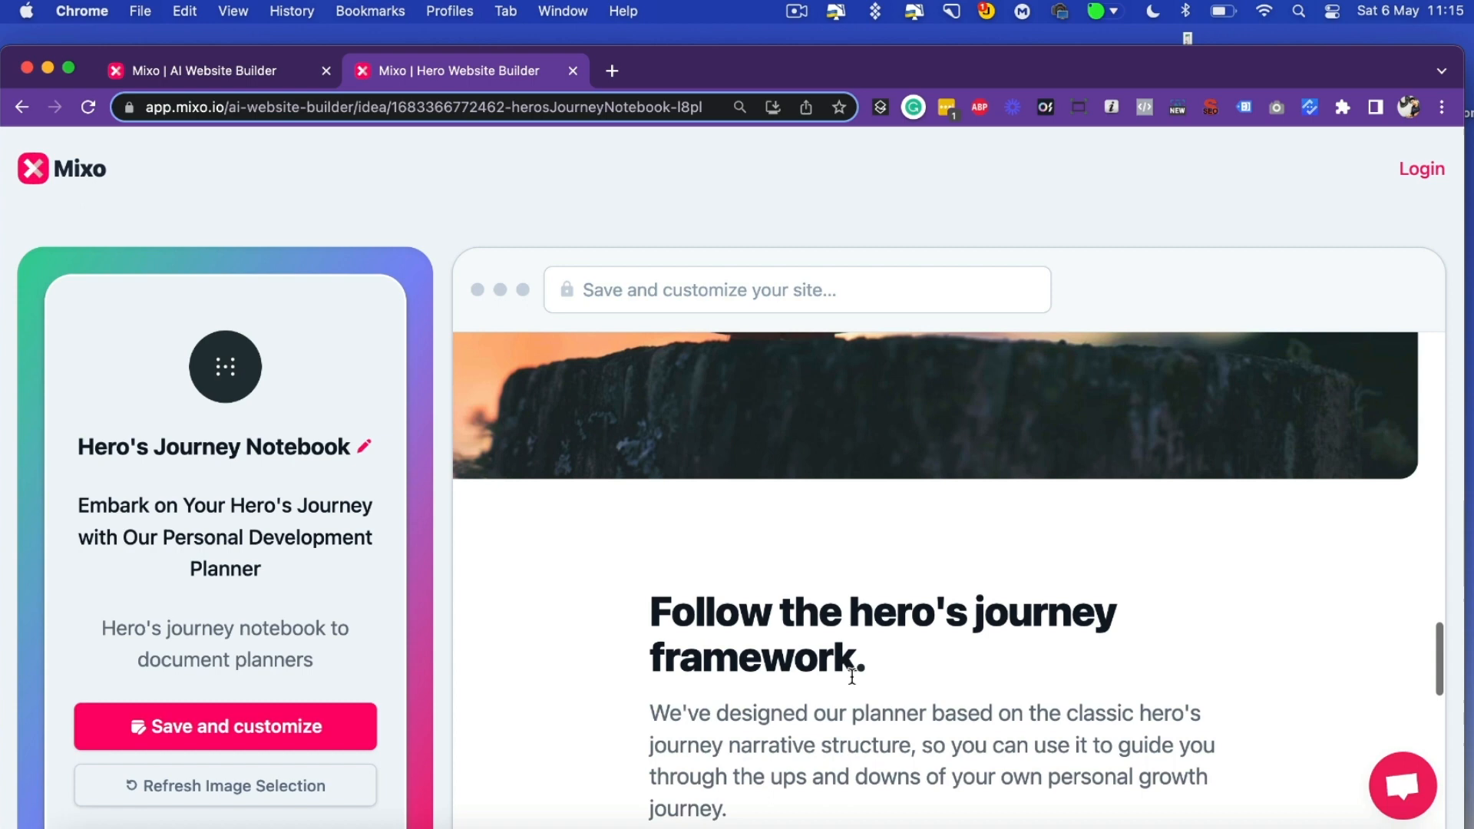
mouse_move(876, 521)
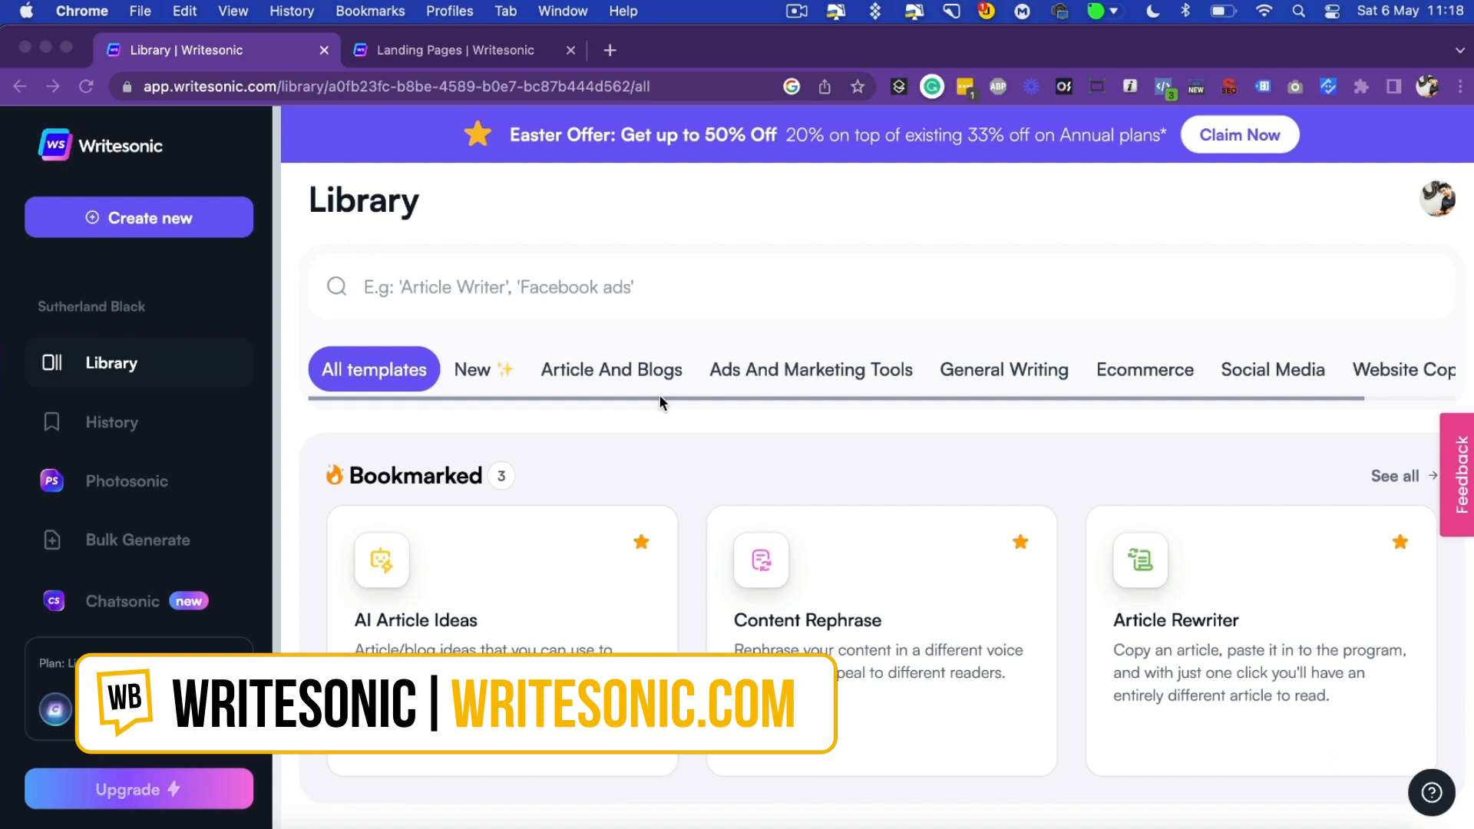
Step: Choose the Landing Pages template from Writesonic's Website Copy category
scroll(right, 3)
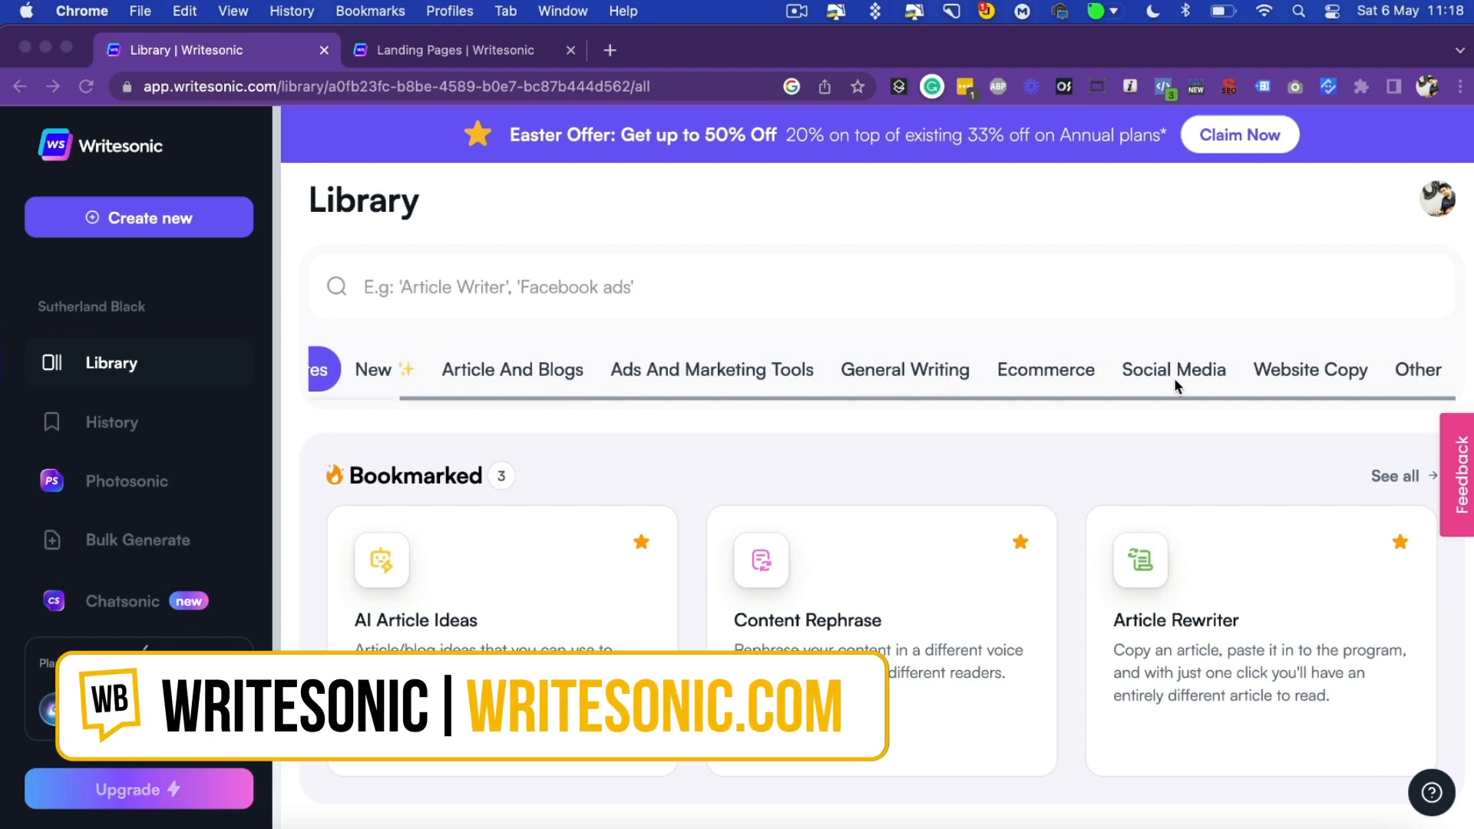
click(1310, 368)
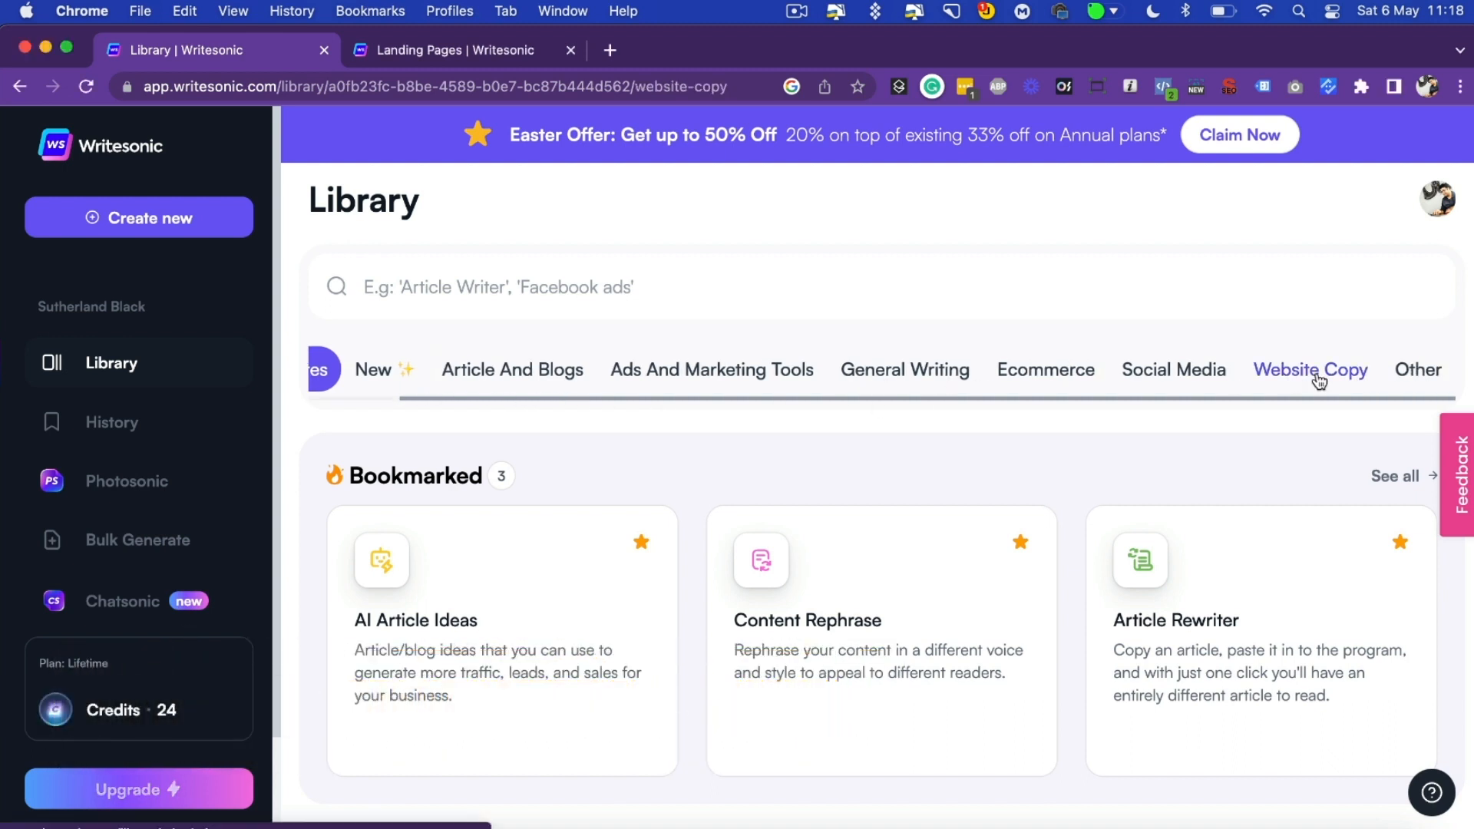
click(1310, 369)
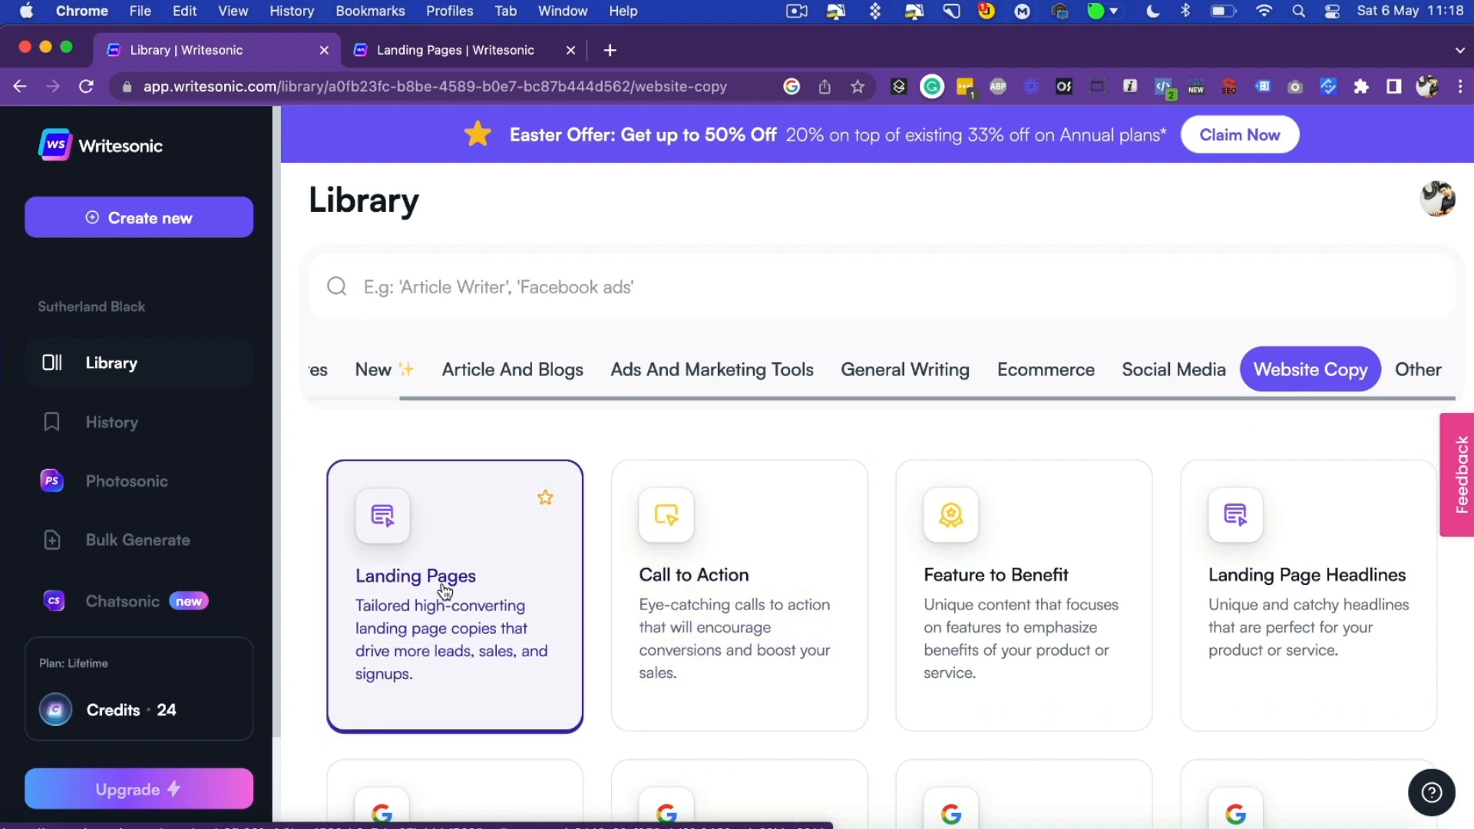
scroll(down, 3)
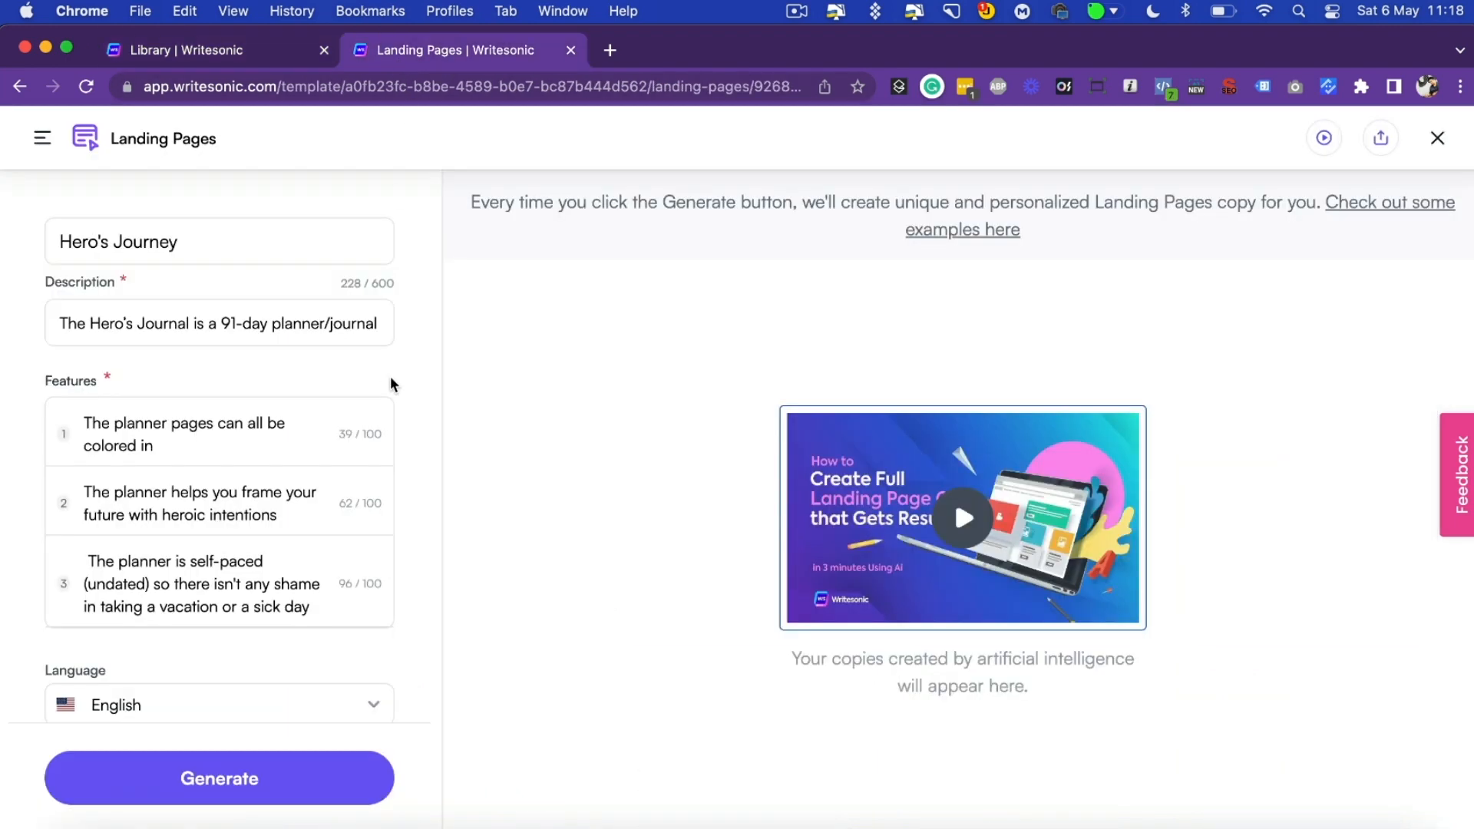
Step: Generate landing page copy, hitting a required-field warning for the empty Project Name
scroll(down, 3)
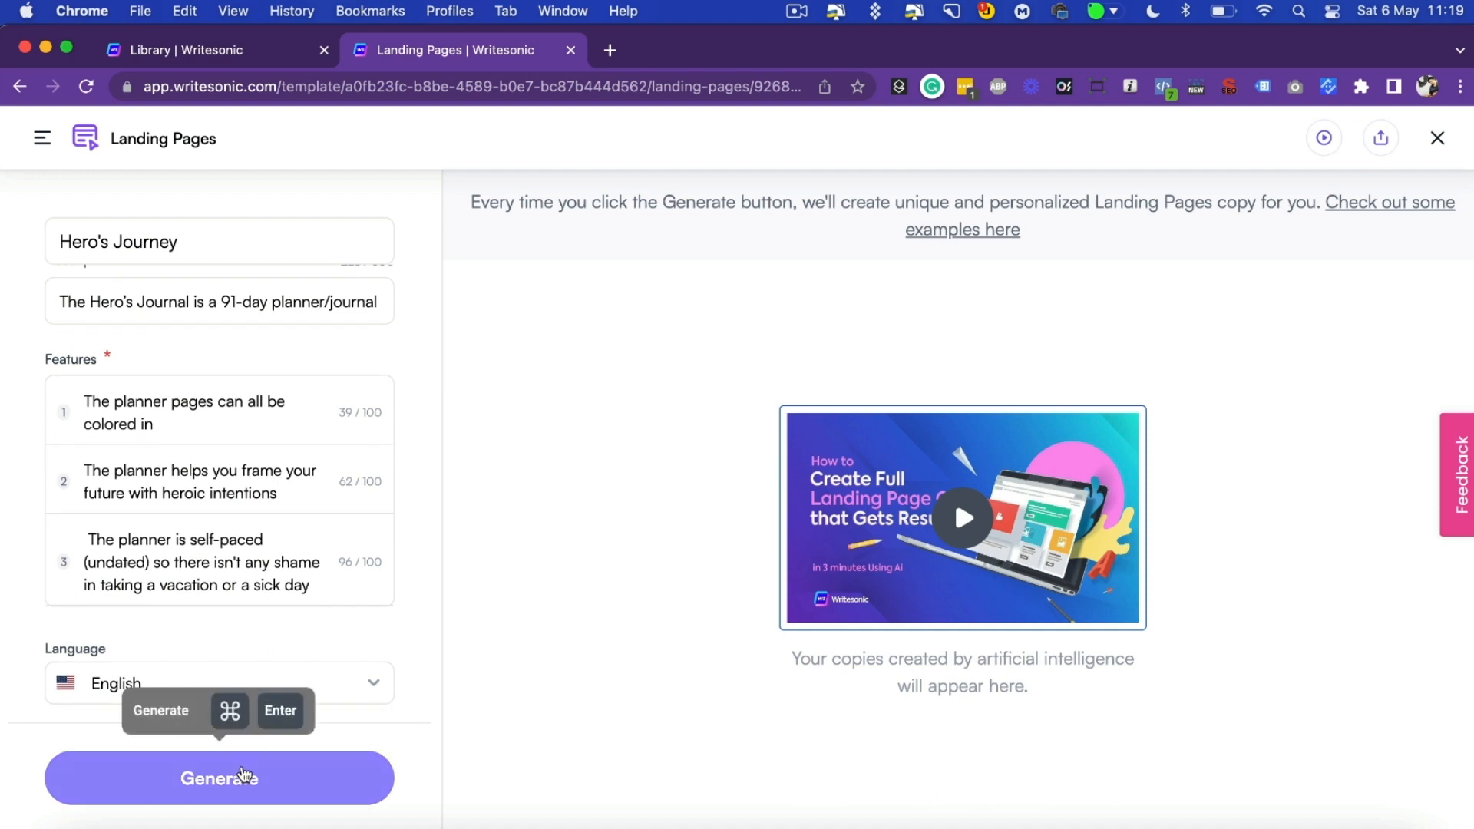
click(218, 777)
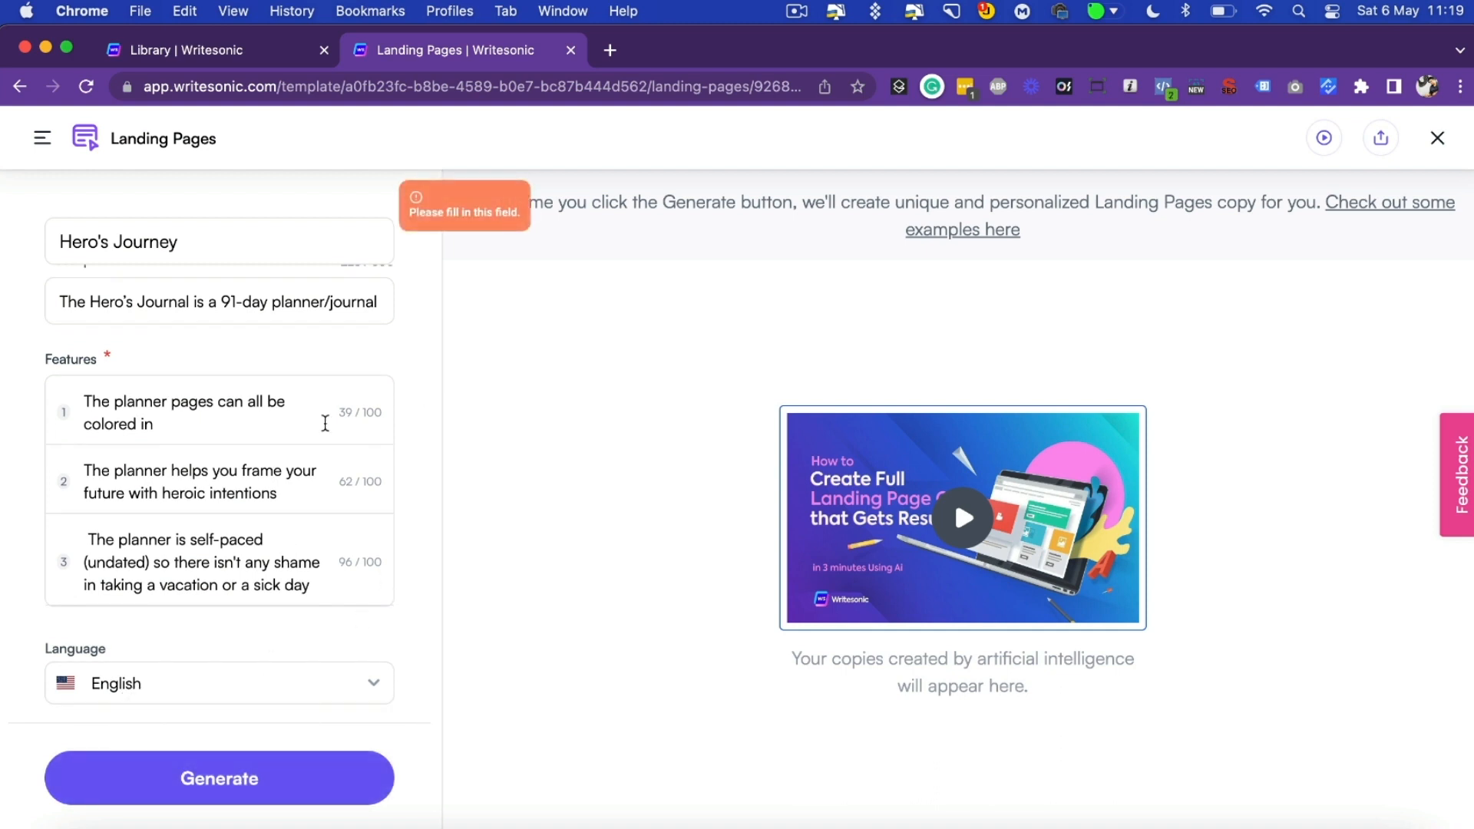
Step: Fill in the Project Name and generate The Hero's Journal landing page copy
click(217, 777)
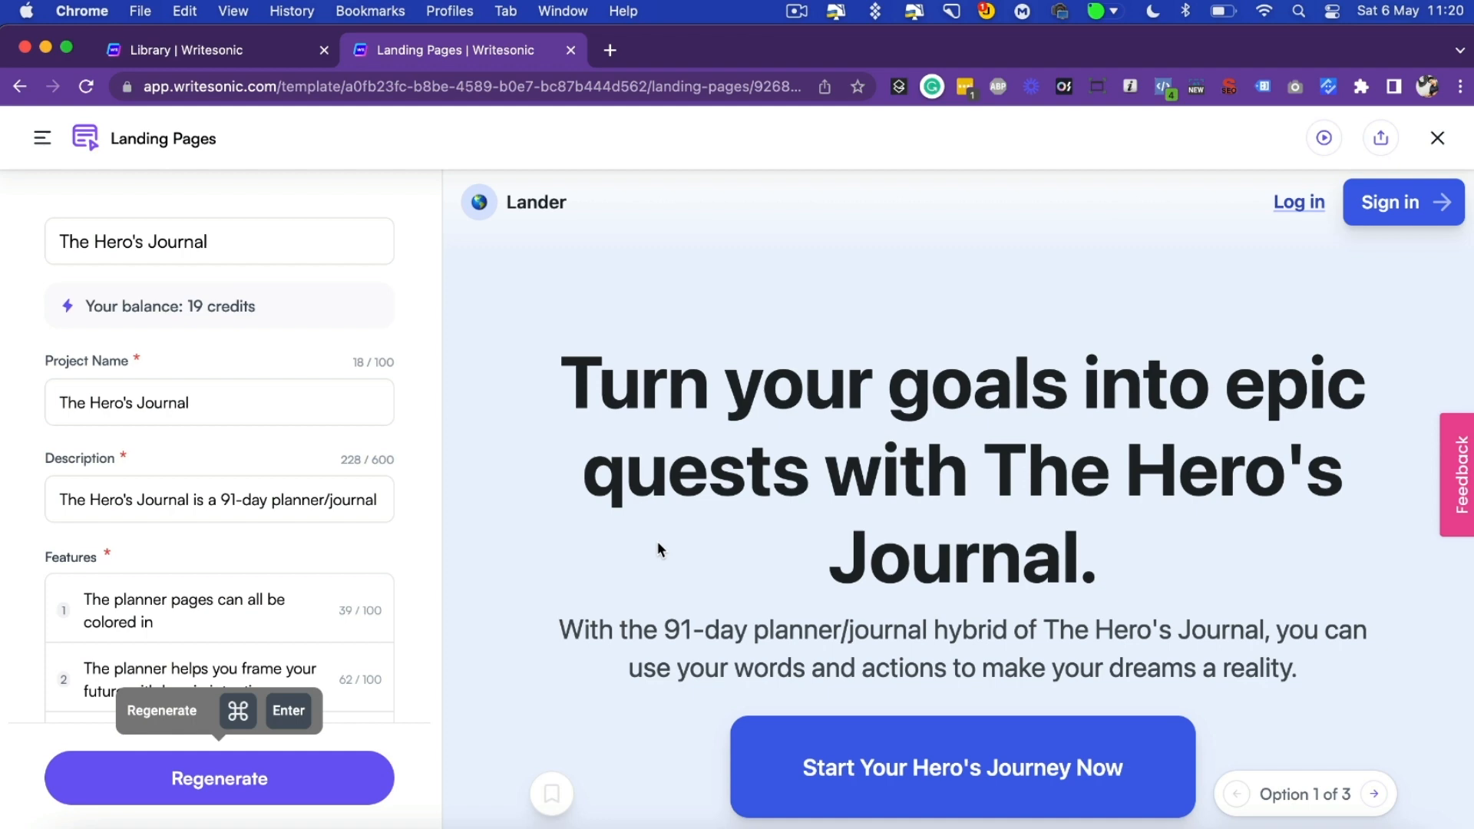
mouse_move(743, 400)
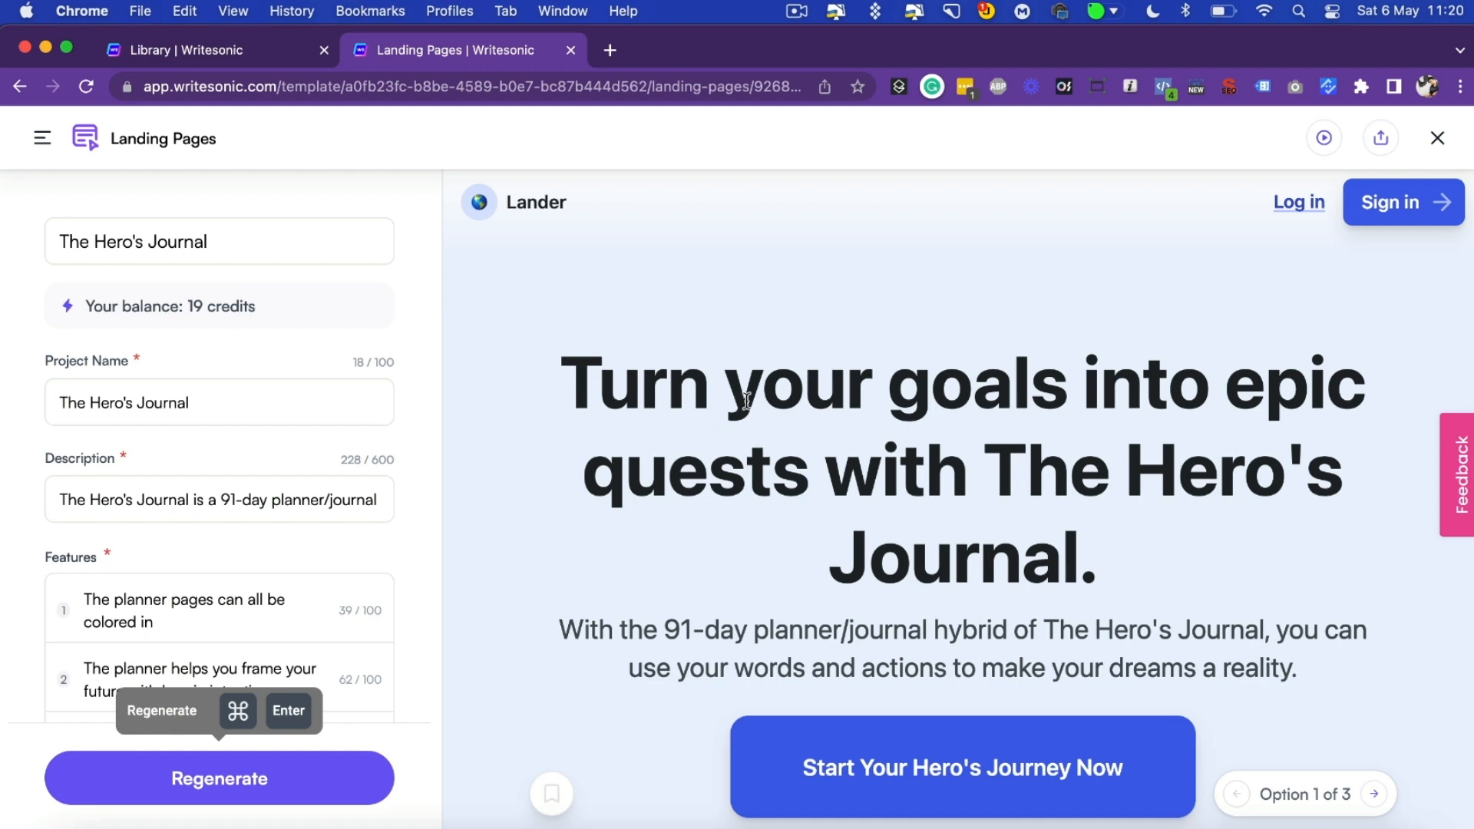
mouse_move(1424, 223)
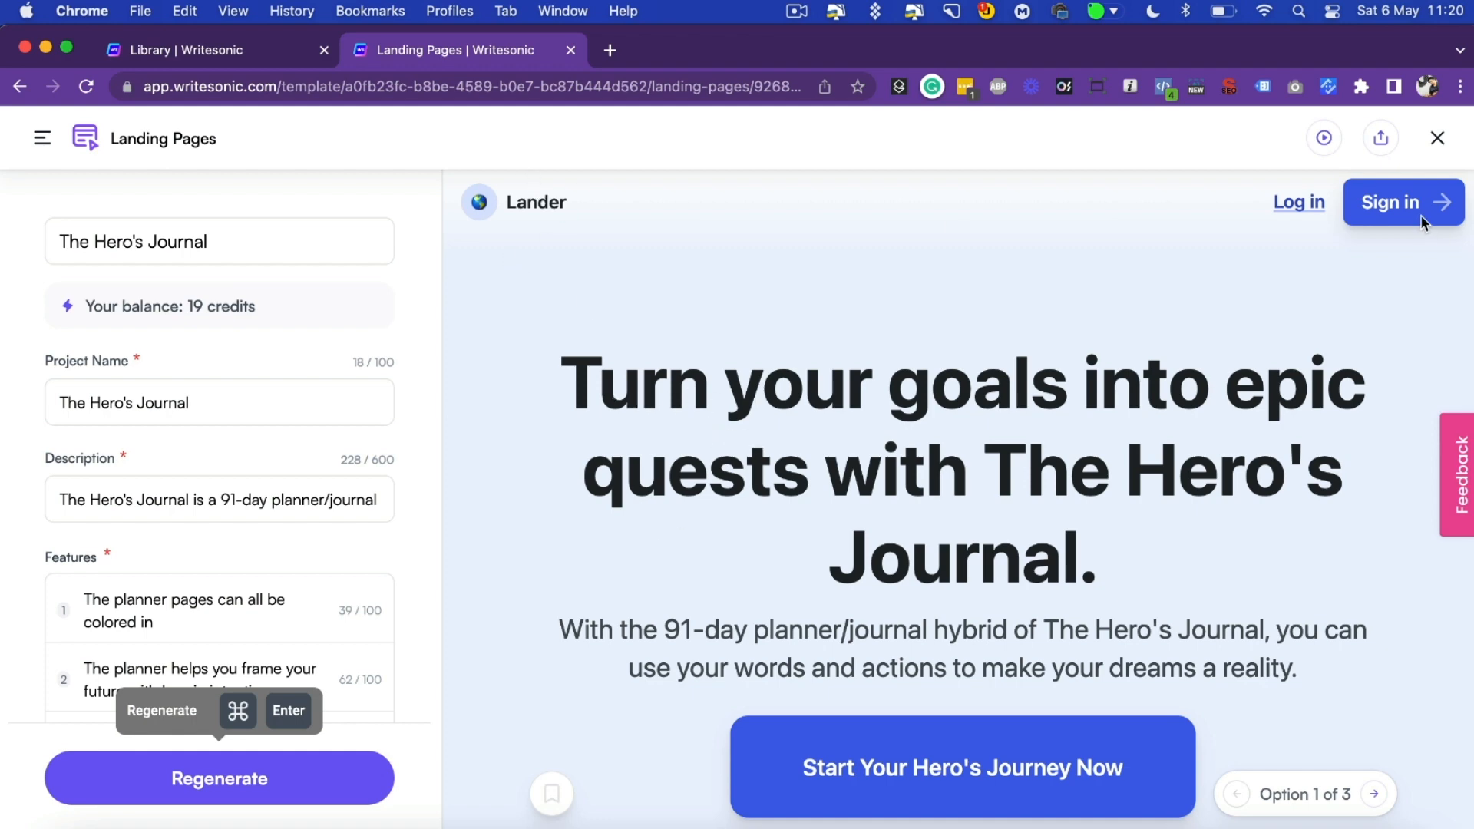
mouse_move(1116, 368)
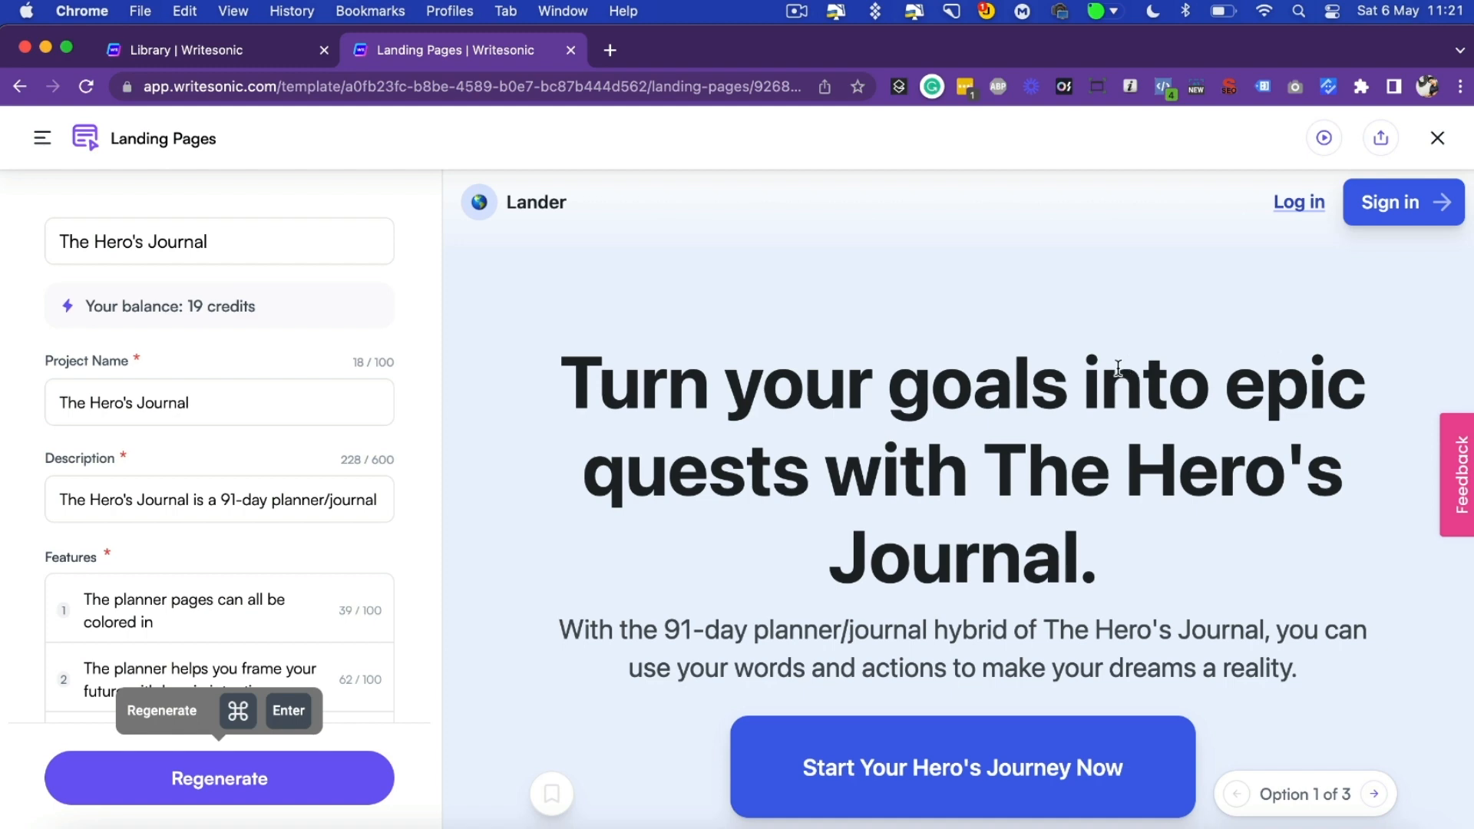
mouse_move(589, 392)
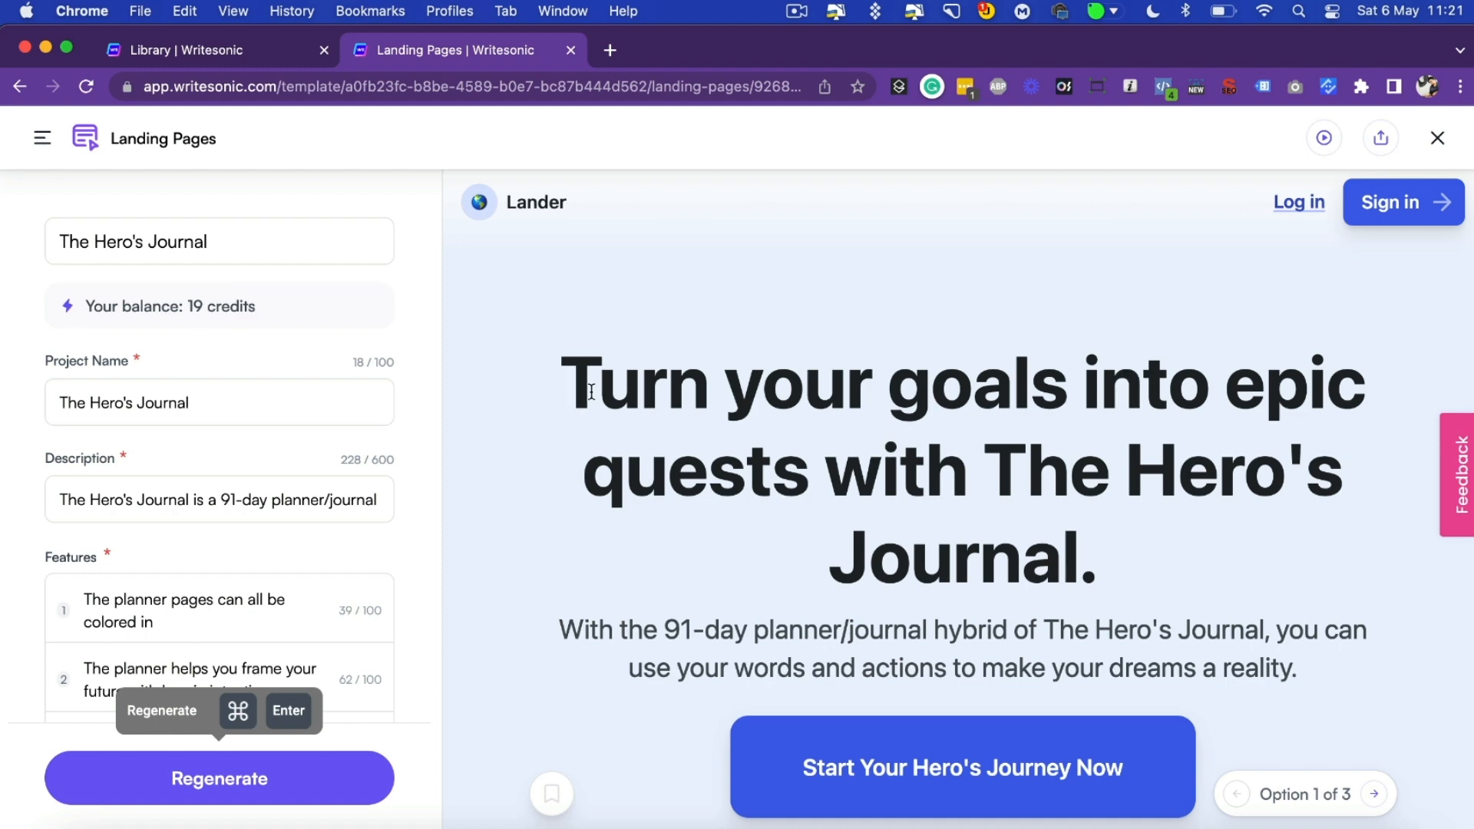
scroll(up, 3)
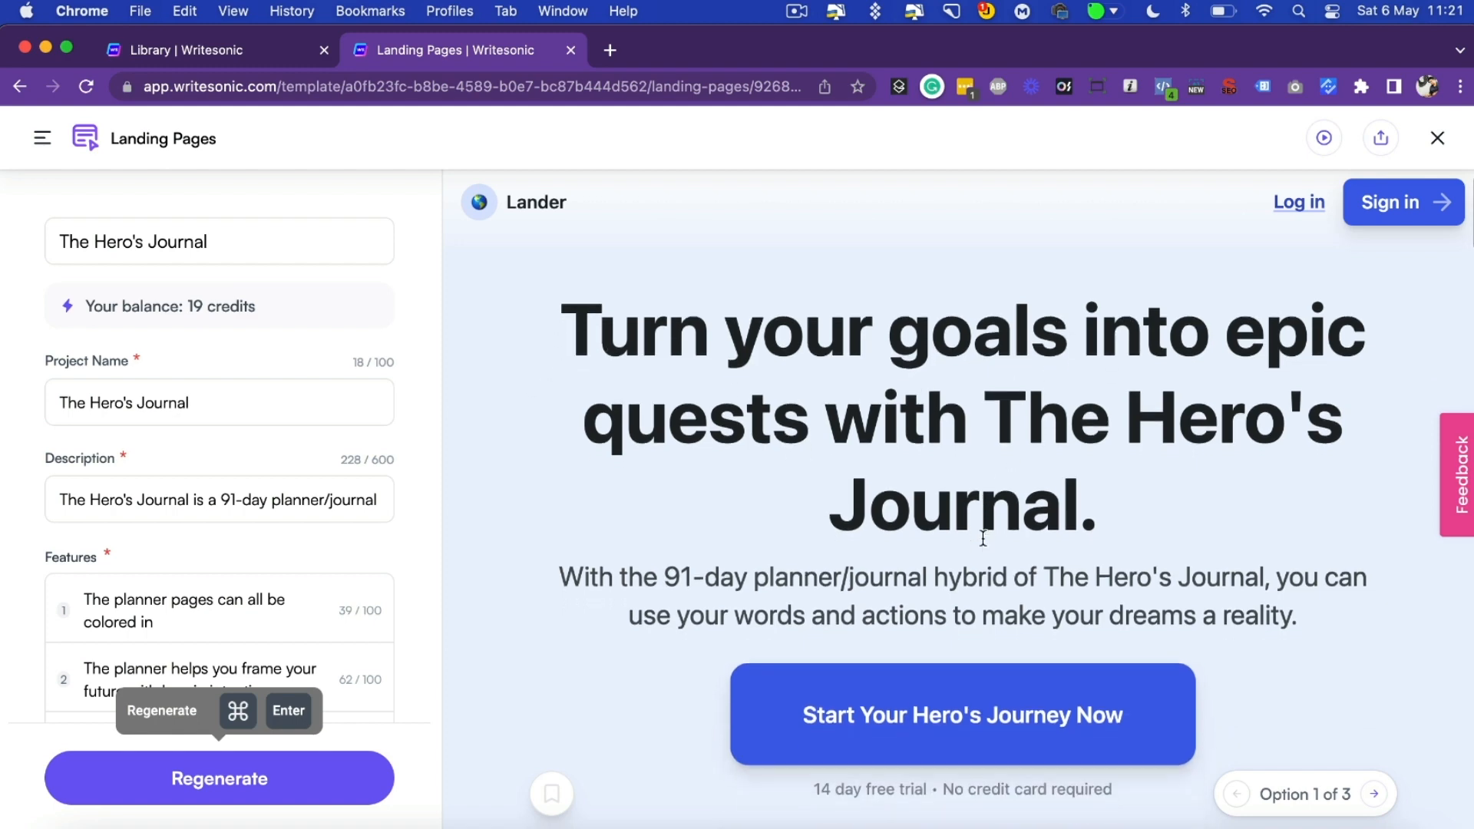
scroll(down, 3)
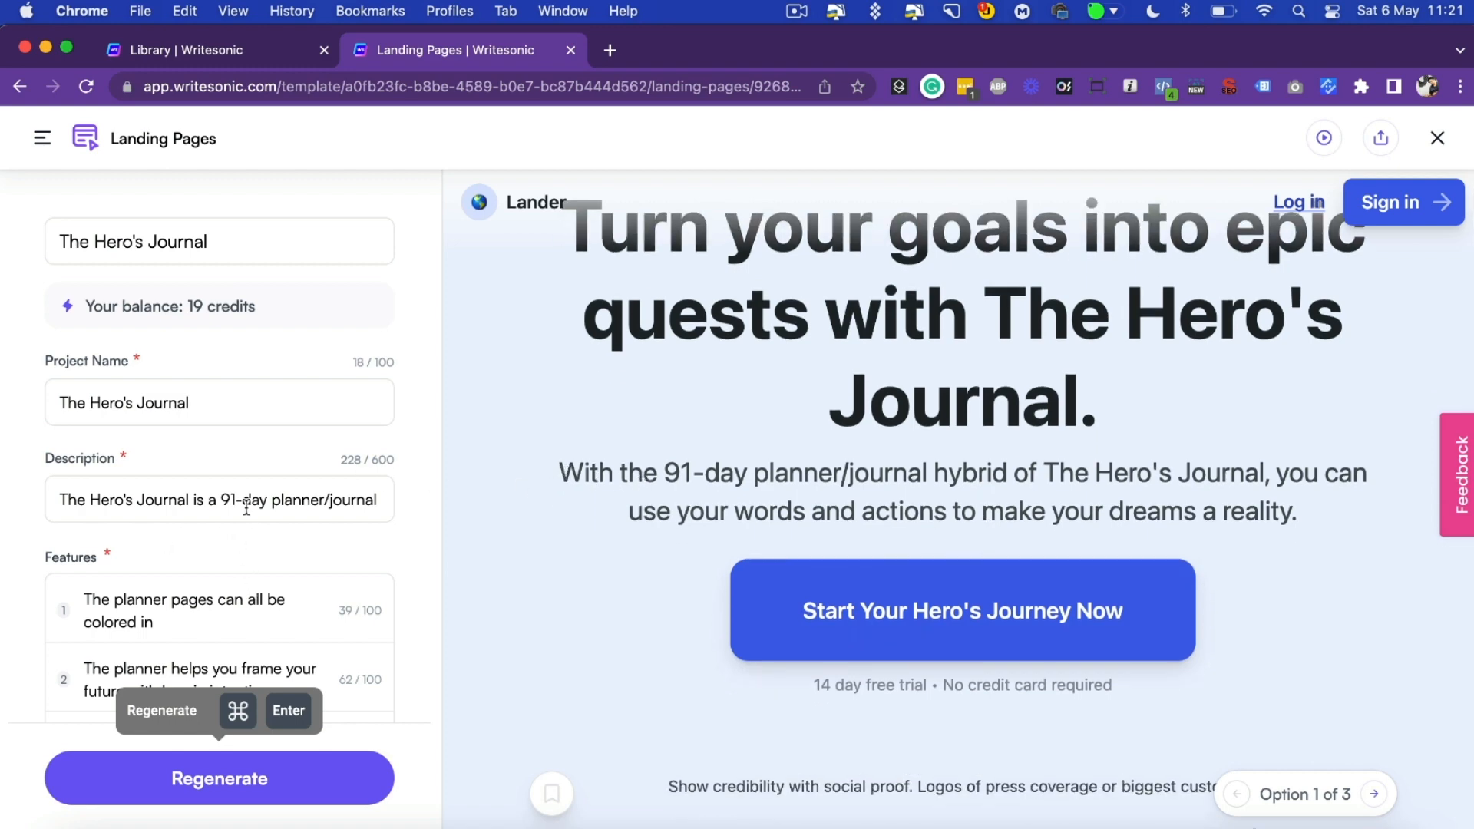
mouse_move(772, 484)
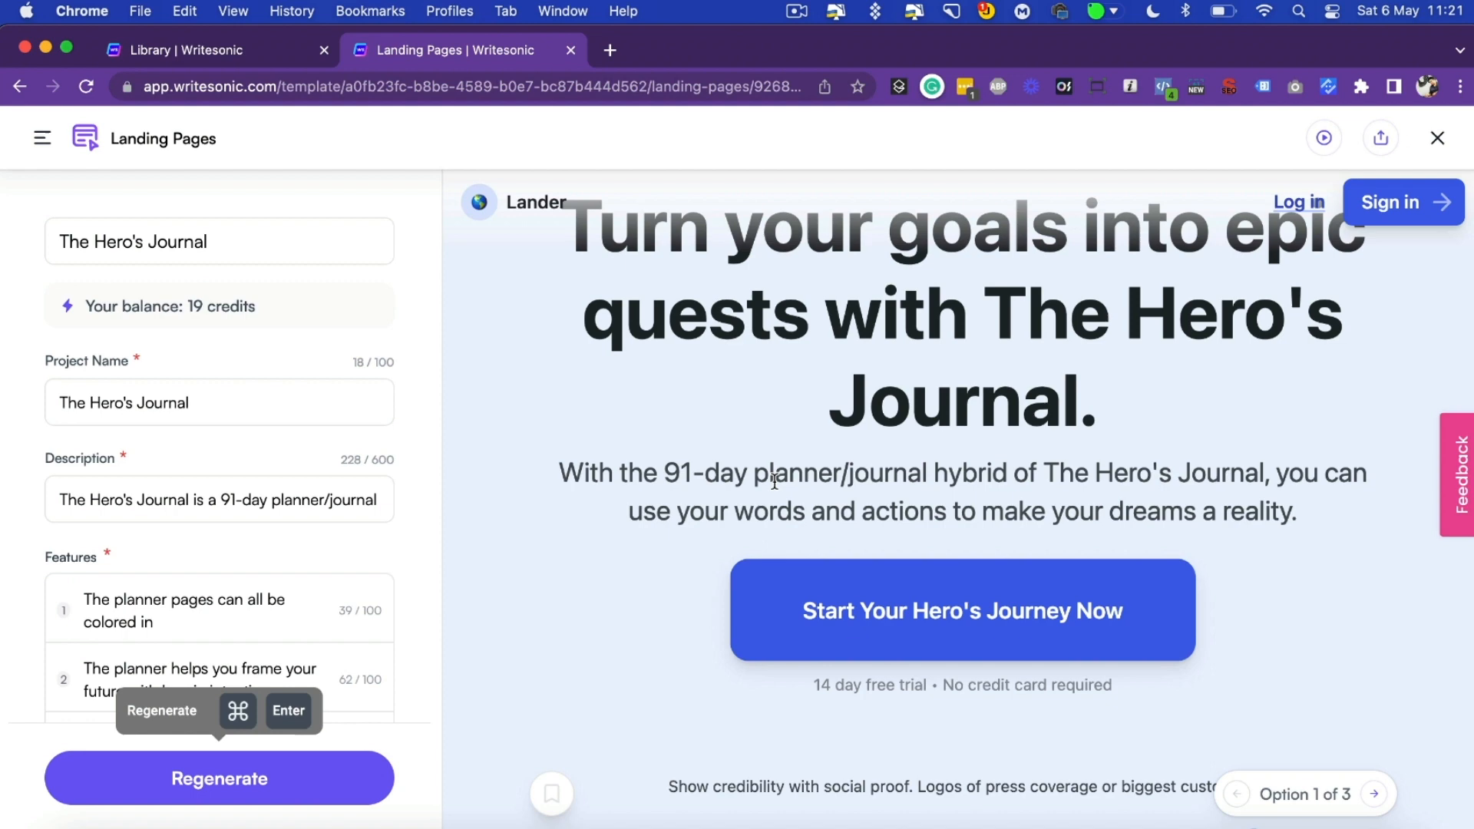
mouse_move(1010, 496)
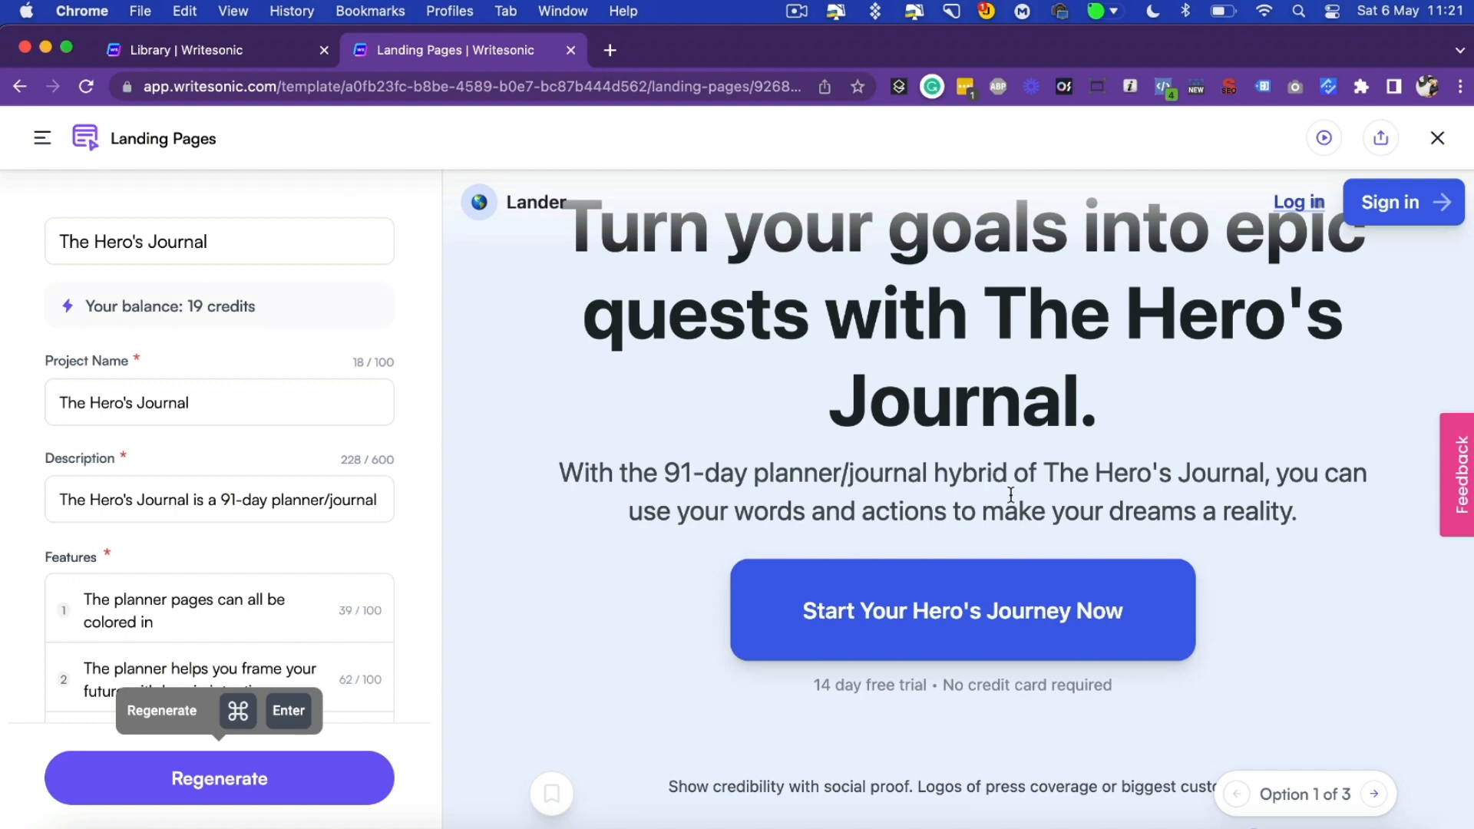
Step: Read through Option 1: epic-quests headline, three feature sections and closing call to action
scroll(down, 3)
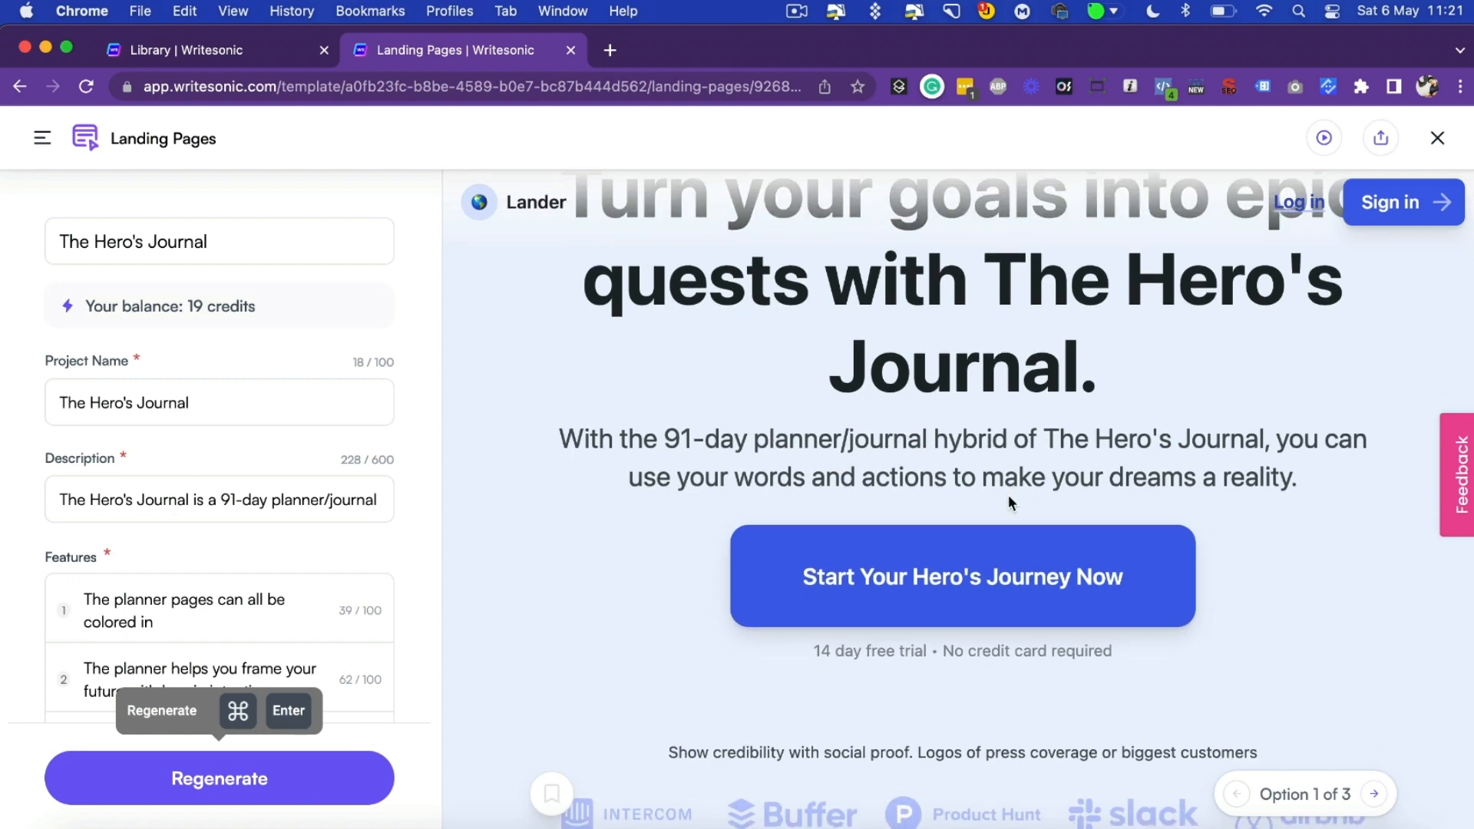
scroll(down, 3)
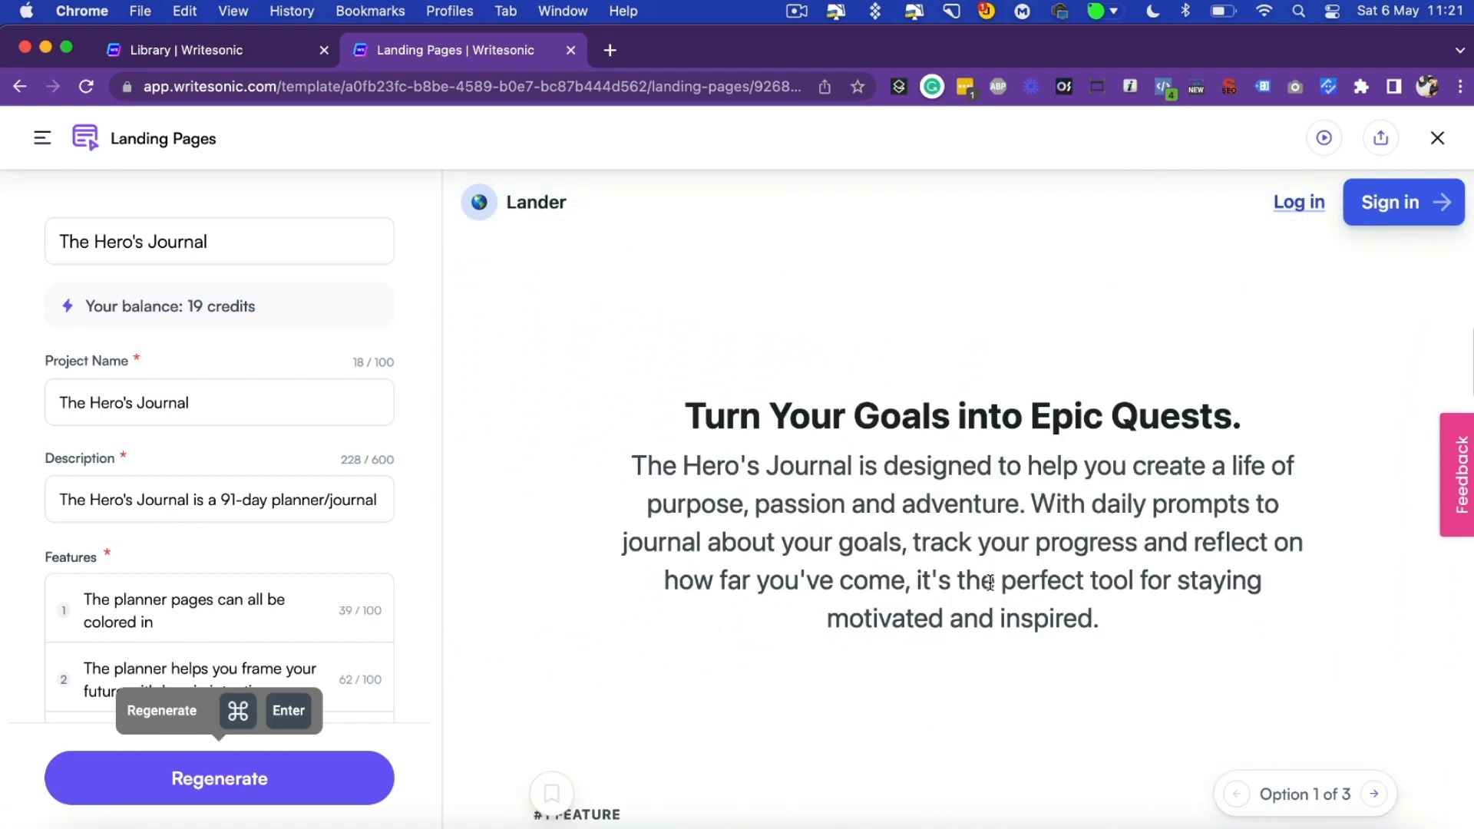
scroll(down, 3)
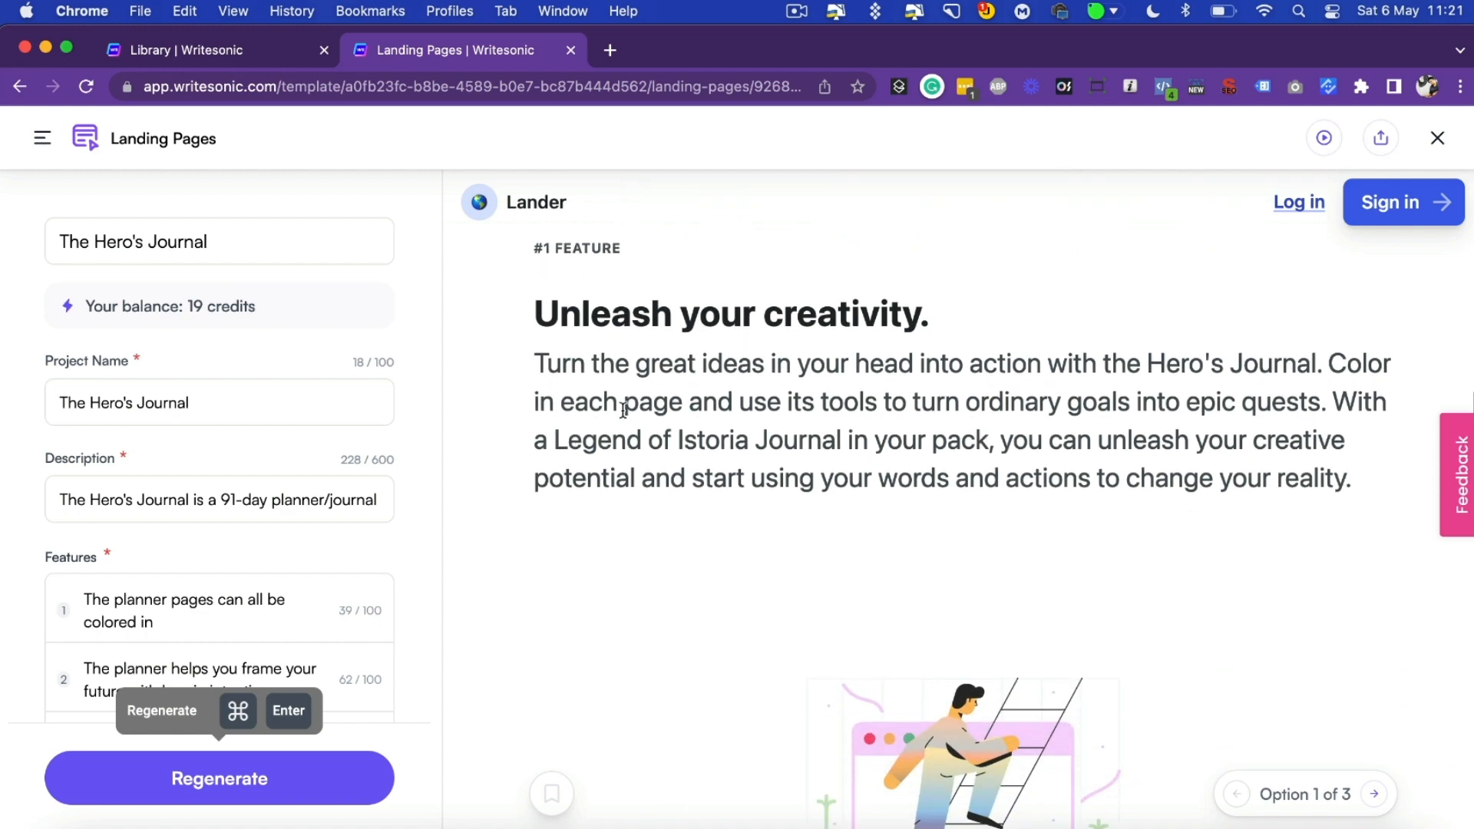
scroll(down, 3)
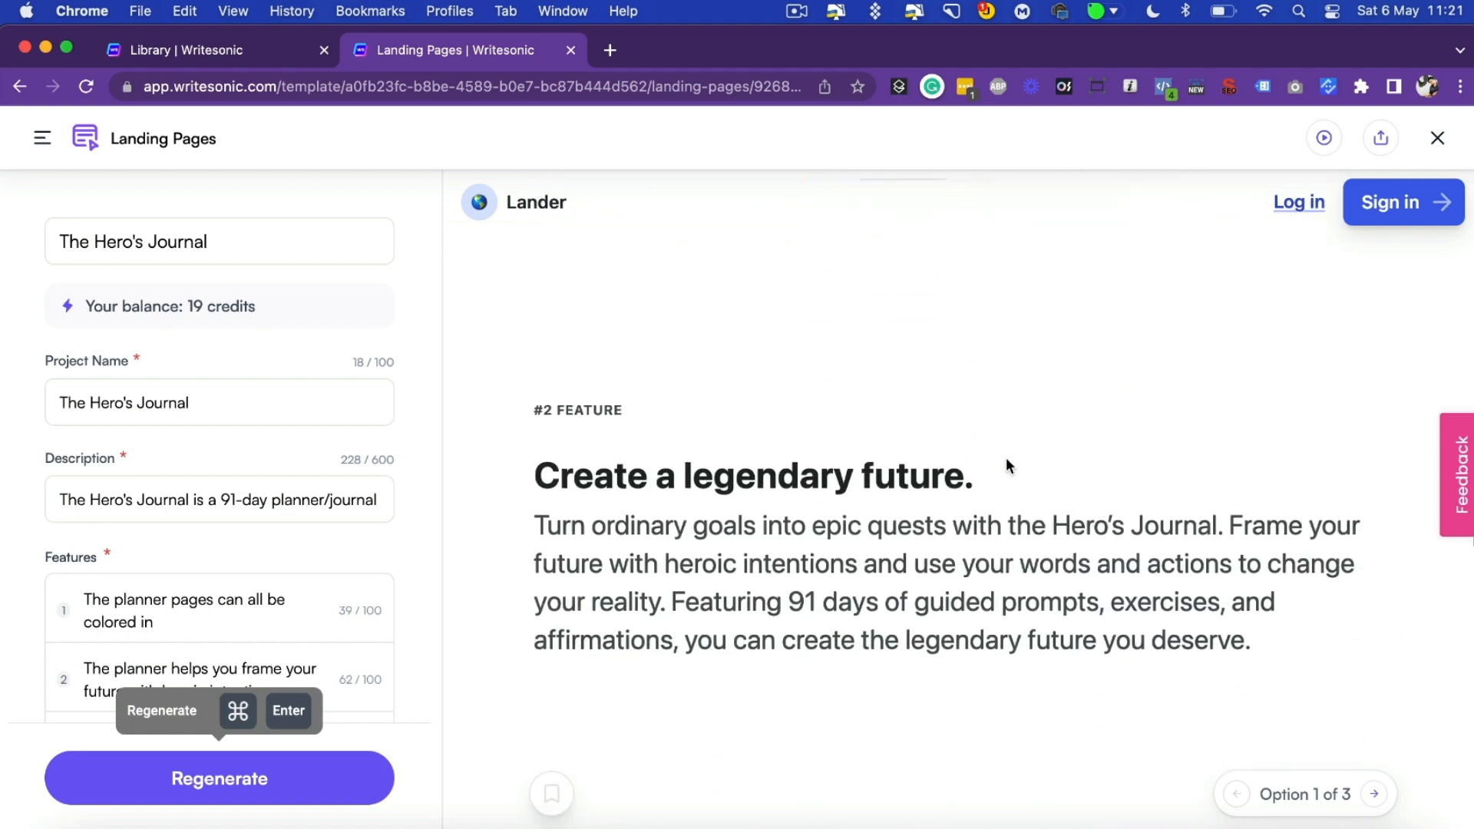
scroll(down, 3)
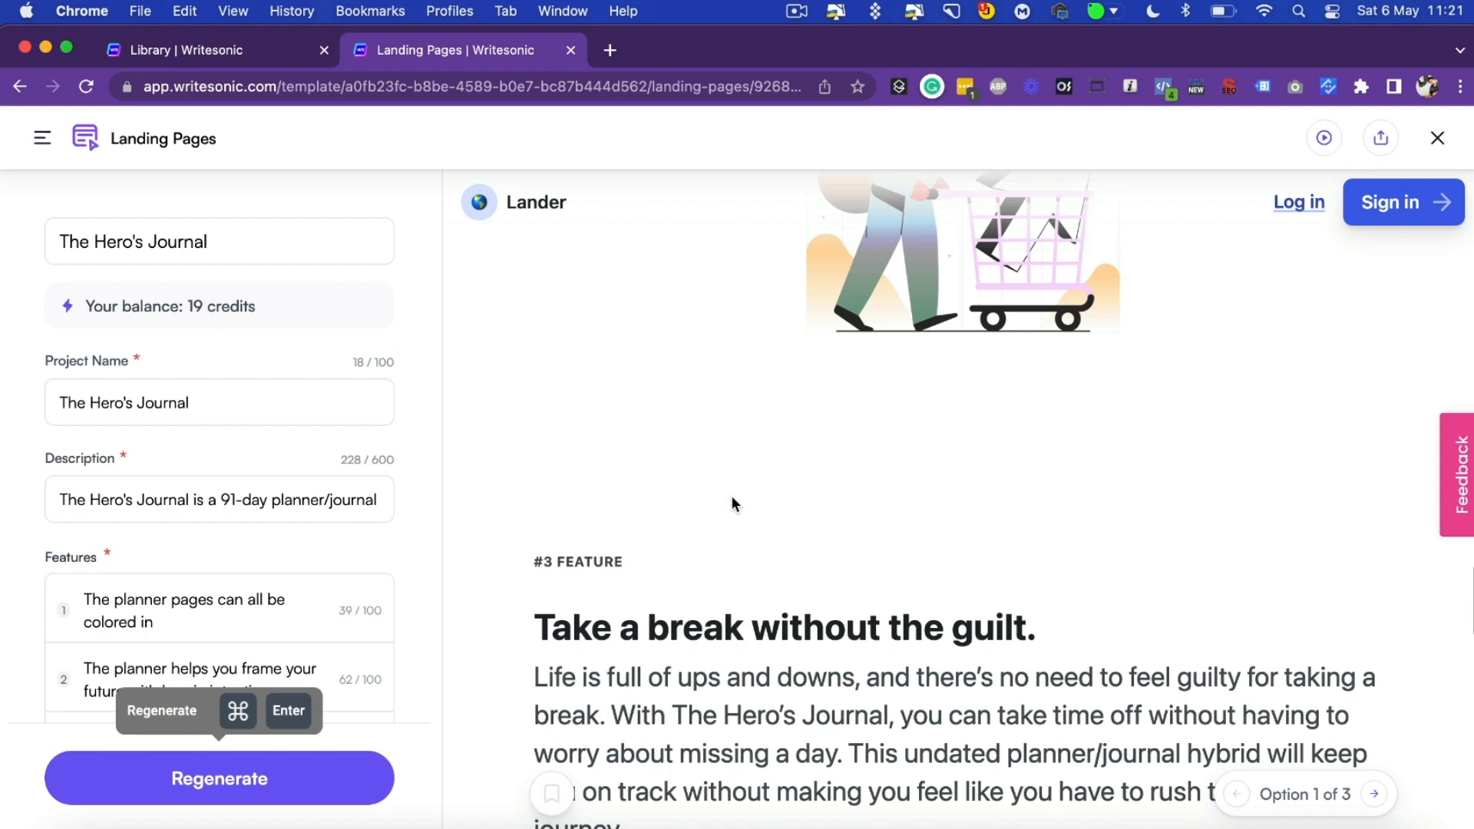
scroll(down, 3)
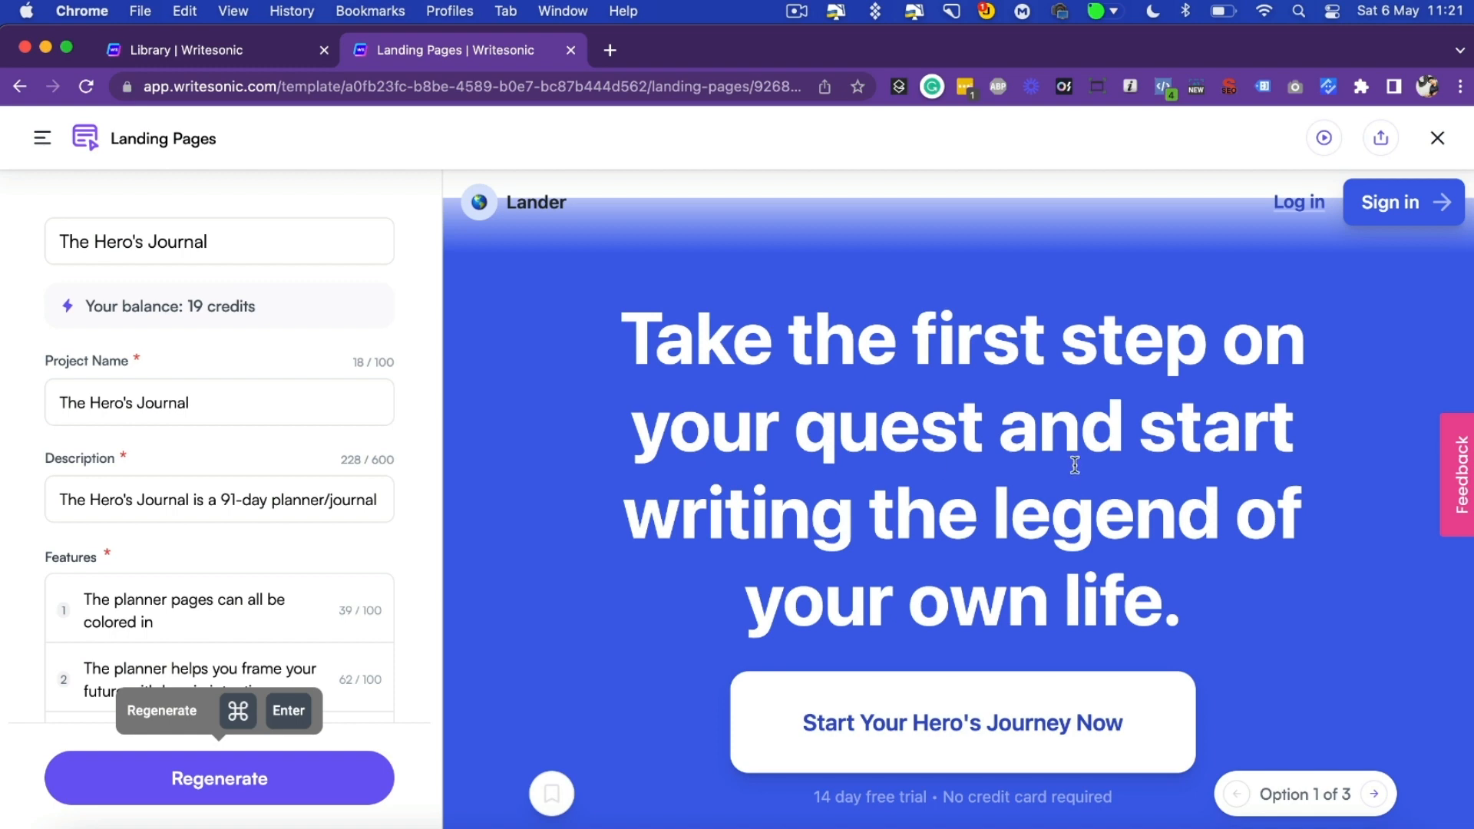
mouse_move(986, 573)
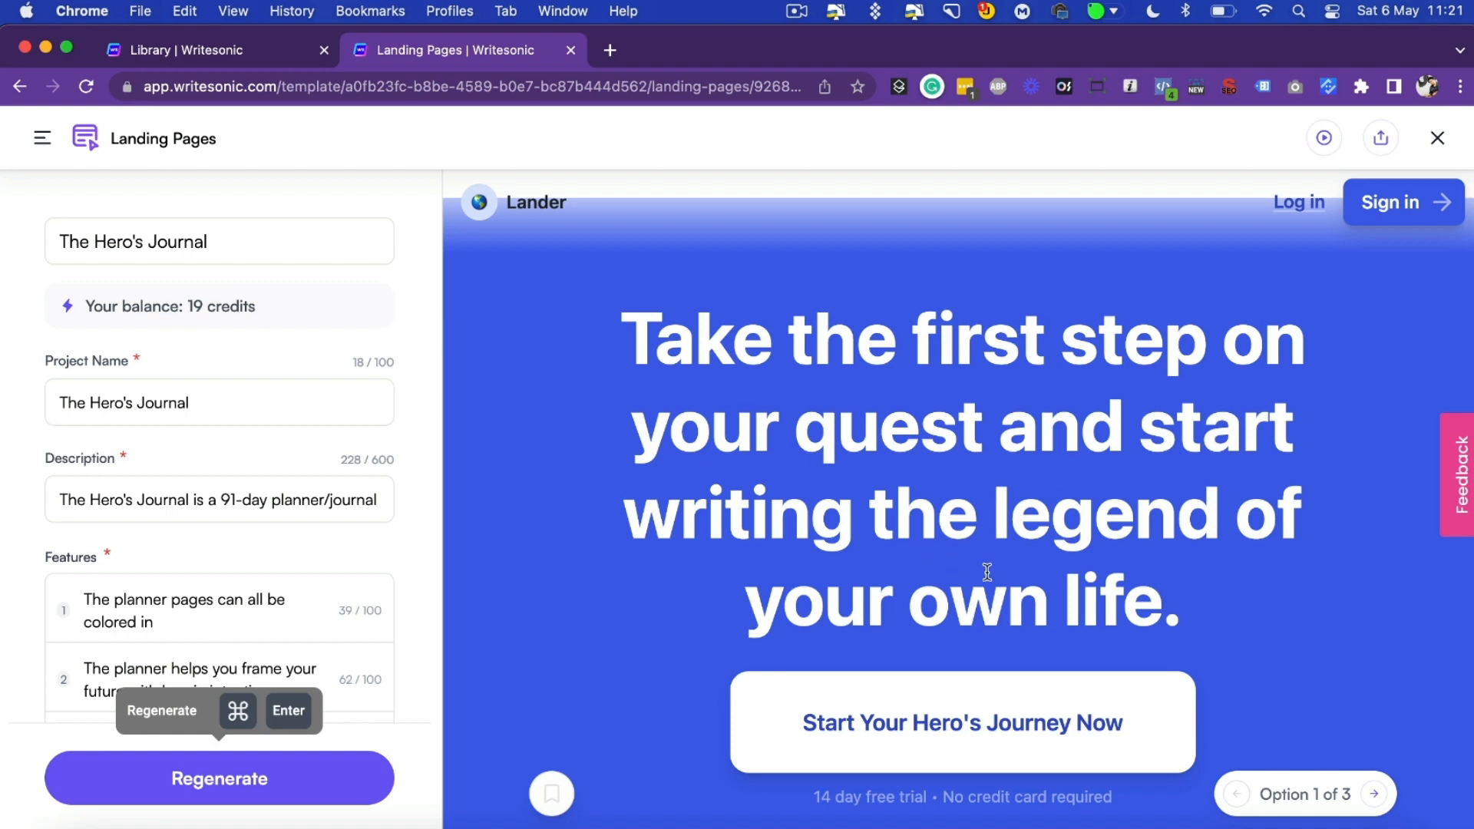
mouse_move(1373, 802)
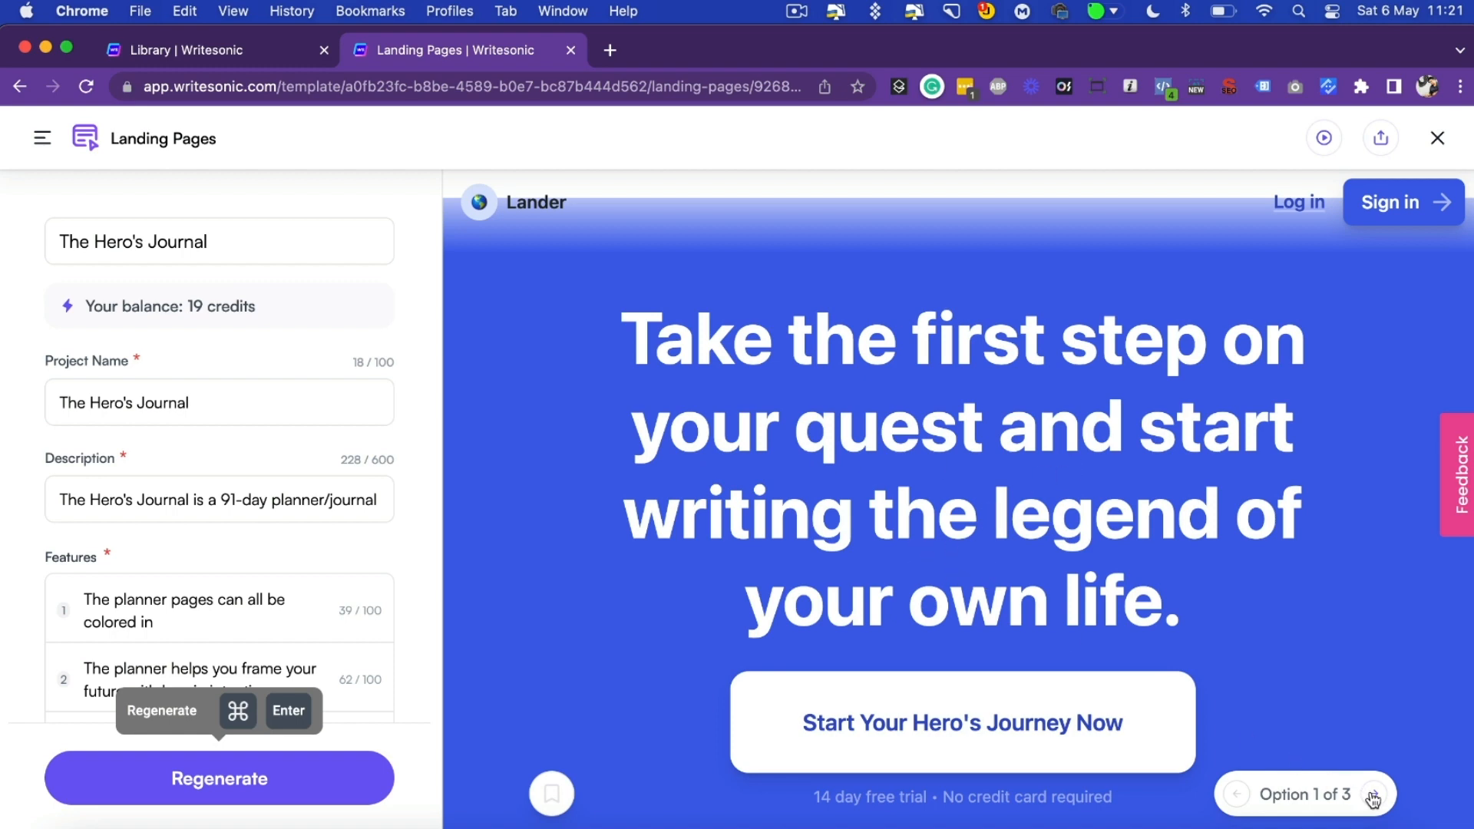
click(1372, 794)
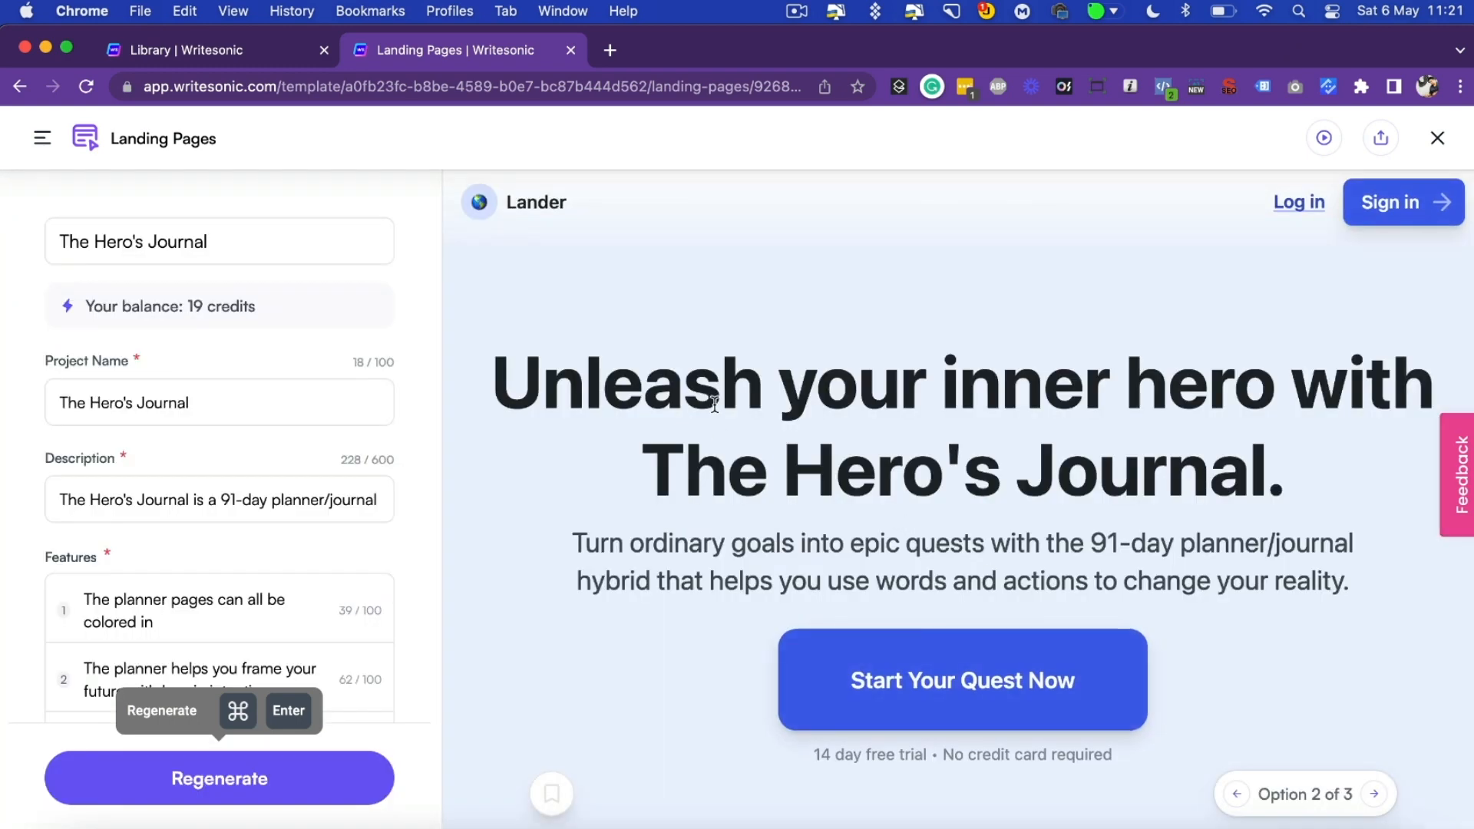
scroll(down, 3)
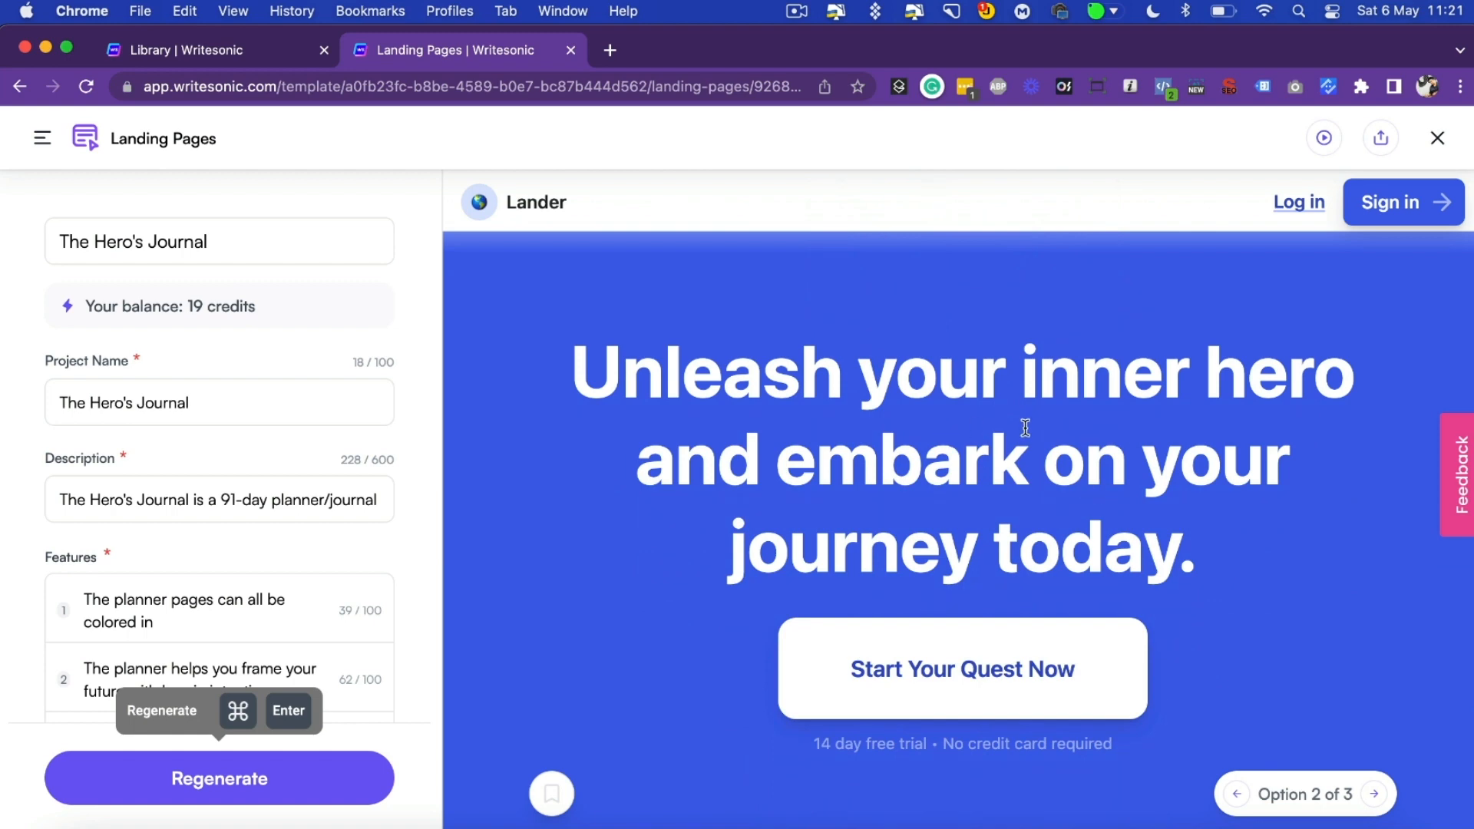
mouse_move(1194, 605)
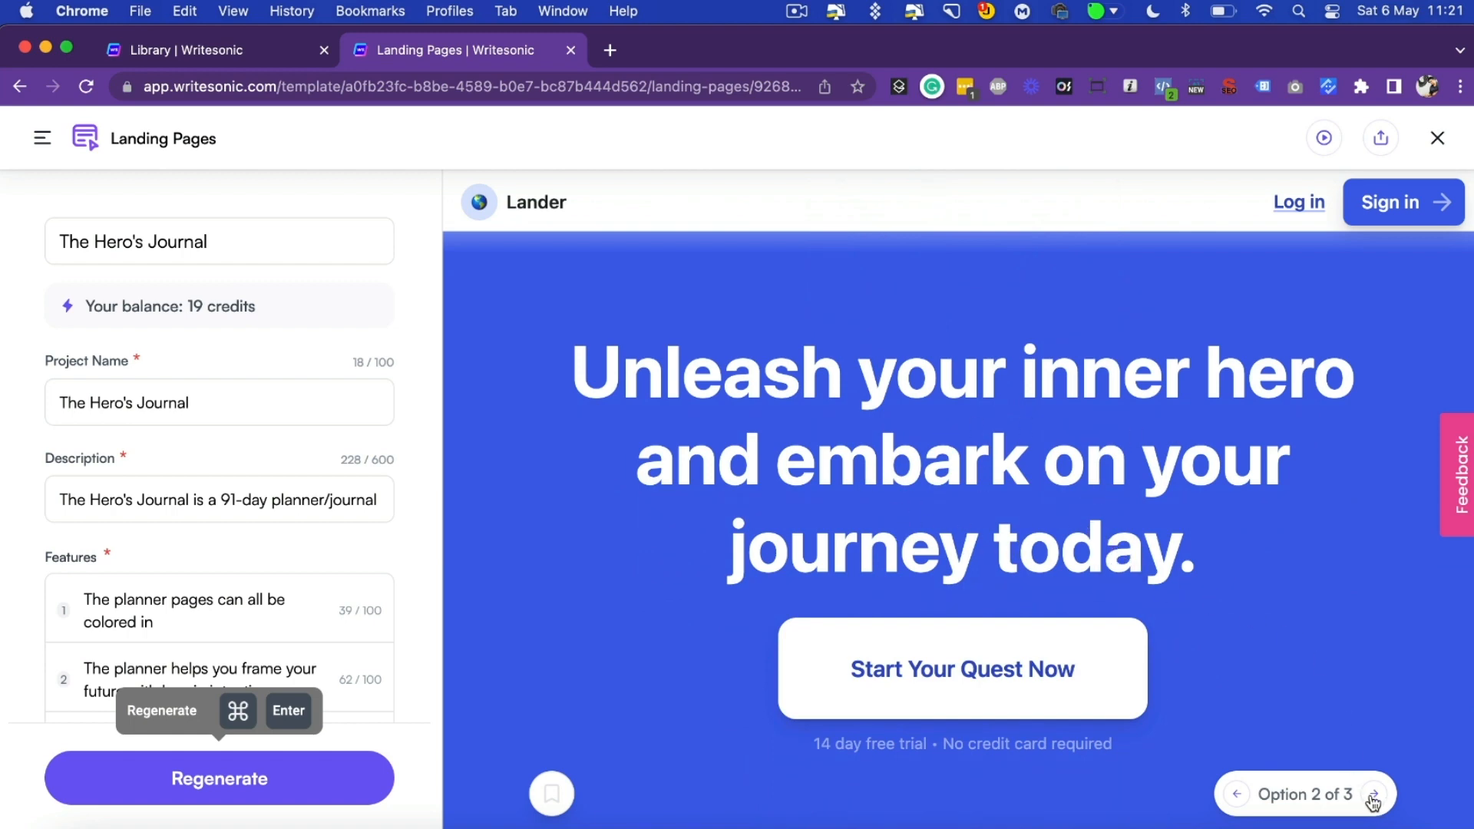
click(1372, 794)
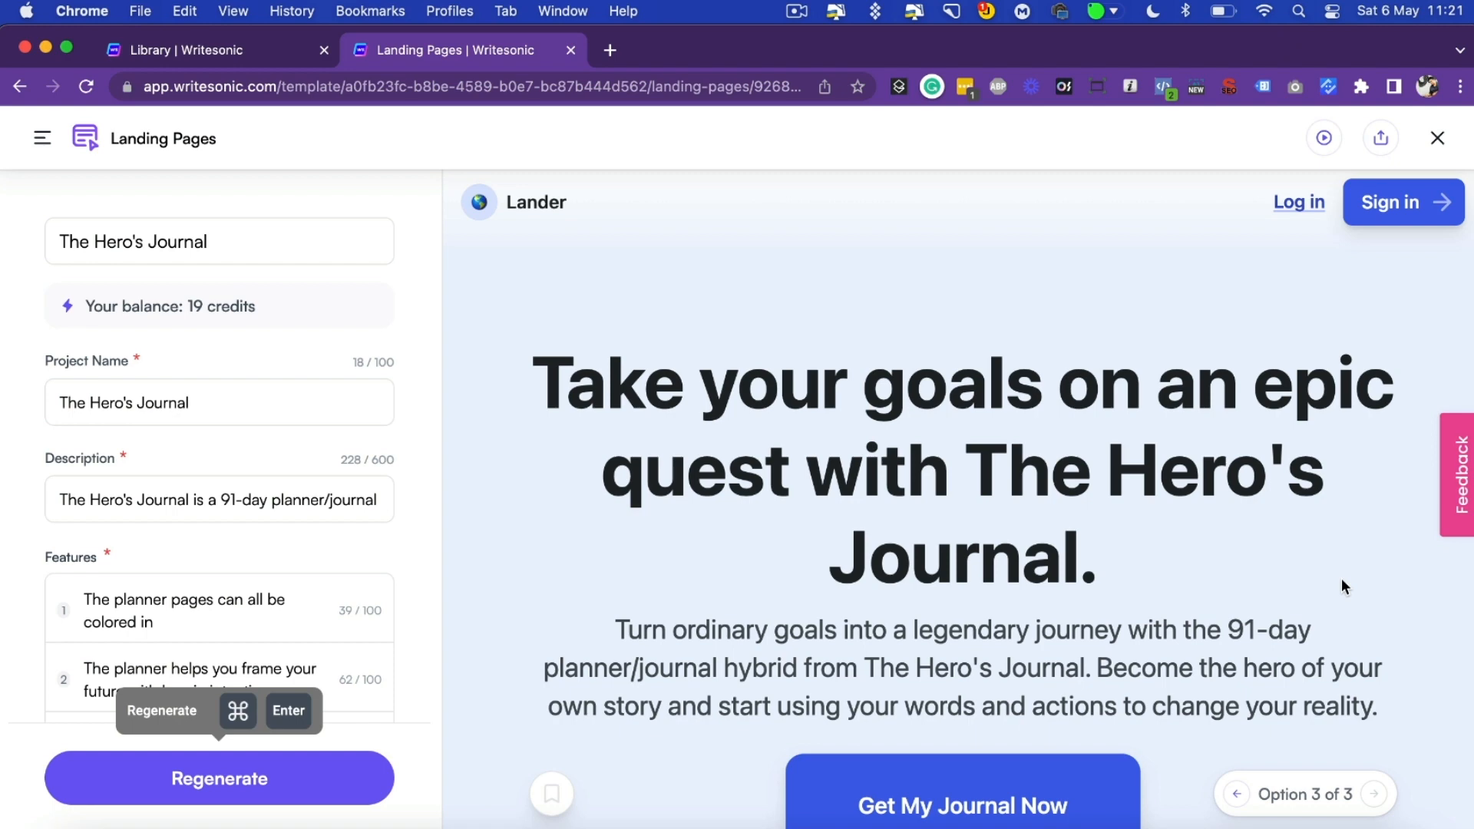
mouse_move(1300, 580)
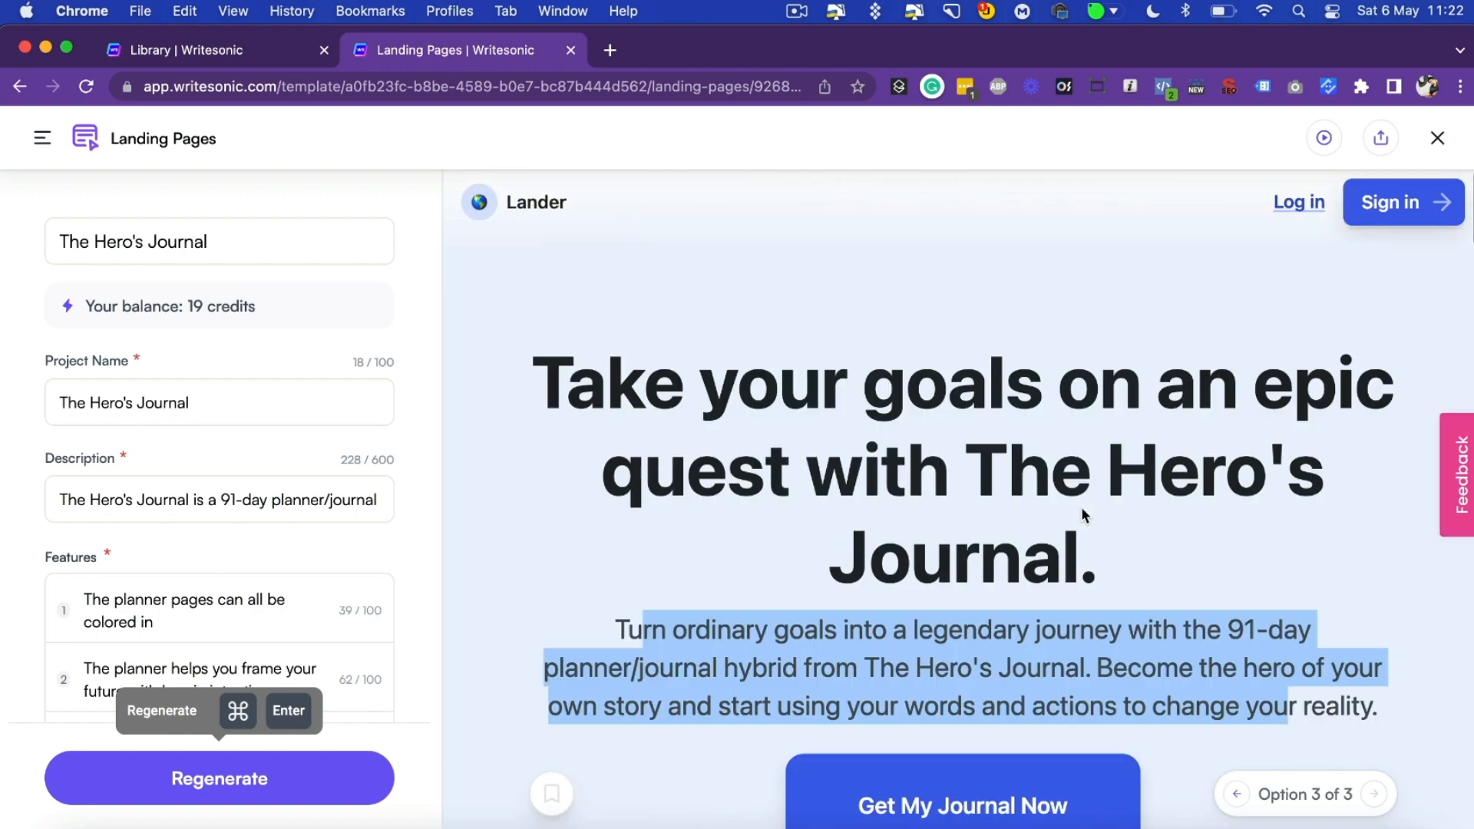
click(606, 380)
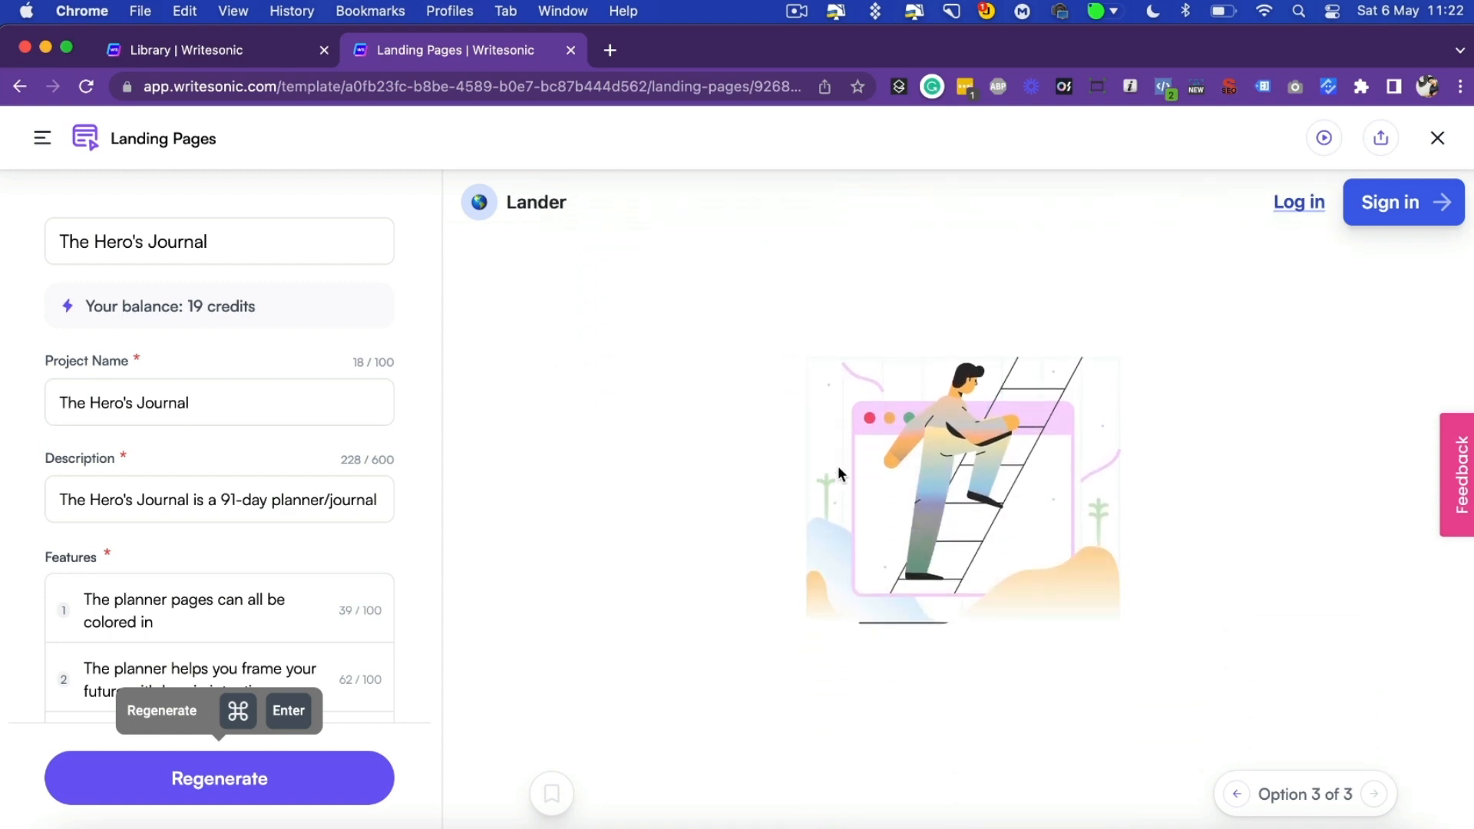
scroll(down, 3)
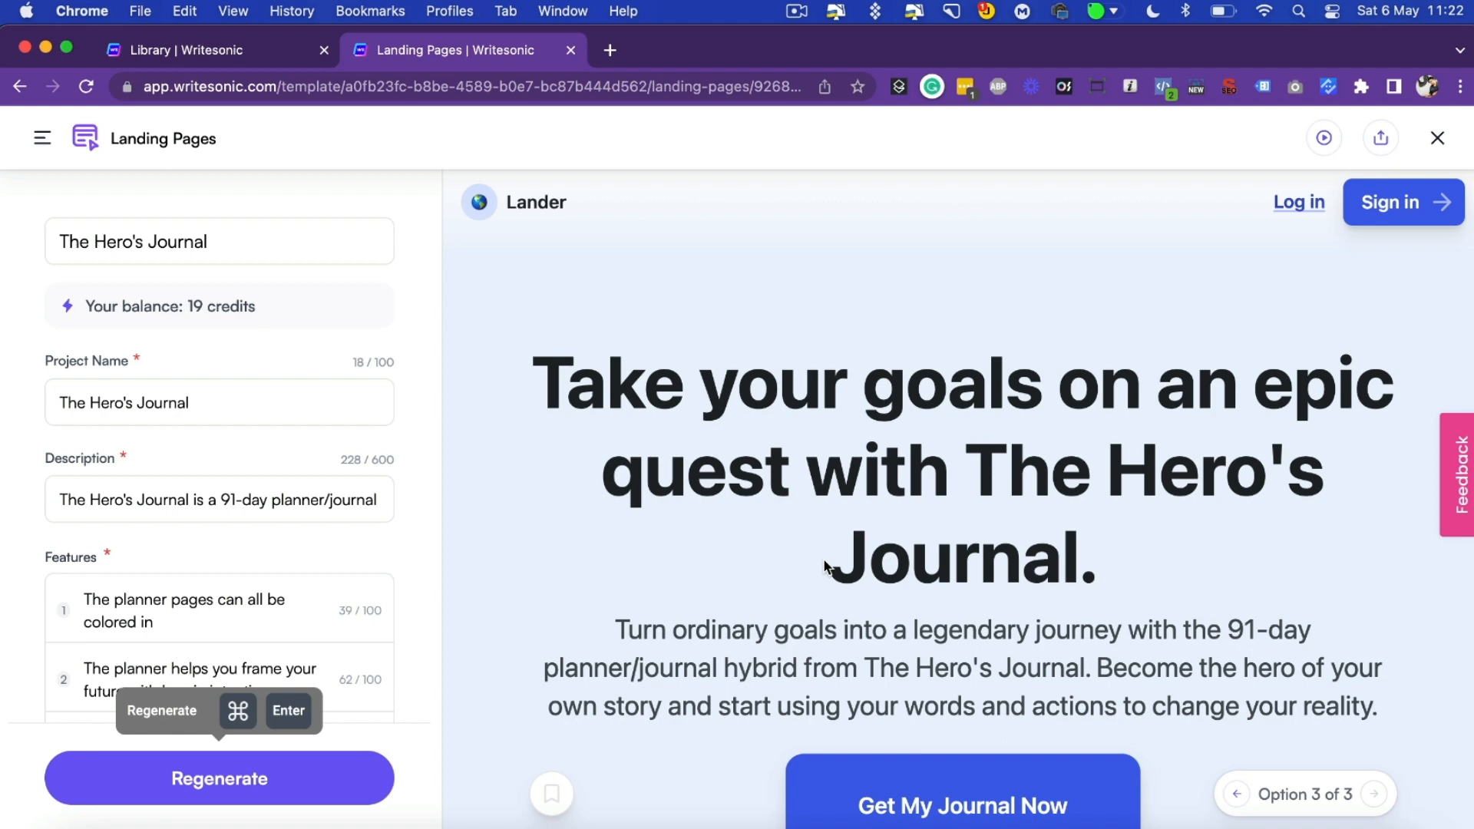
mouse_move(769, 550)
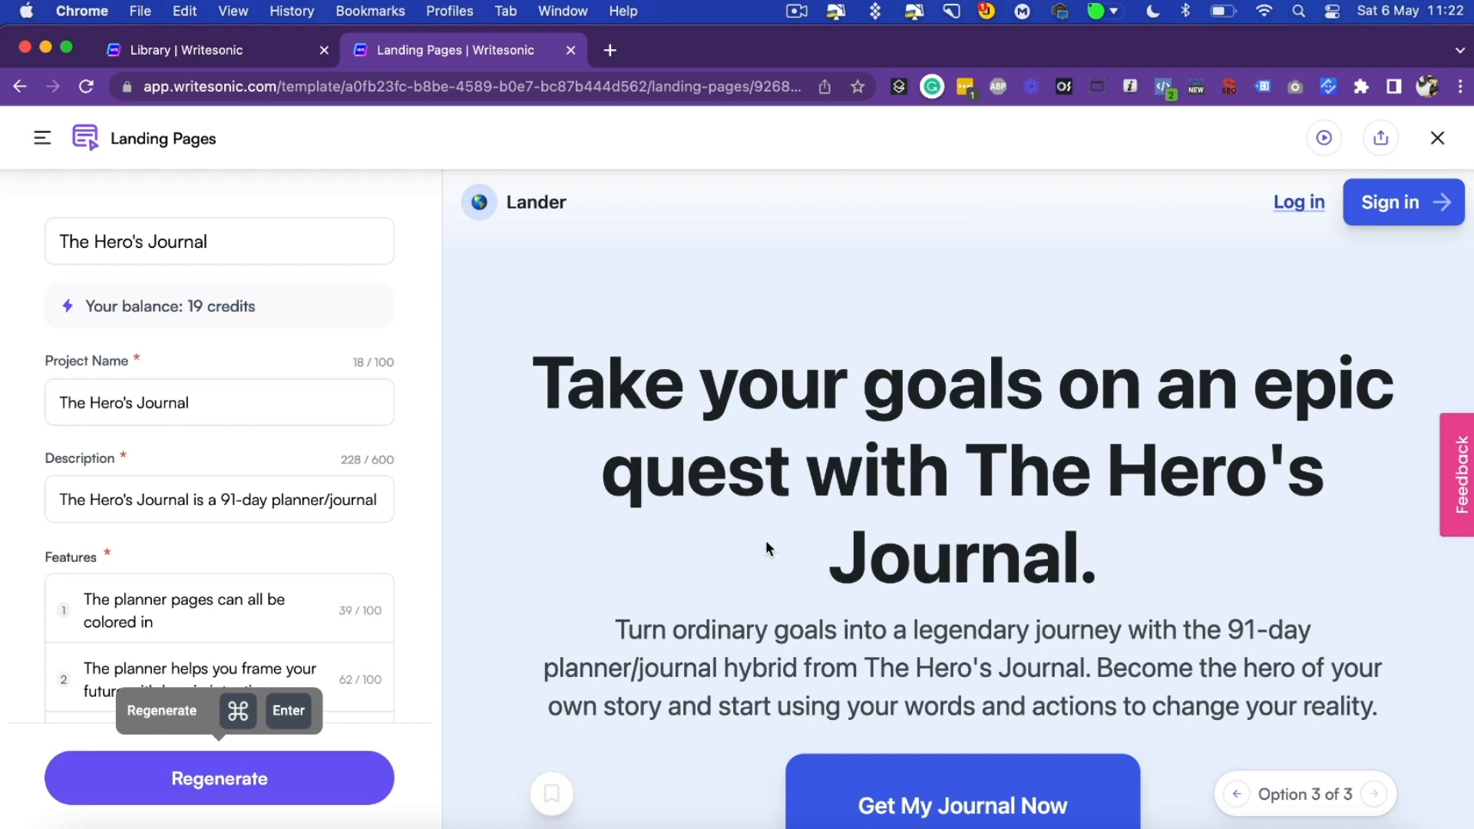
scroll(down, 3)
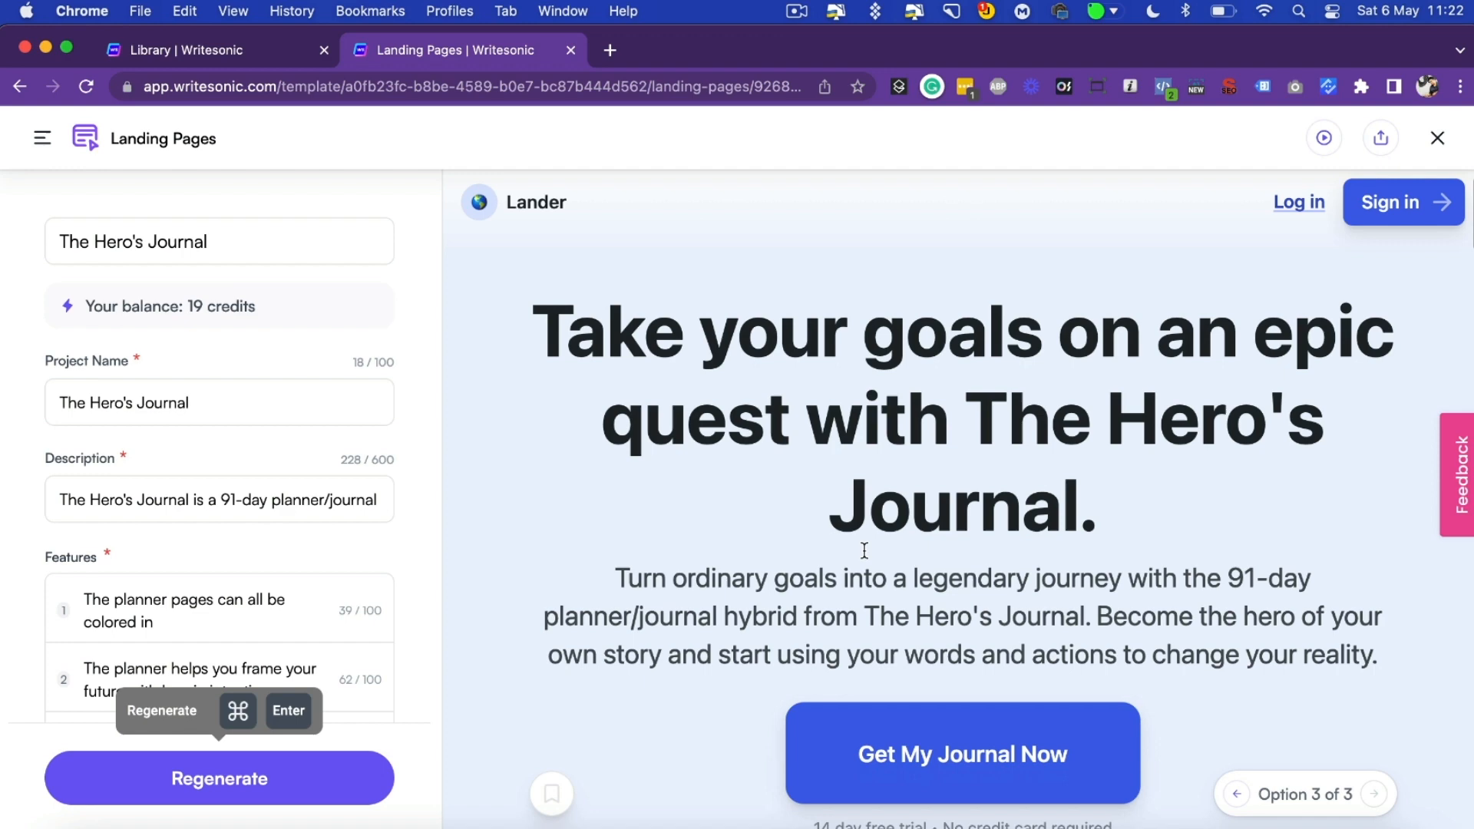
scroll(down, 3)
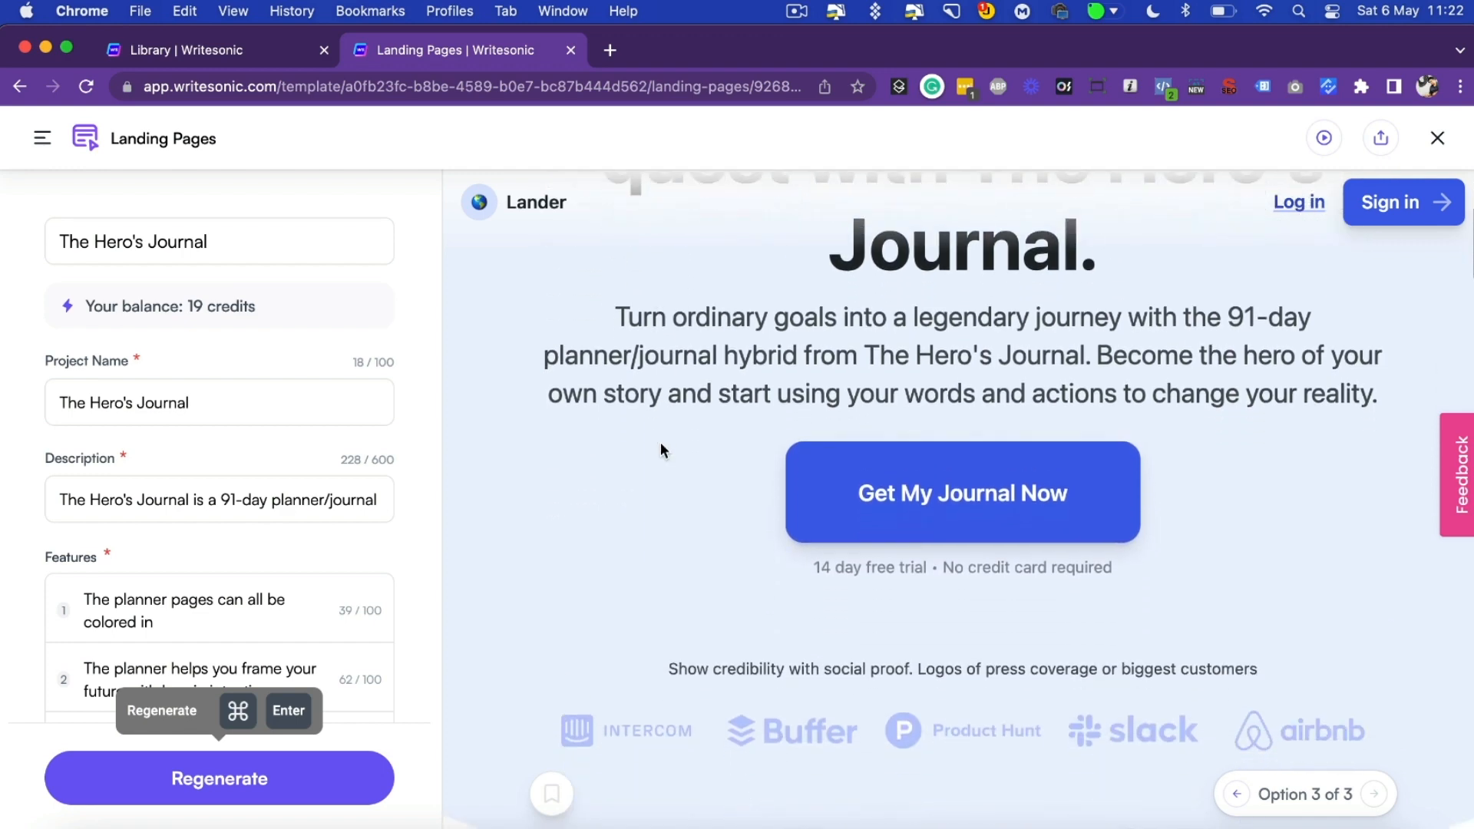
scroll(up, 3)
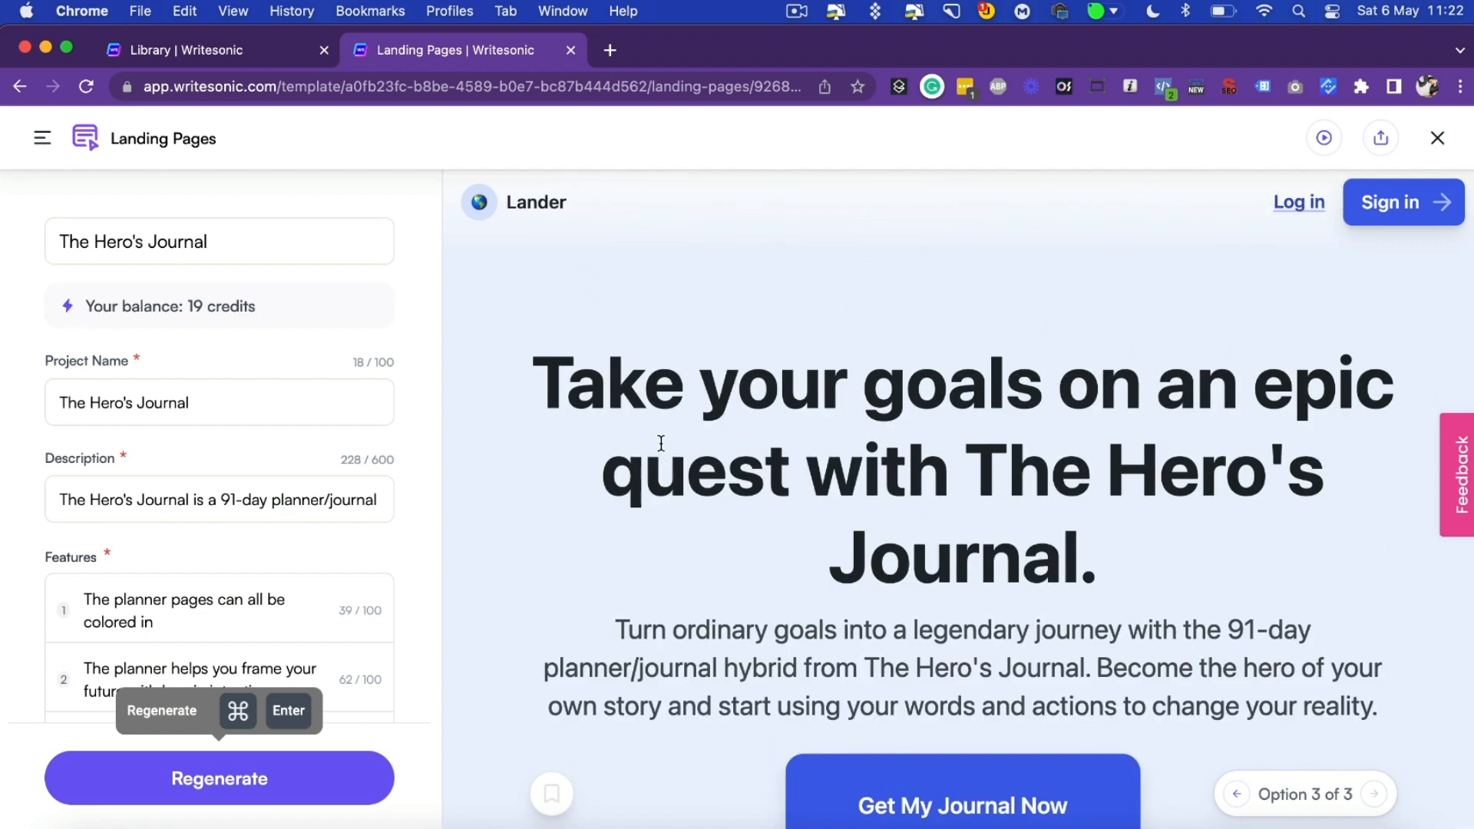
scroll(down, 3)
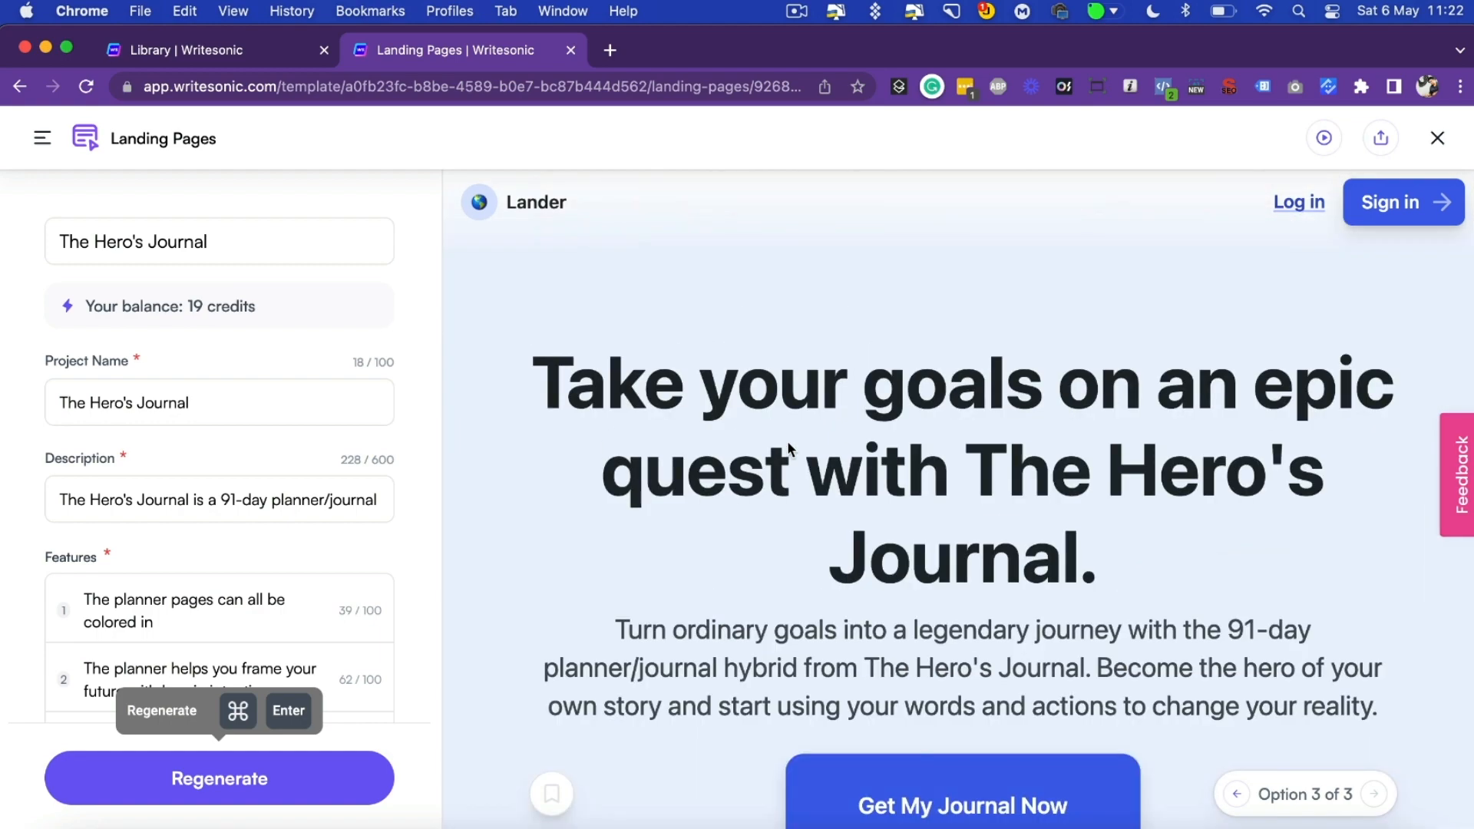
mouse_move(704, 421)
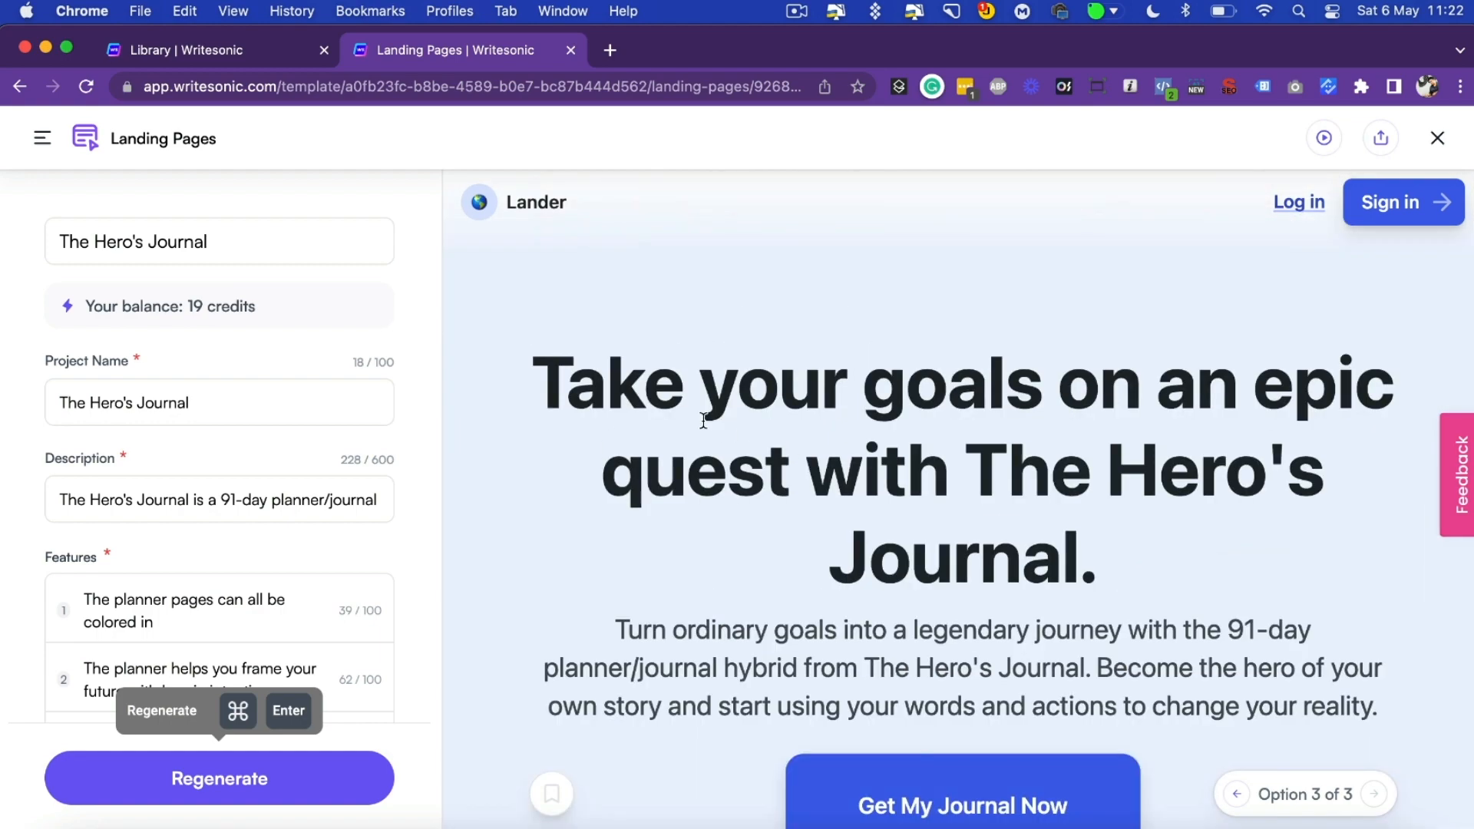
mouse_move(706, 425)
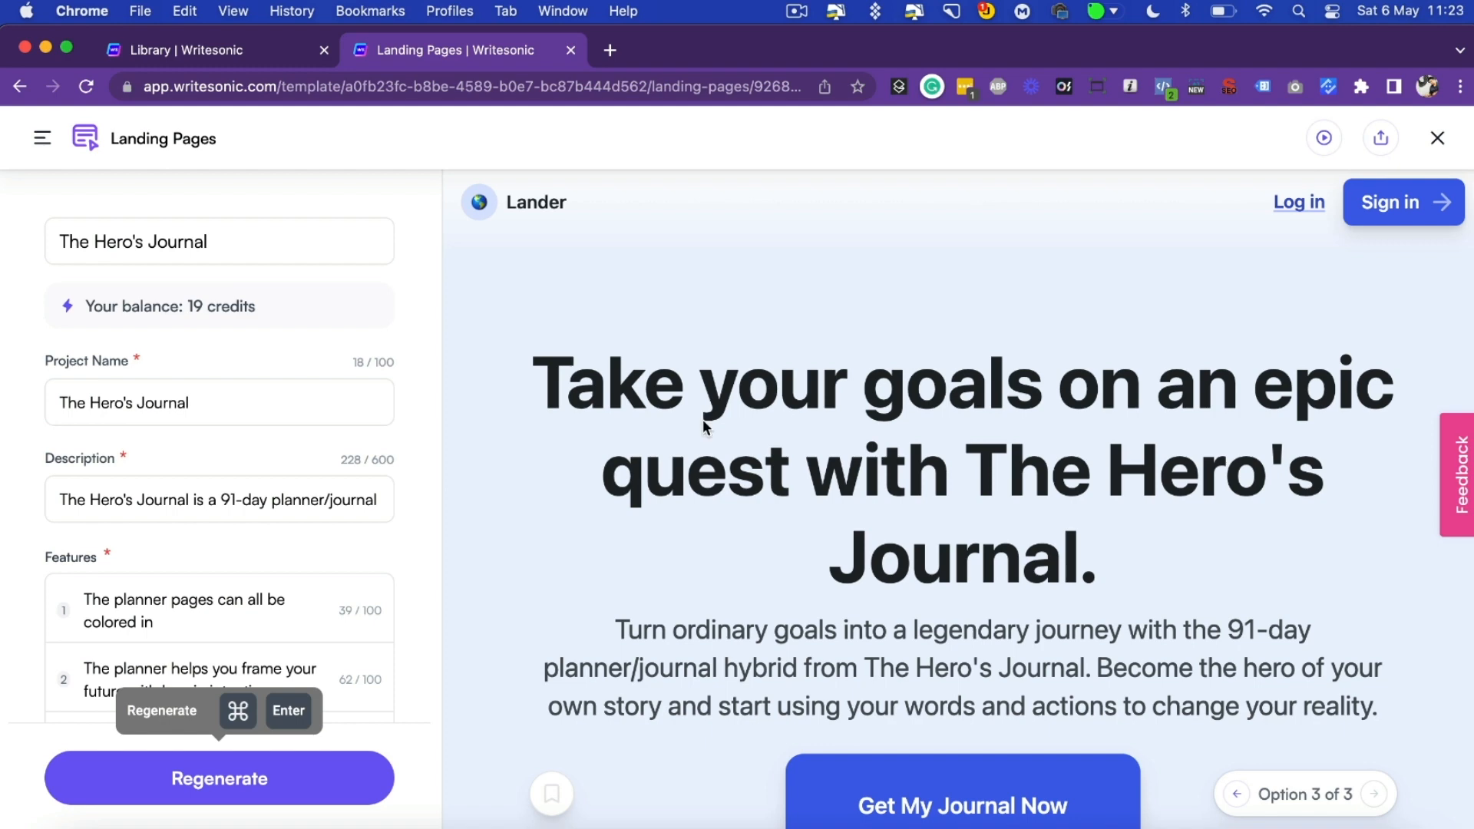
click(609, 49)
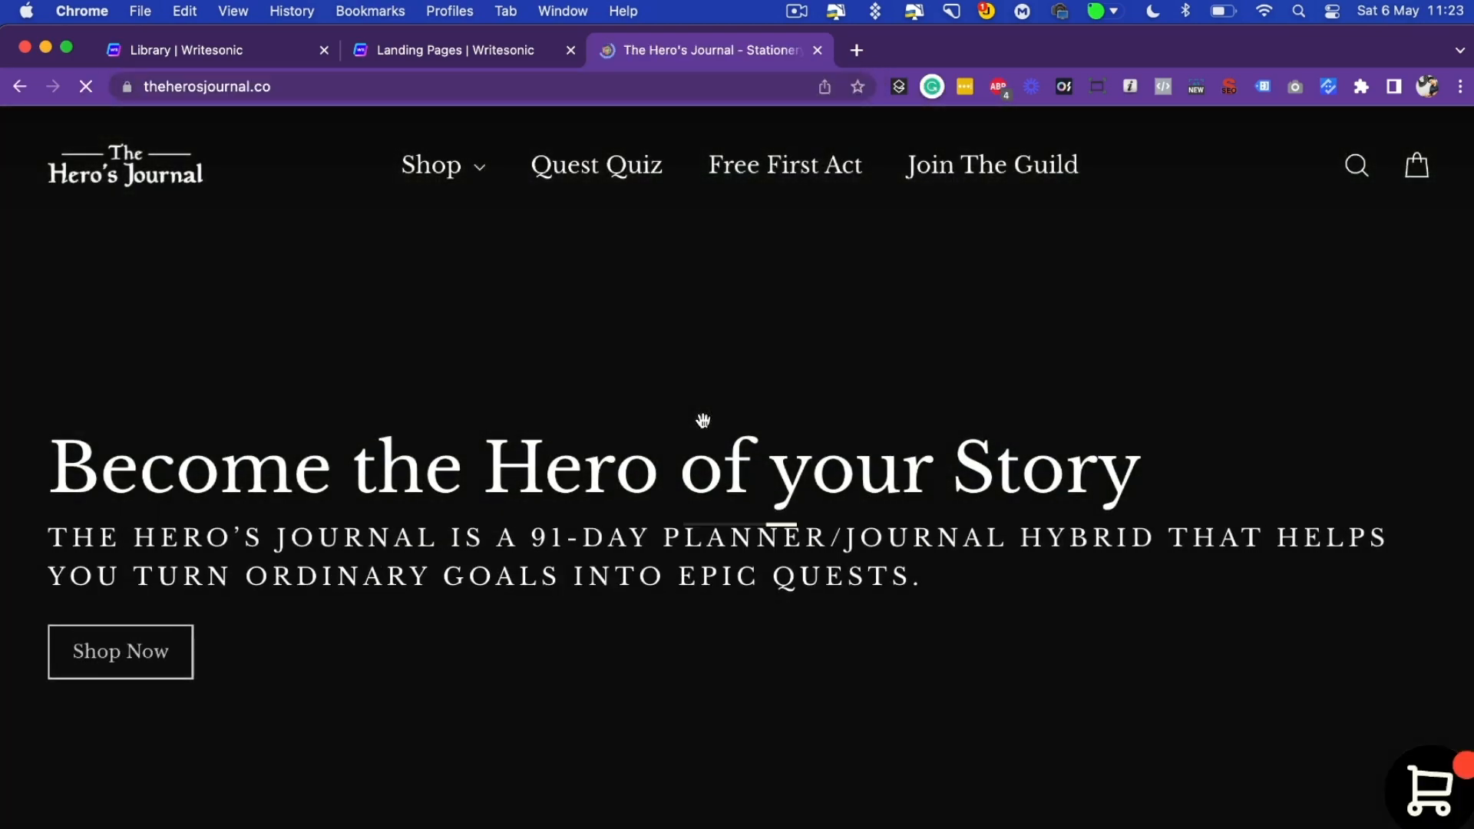
Step: Browse The Hero's Journal store products, then return to the Writesonic landing page draft
scroll(down, 3)
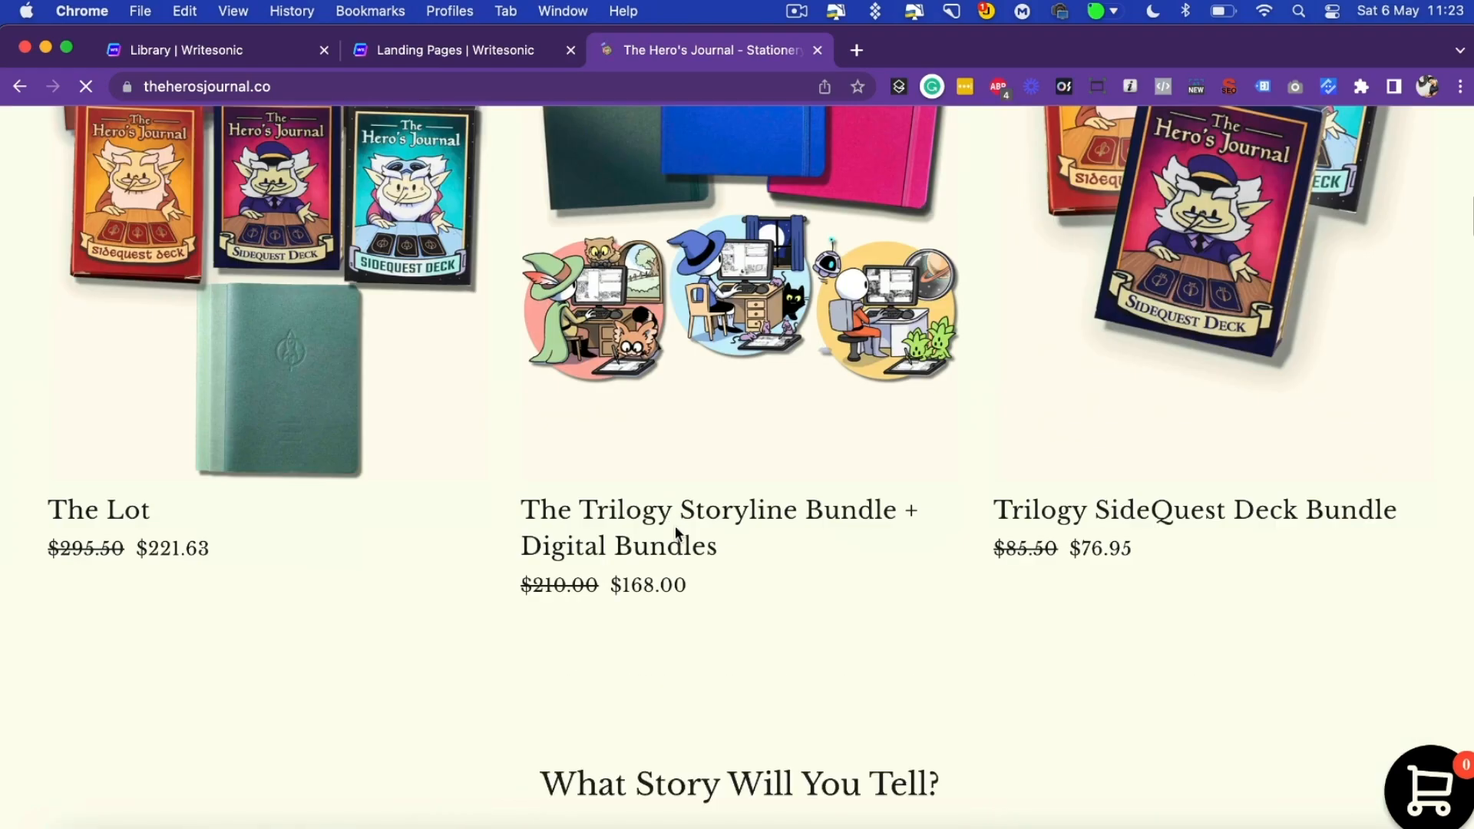
scroll(up, 3)
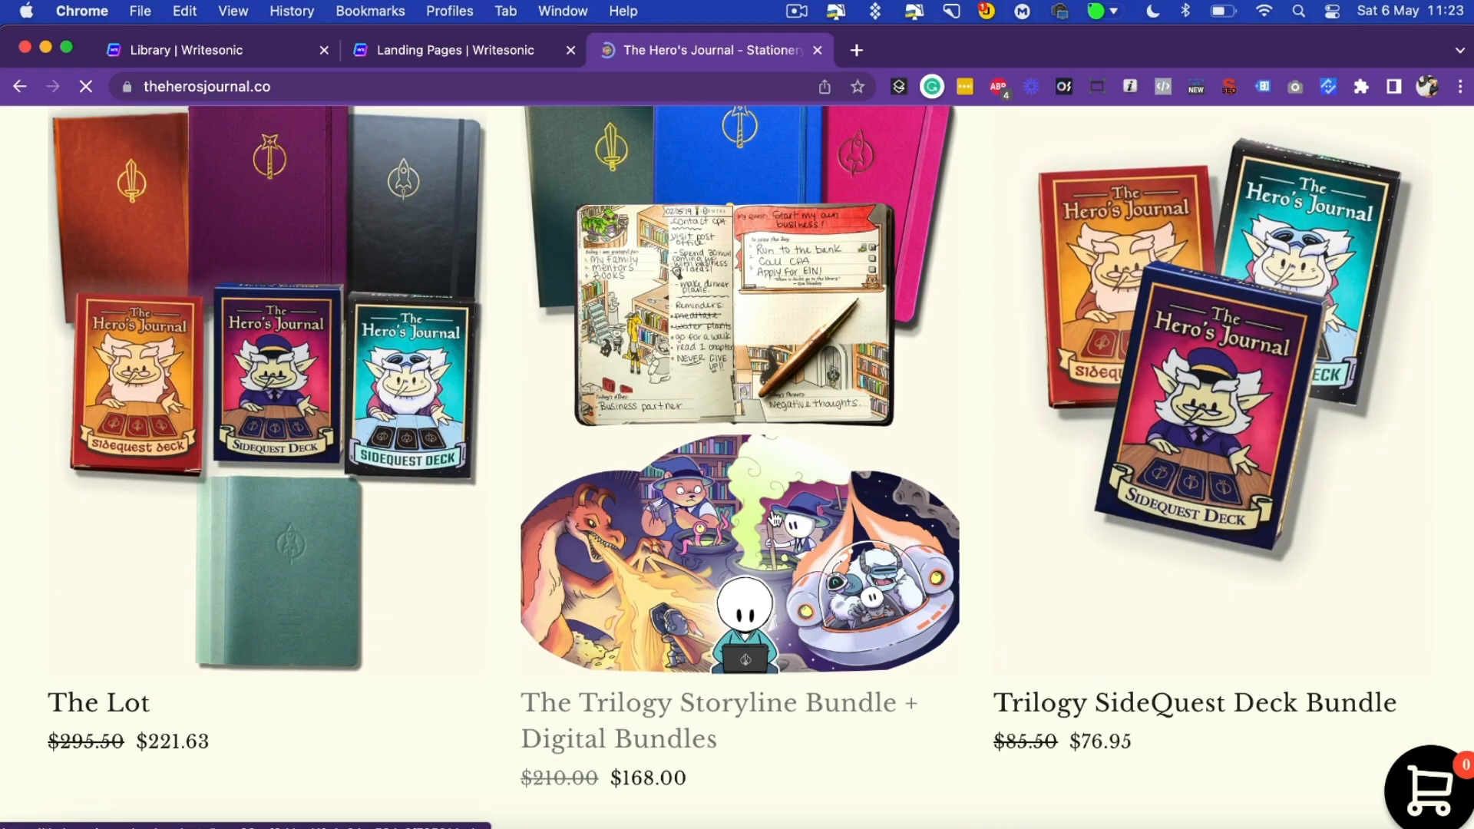
scroll(down, 3)
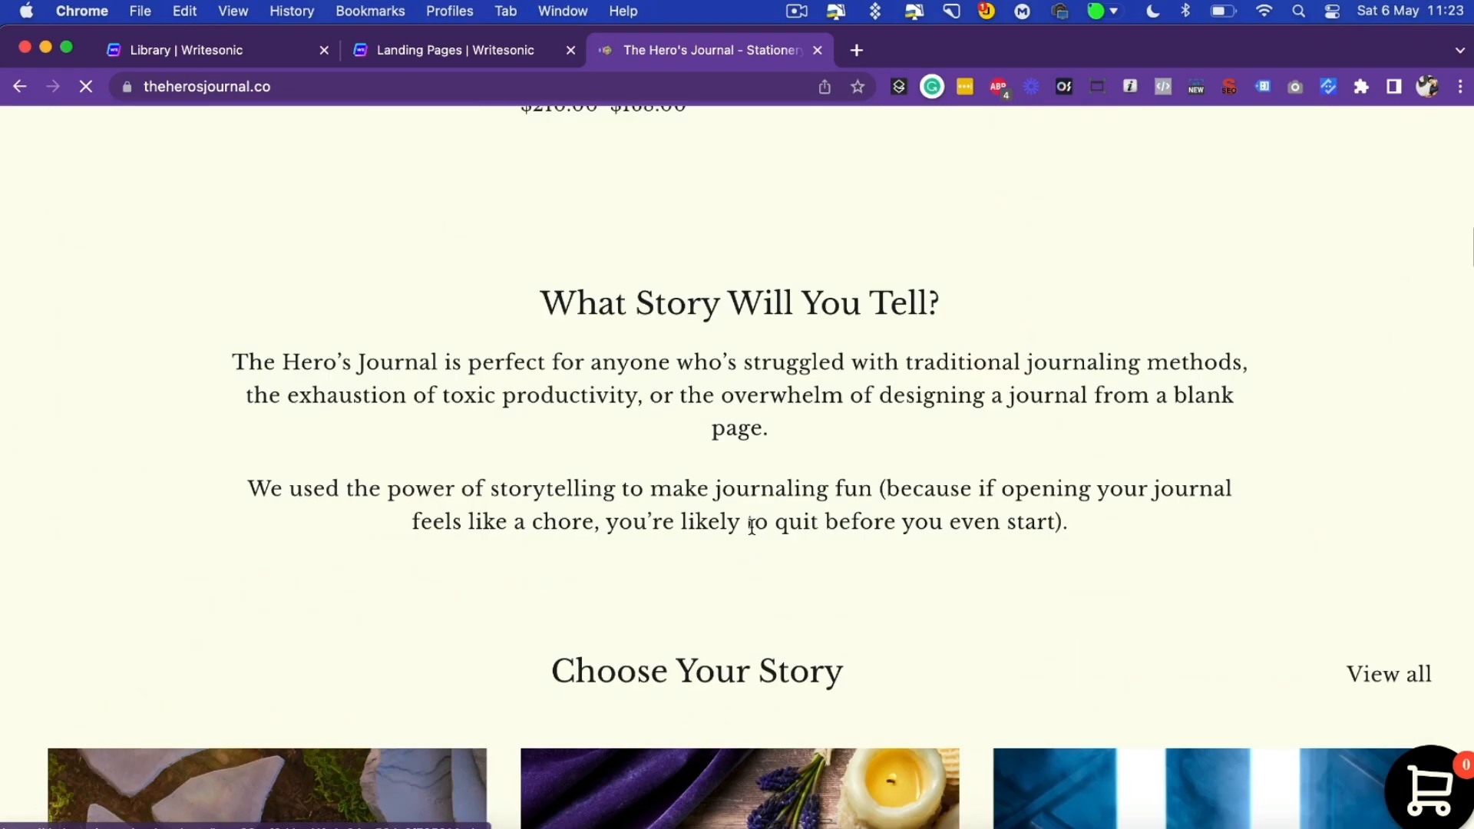
scroll(down, 3)
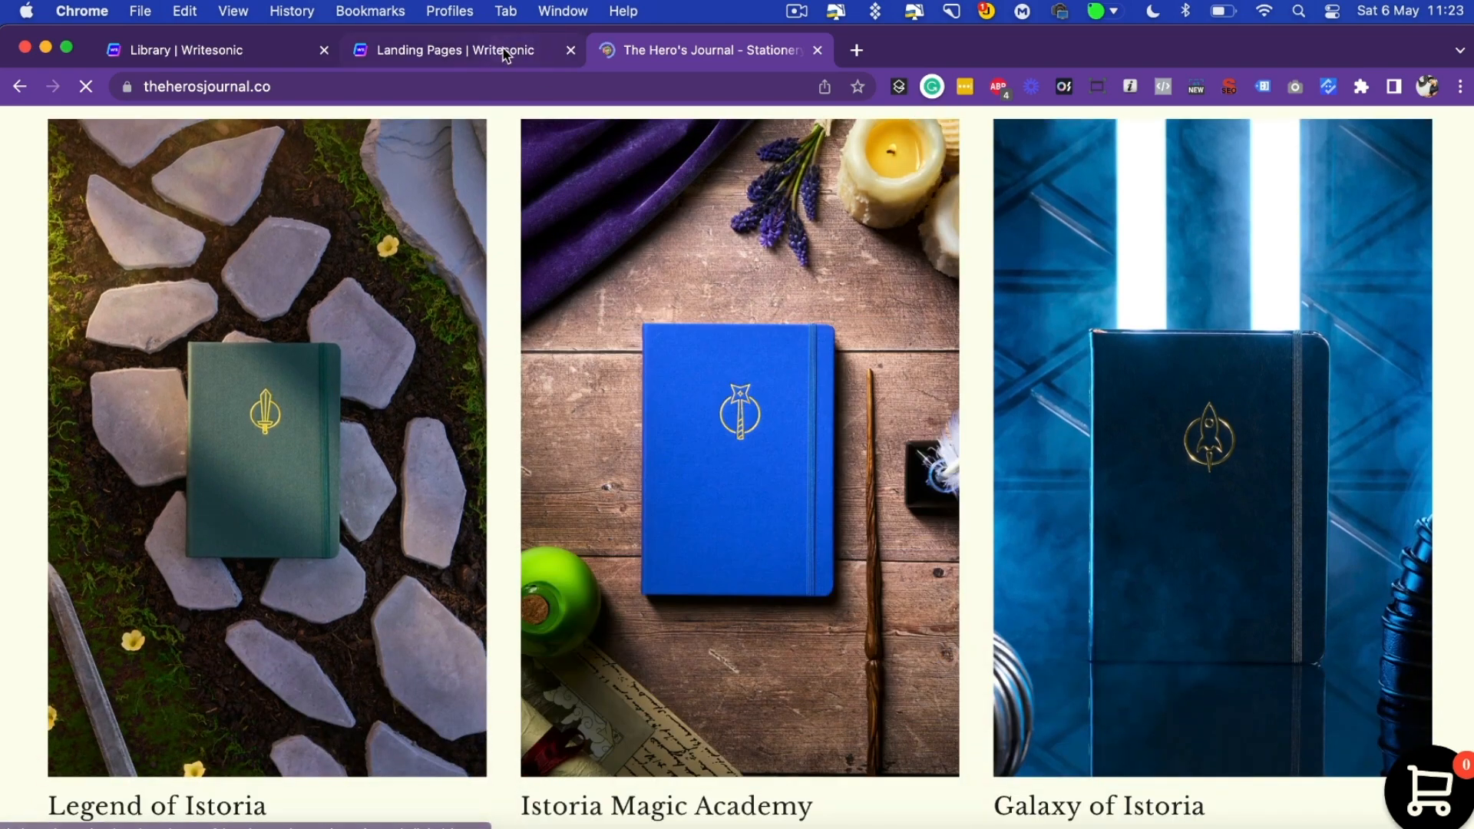
click(451, 49)
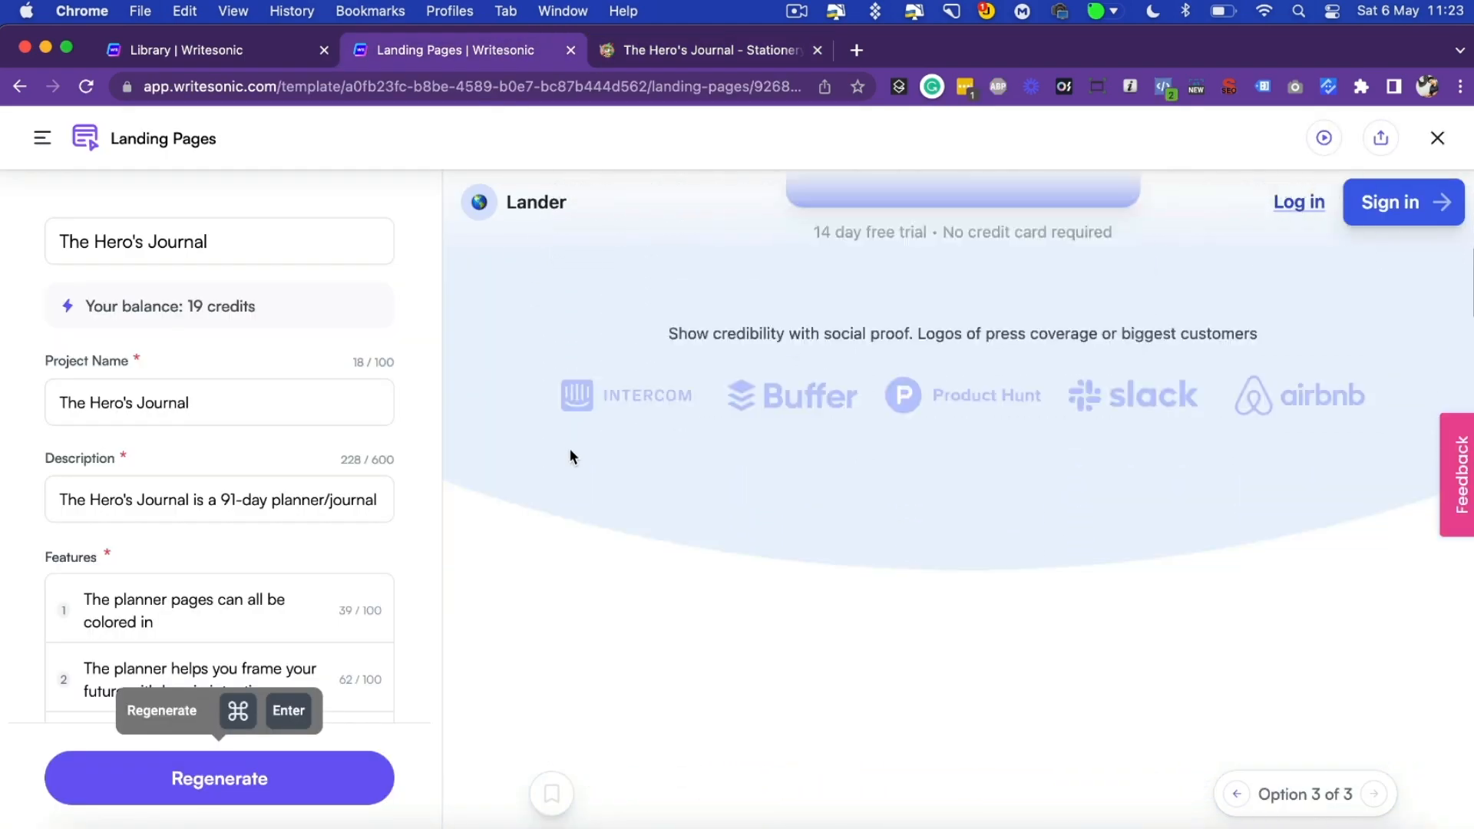
scroll(down, 3)
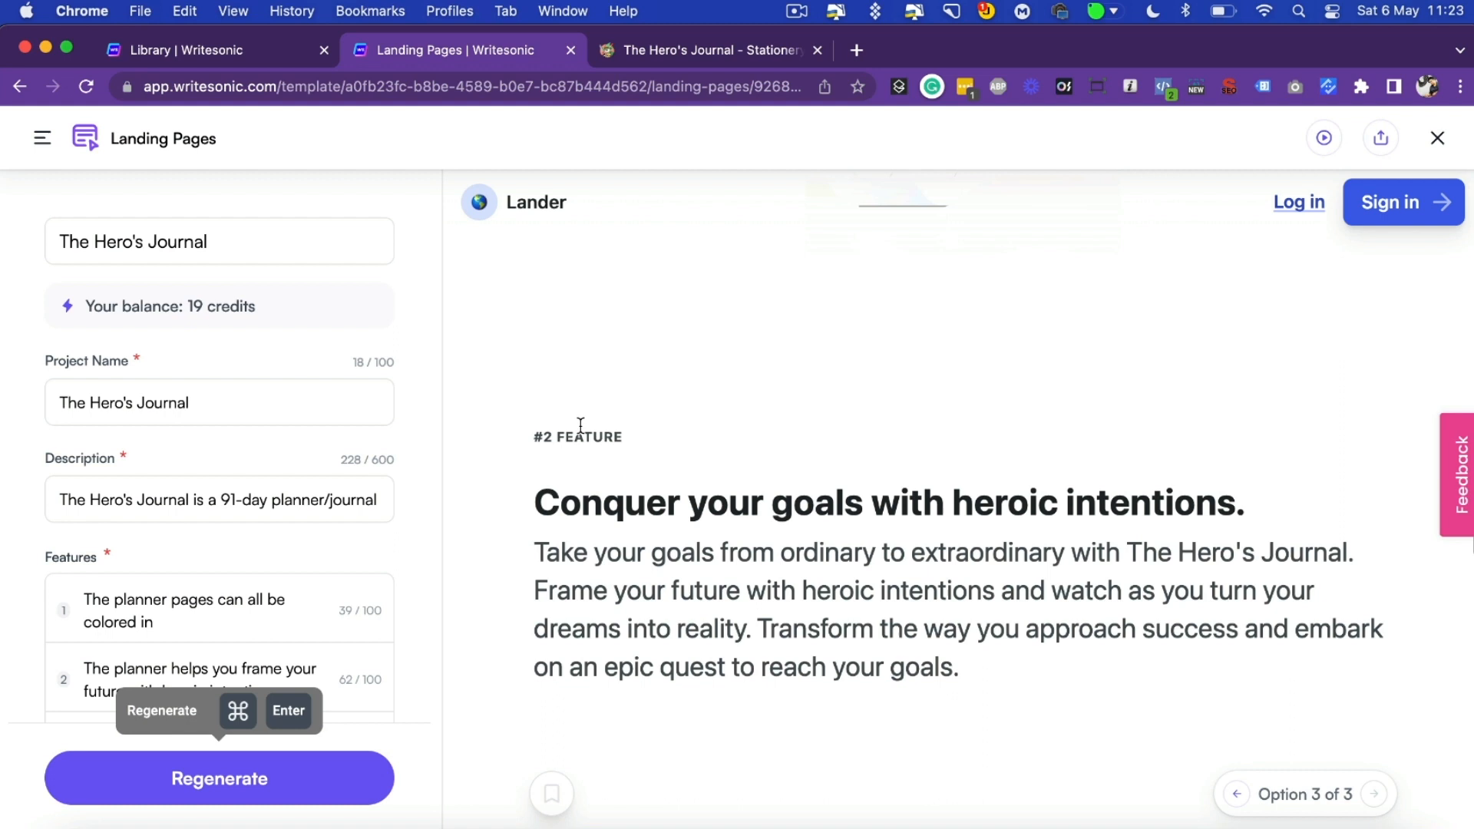
scroll(up, 3)
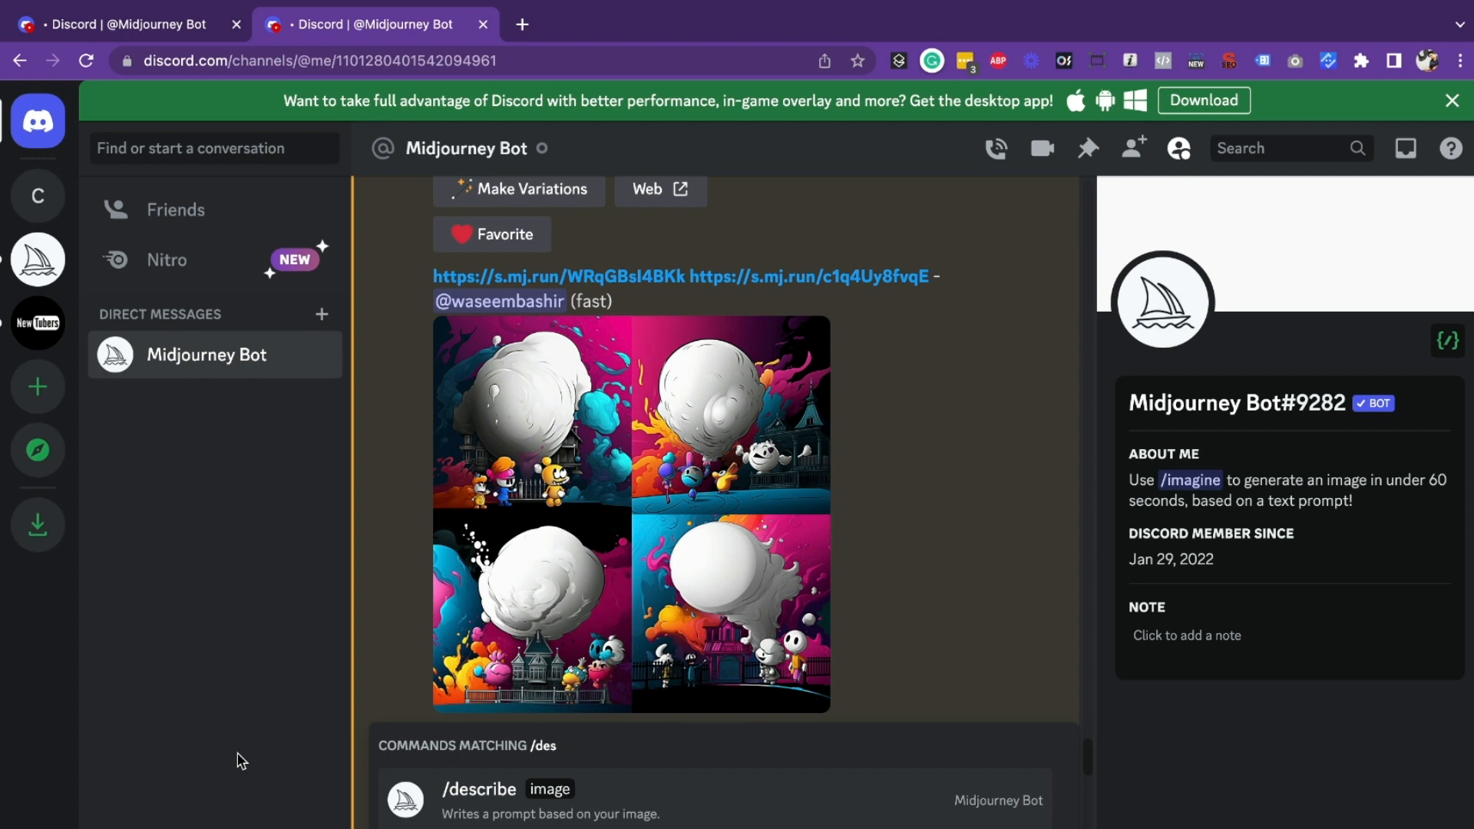
mouse_move(529, 623)
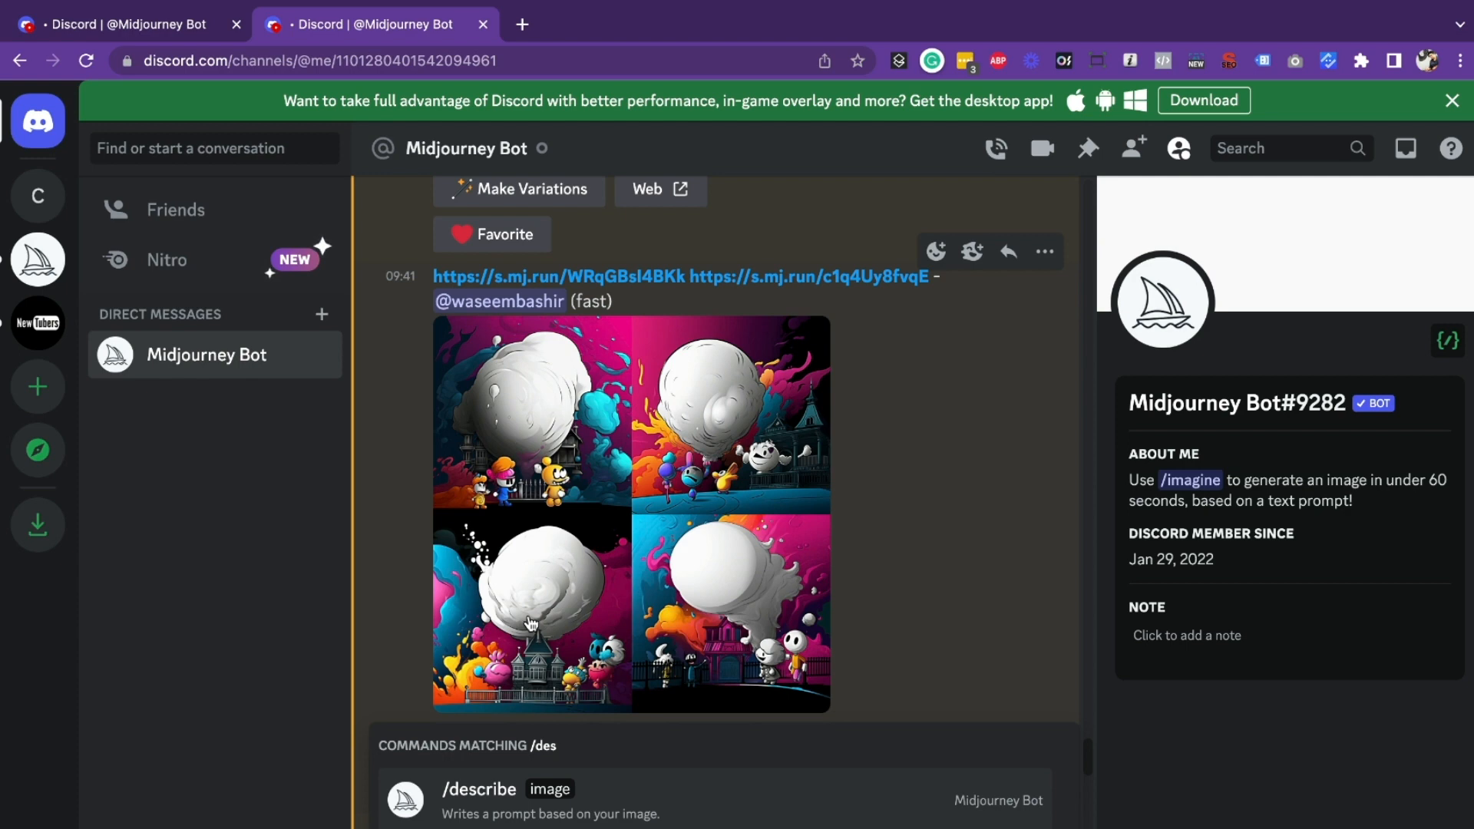
mouse_move(528, 635)
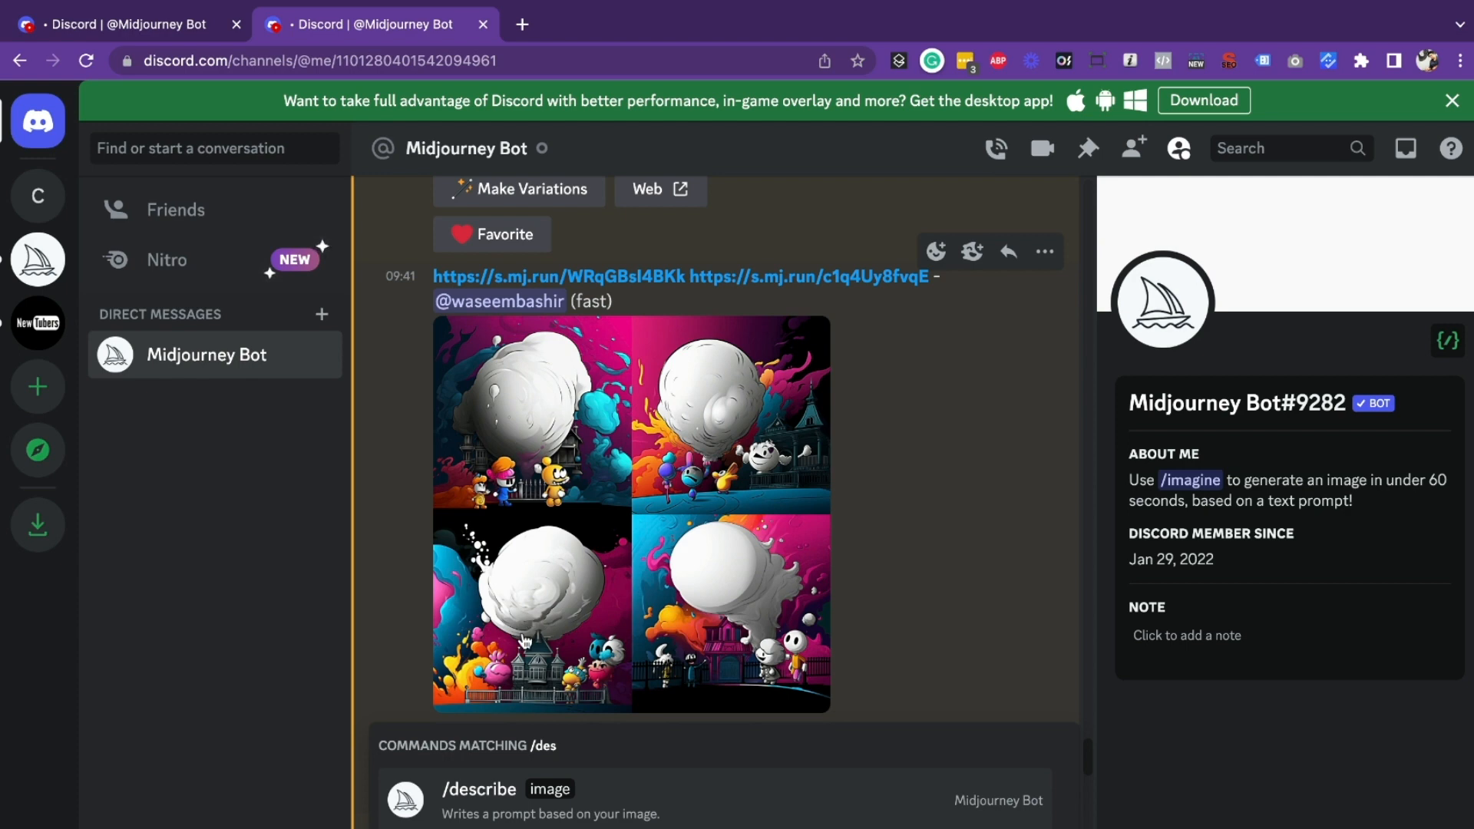
mouse_move(505, 813)
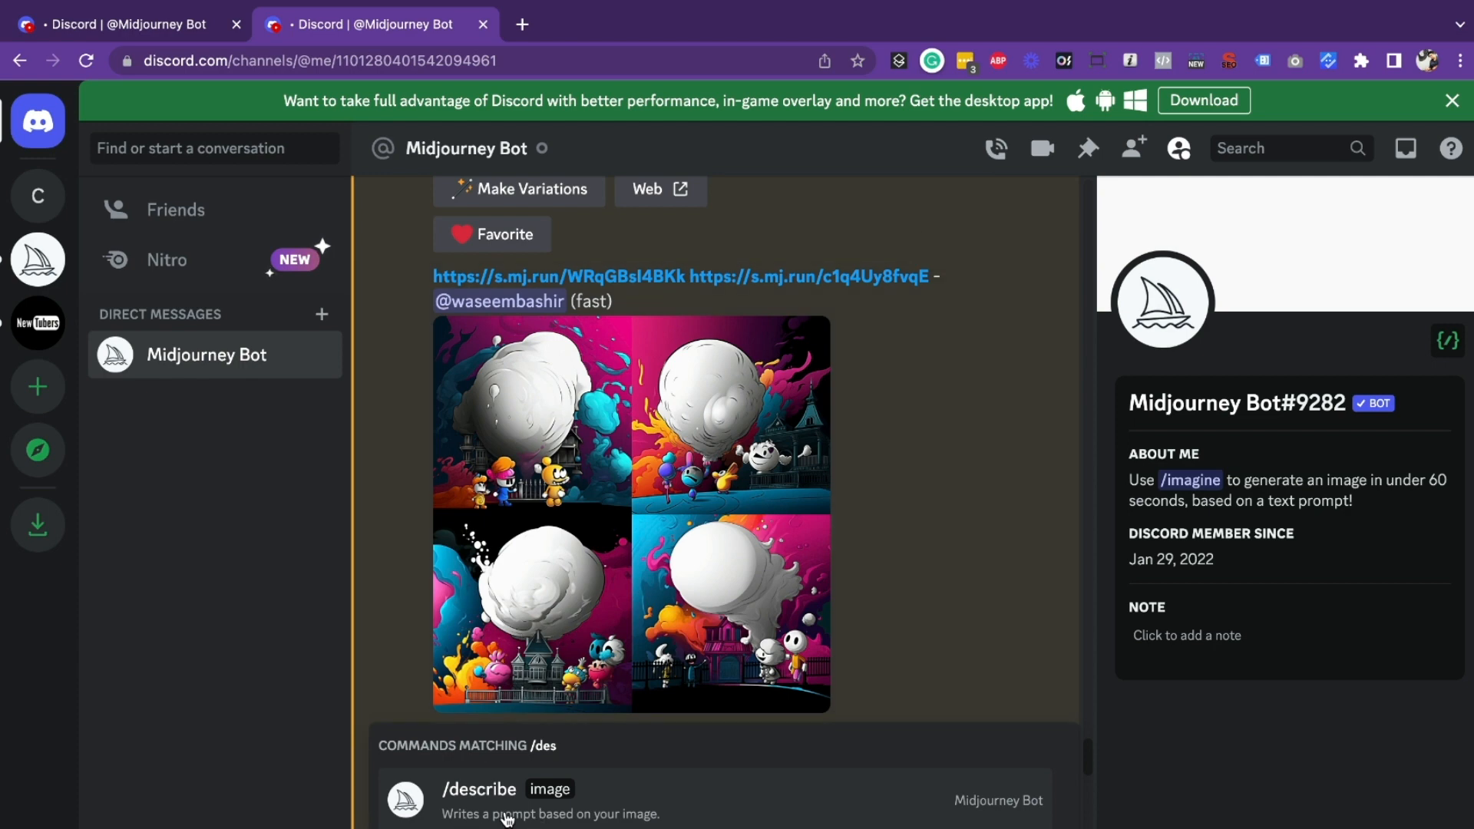
Step: Select Midjourney's /describe command to write a prompt from an image
click(479, 789)
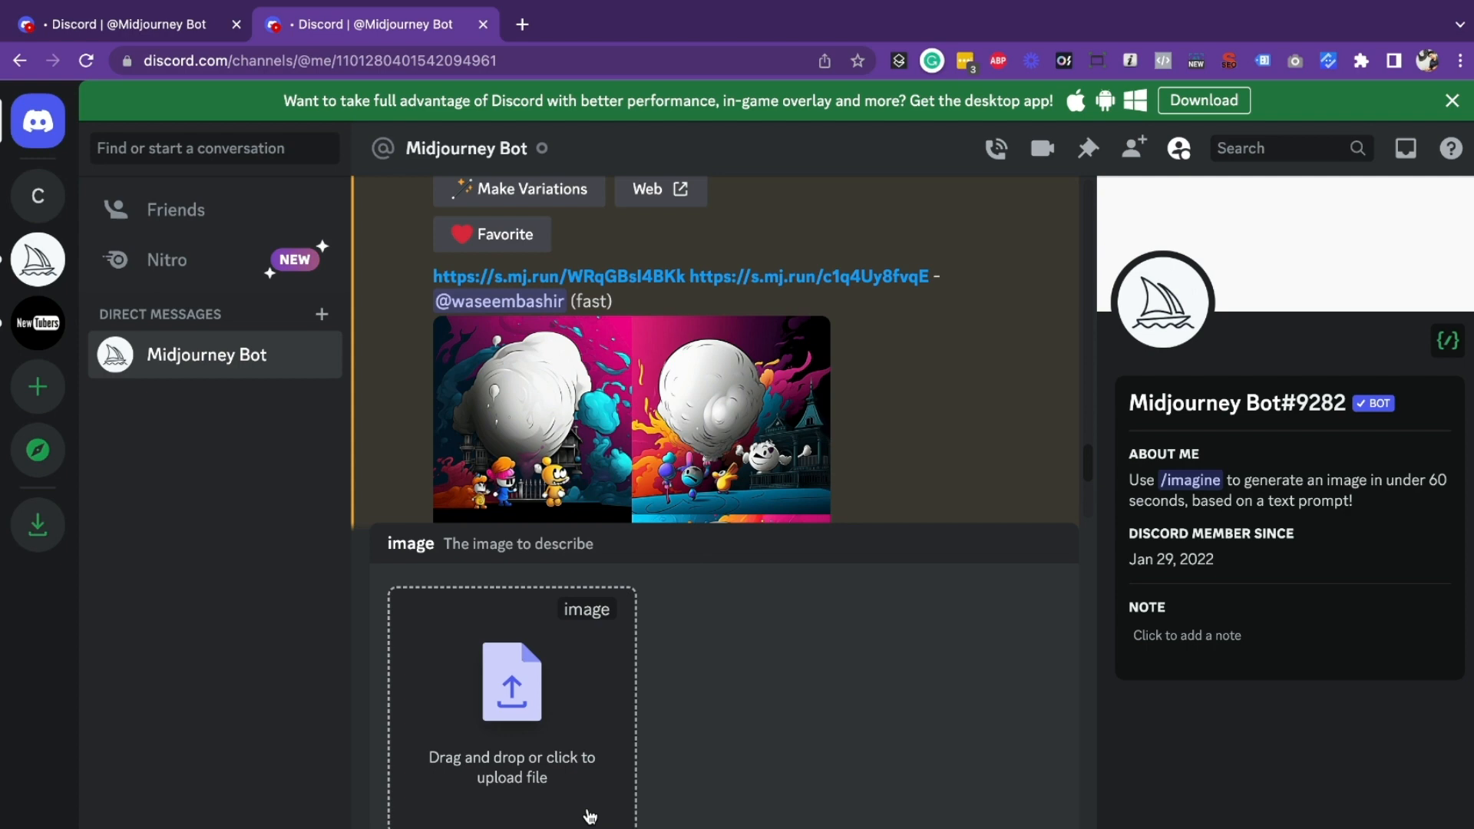
mouse_move(112, 8)
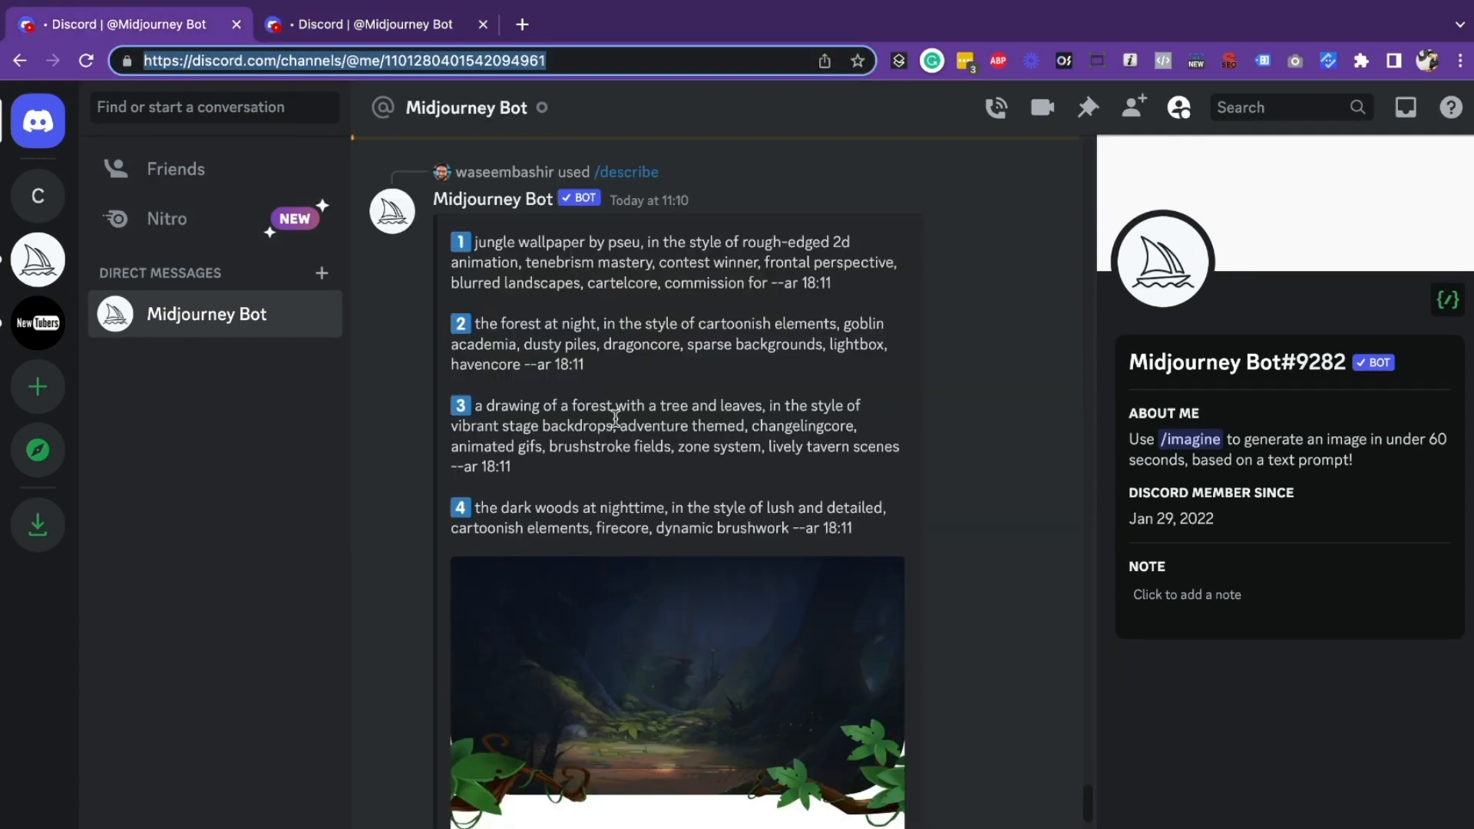
Step: Scroll the Midjourney Bot DM to the dark-woods-at-nighttime grid from describe prompt 4 and enlarge it
scroll(down, 3)
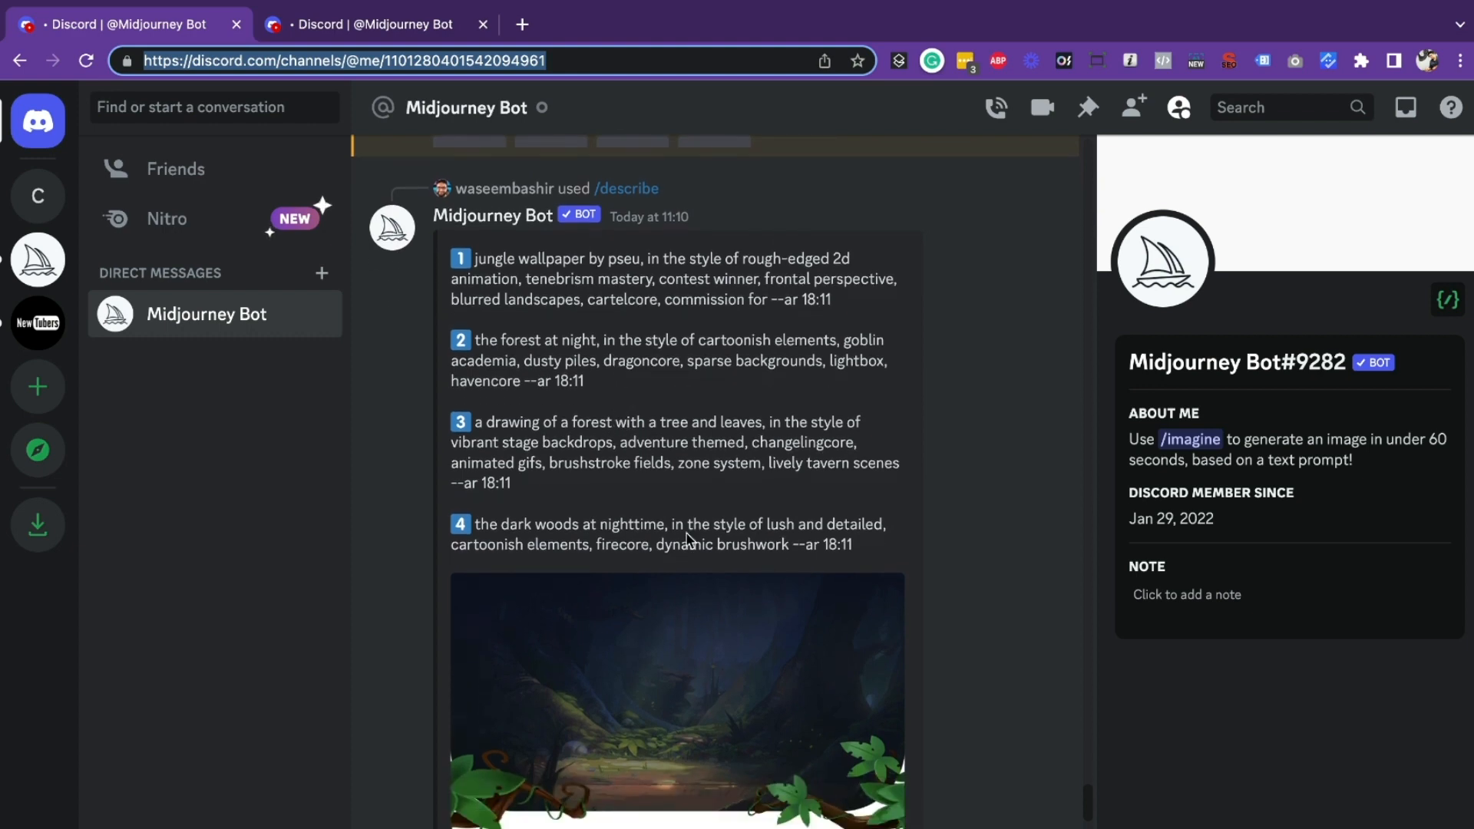
click(676, 695)
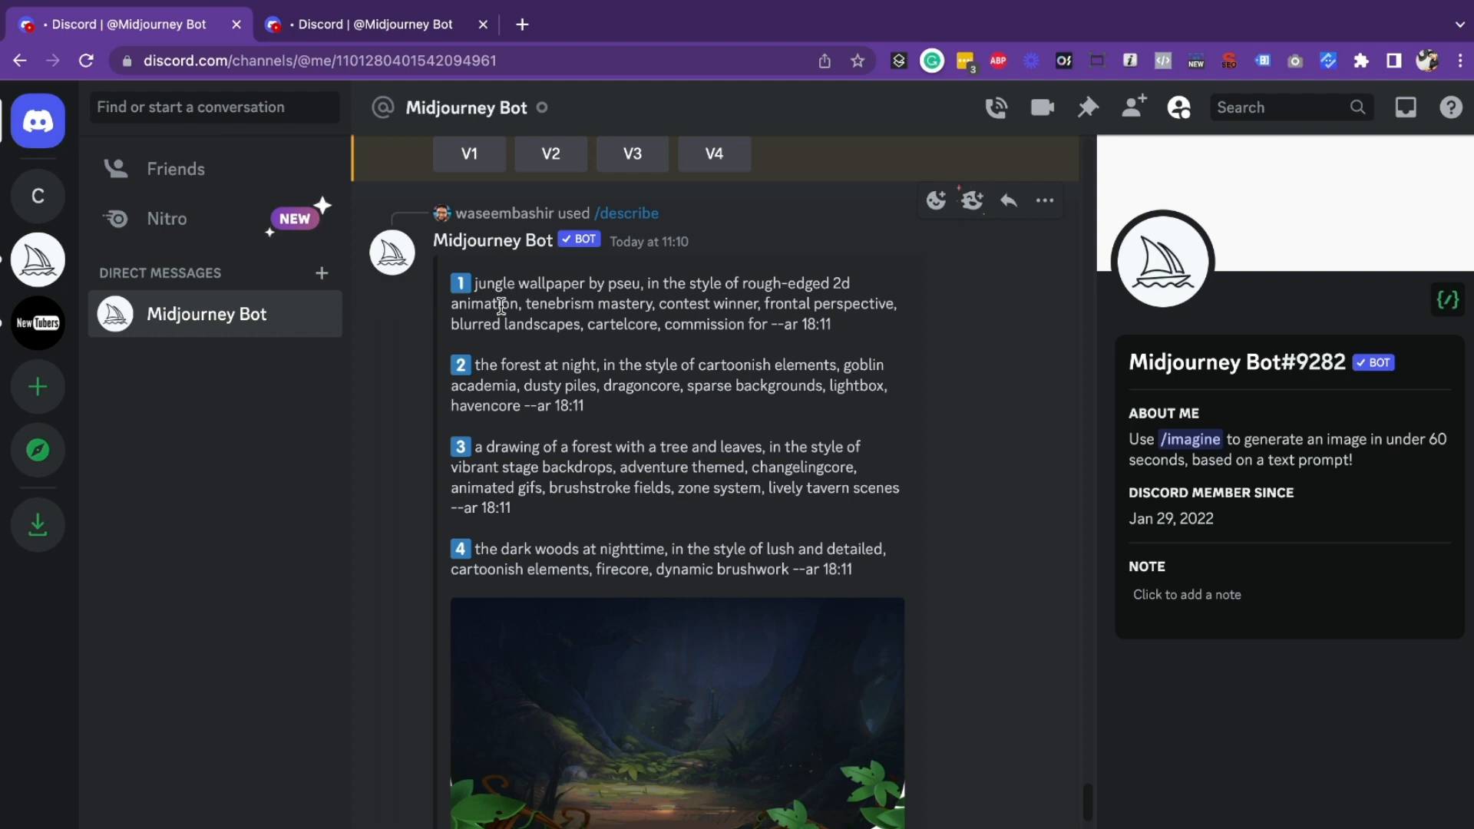
mouse_move(508, 292)
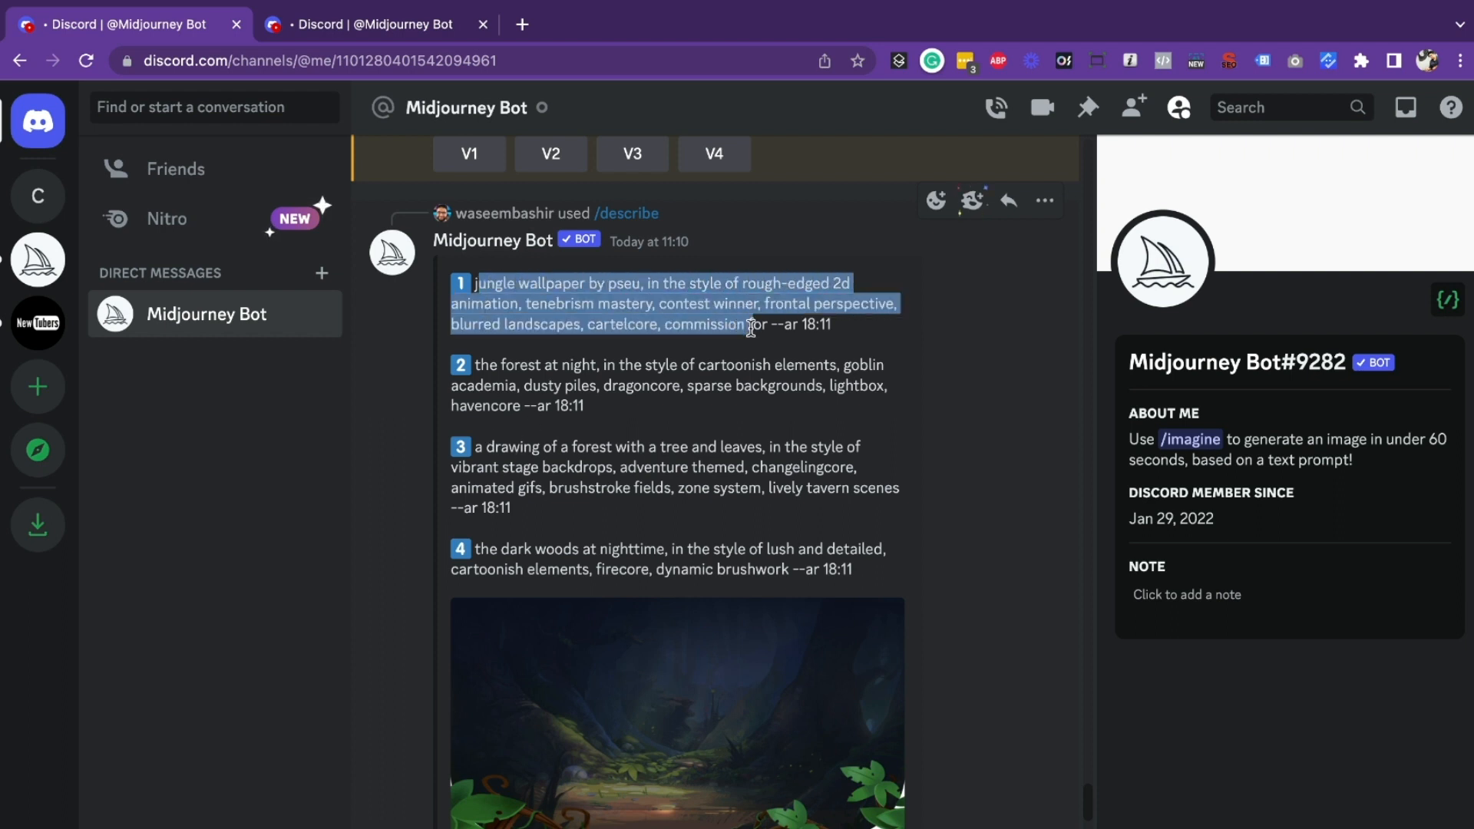
mouse_move(553, 442)
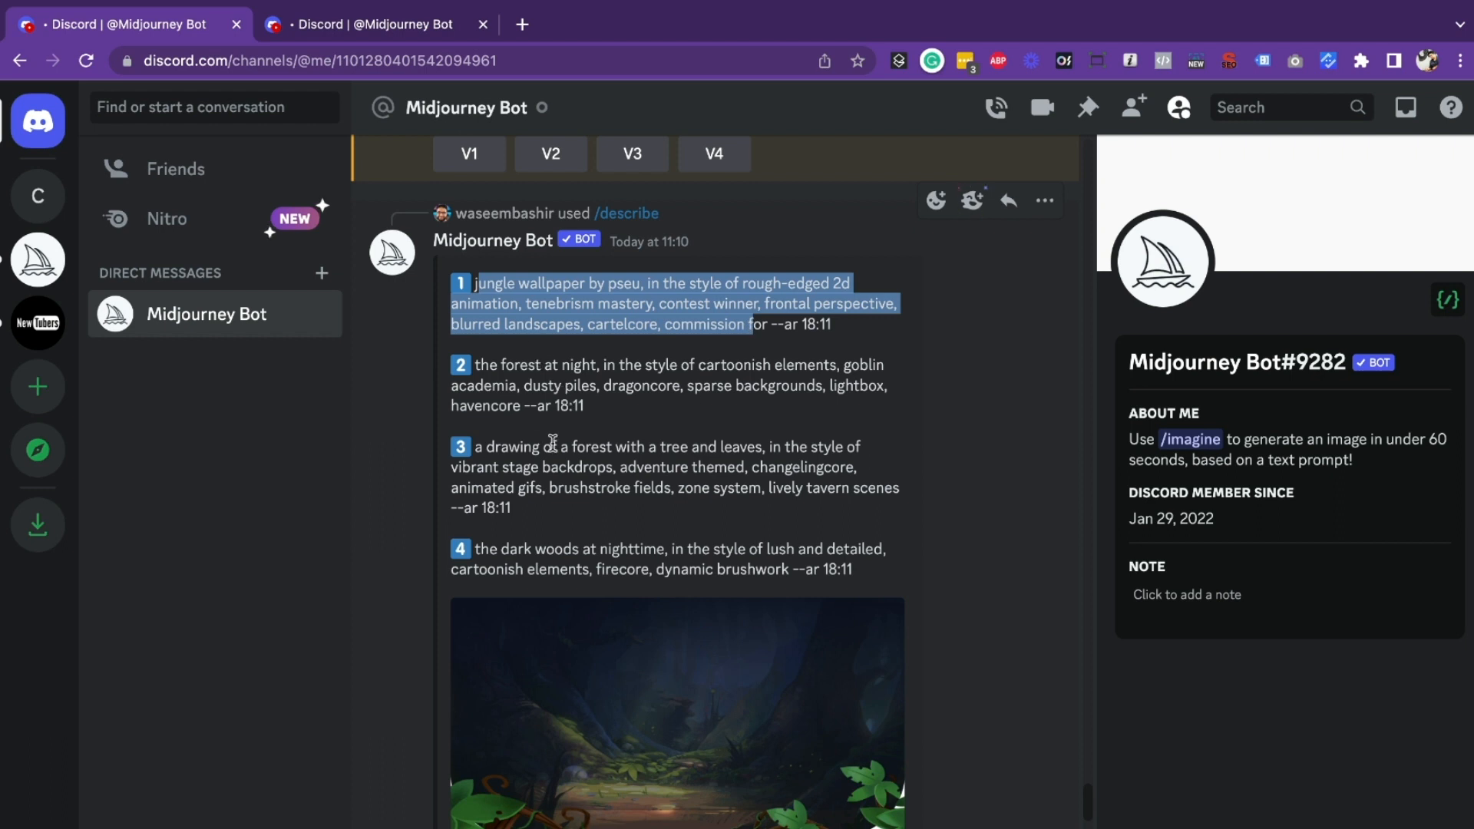
mouse_move(628, 514)
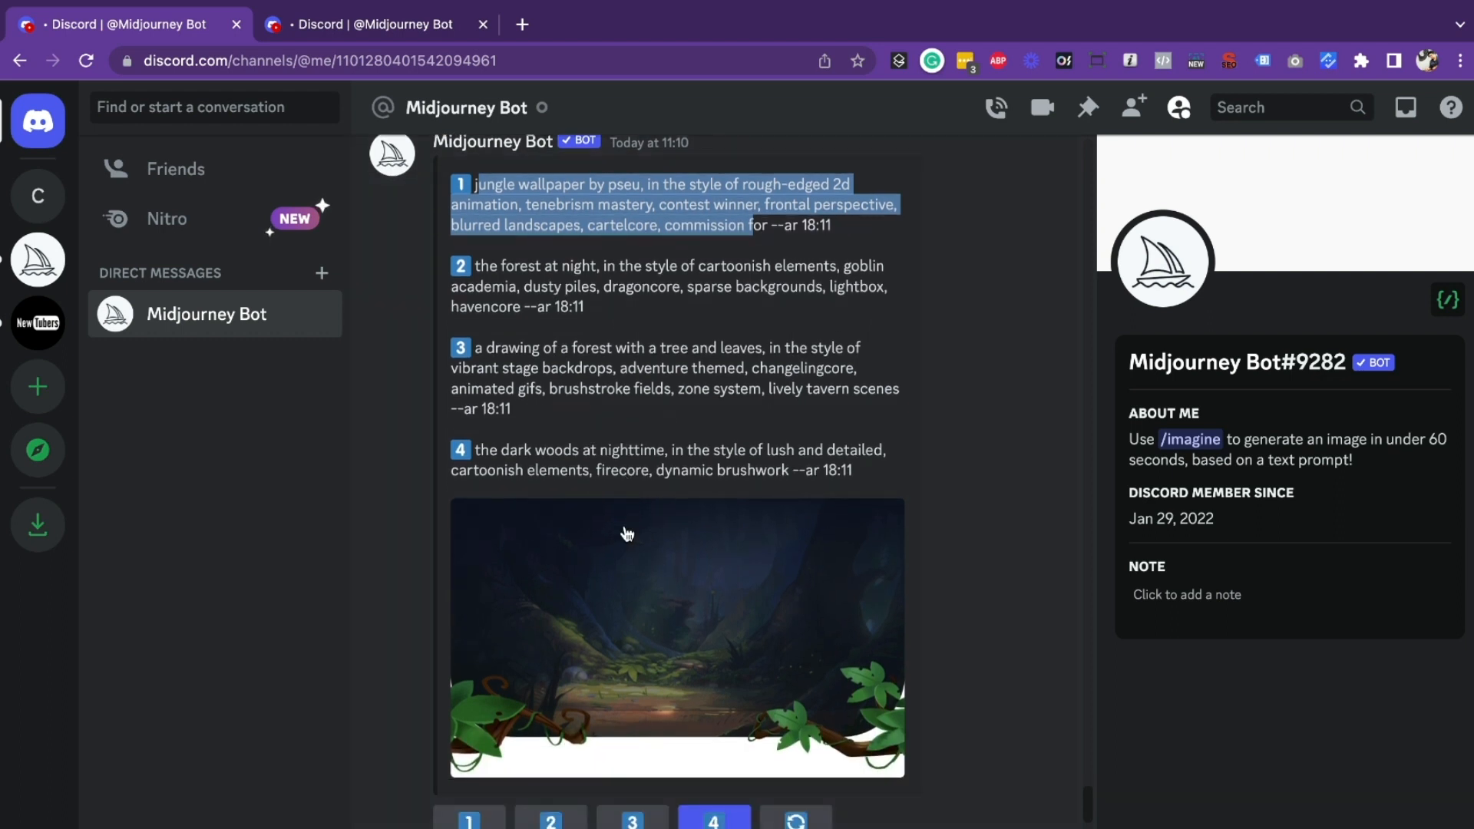
mouse_move(566, 433)
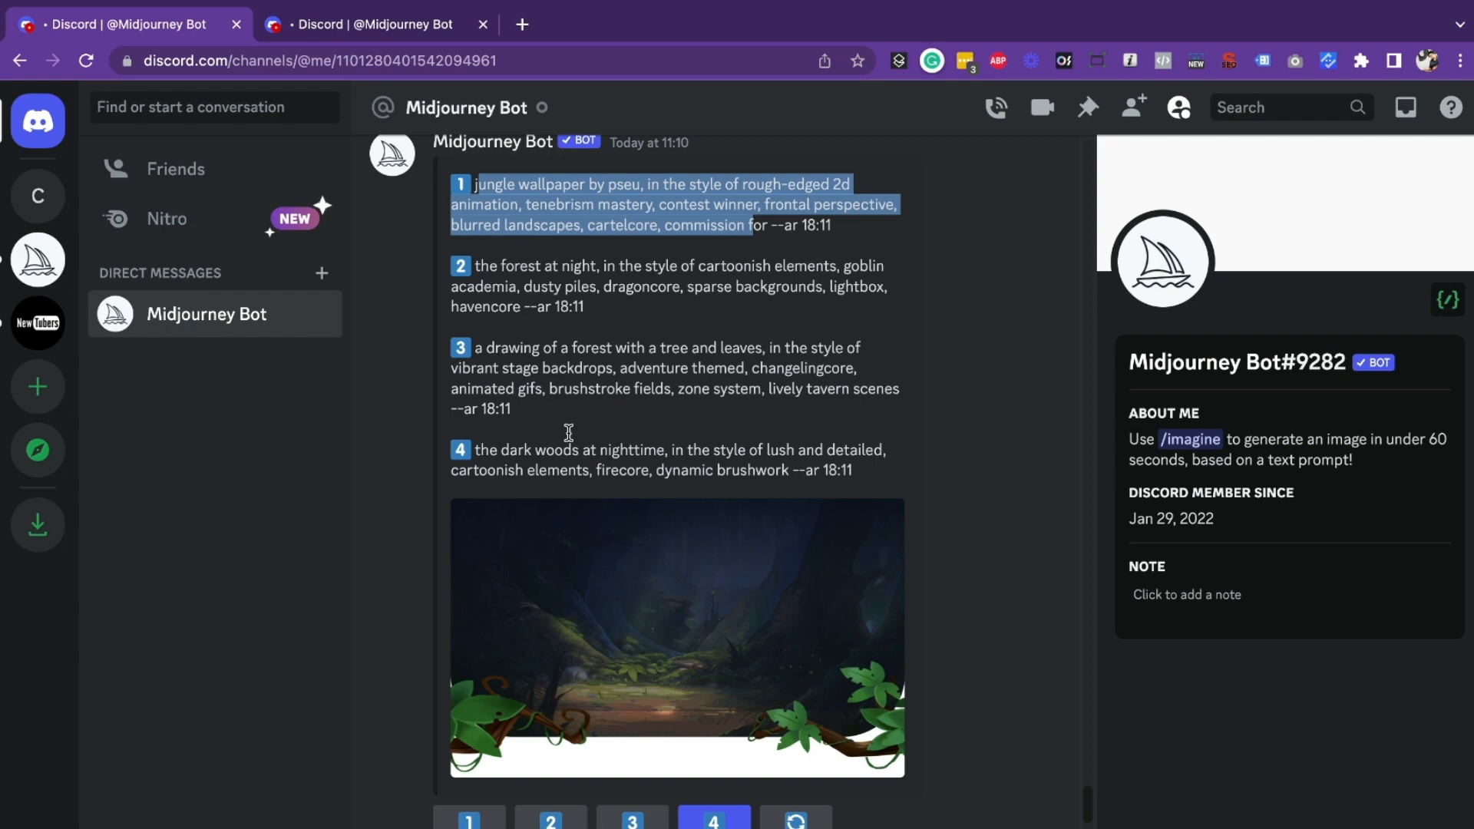
scroll(down, 3)
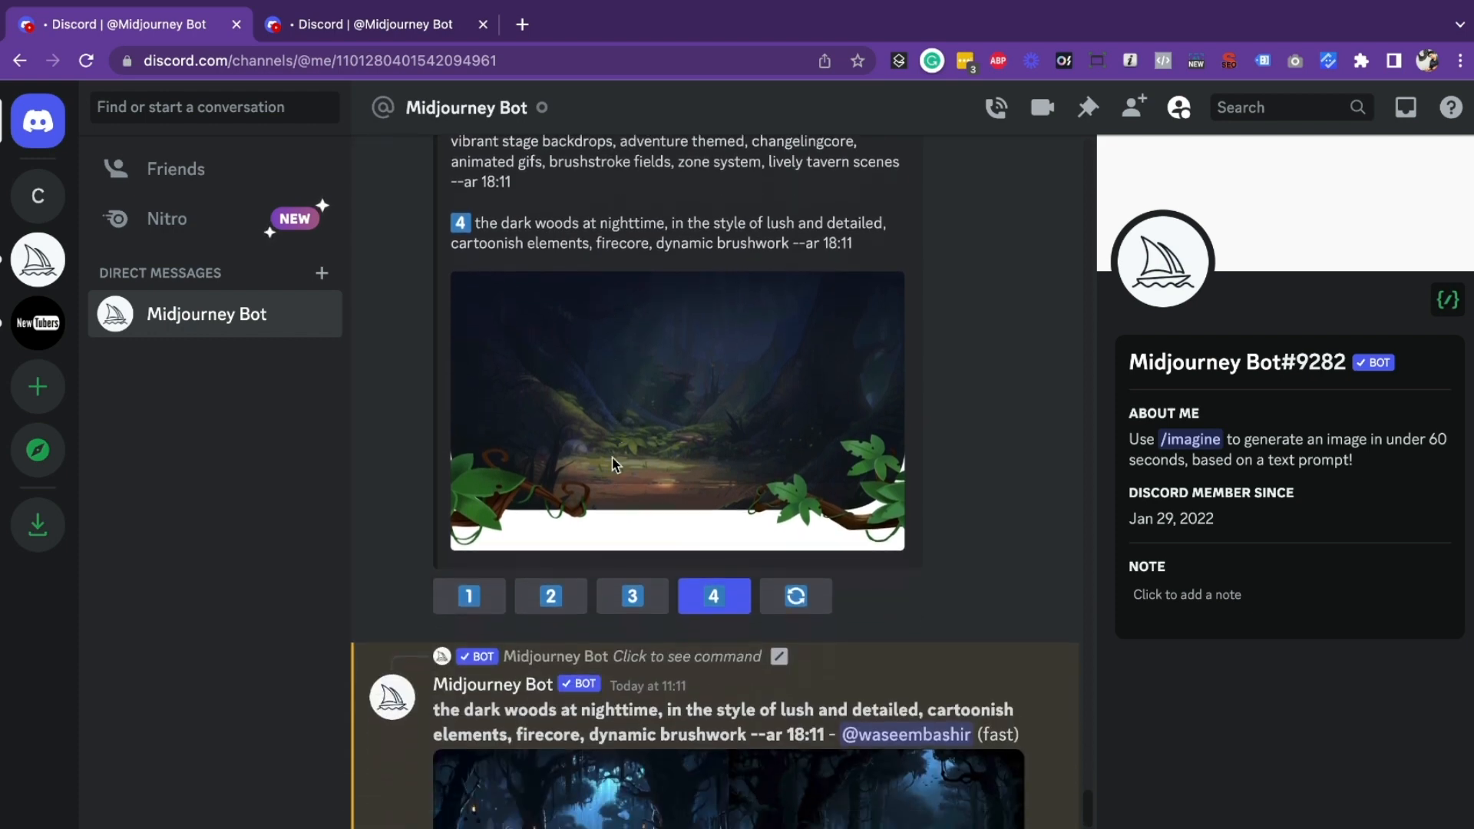
scroll(down, 3)
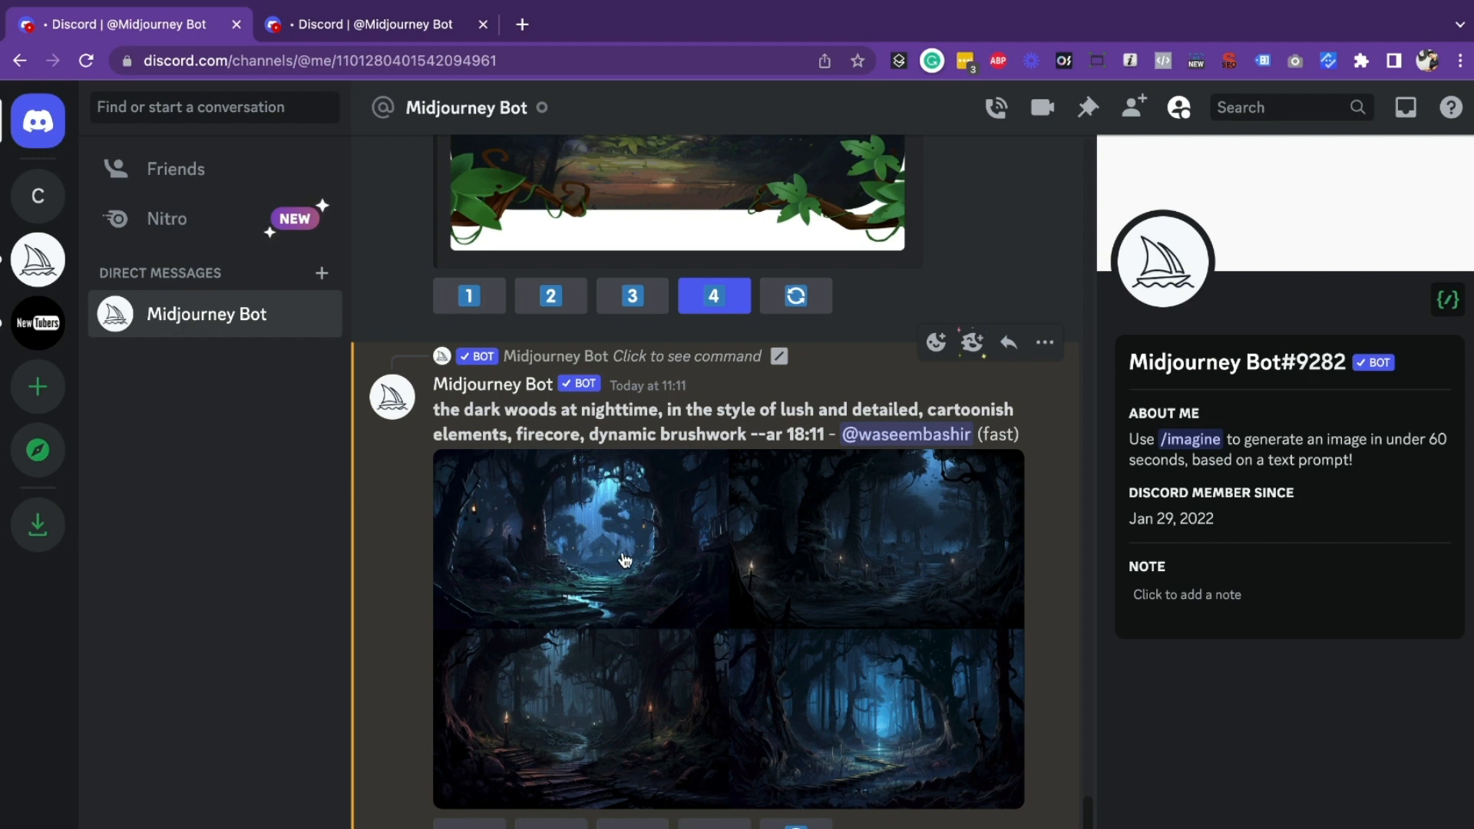
scroll(down, 3)
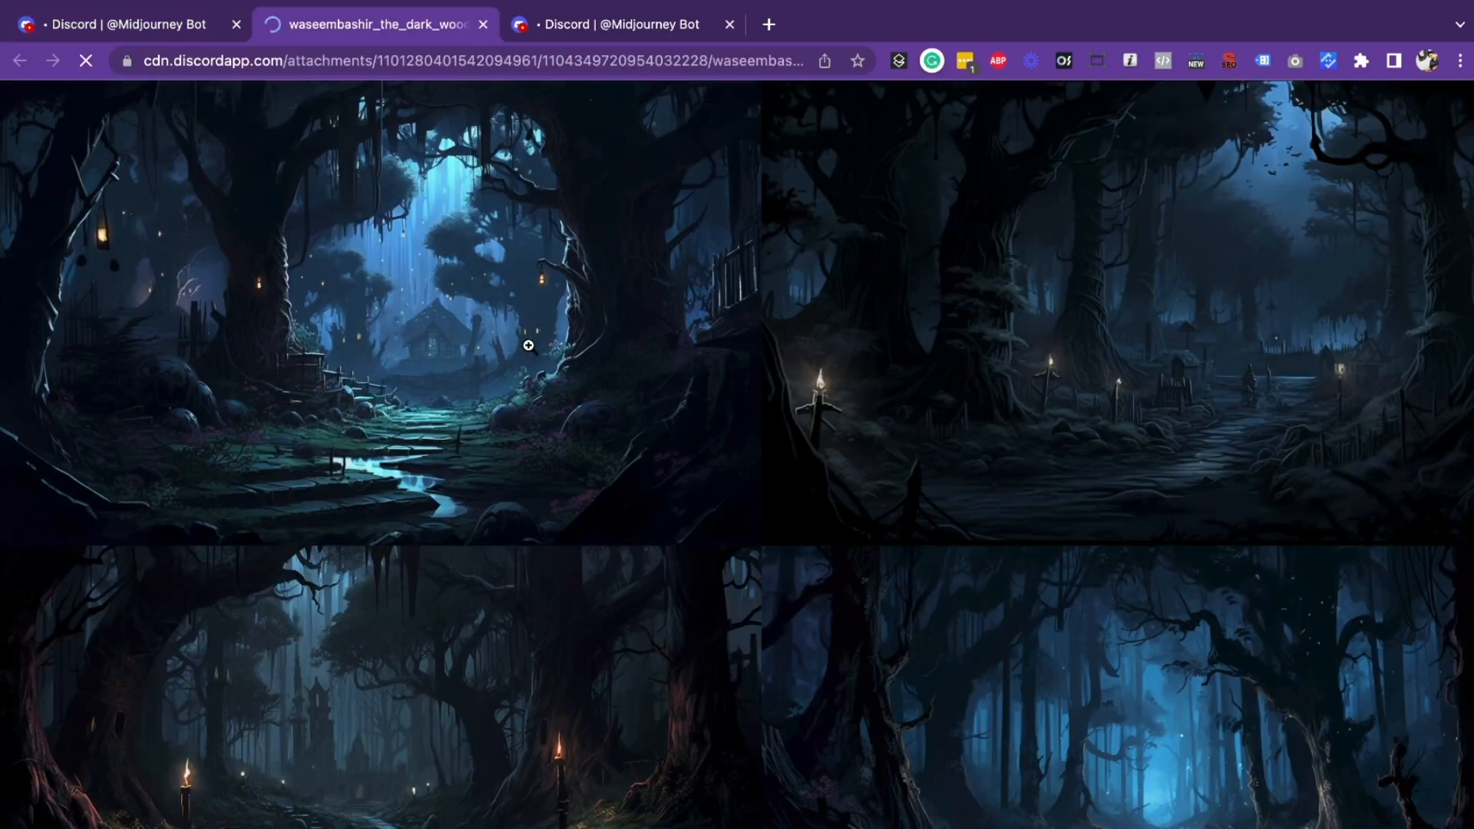
Step: Zoom into the full-resolution forest grid in its Chrome tab, zoom out, and continue down the chat
click(526, 345)
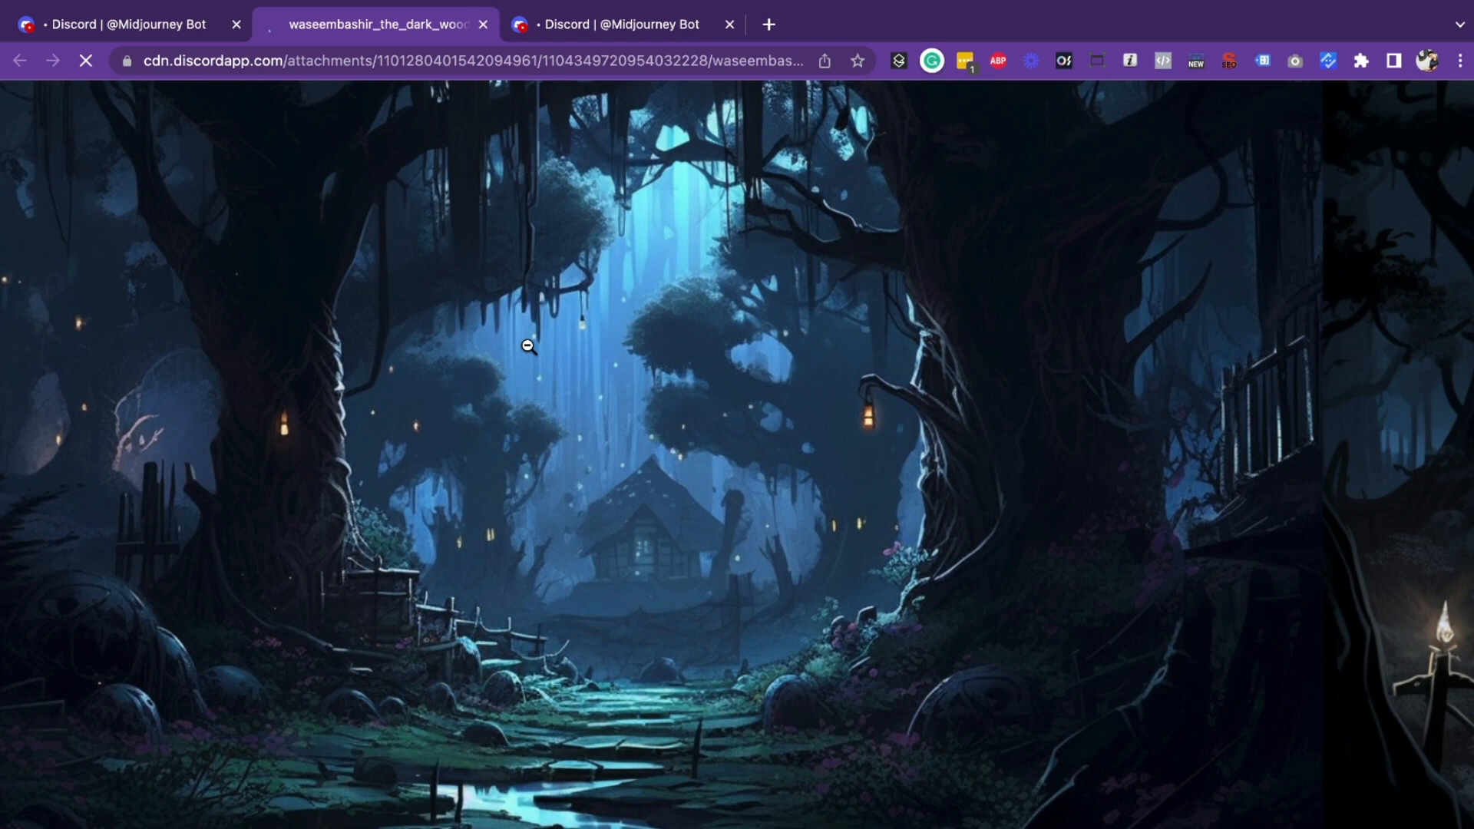
click(526, 345)
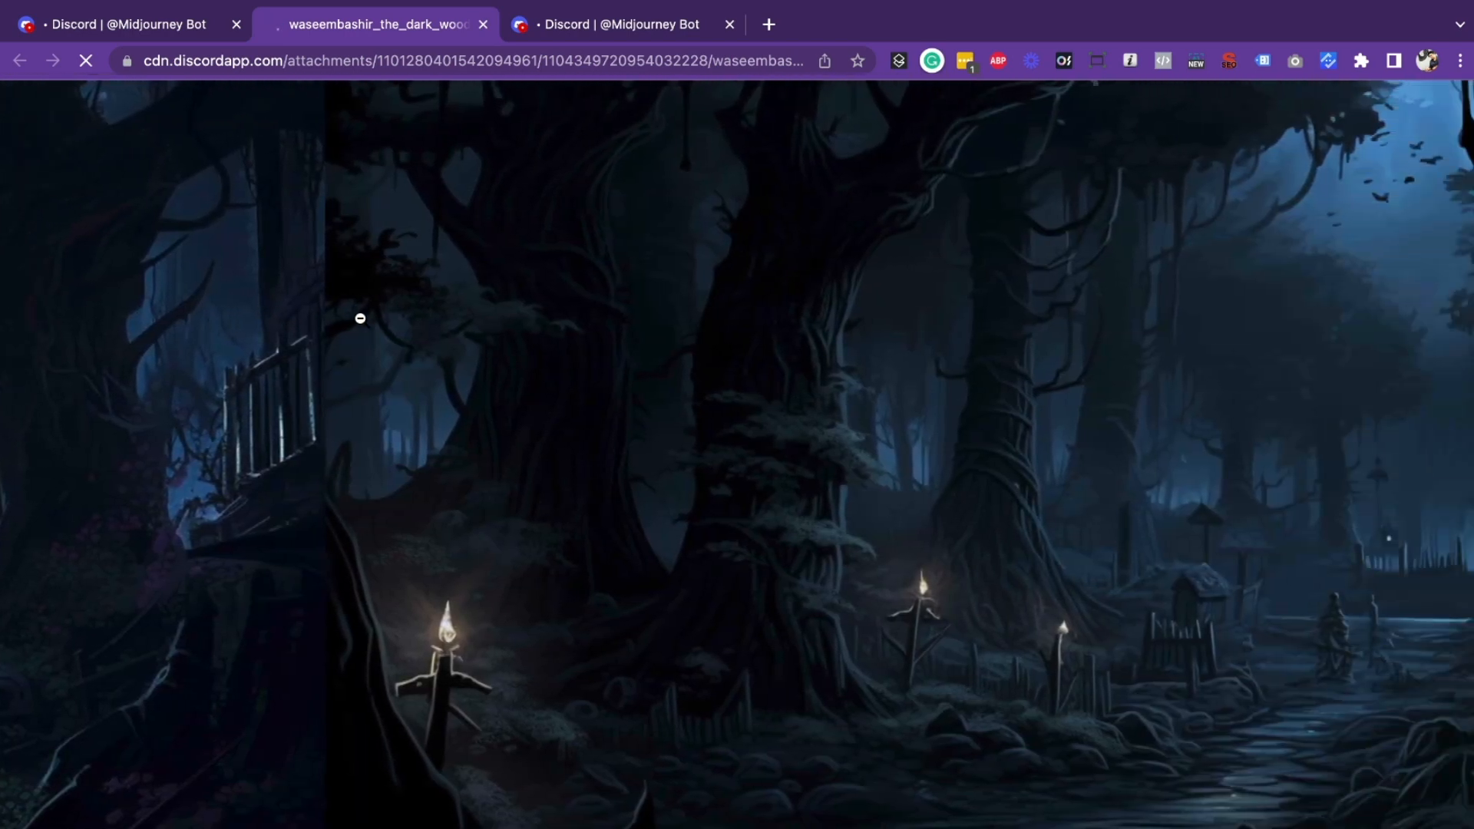
scroll(down, 3)
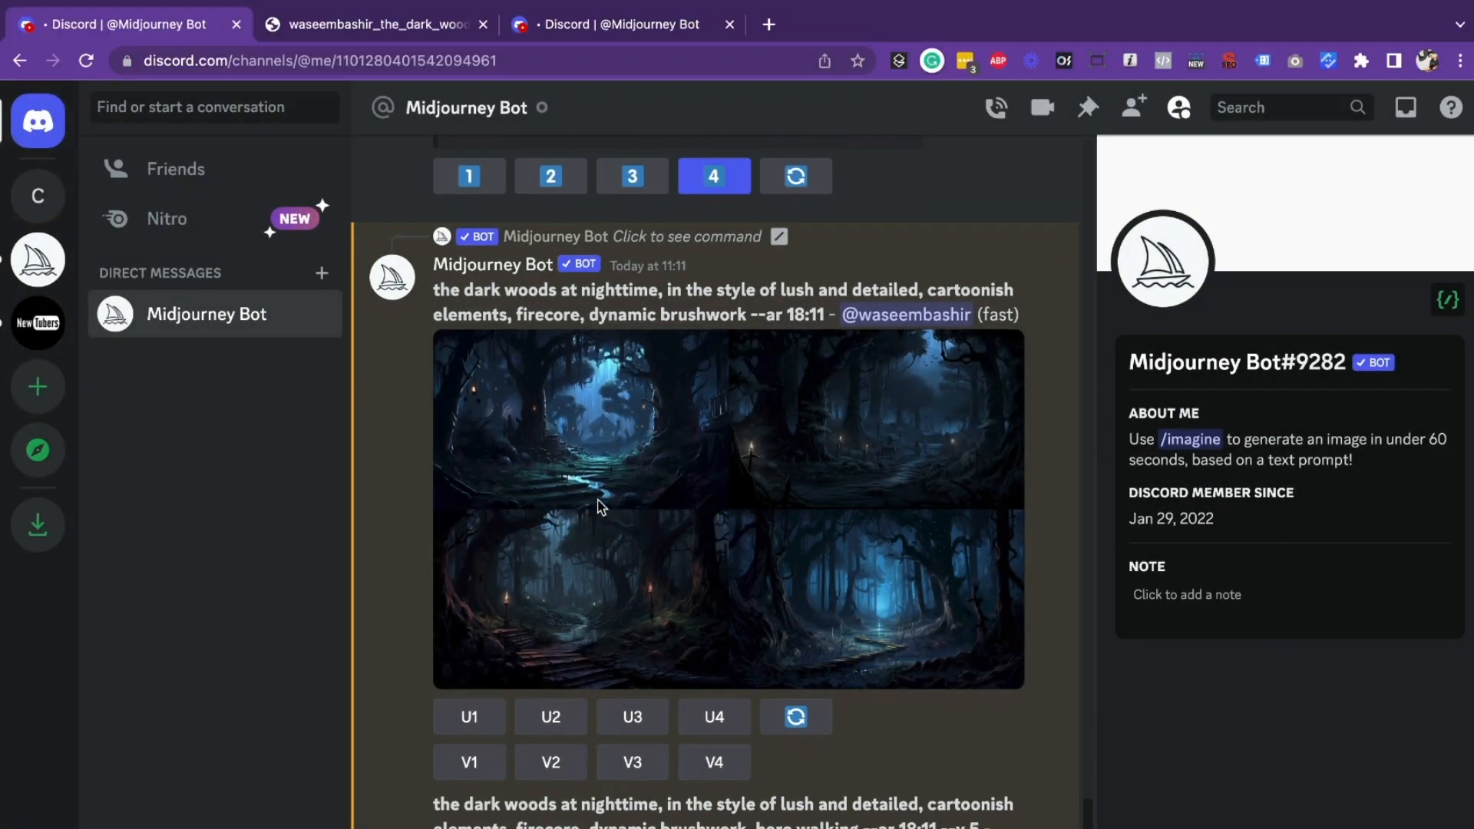
Step: Select the '--v 5' parameter and the words 'hero walking' in the dark-woods prompt and start an /im command
scroll(up, 3)
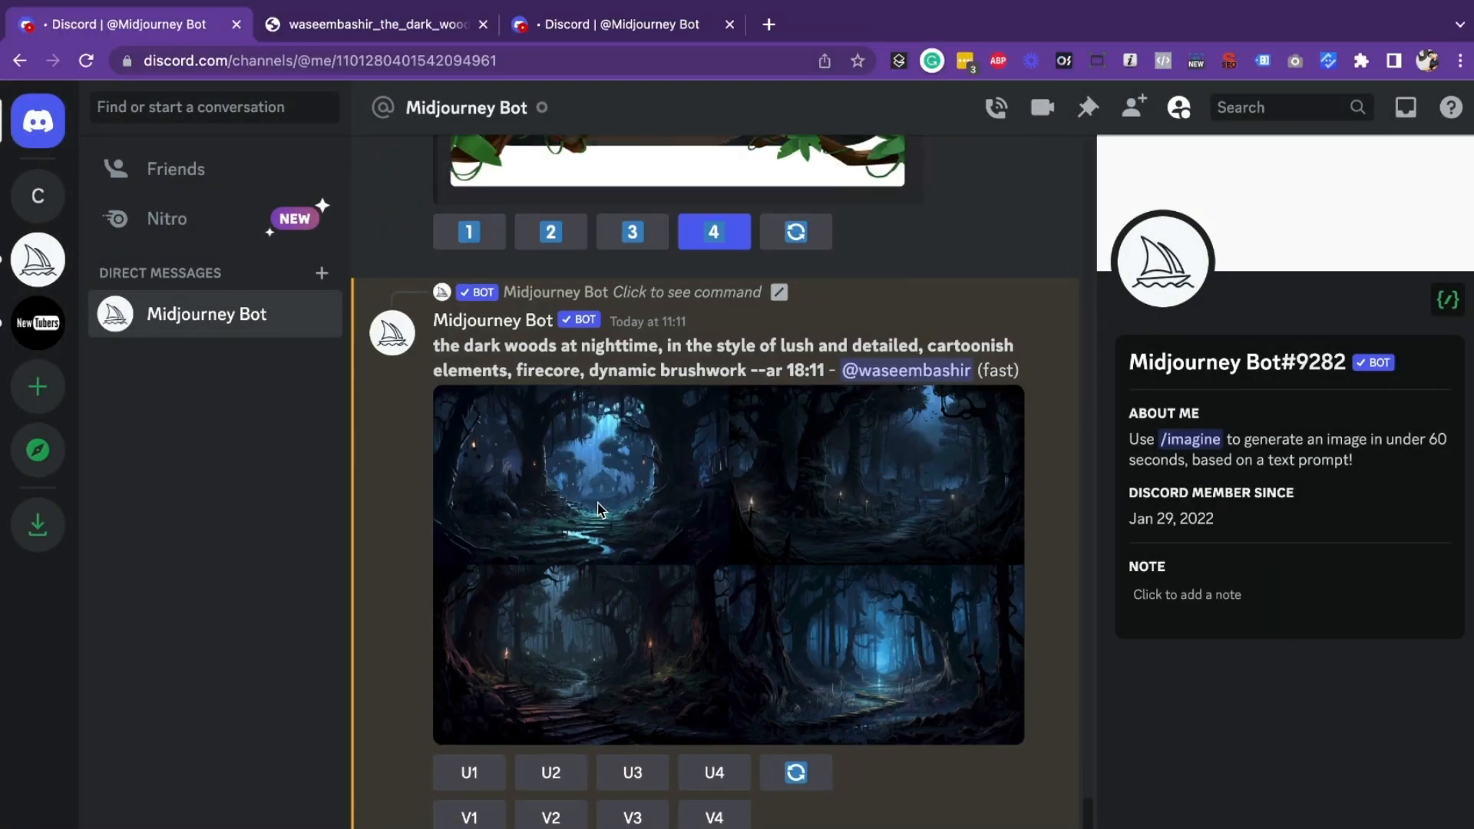
scroll(down, 3)
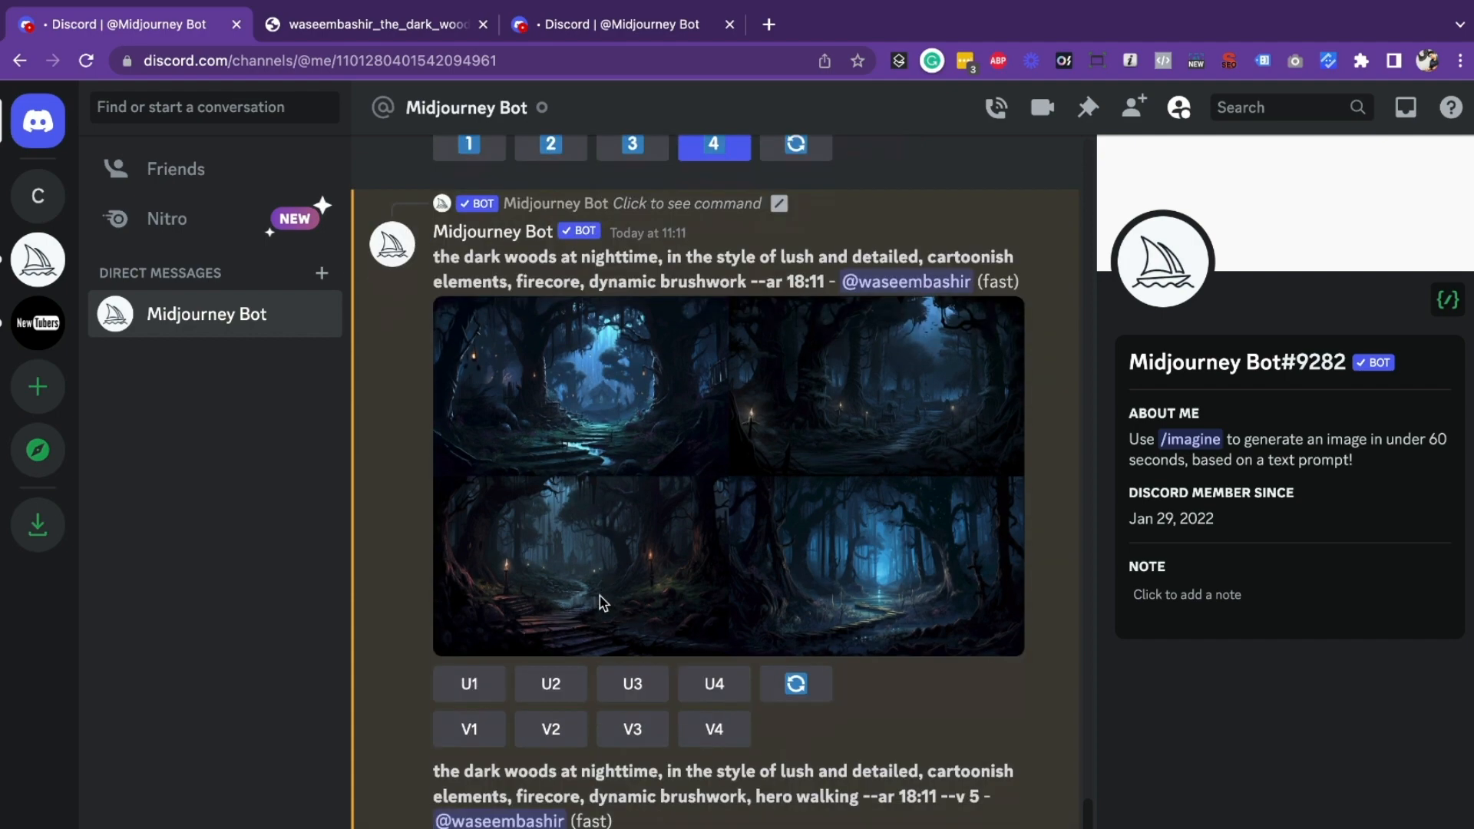
scroll(down, 3)
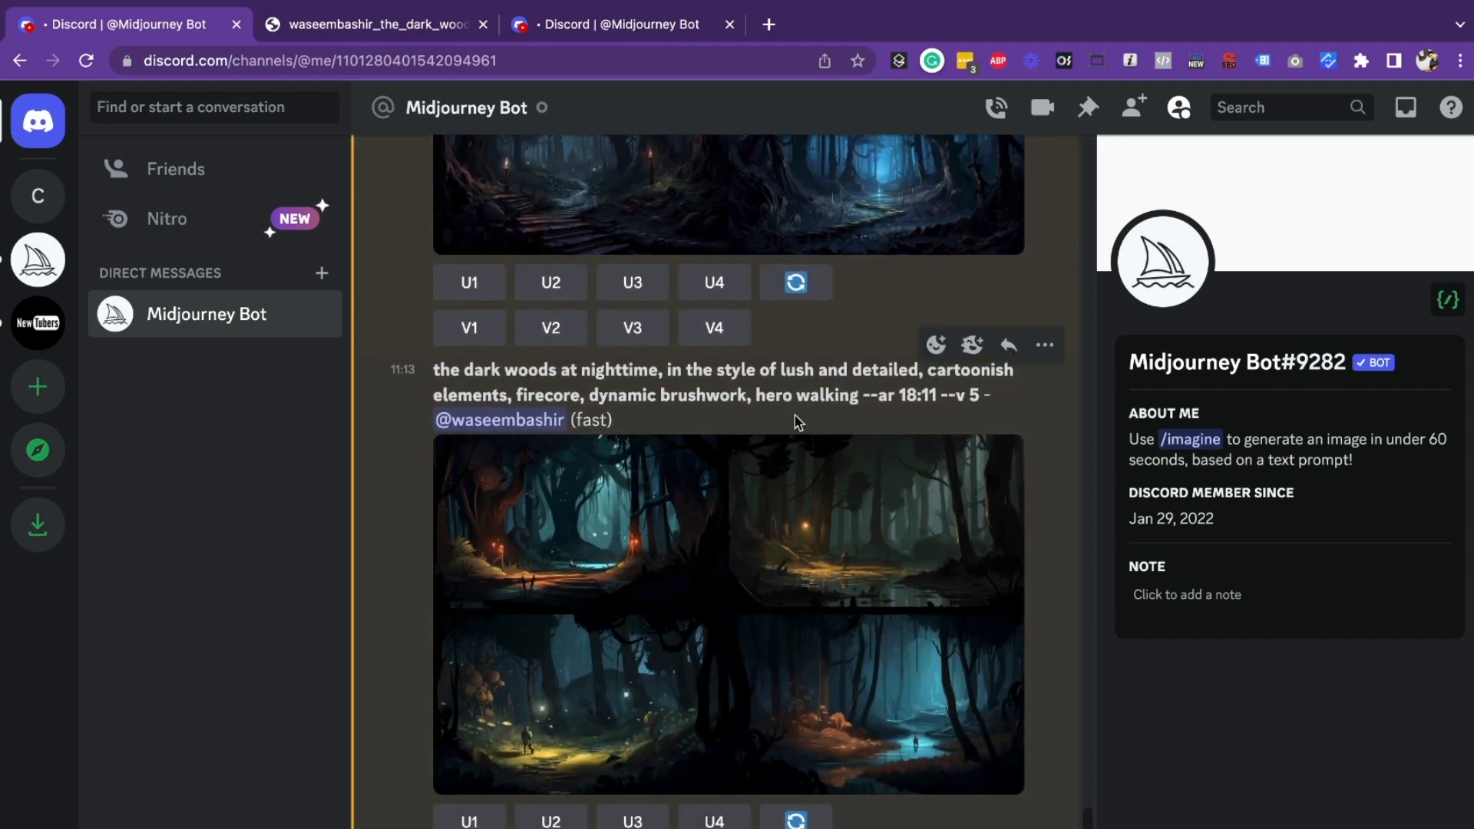
double_click(810, 395)
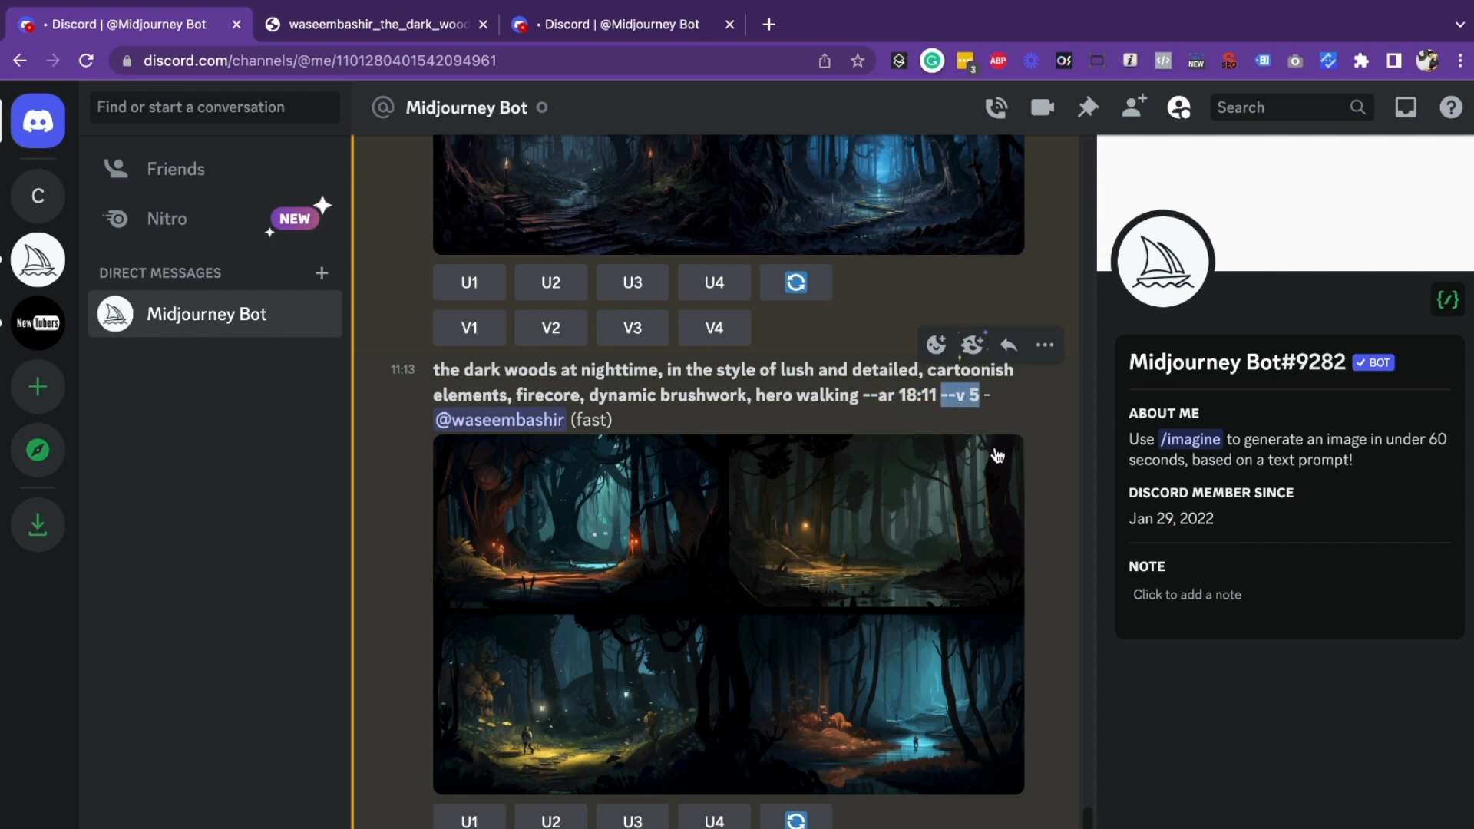
mouse_move(810, 527)
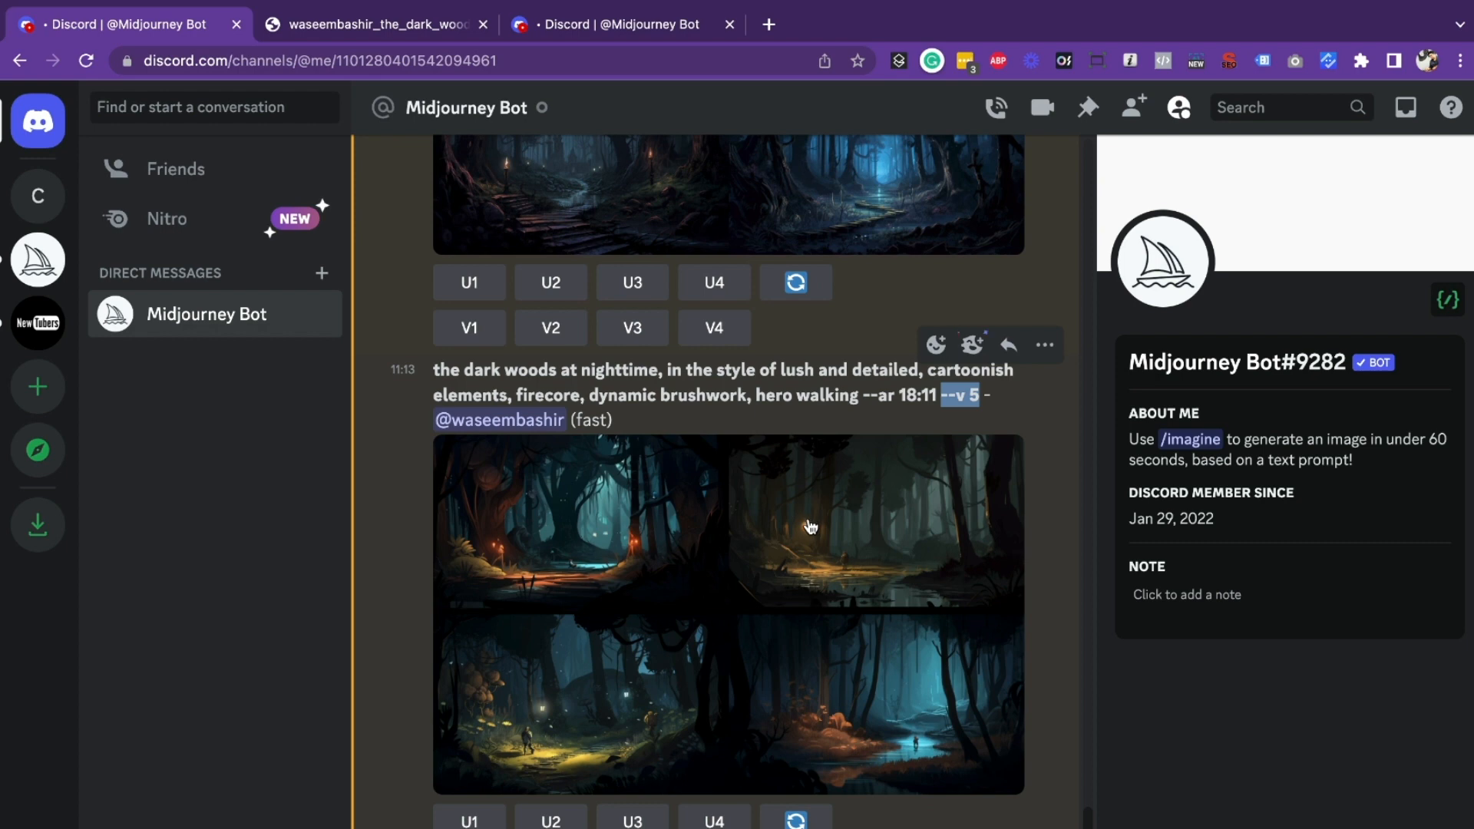
mouse_move(630, 528)
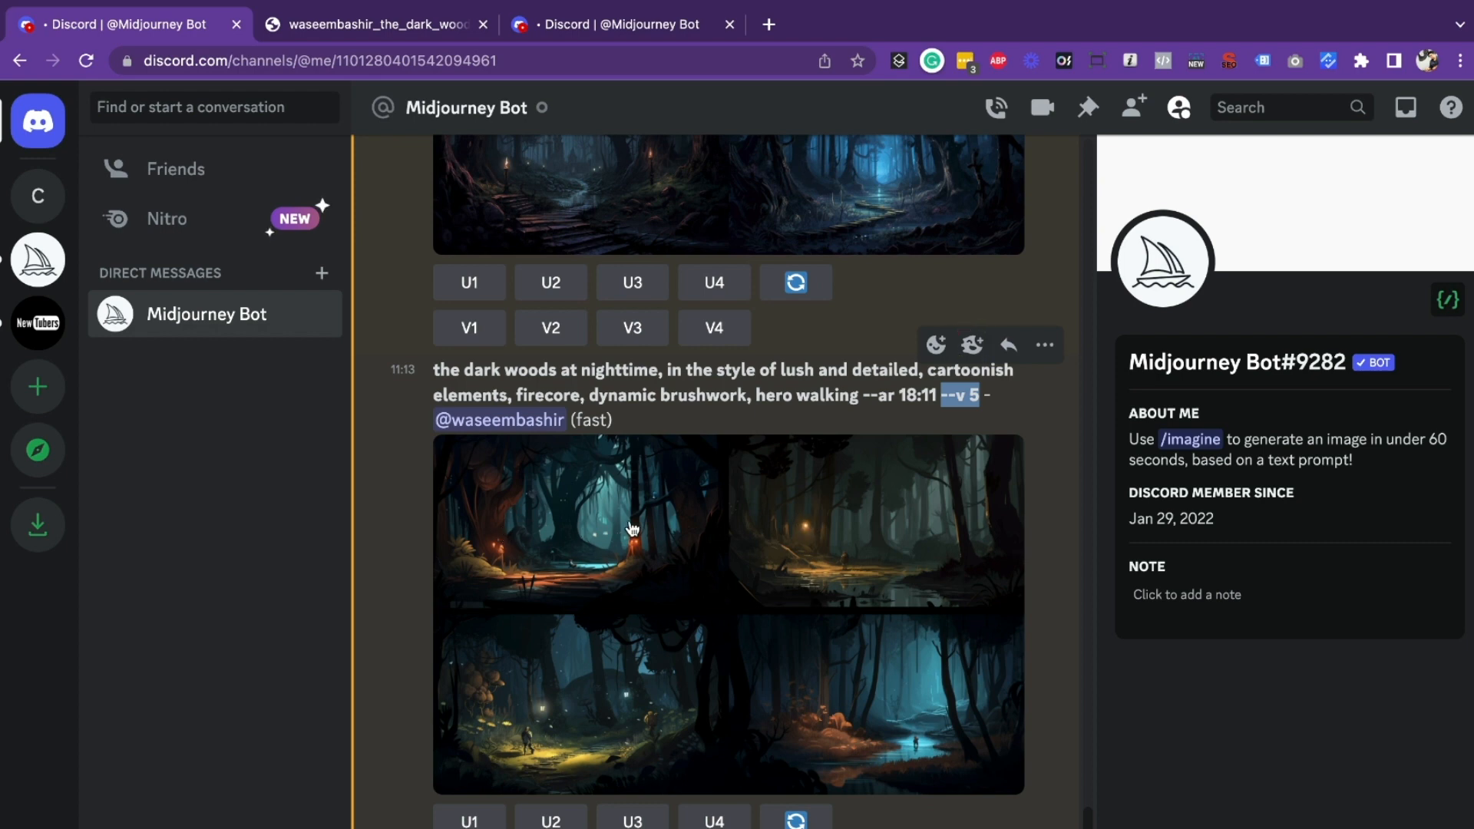
scroll(up, 3)
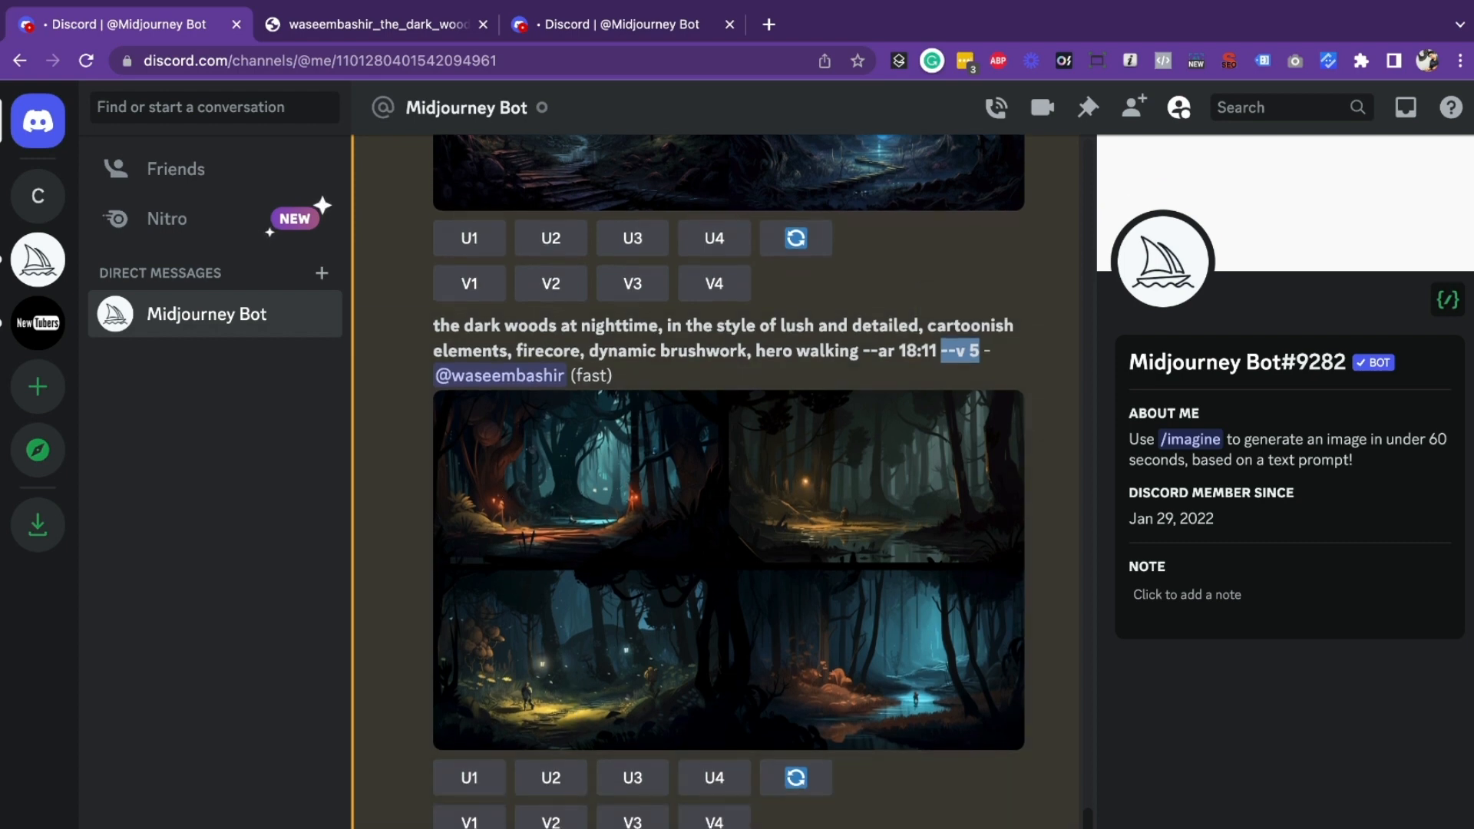
text(/im)
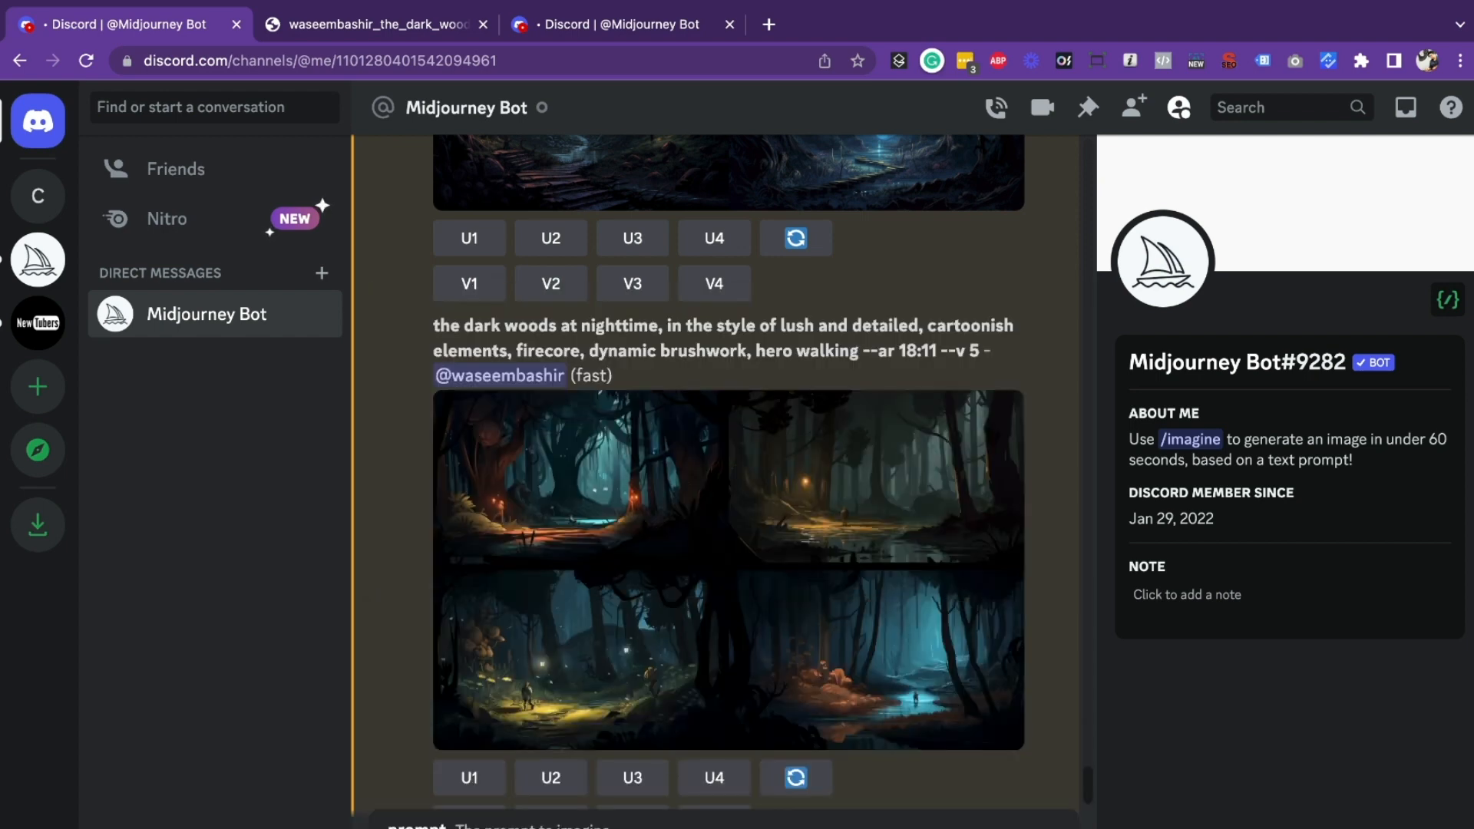
mouse_move(504, 336)
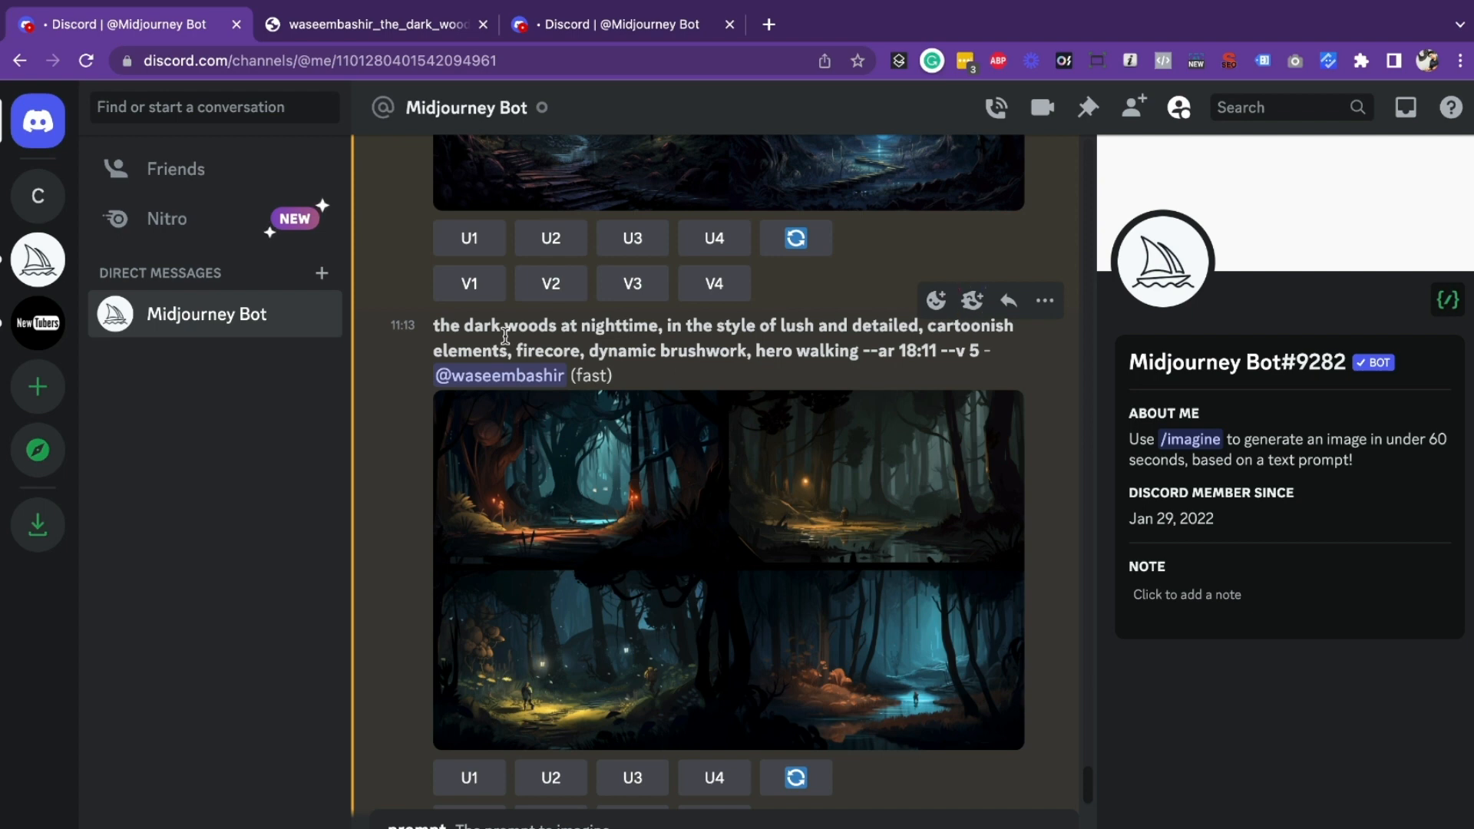
mouse_move(756, 359)
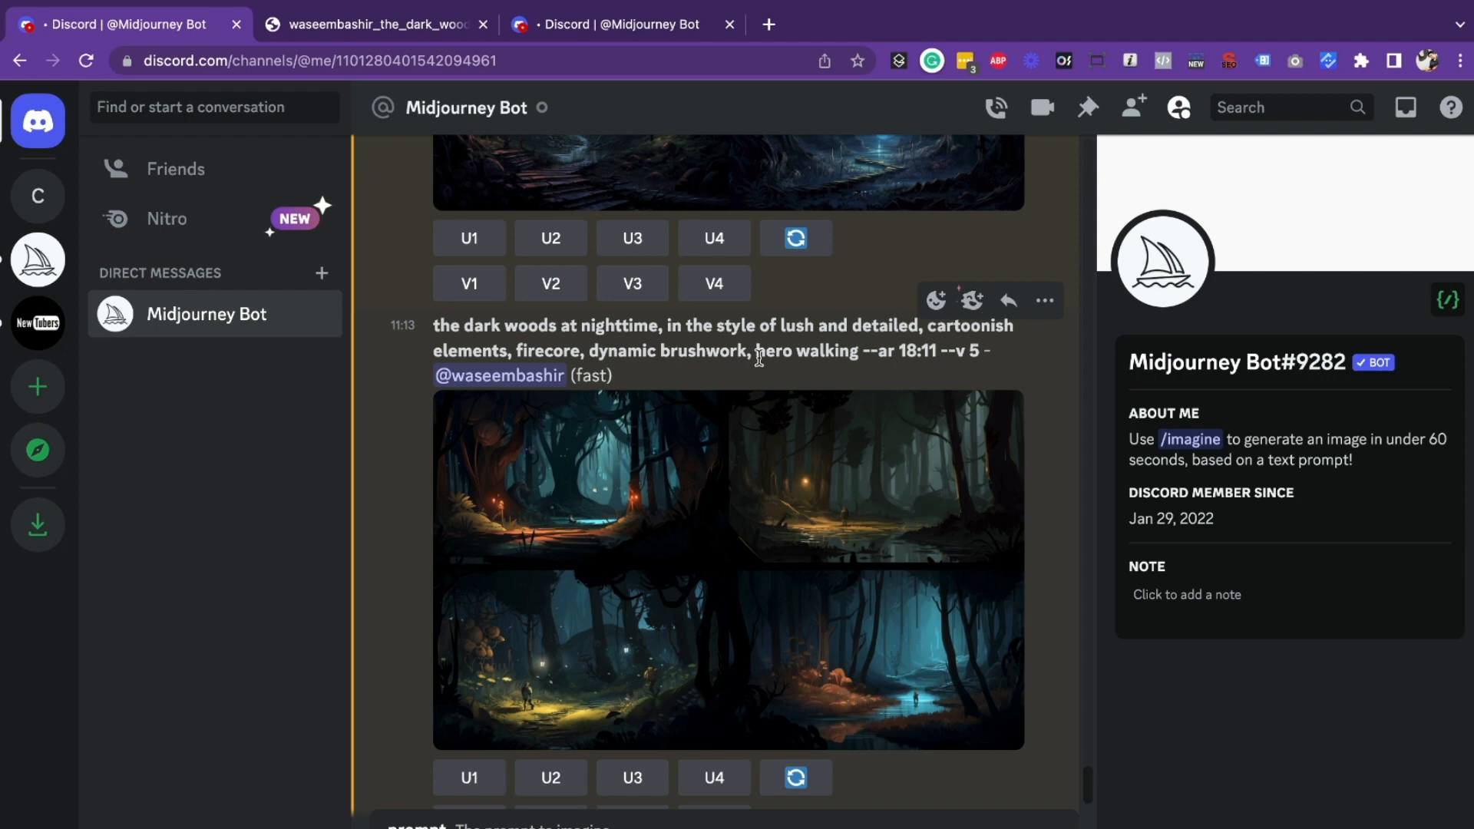
double_click(806, 350)
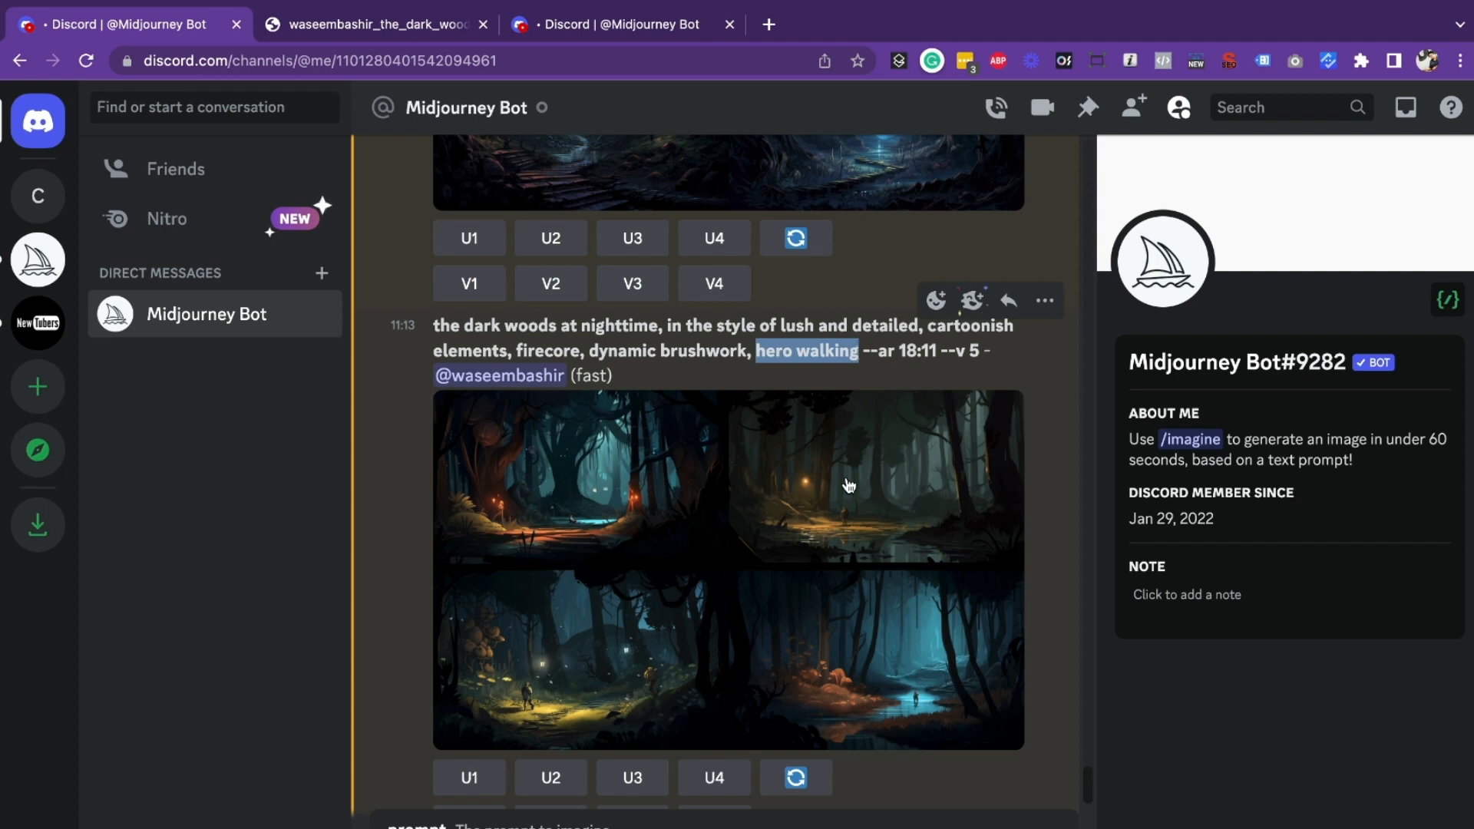
Step: View the hero-walking forest grid full size in a browser tab, zoom on the lower-left hero, then return to the Midjourney chat
click(728, 568)
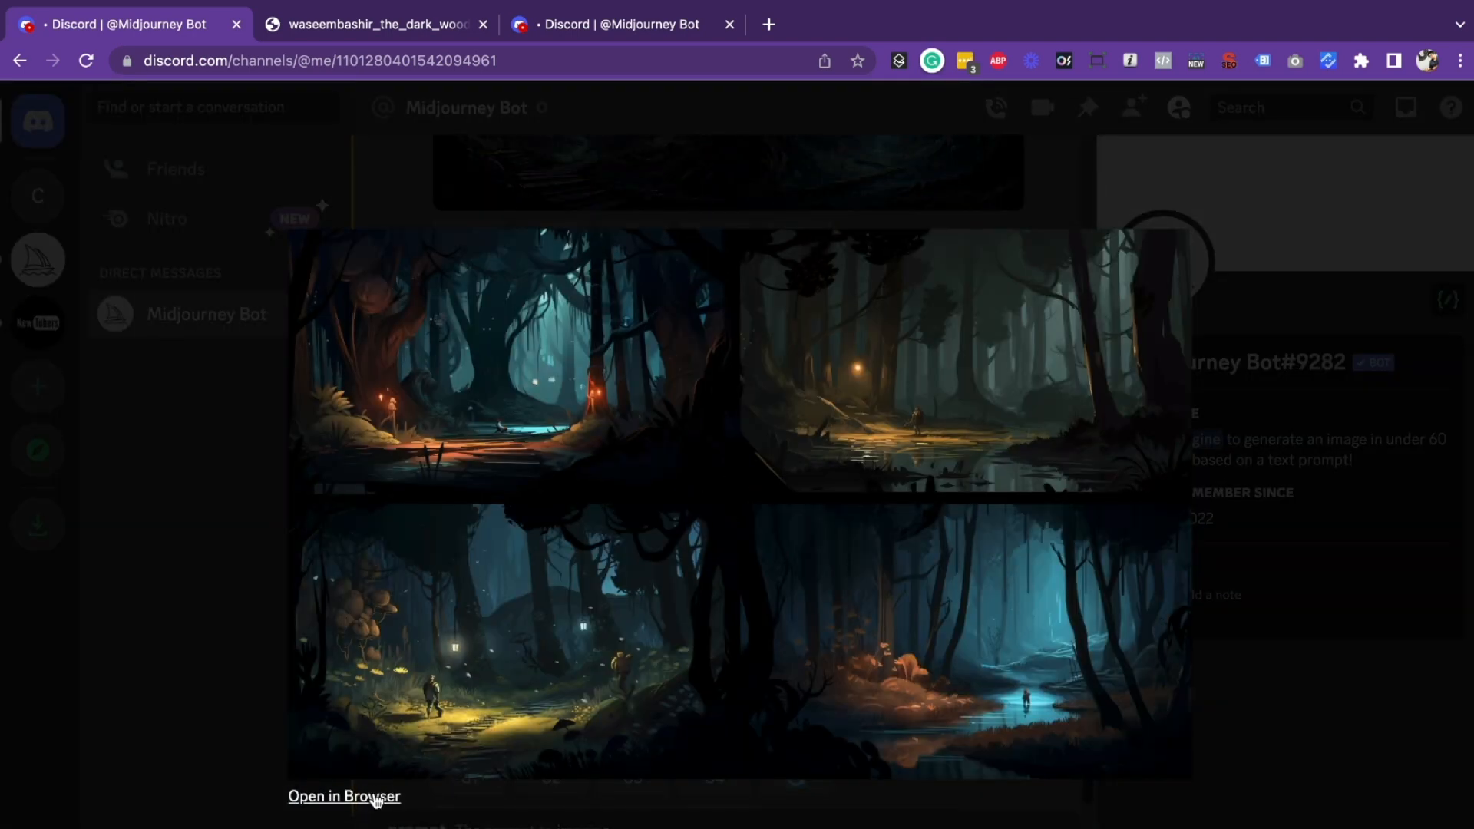
click(342, 796)
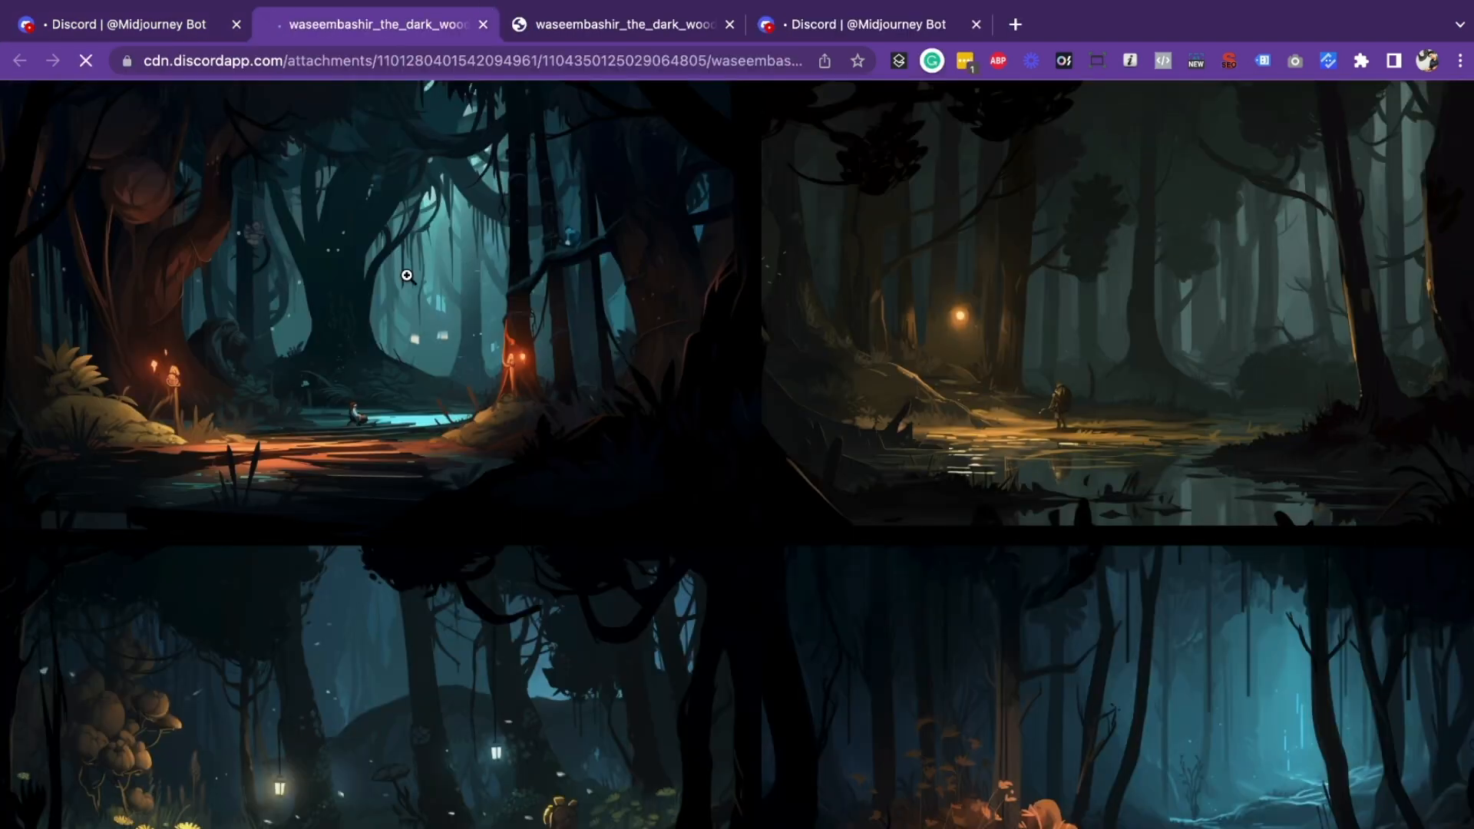
click(405, 274)
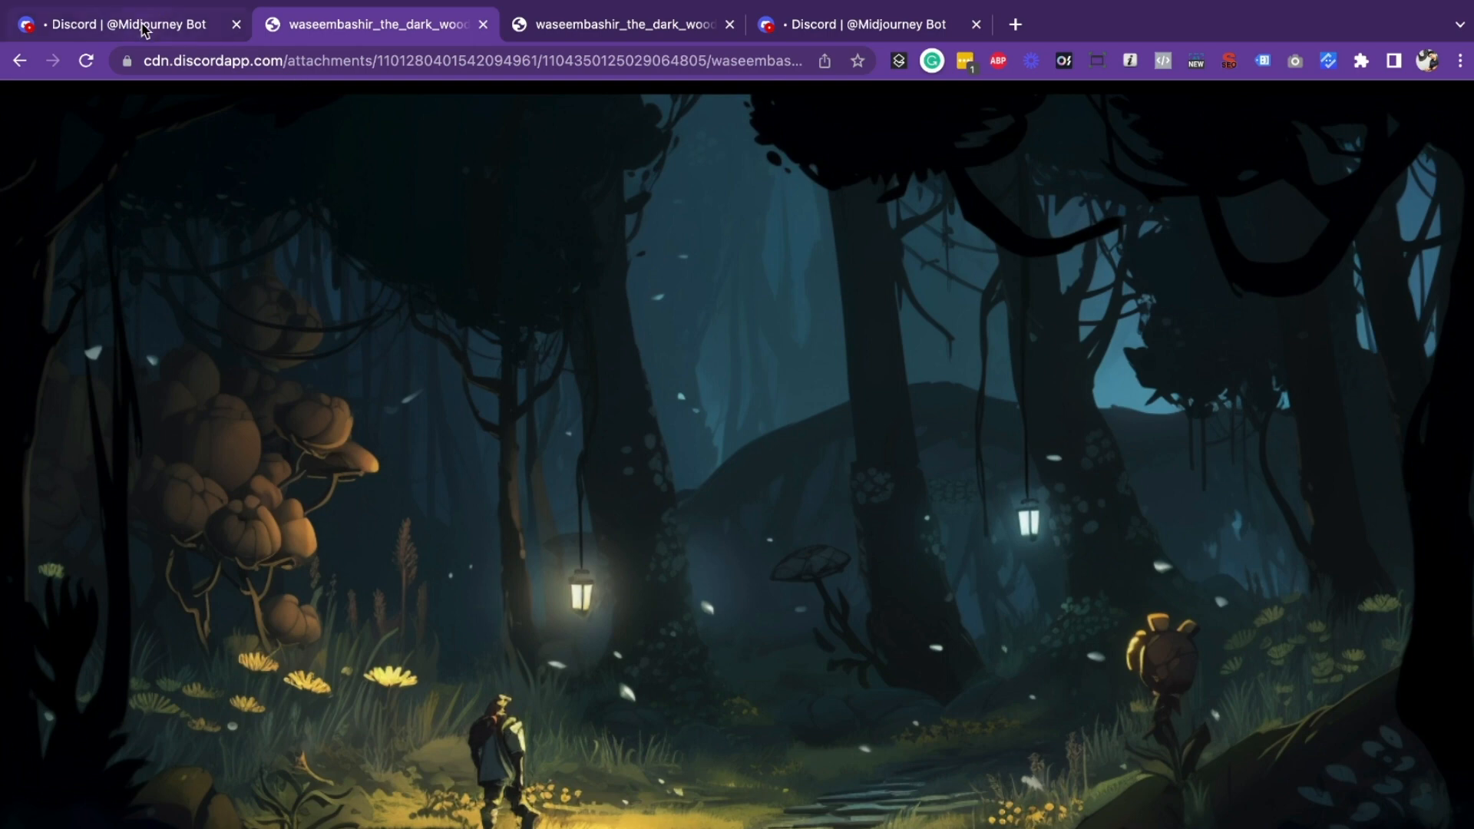
click(122, 23)
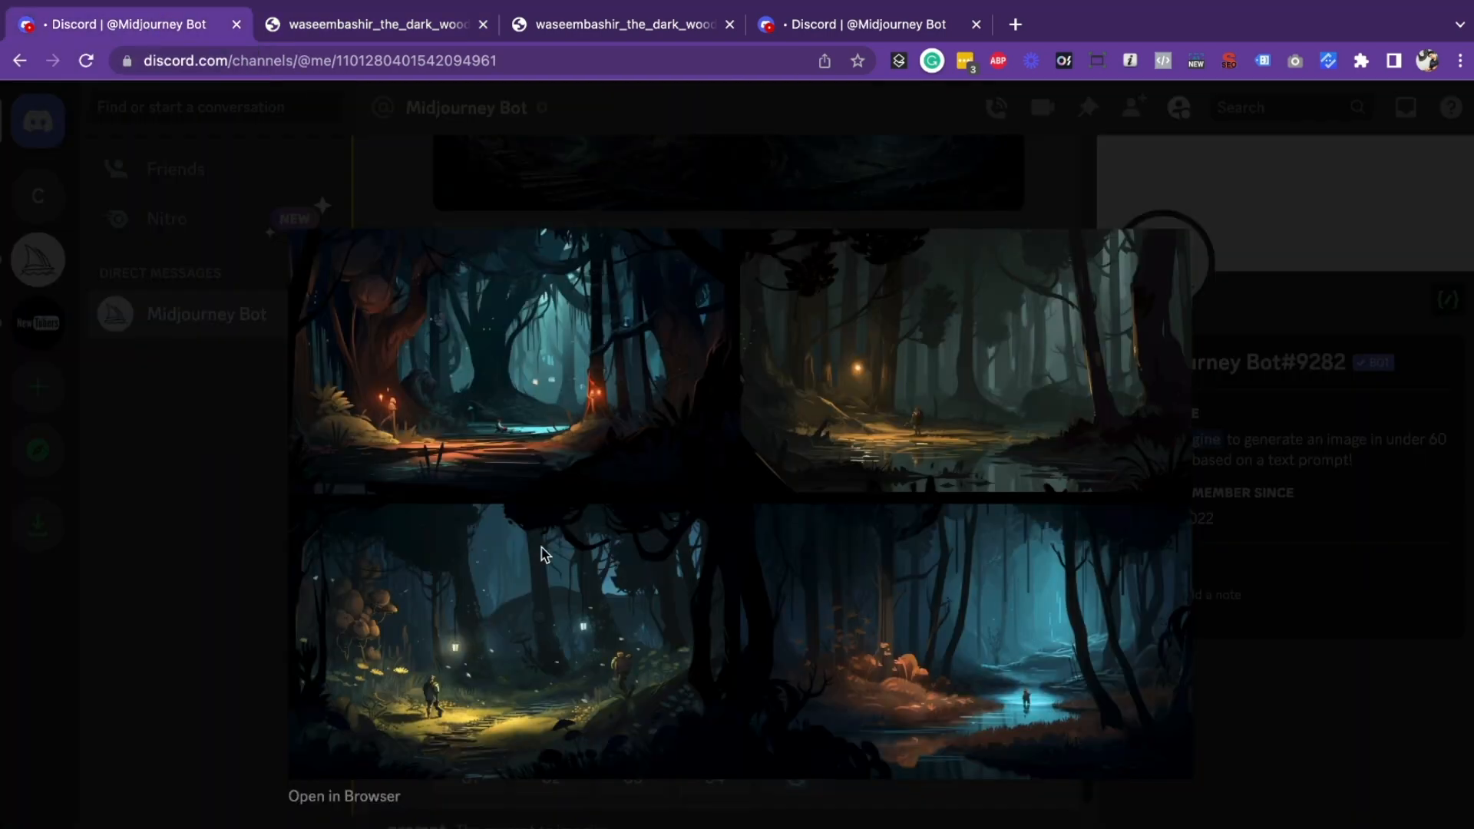
mouse_move(496, 722)
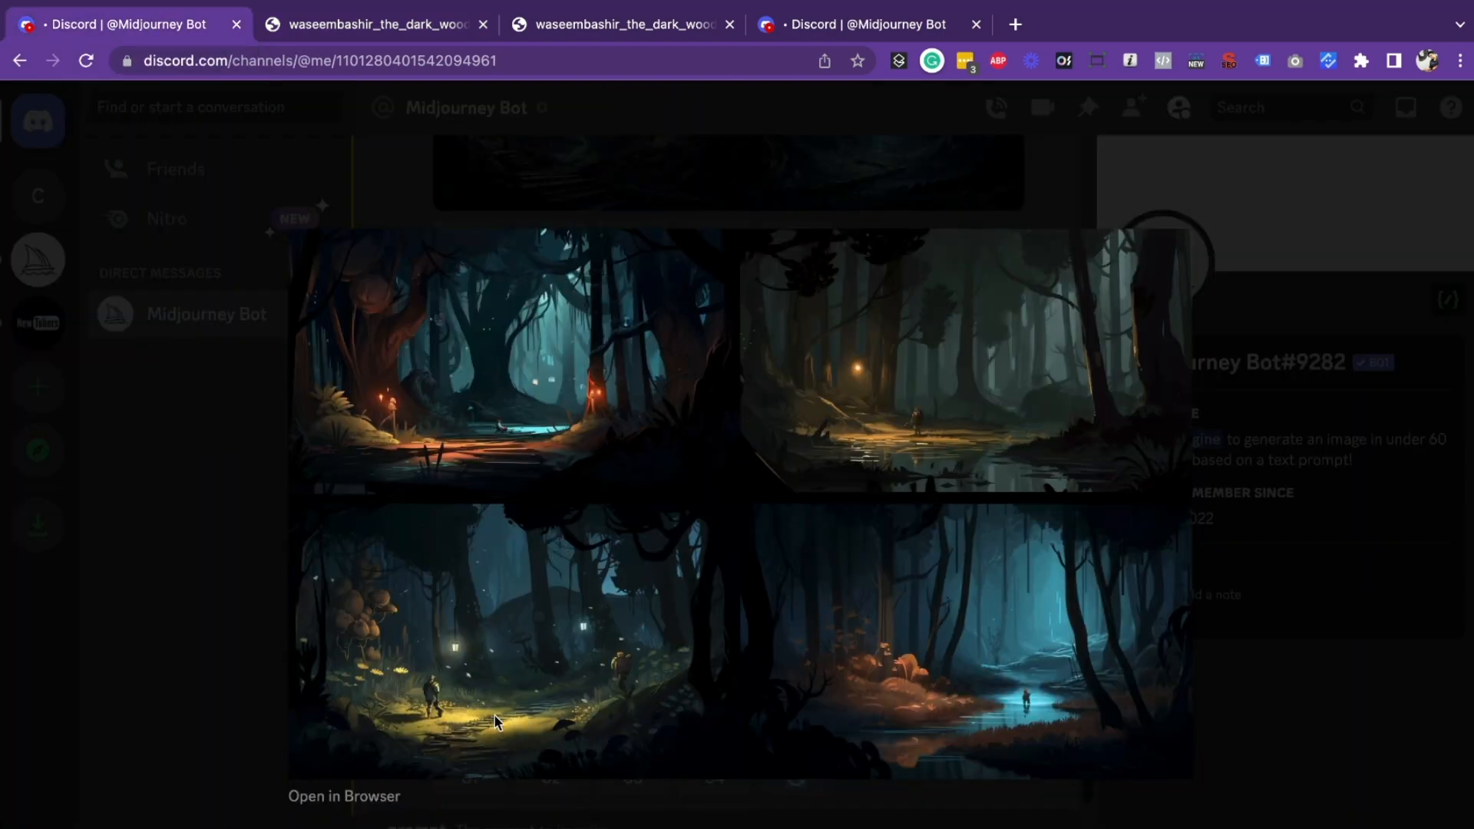
click(344, 795)
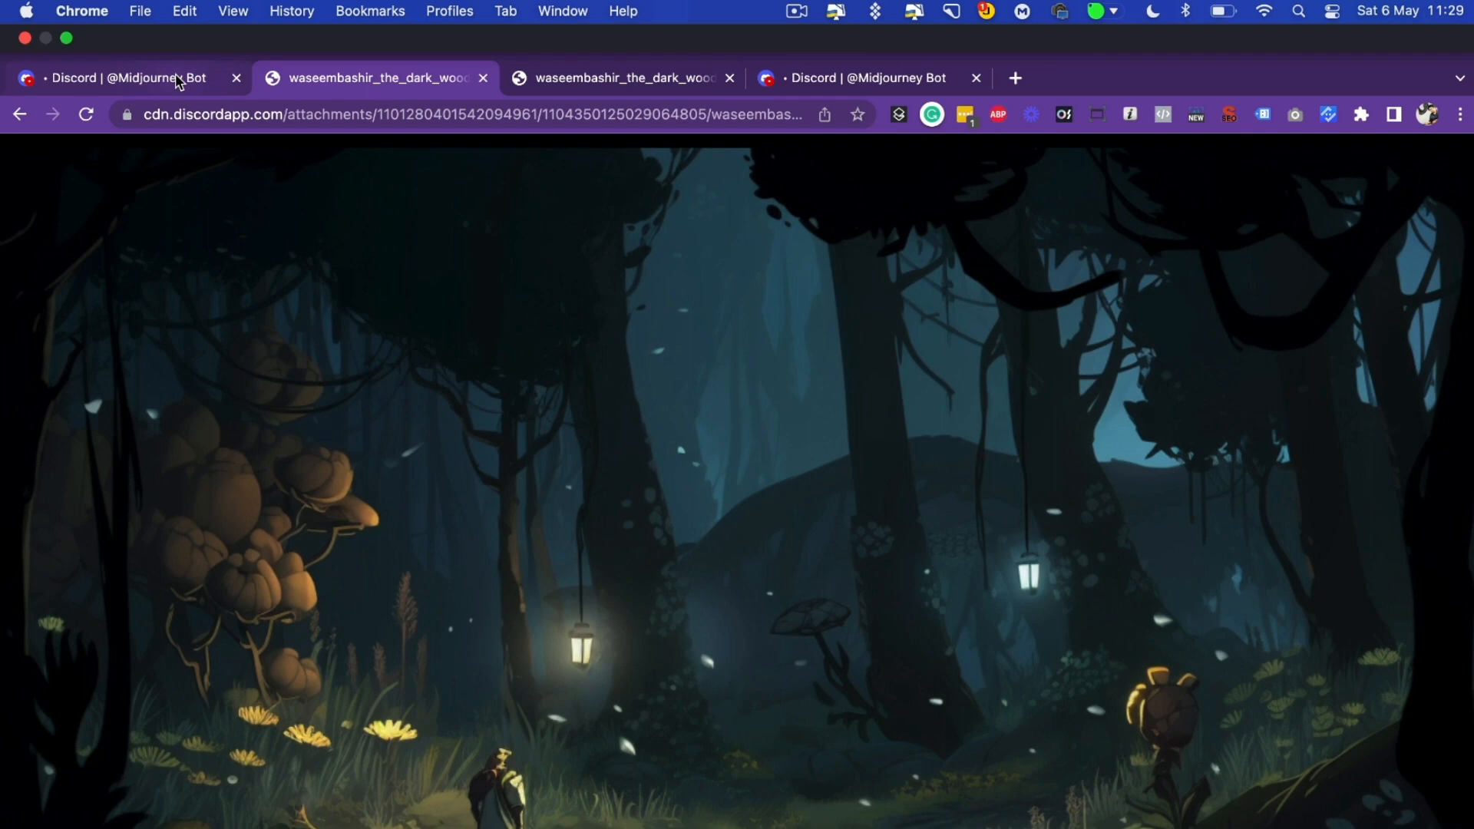
click(123, 77)
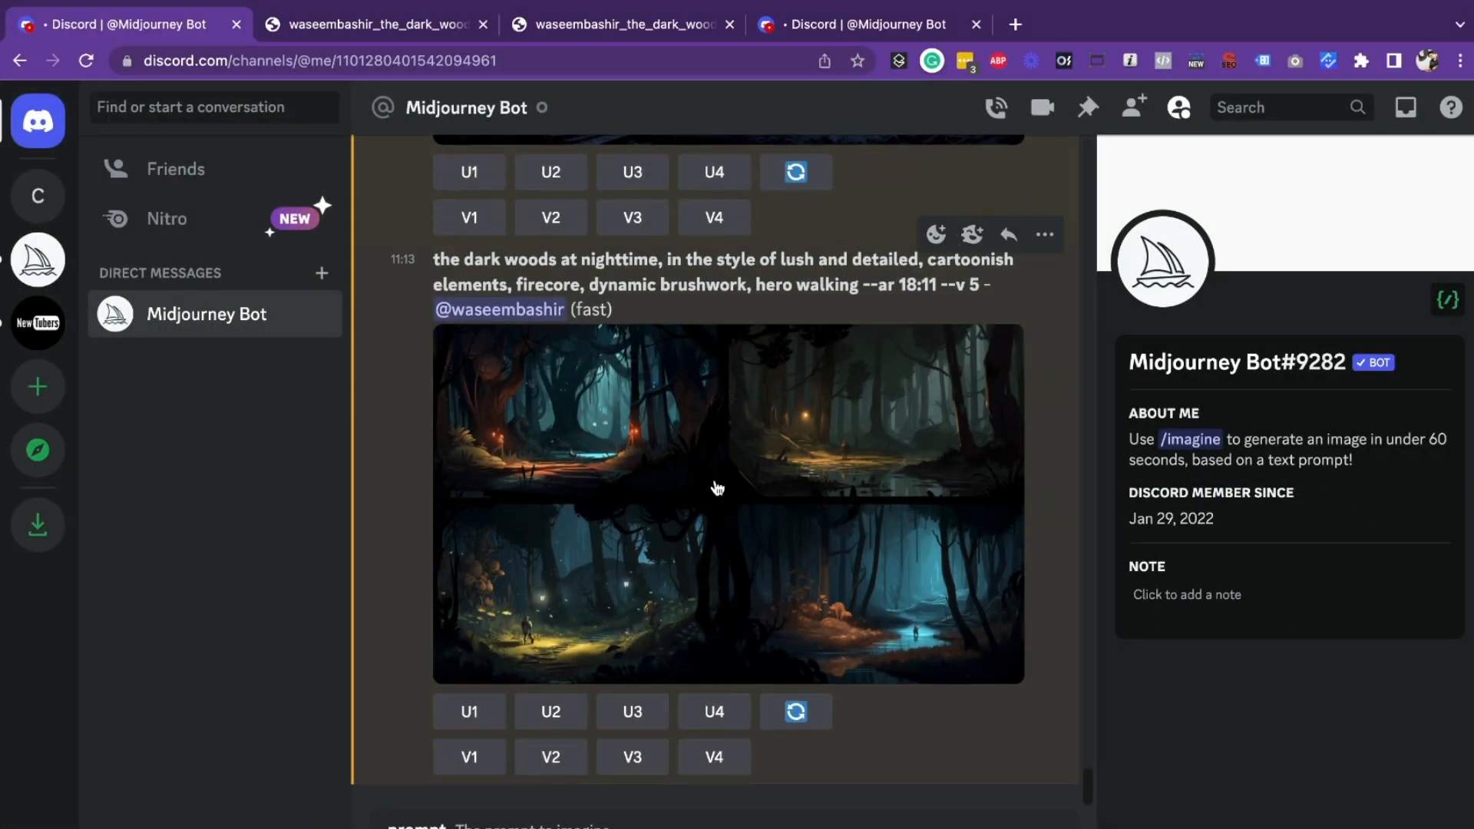
mouse_move(910, 587)
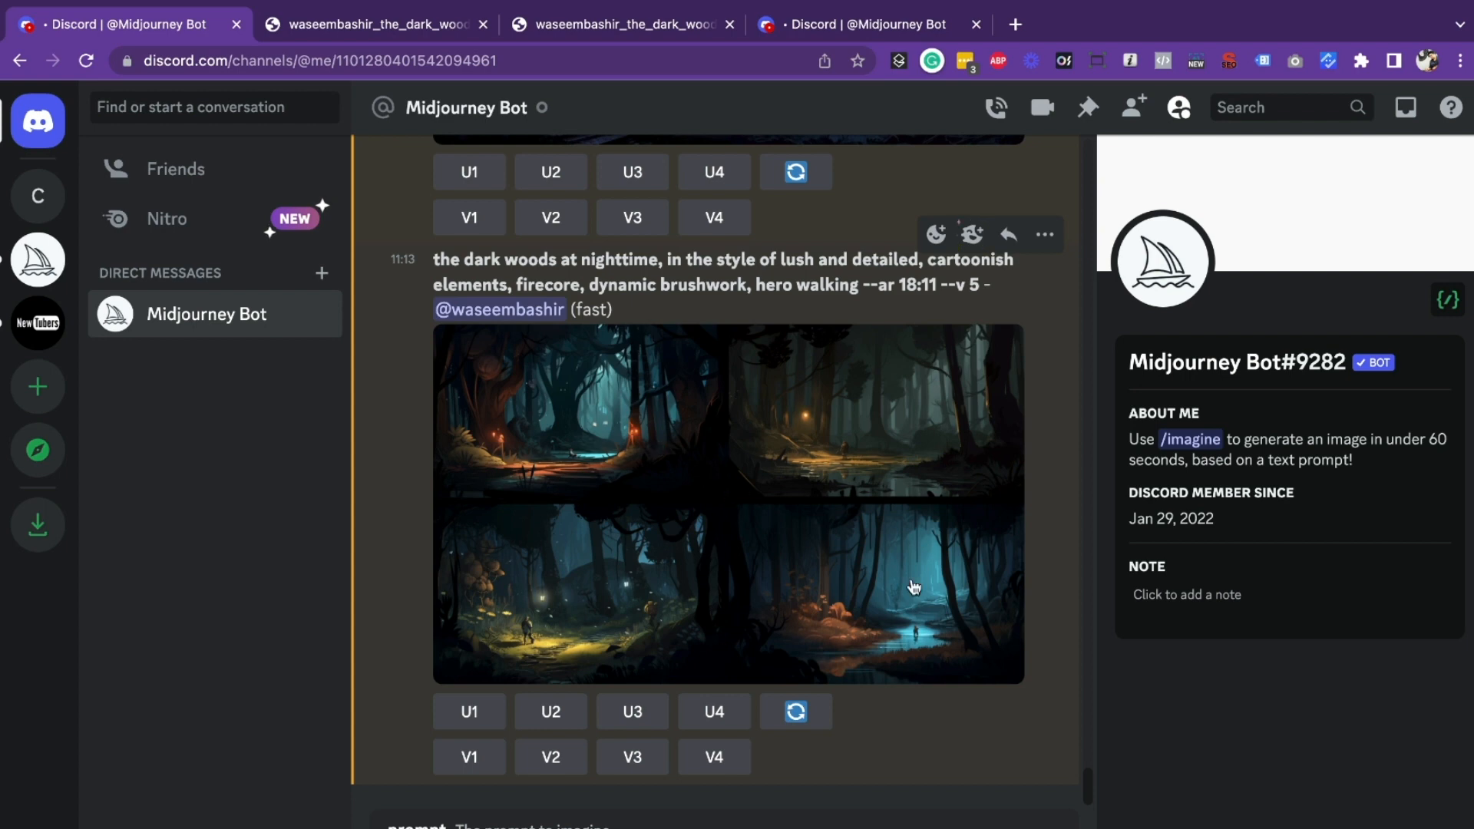
mouse_move(575, 758)
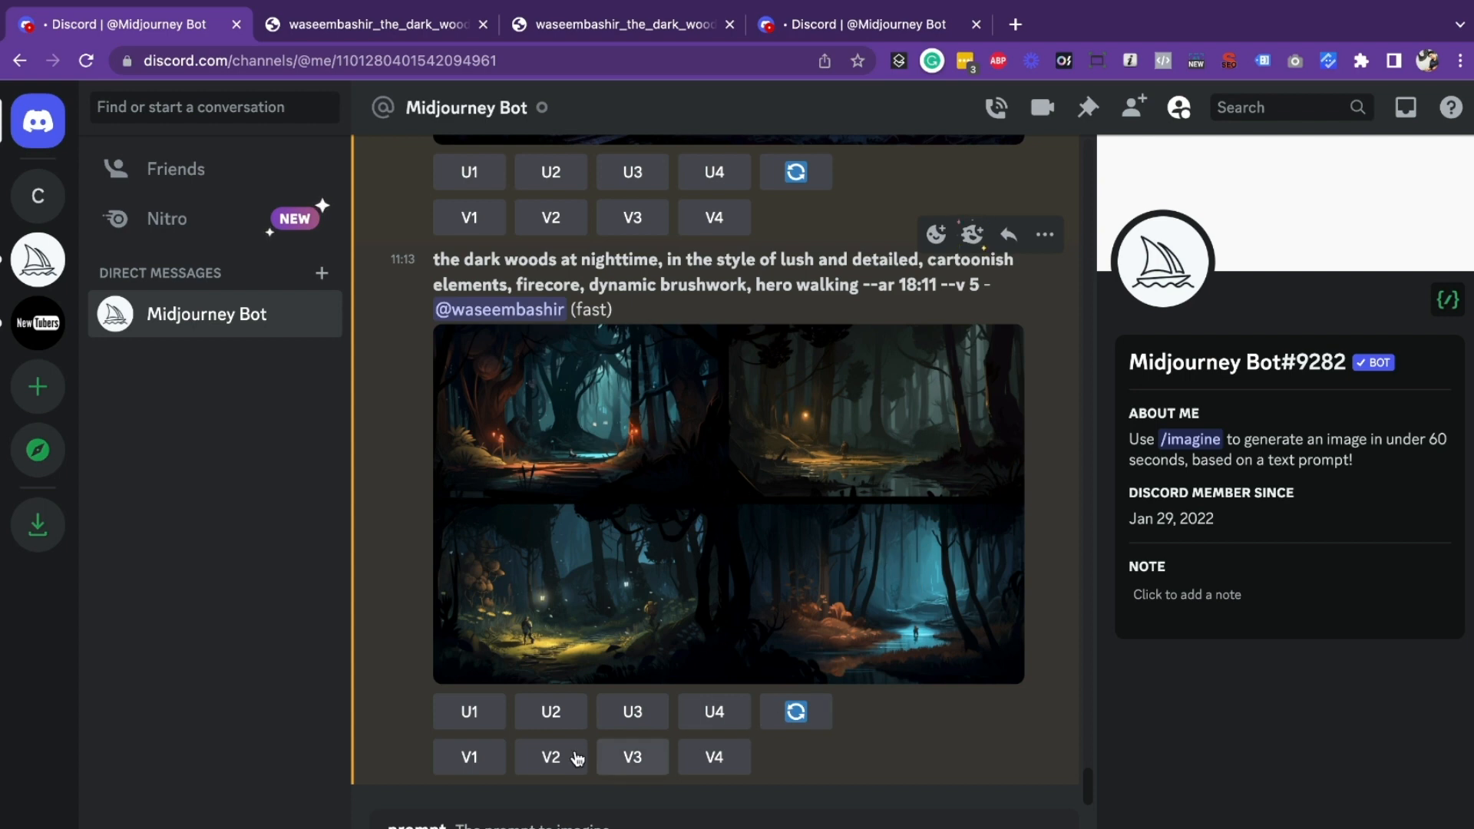
mouse_move(584, 769)
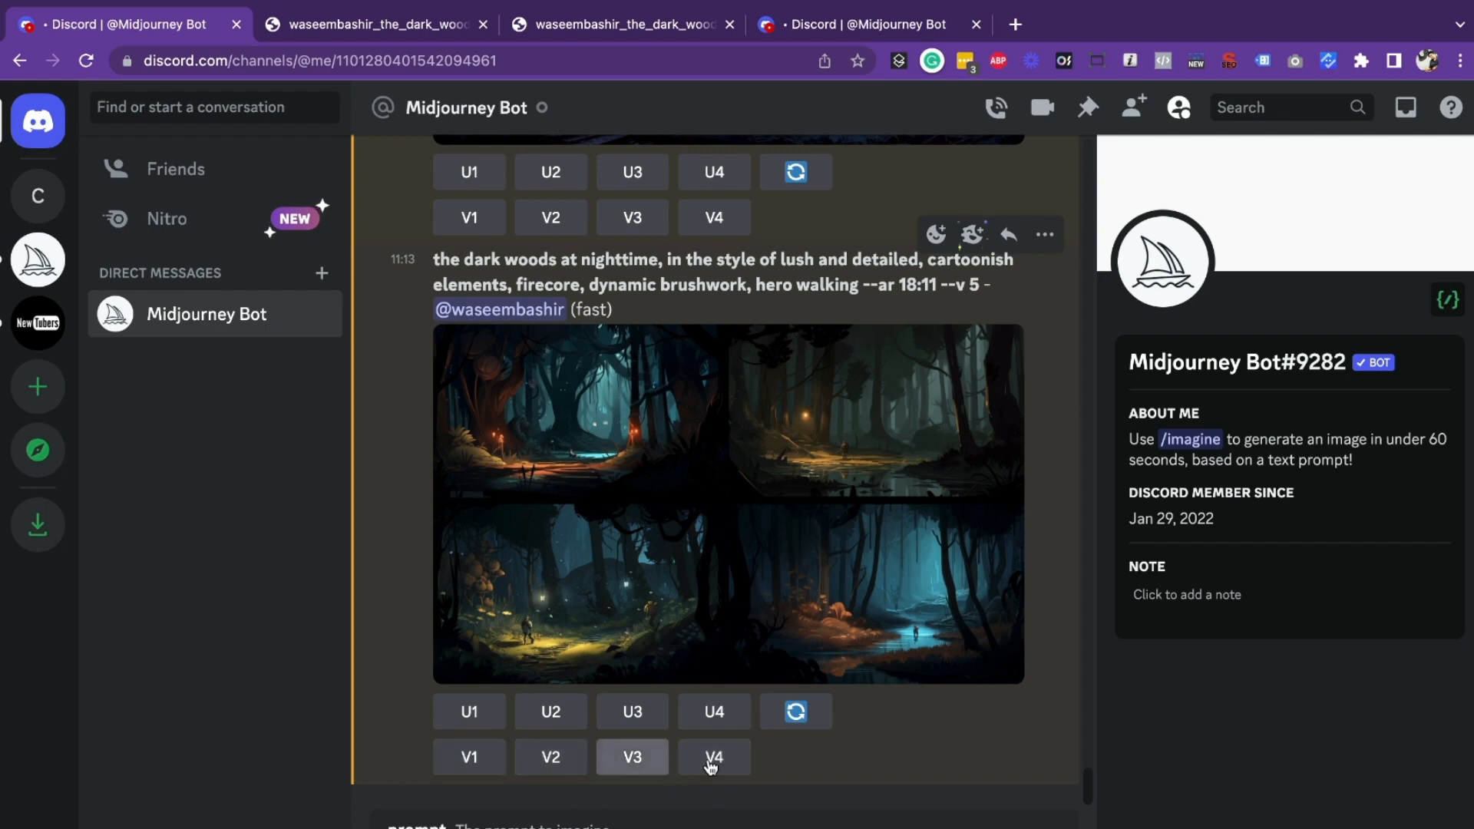
mouse_move(864, 622)
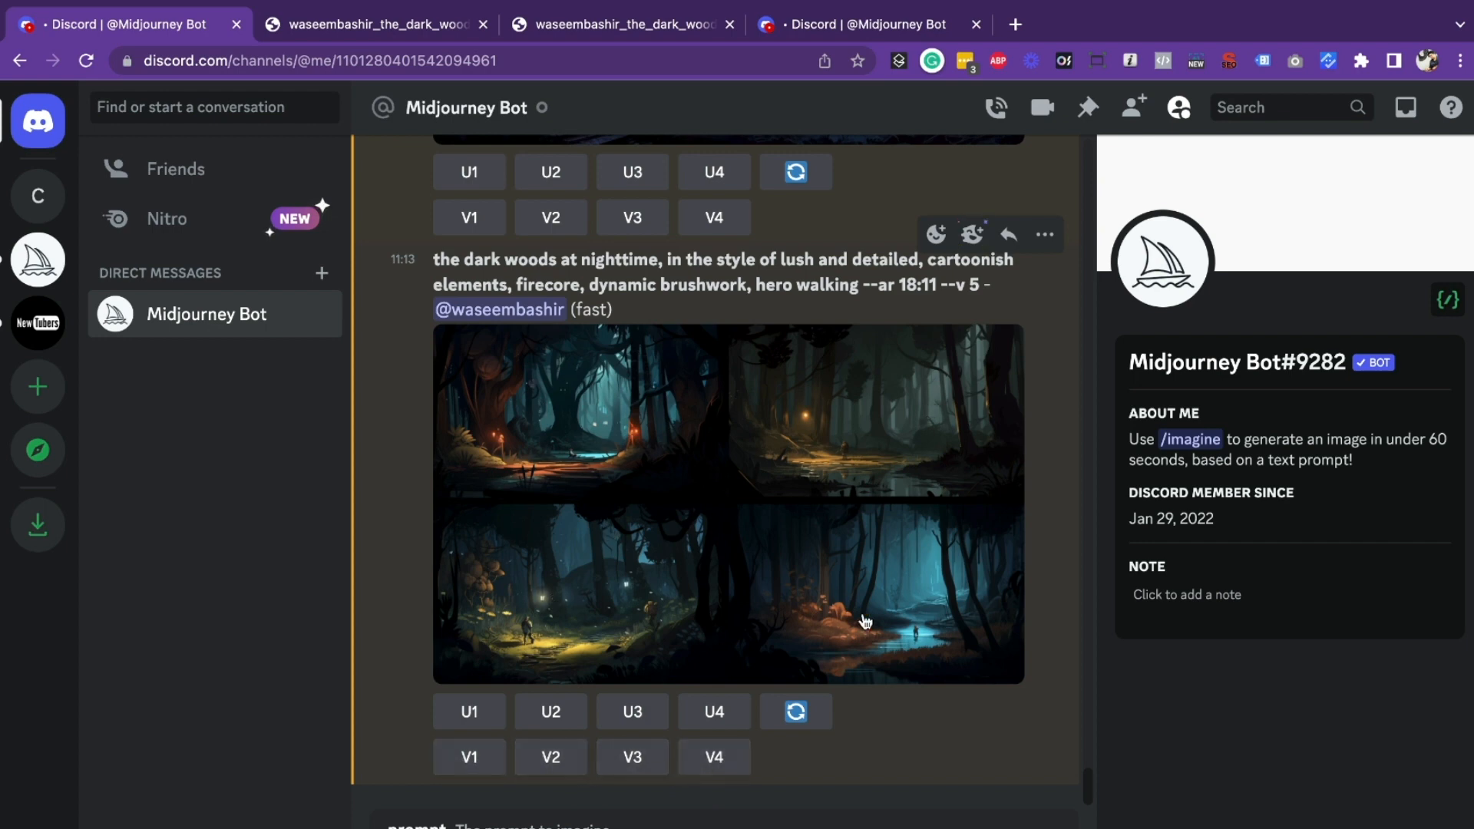
Step: Request variations of image #2 from the hero-walking grid with V2 and watch them generate
click(549, 756)
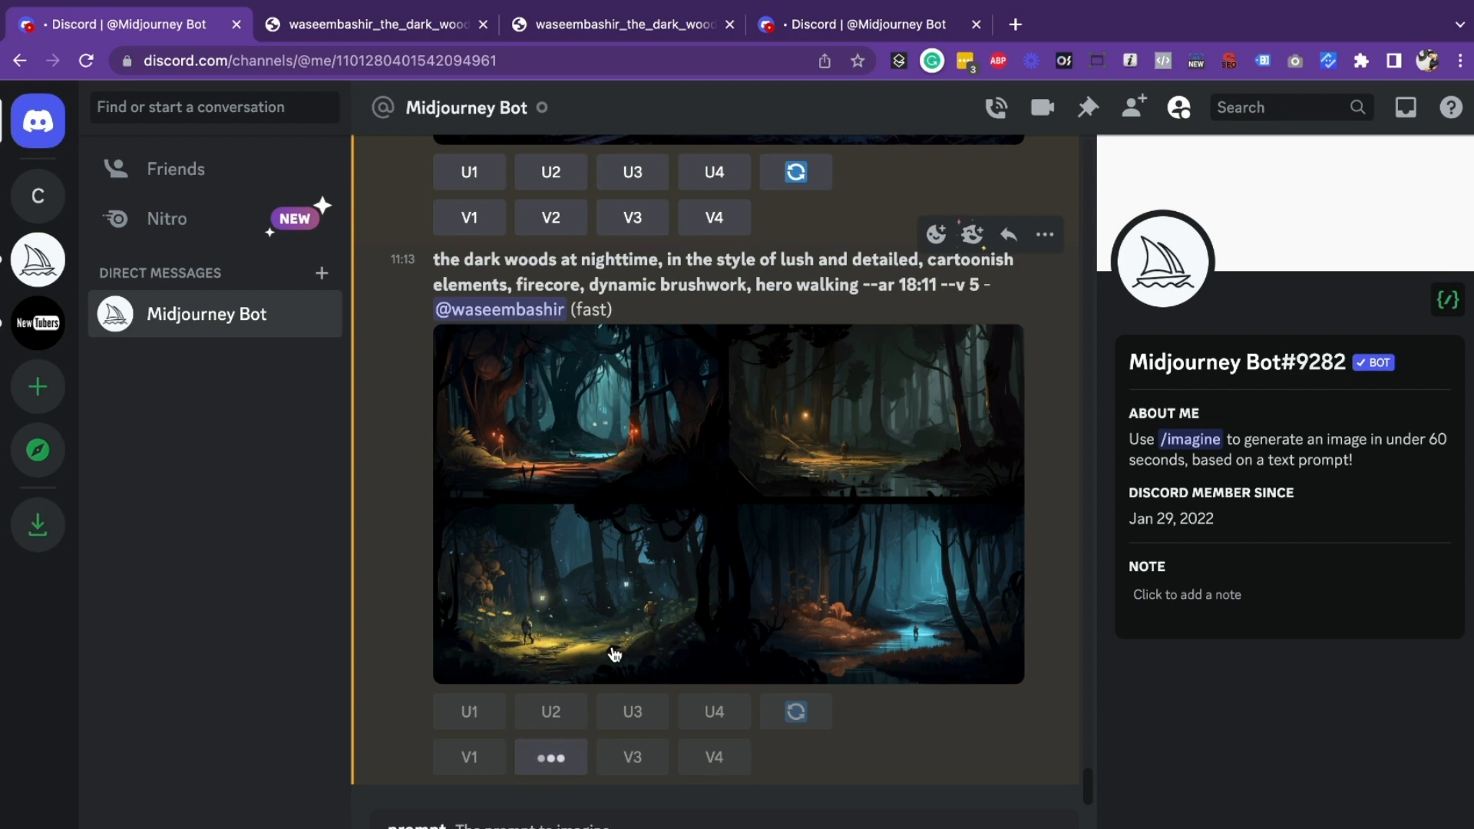
click(550, 757)
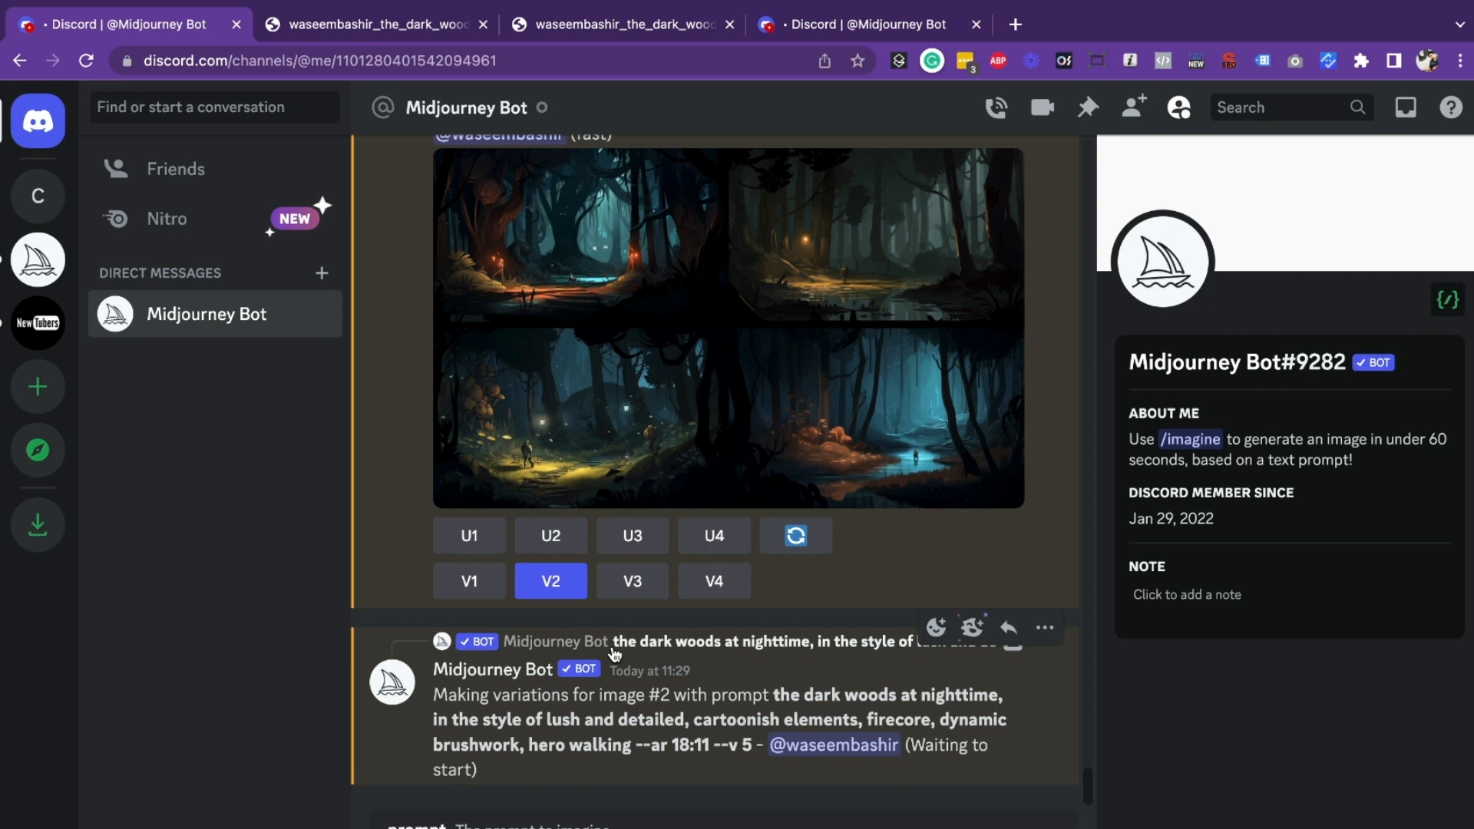
mouse_move(876, 284)
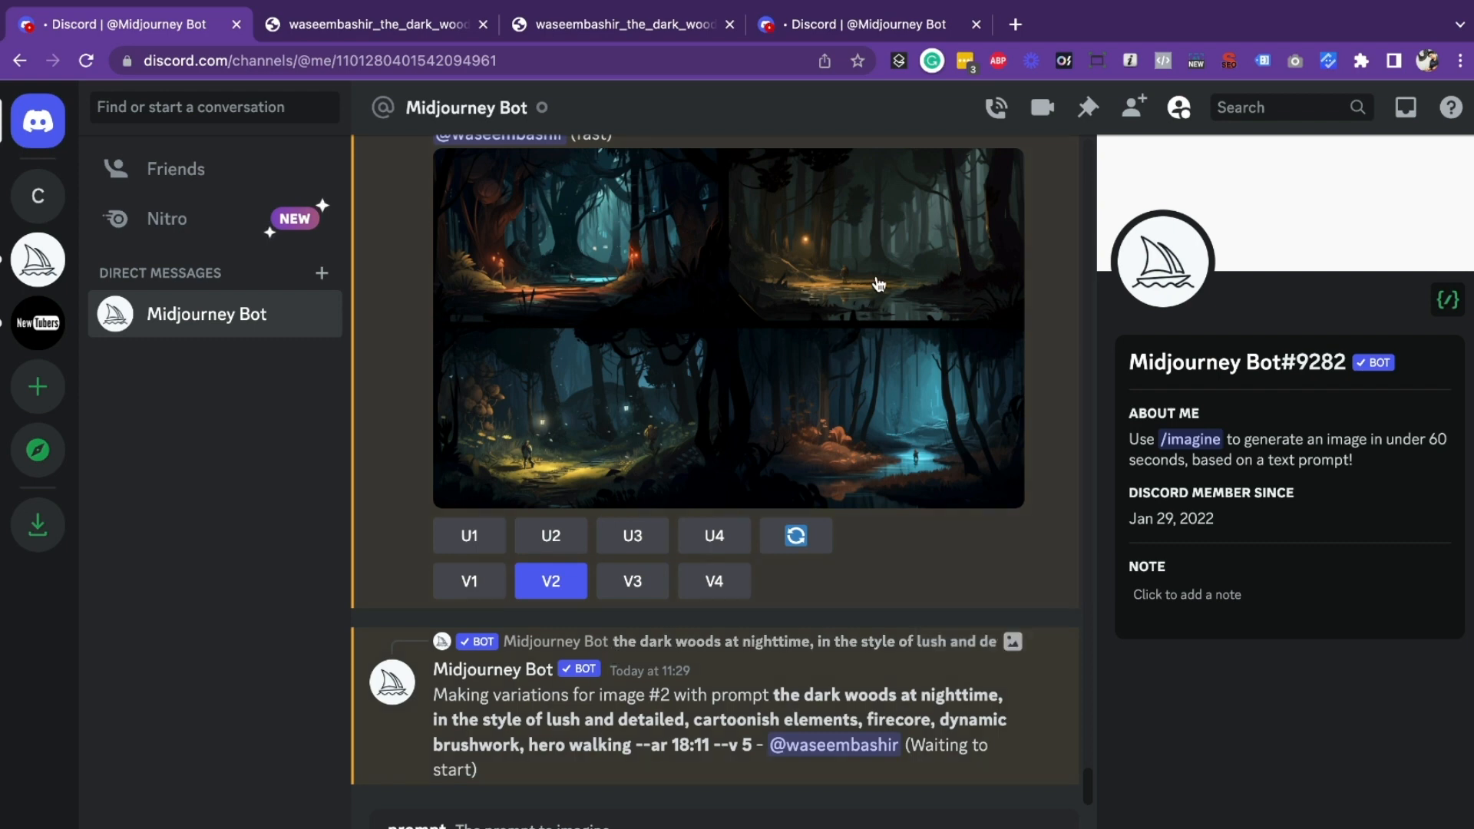
mouse_move(835, 517)
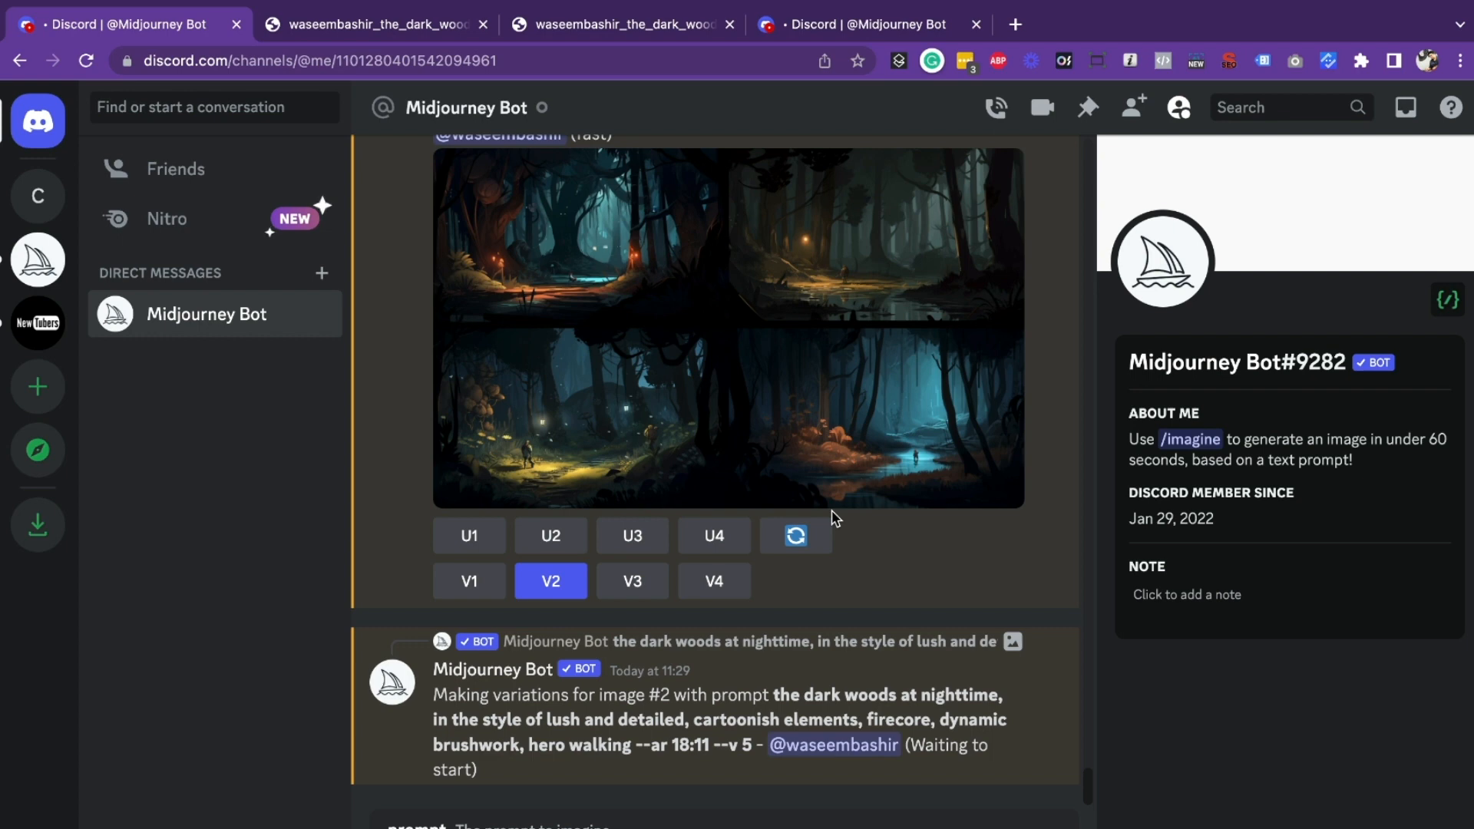
scroll(down, 3)
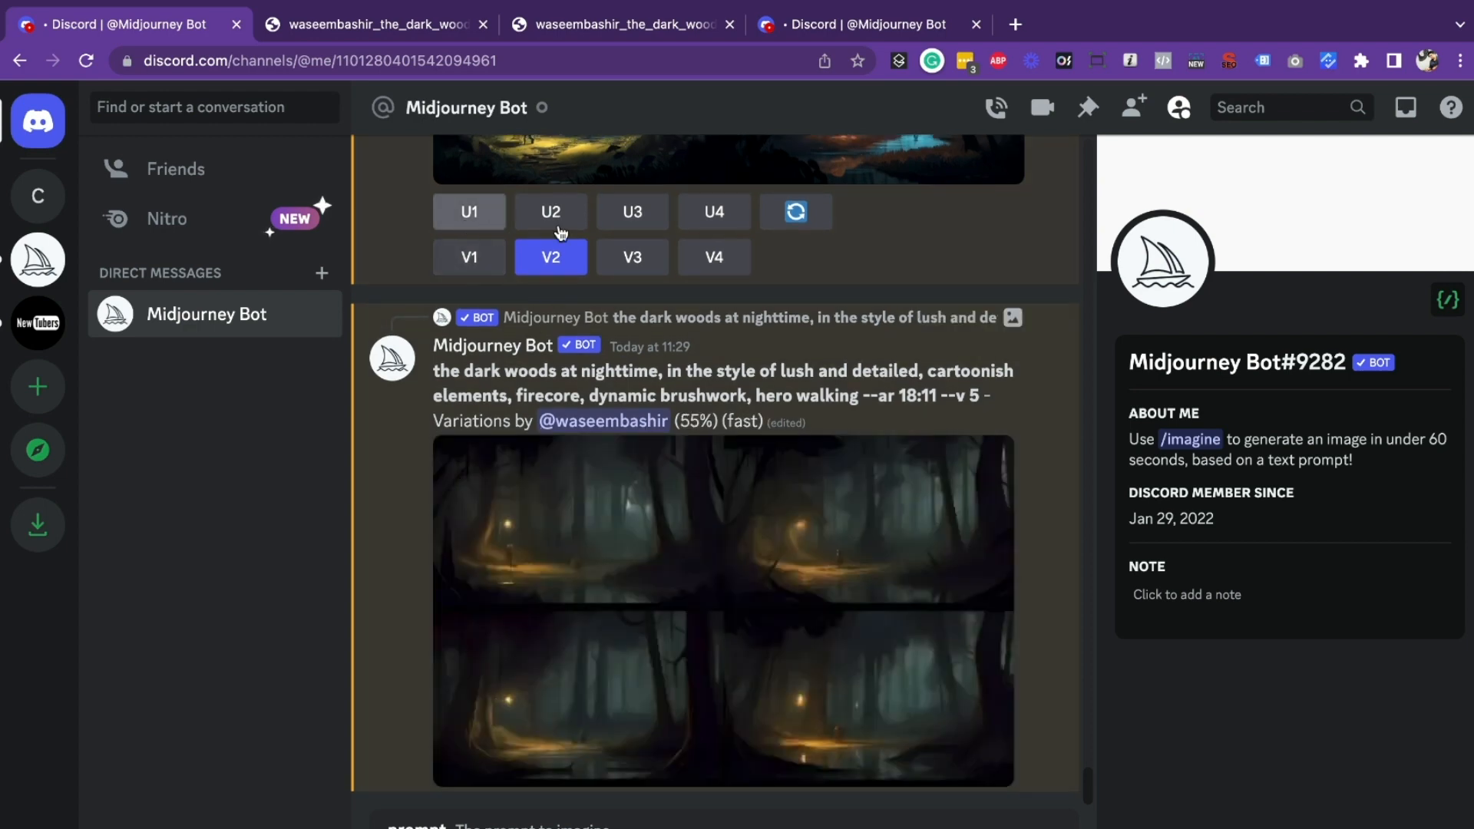
mouse_move(562, 226)
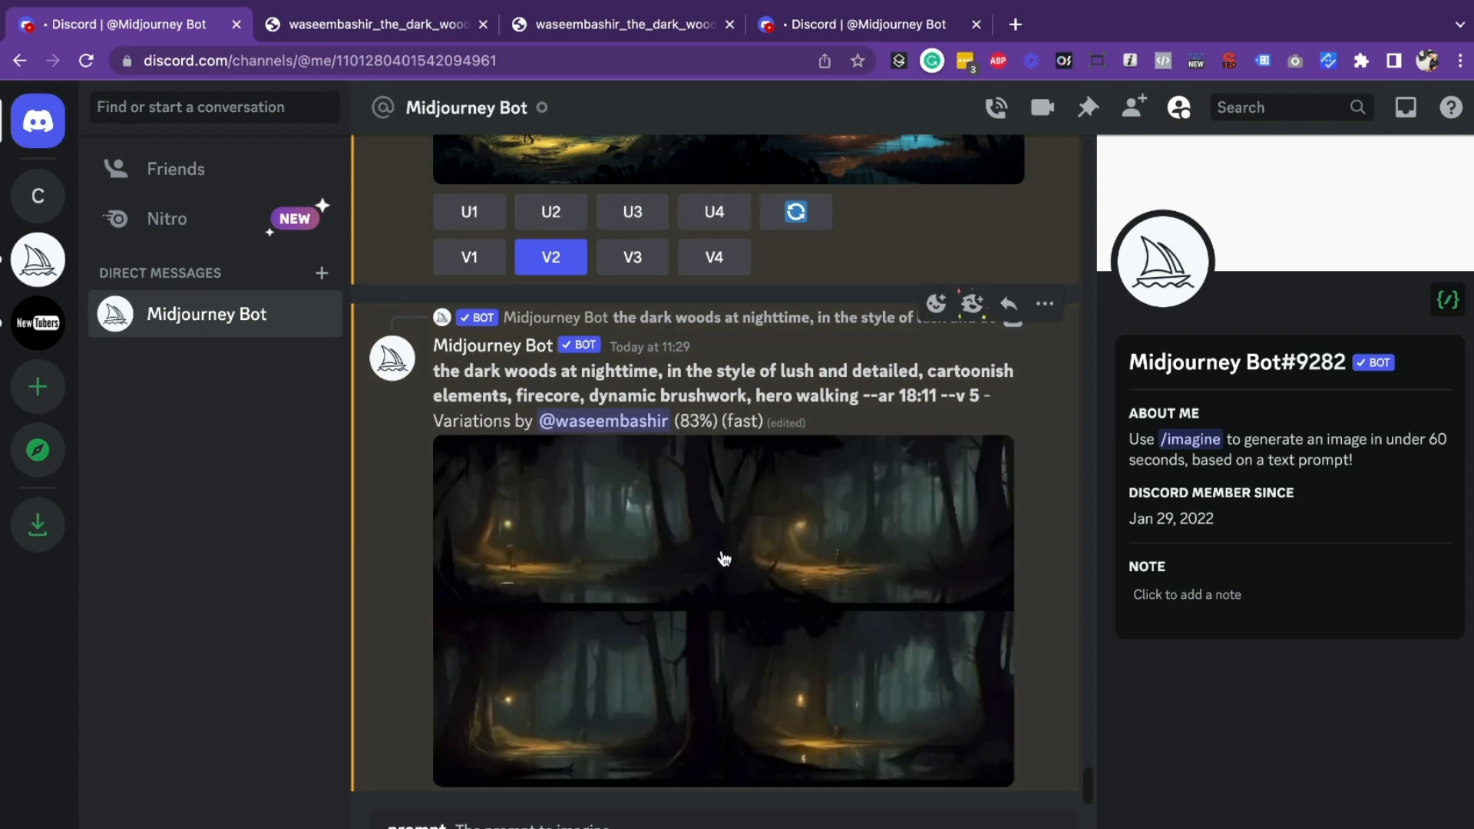
mouse_move(809, 603)
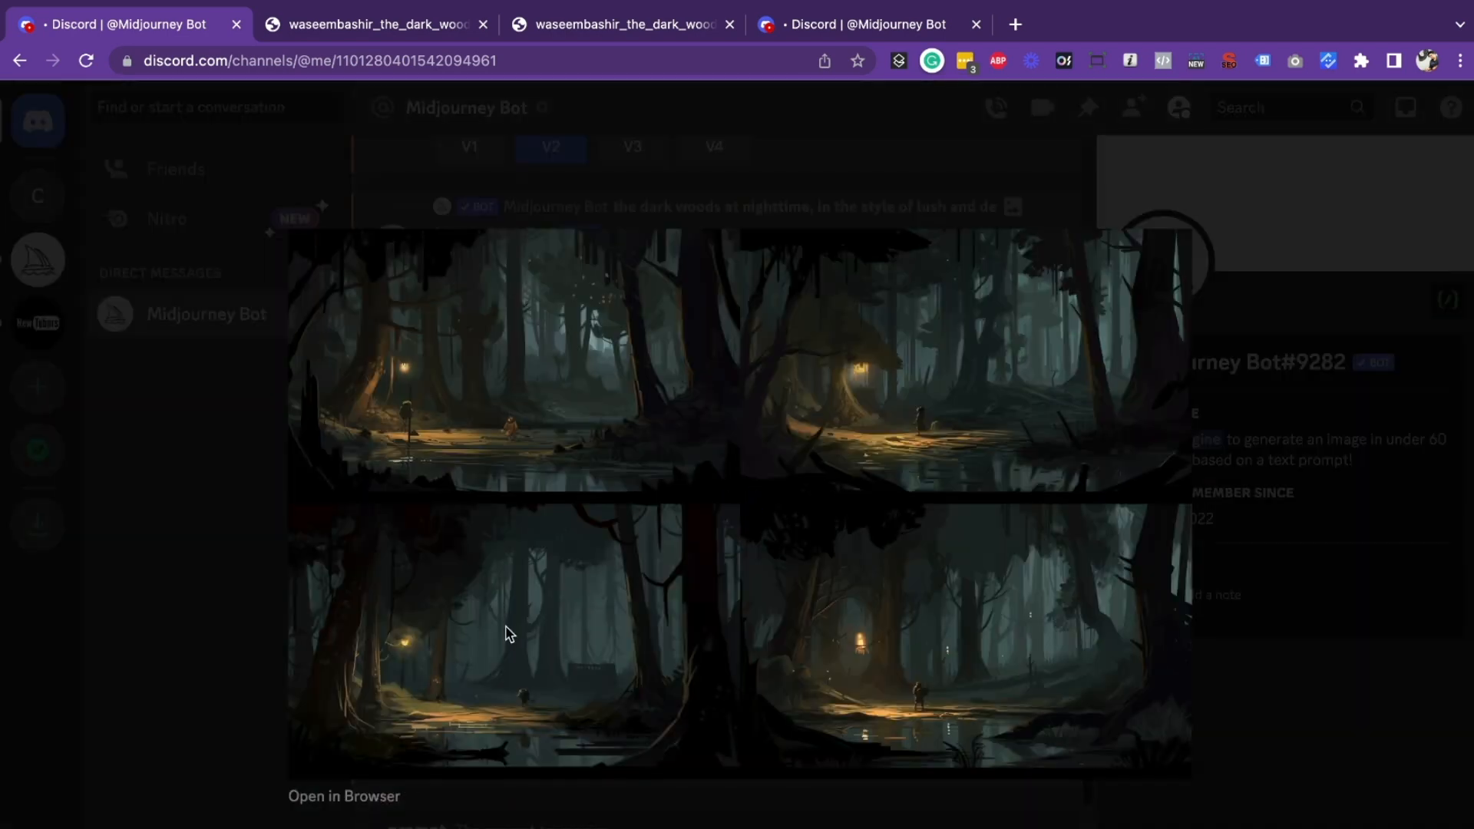
mouse_move(907, 654)
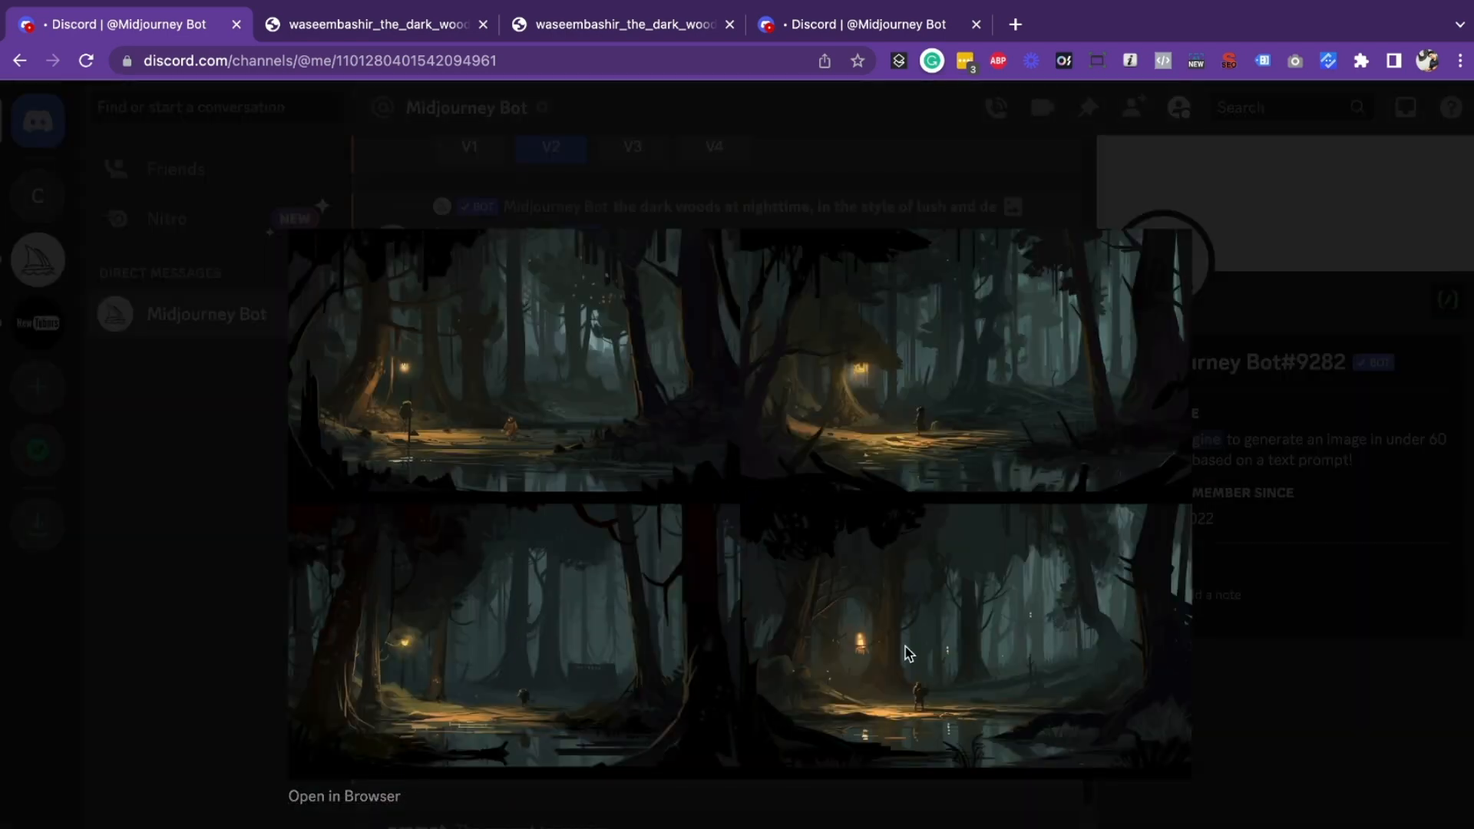
mouse_move(508, 714)
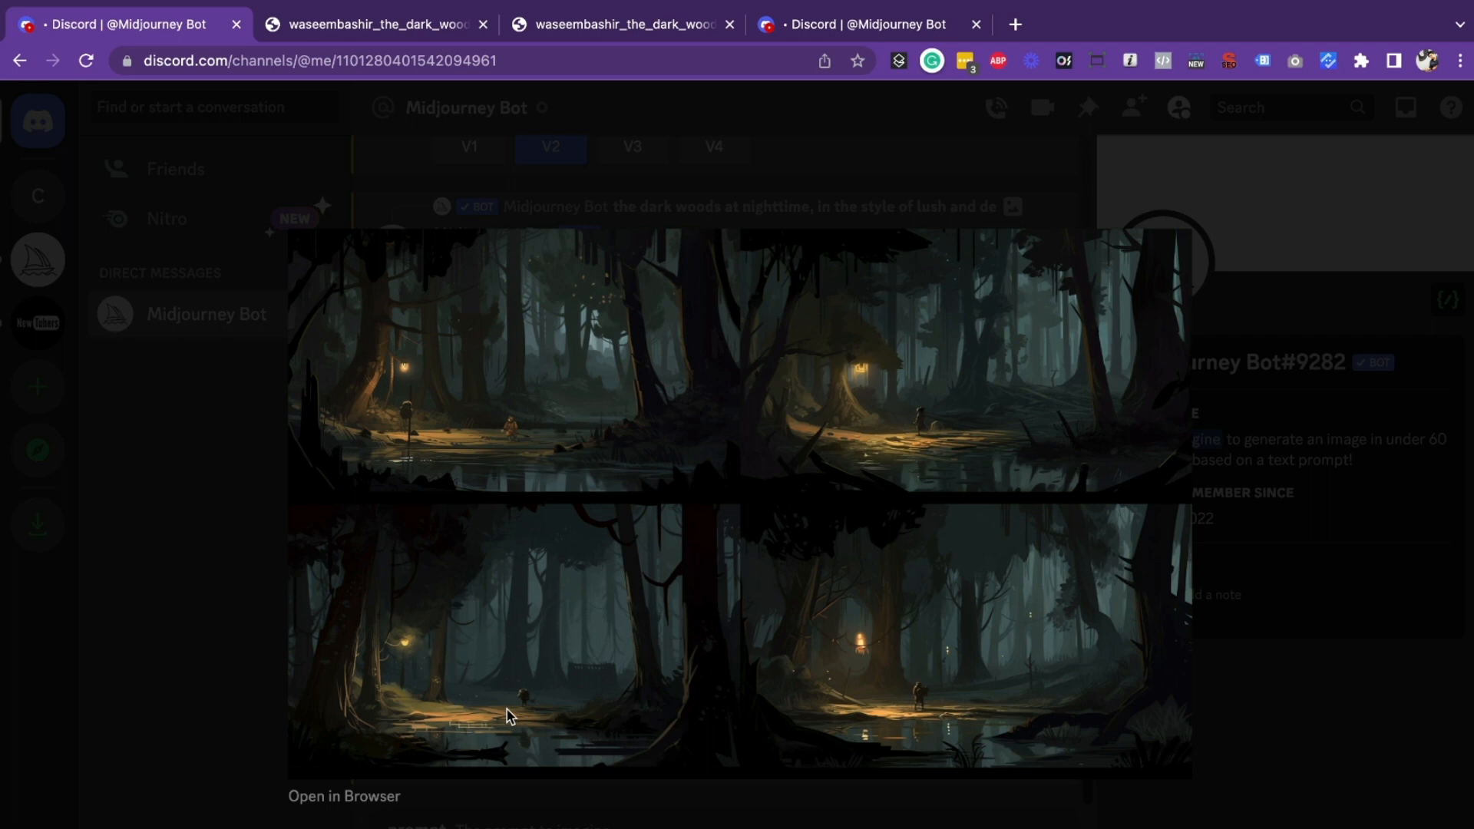
mouse_move(317, 752)
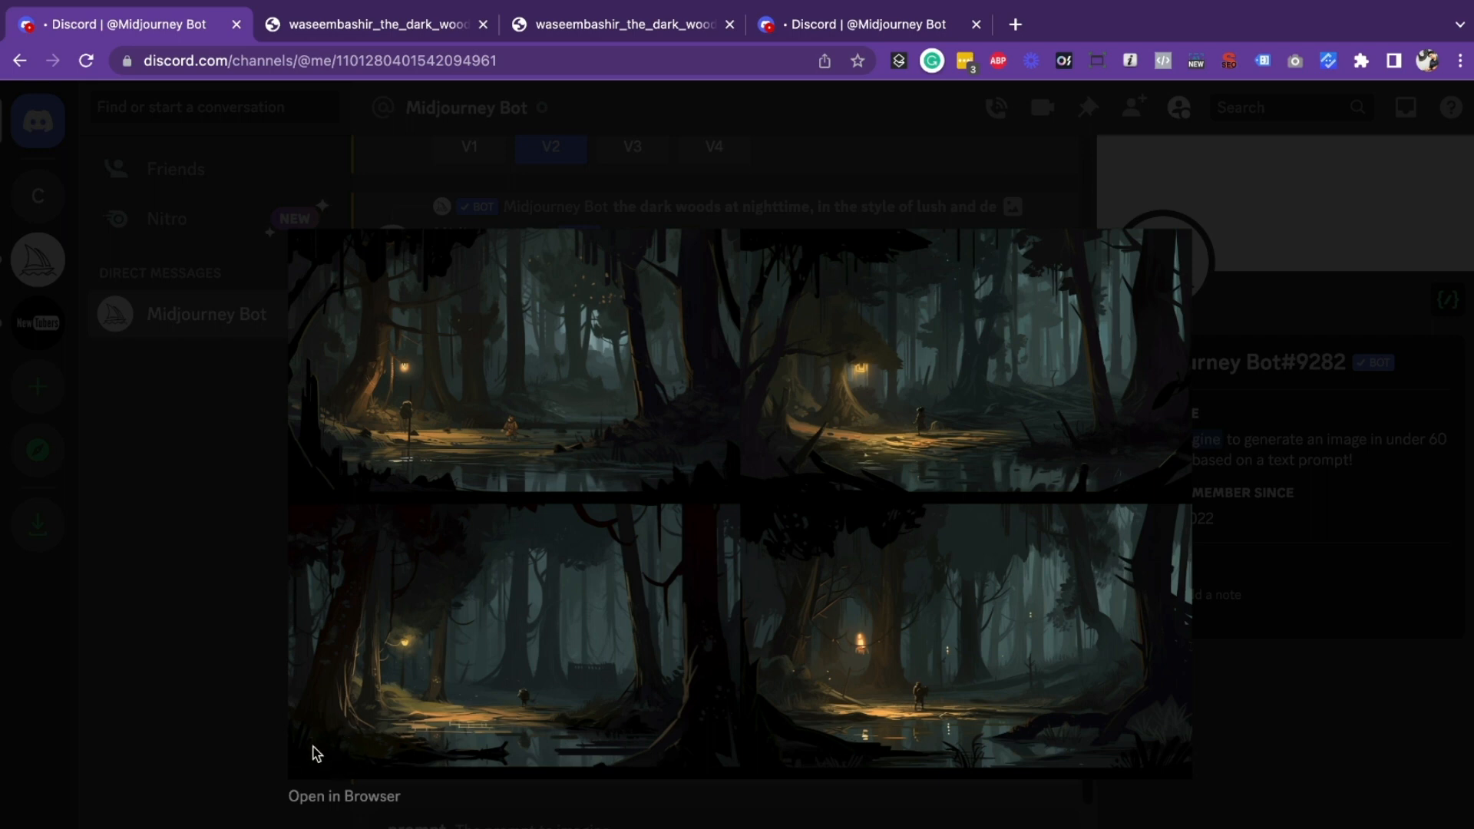
Step: View the finished variations grid full size in a new tab and zoom in on the lantern-lit forest scene
click(343, 796)
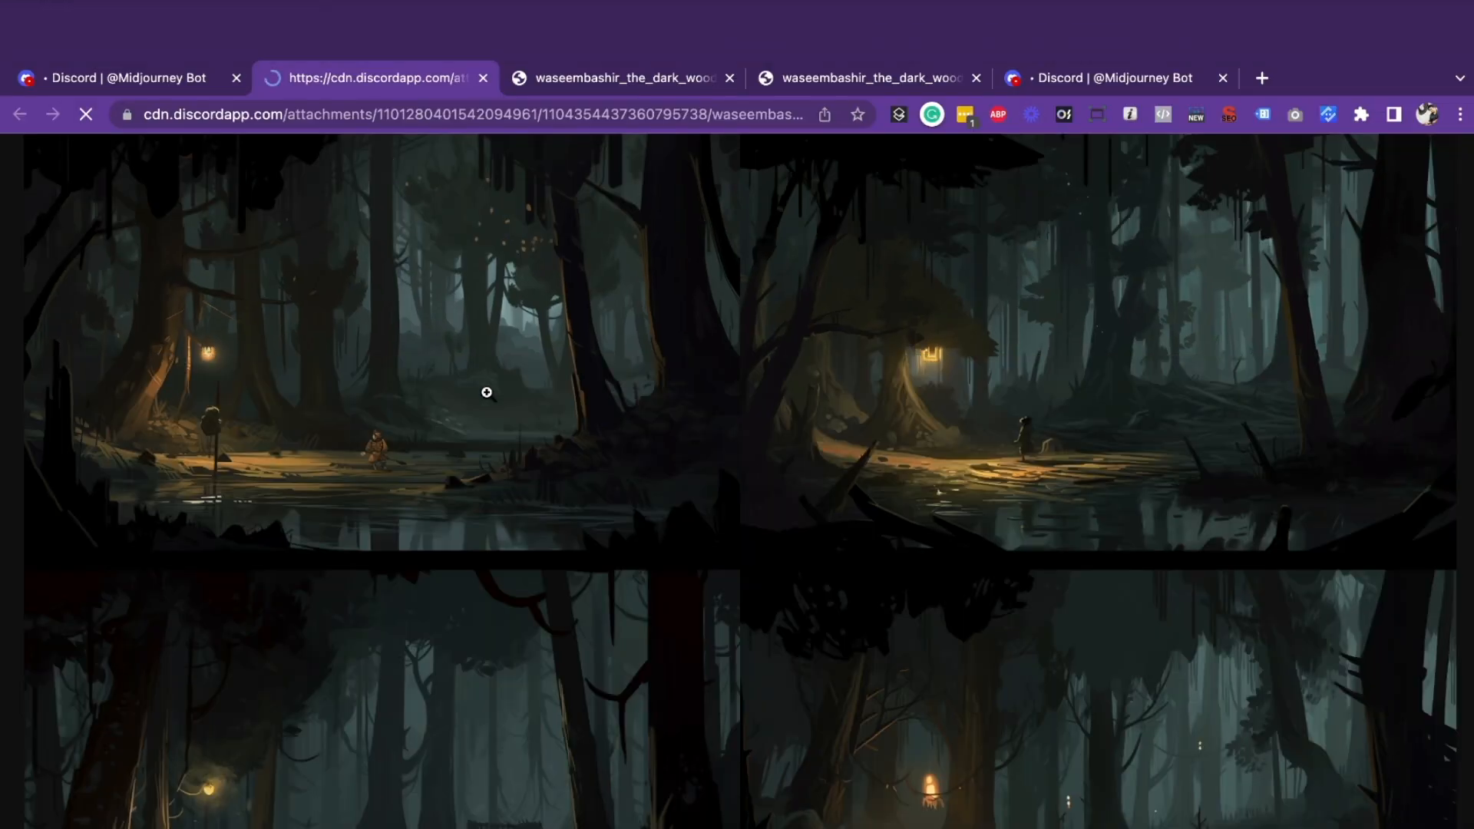
click(486, 392)
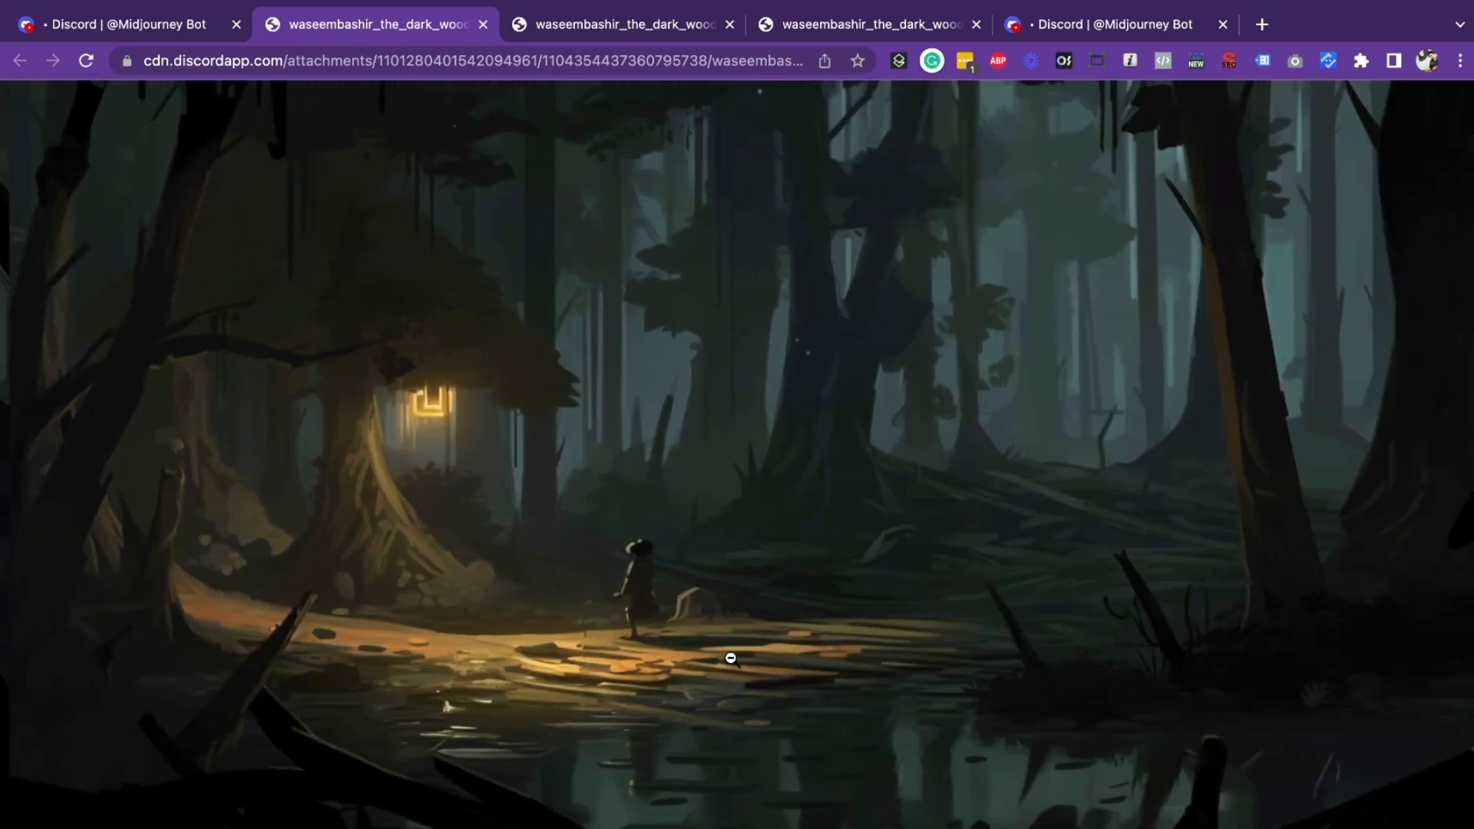
mouse_move(647, 651)
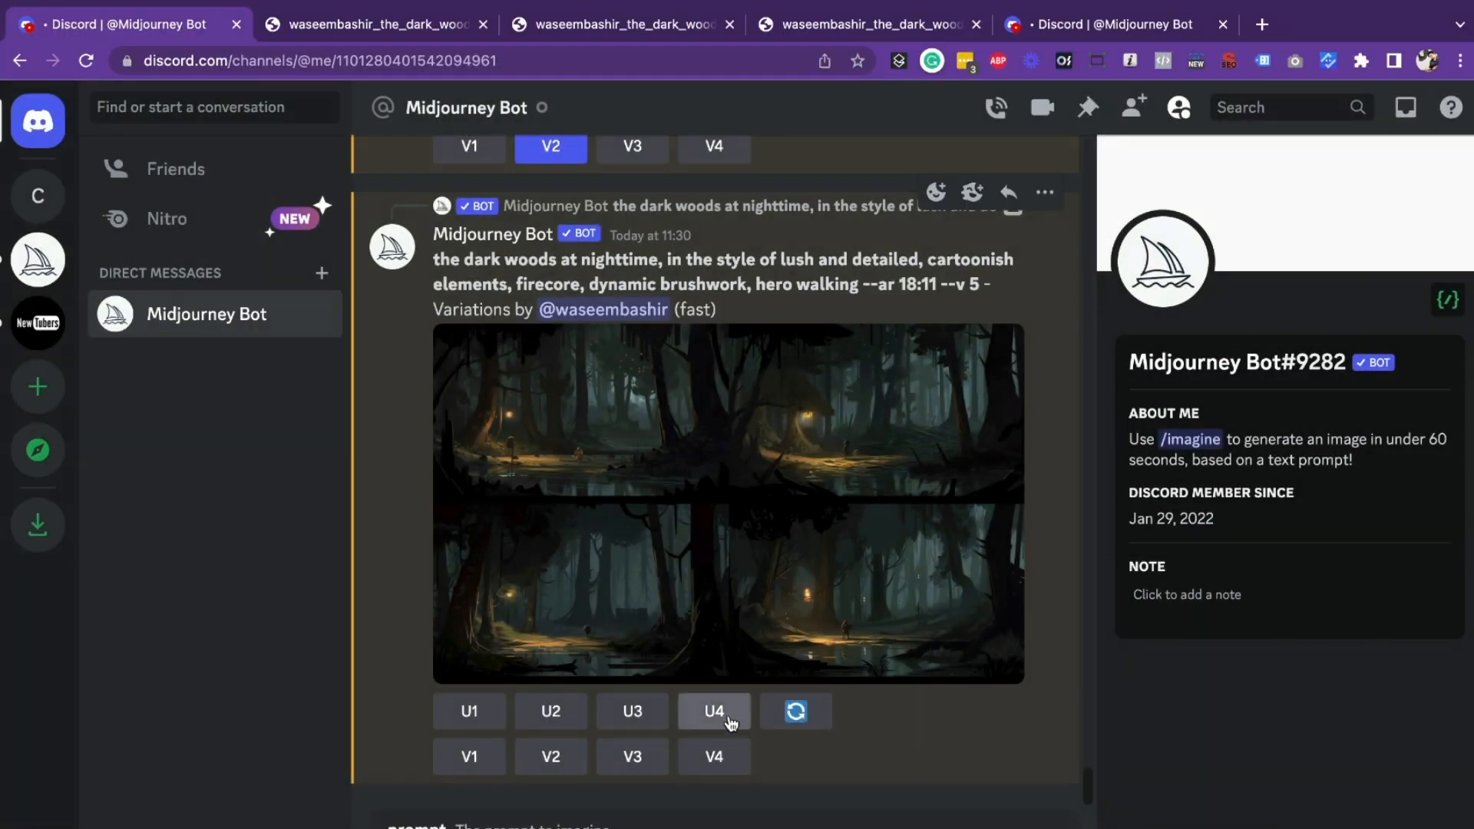
Step: Upscale the fourth forest variation with U4 and scroll to the earlier landing-page mockup grid
click(714, 711)
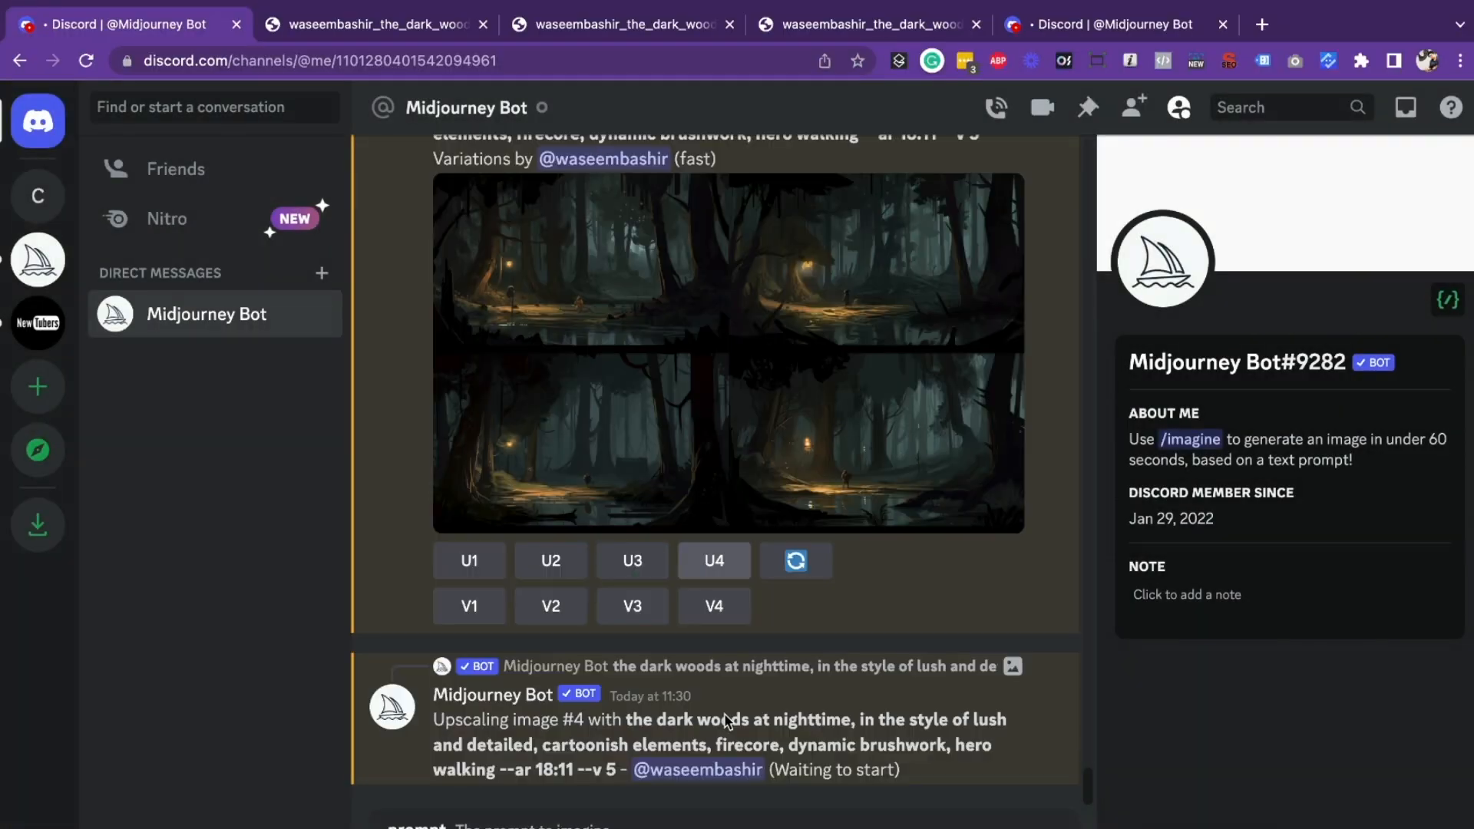
click(714, 561)
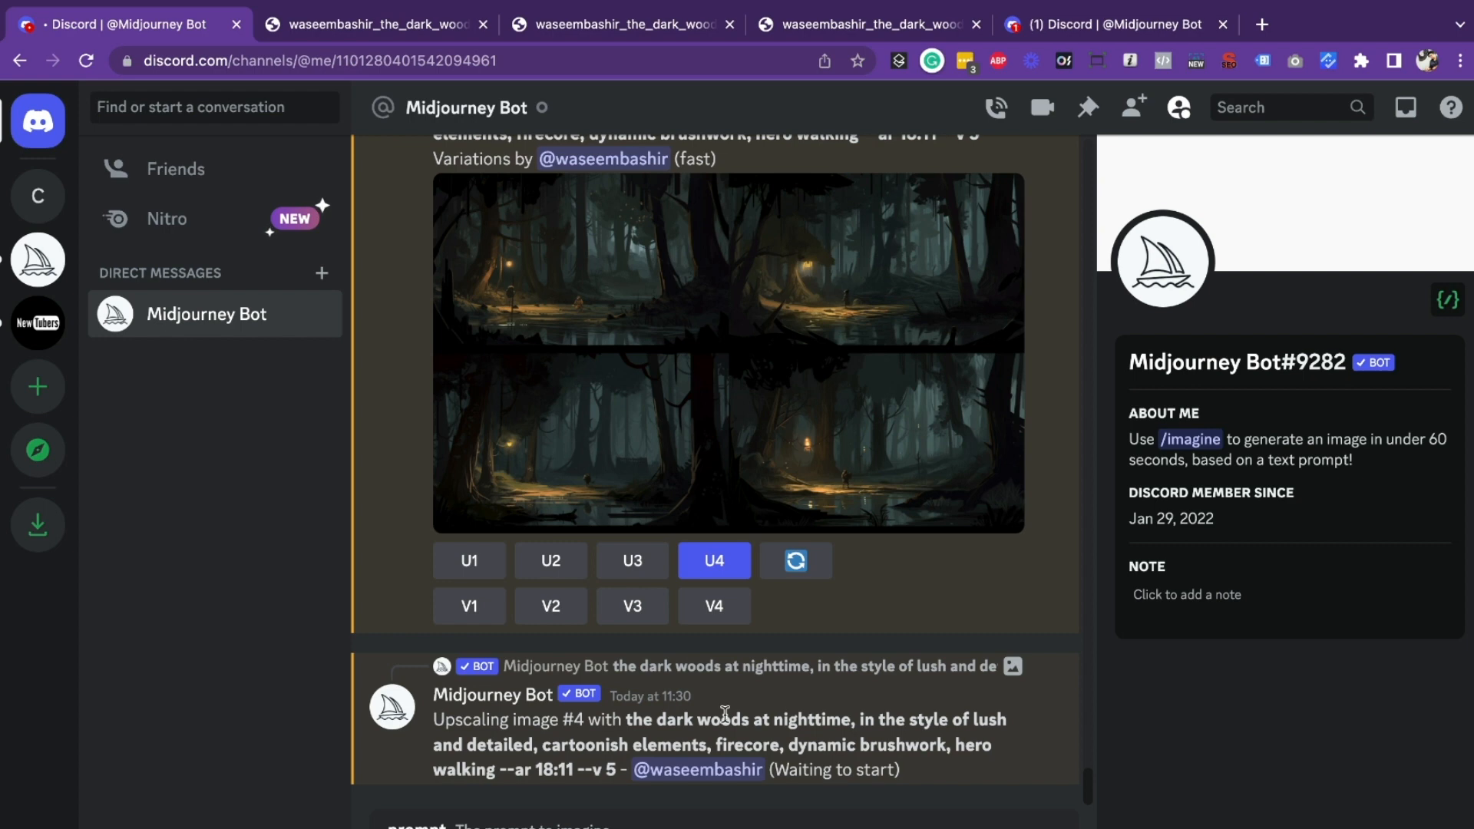
mouse_move(706, 689)
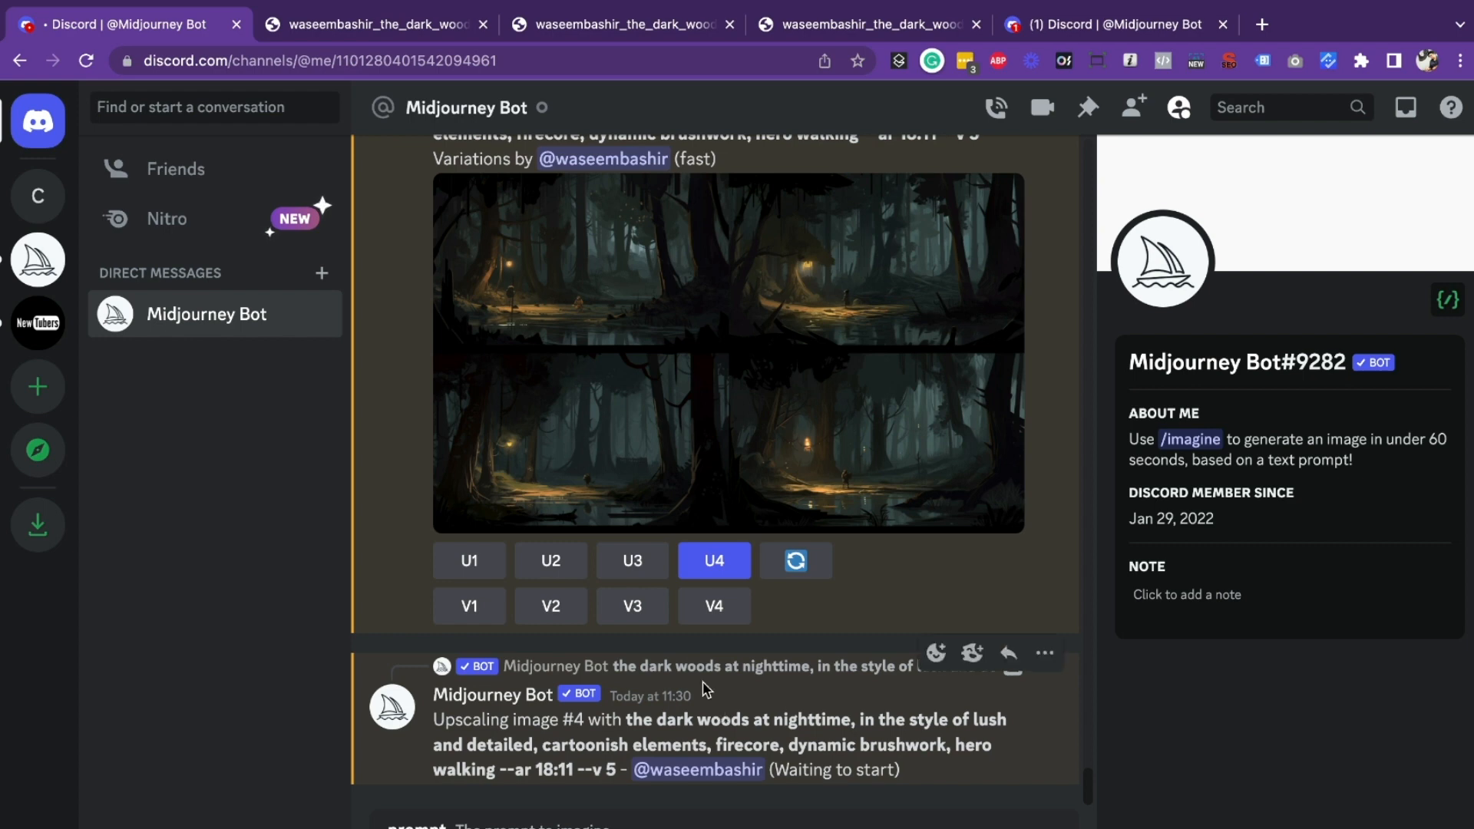
scroll(down, 3)
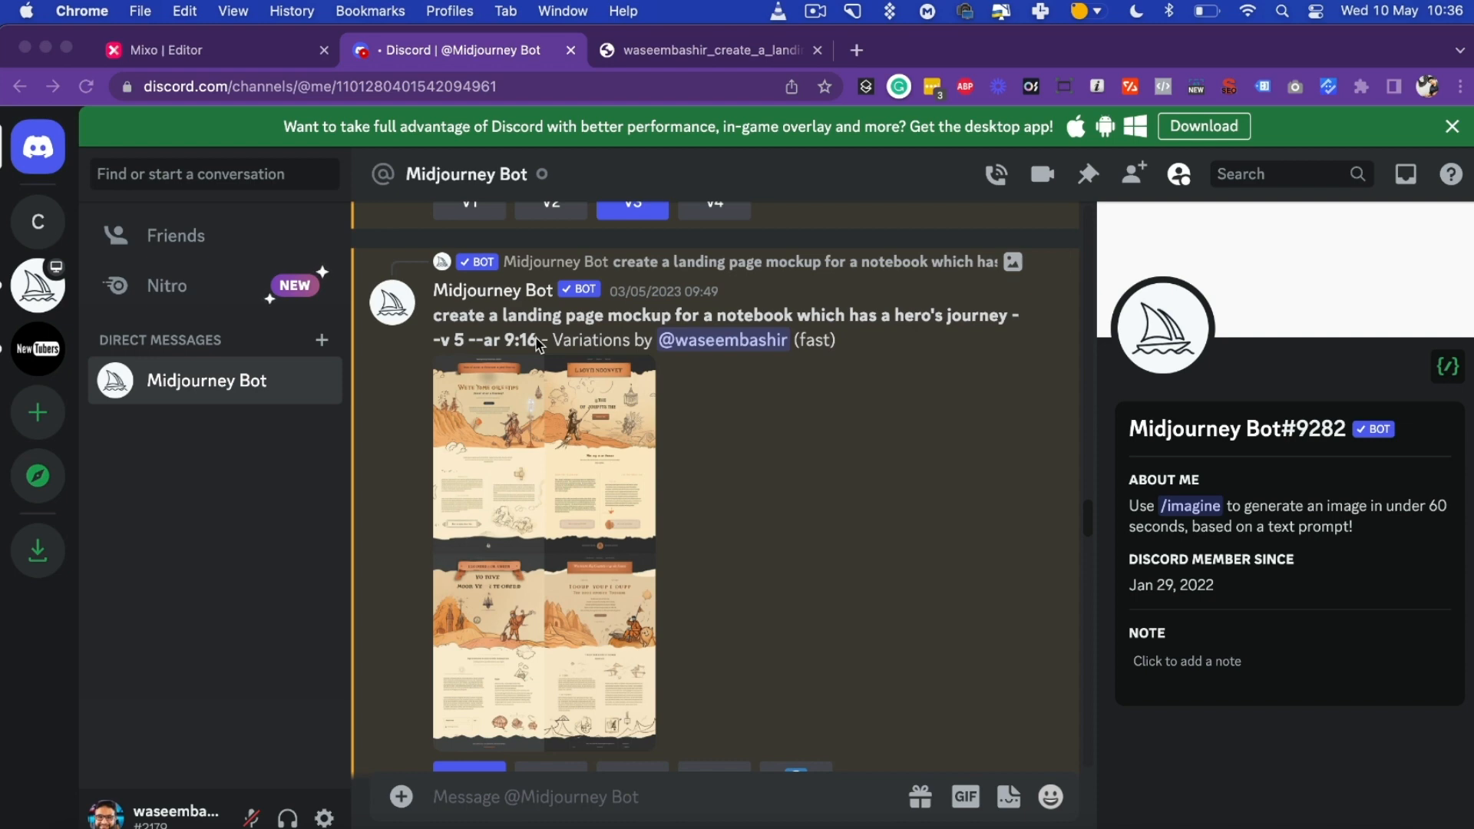
mouse_move(535, 373)
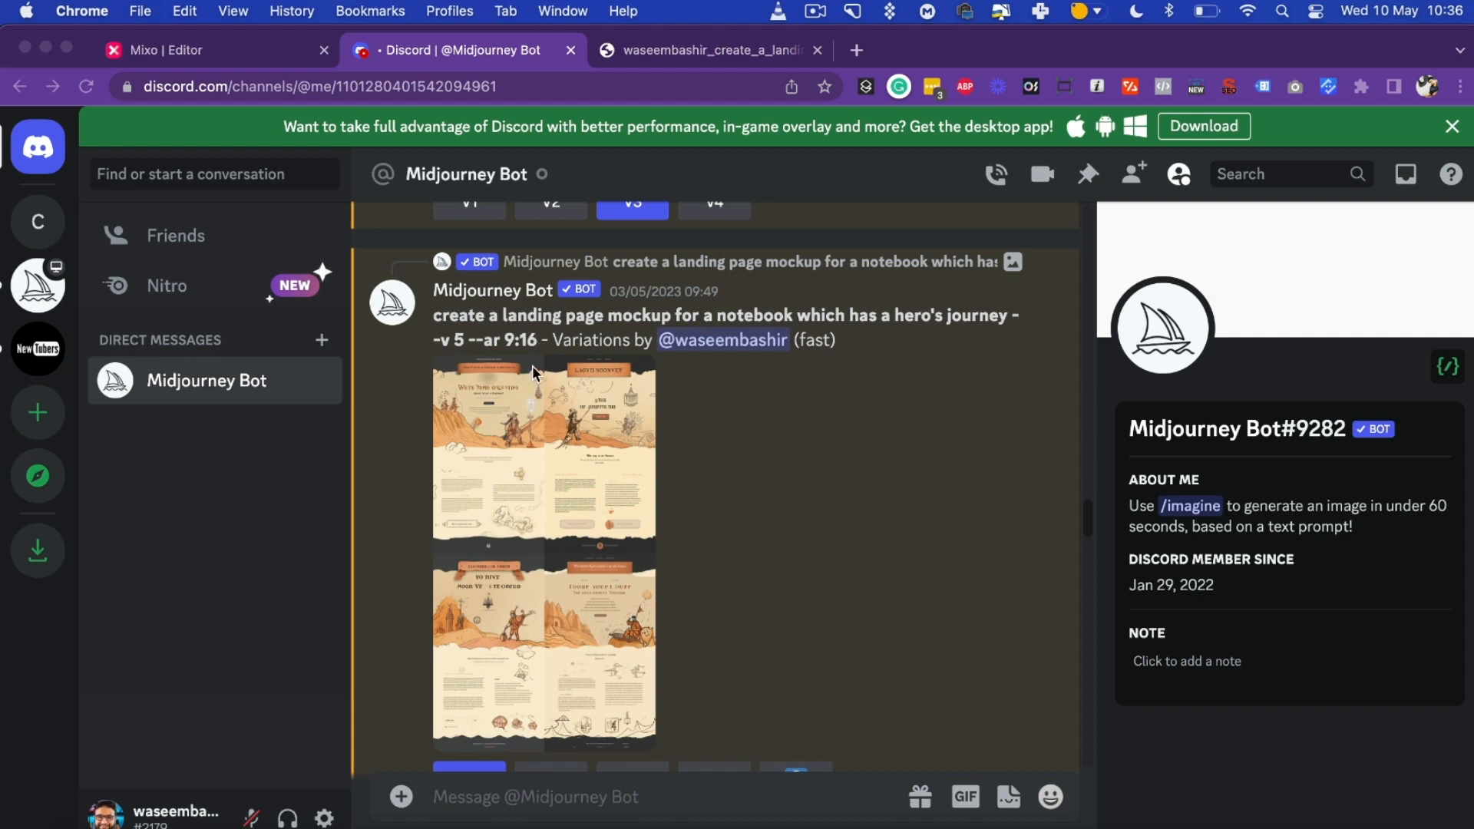
mouse_move(766, 336)
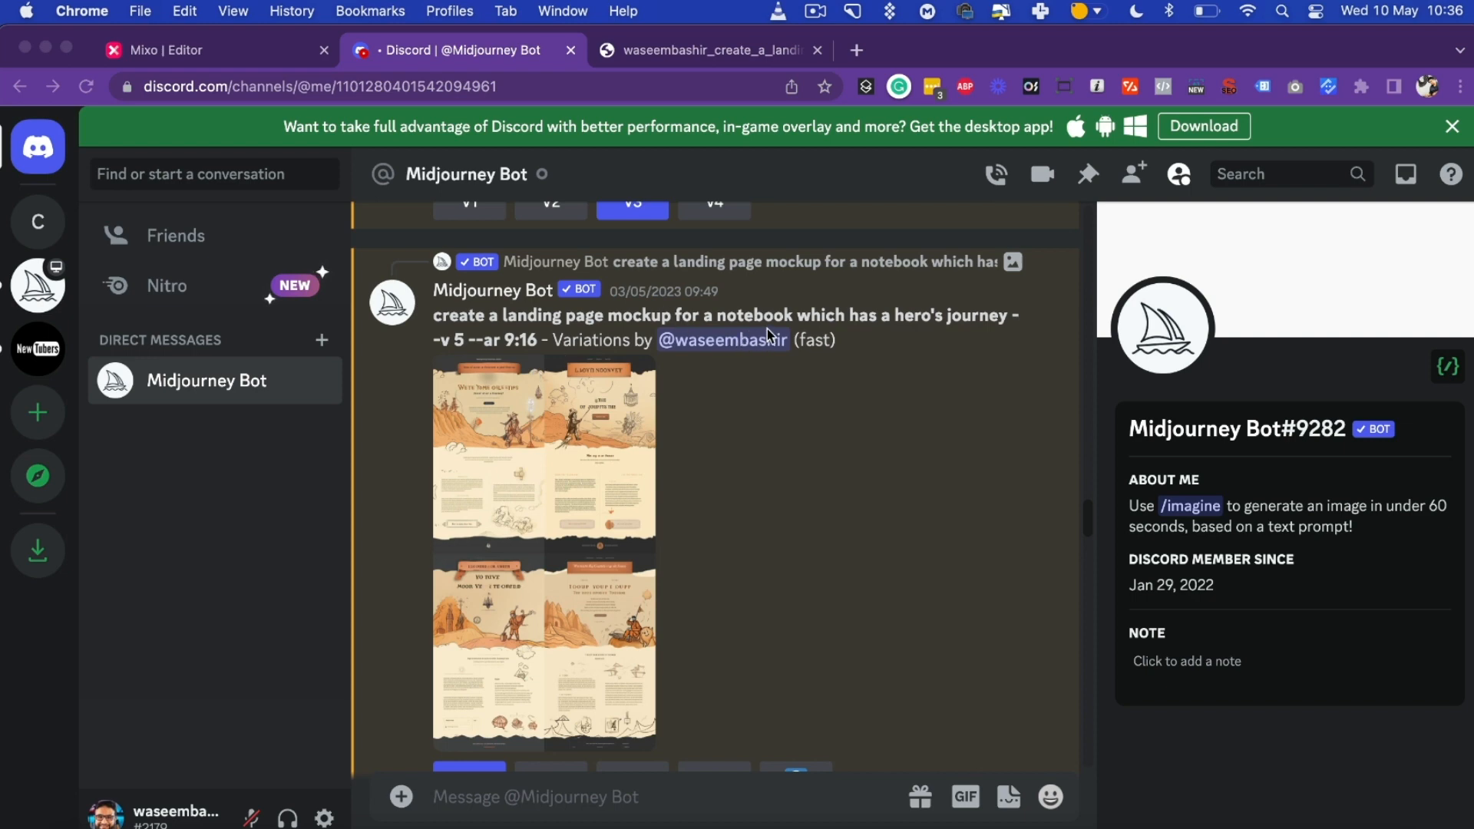
mouse_move(501, 362)
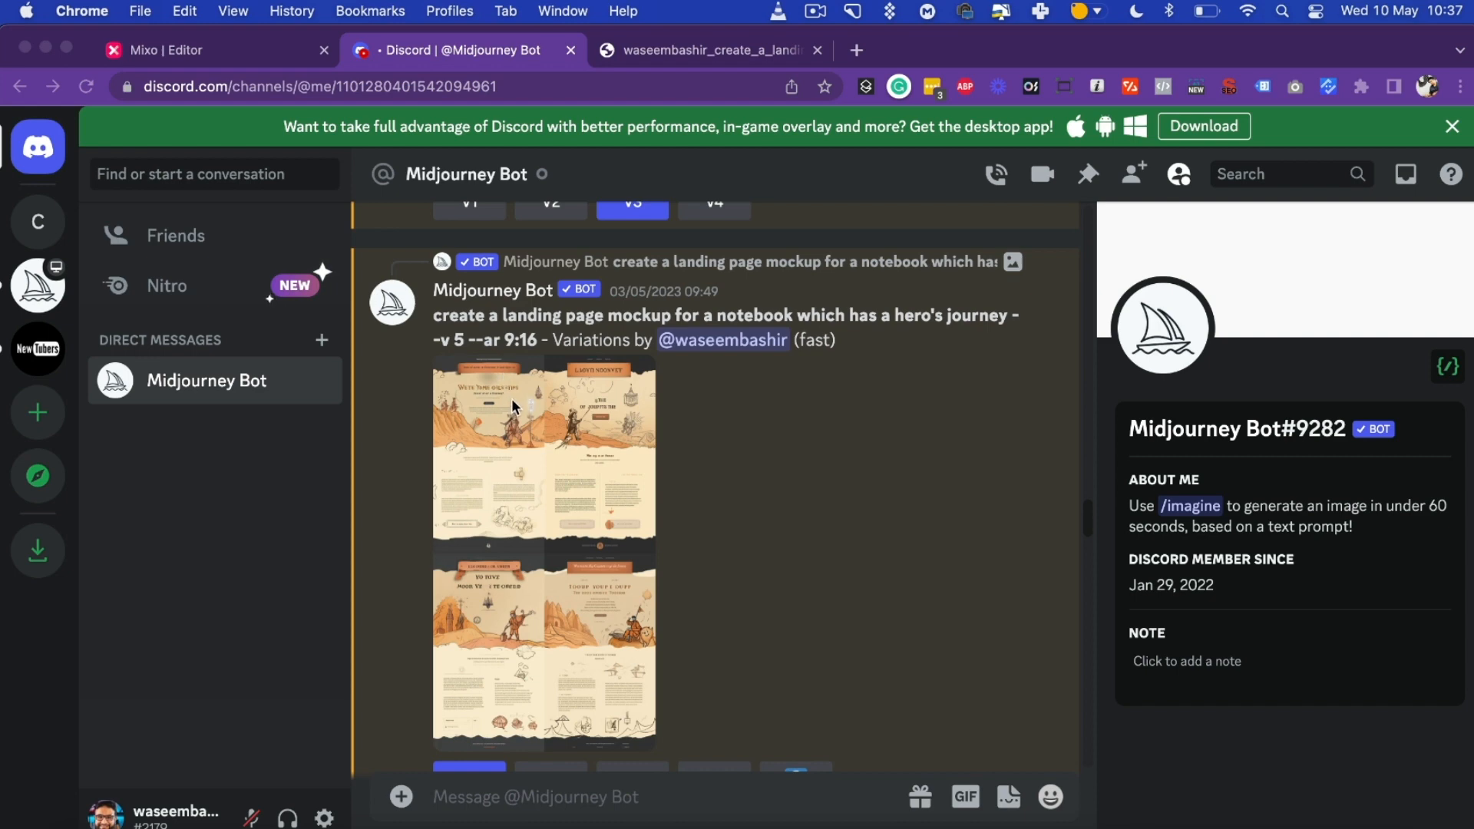
mouse_move(655, 72)
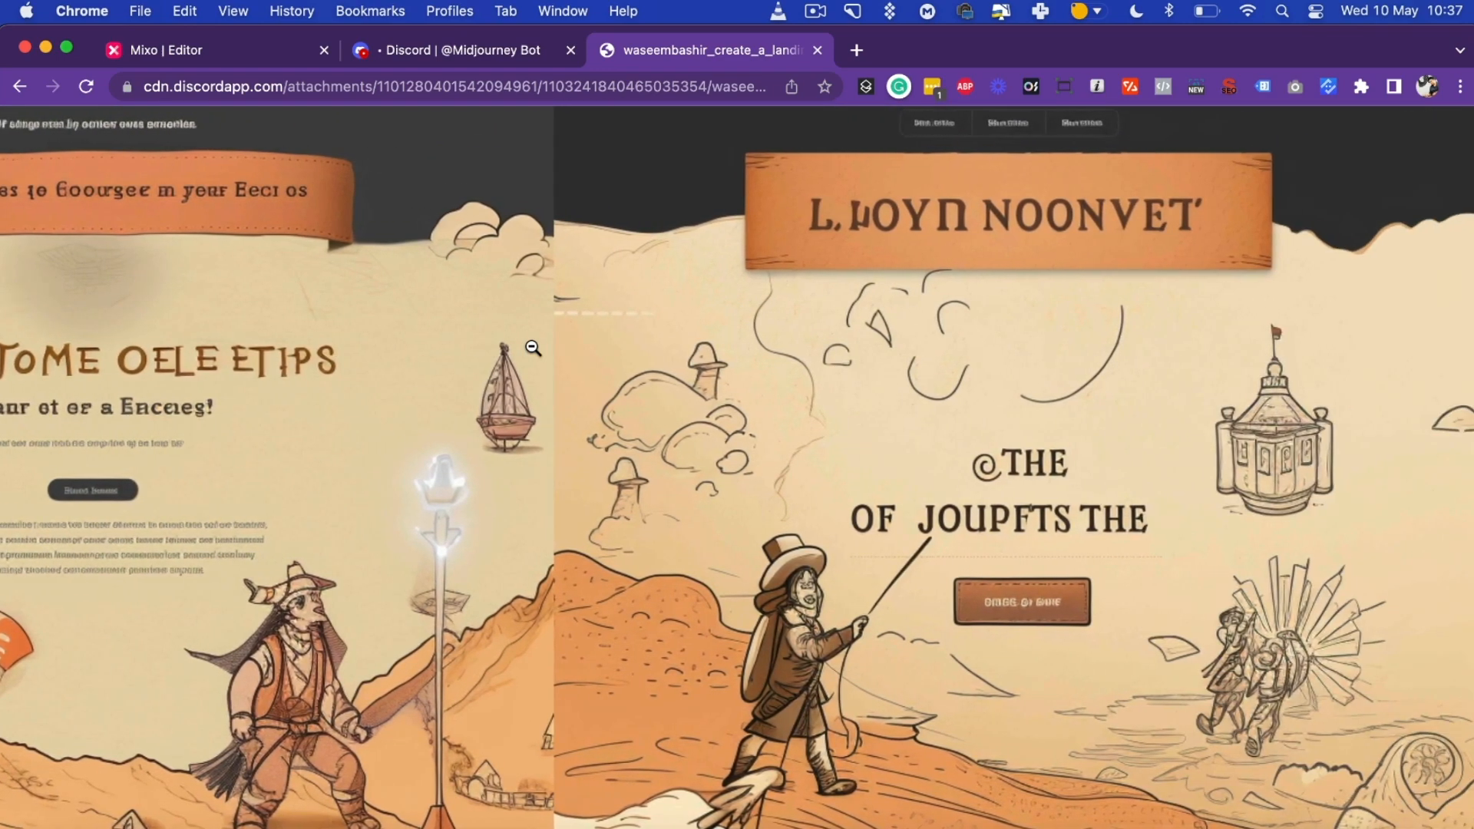
Step: Scroll through the full-size landing page mockups in Chrome section by section
scroll(down, 3)
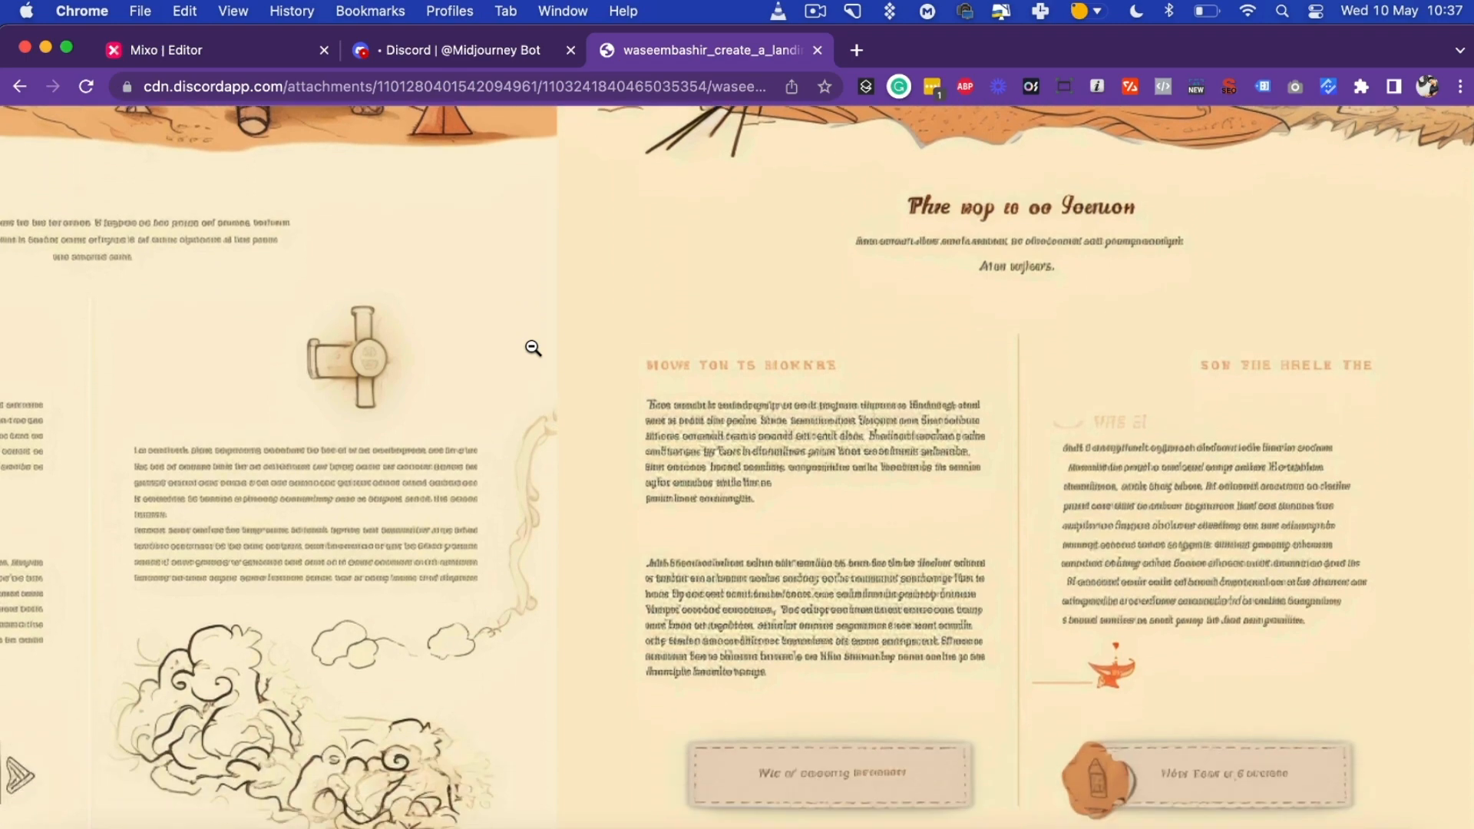
scroll(down, 3)
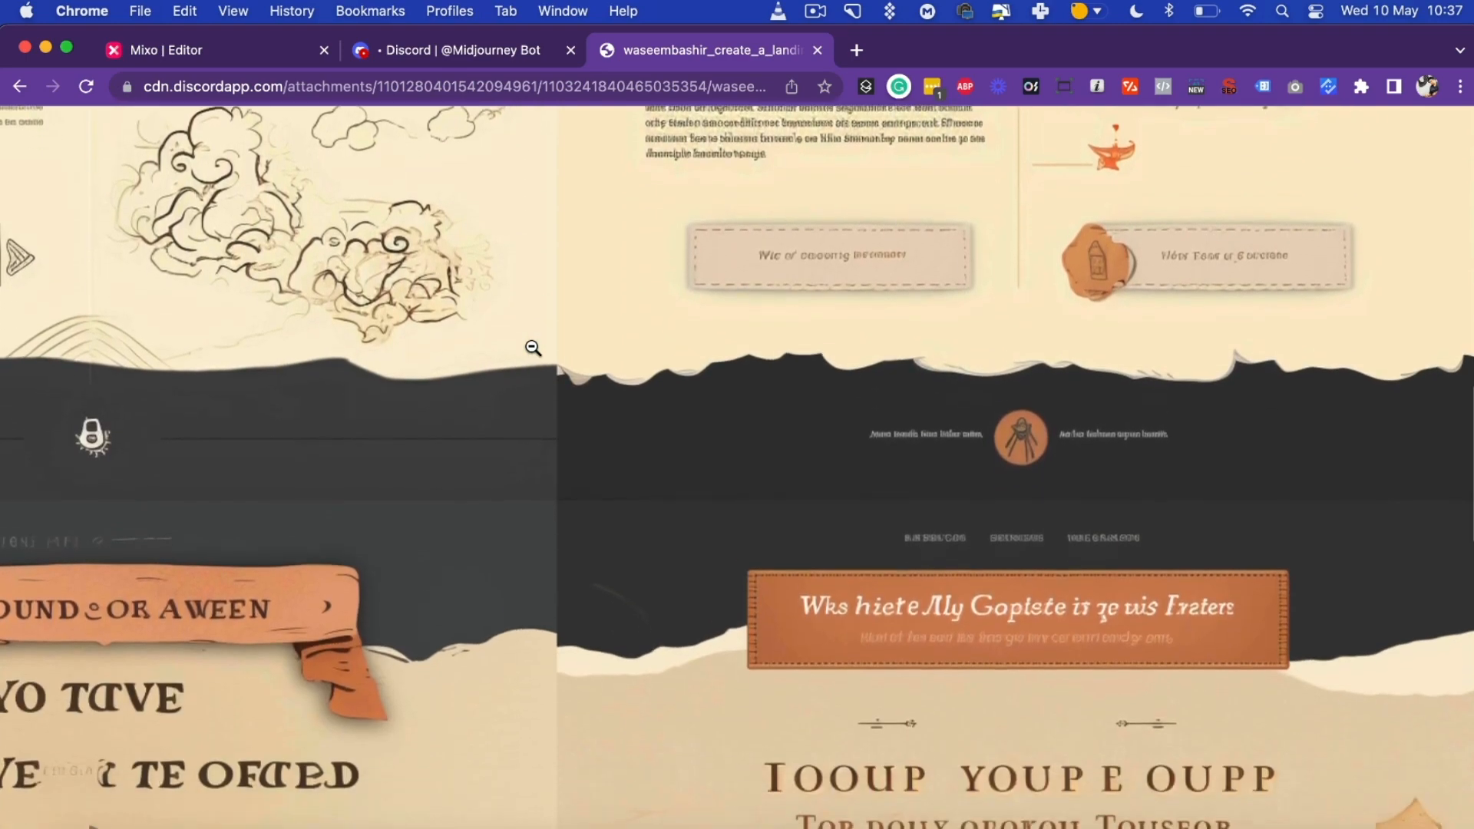
scroll(down, 3)
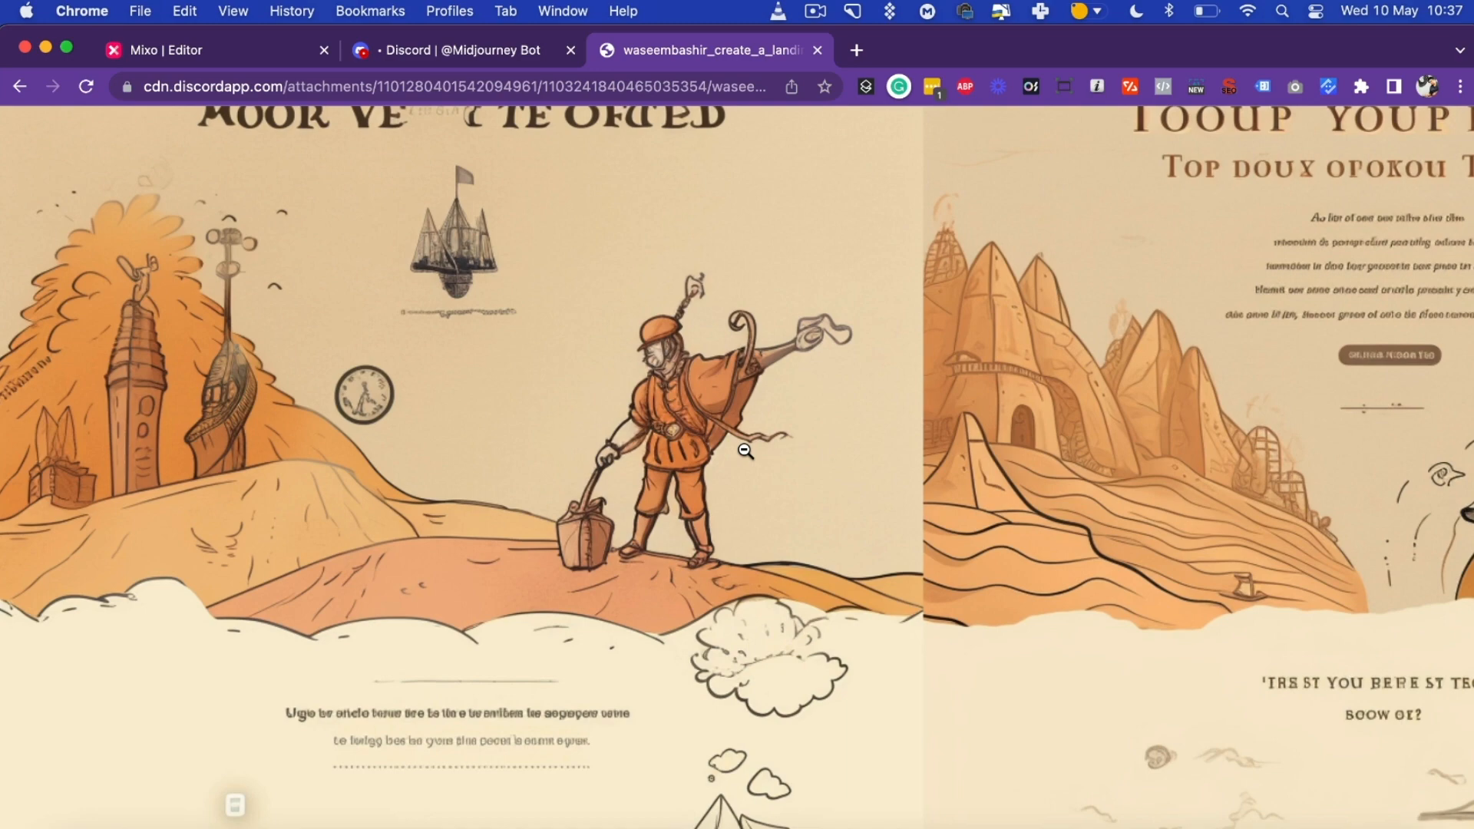
scroll(down, 3)
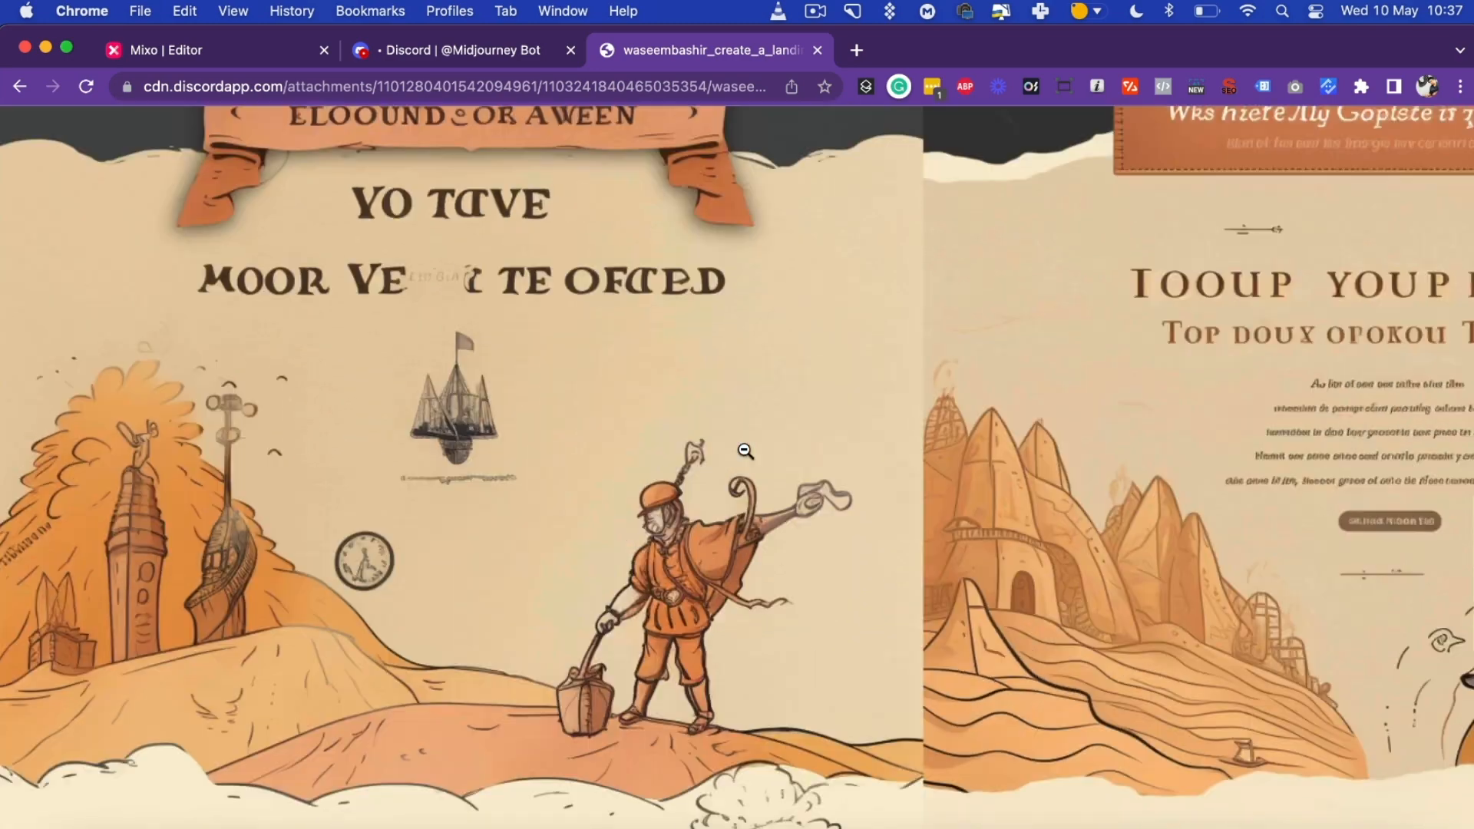
scroll(down, 3)
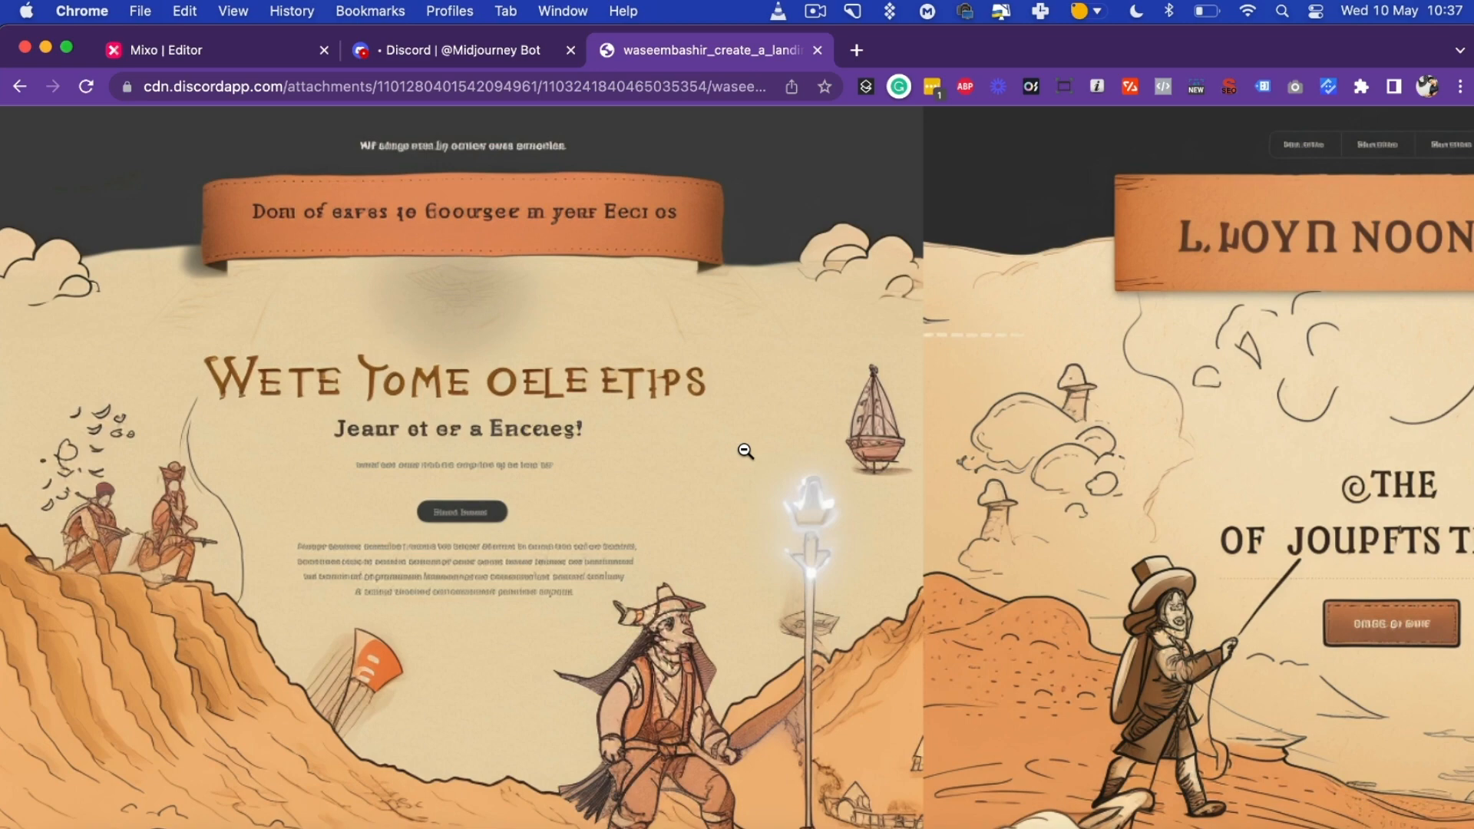
mouse_move(680, 349)
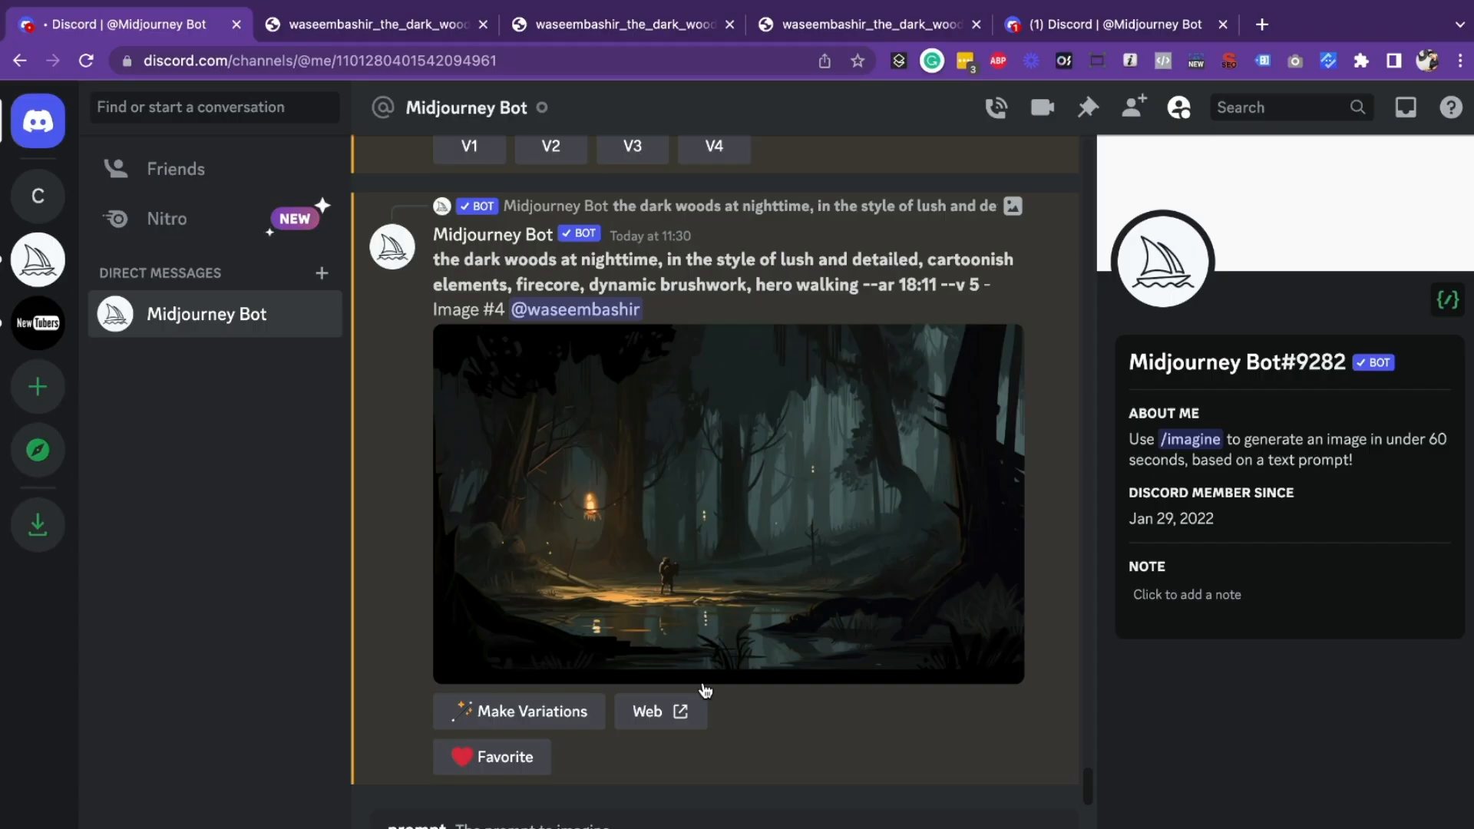
Step: Enlarge the finished upscaled Image #4 of the hero-walking dark-woods scene
click(726, 504)
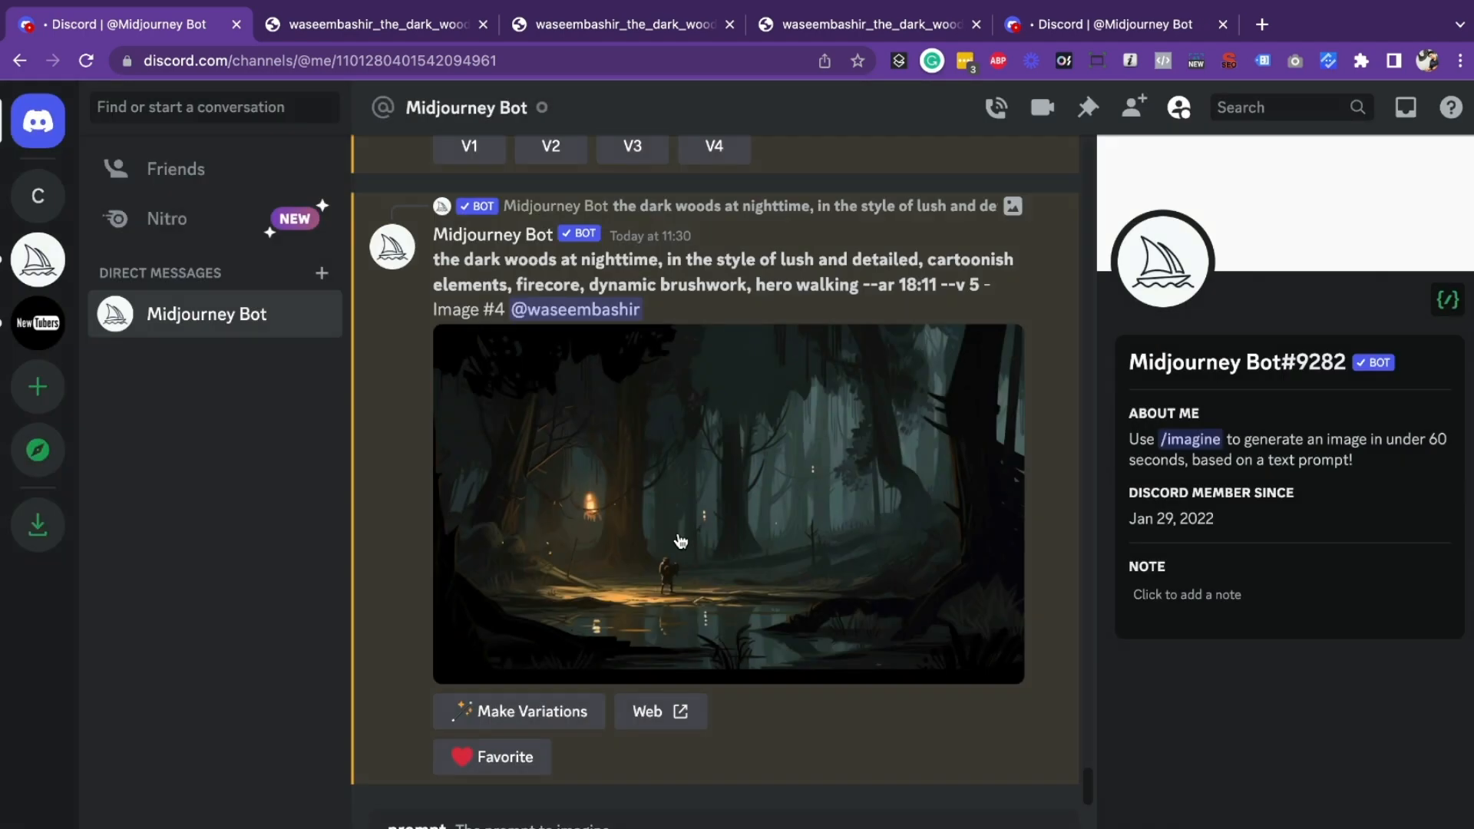
mouse_move(668, 423)
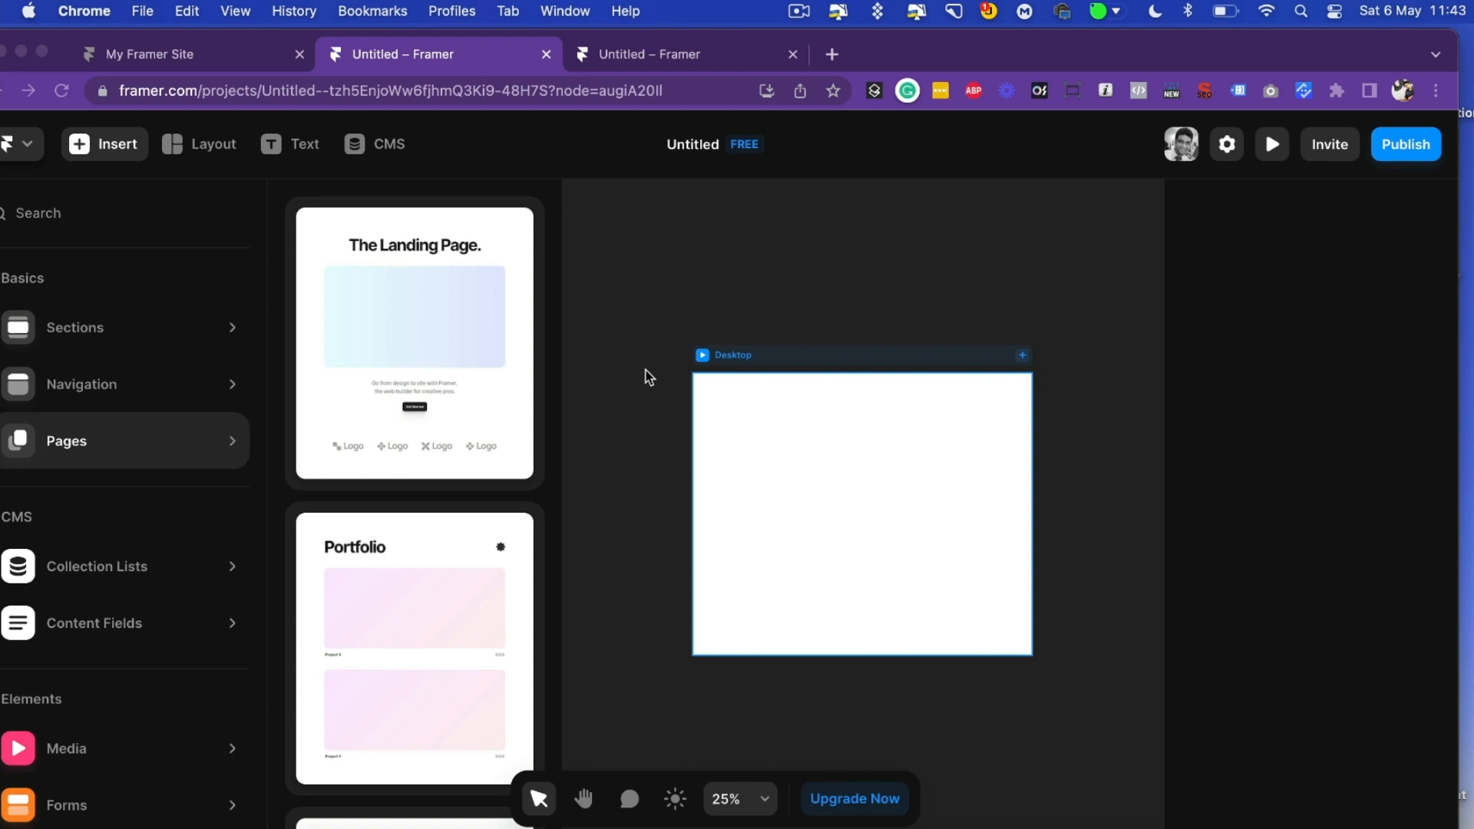
mouse_move(174, 350)
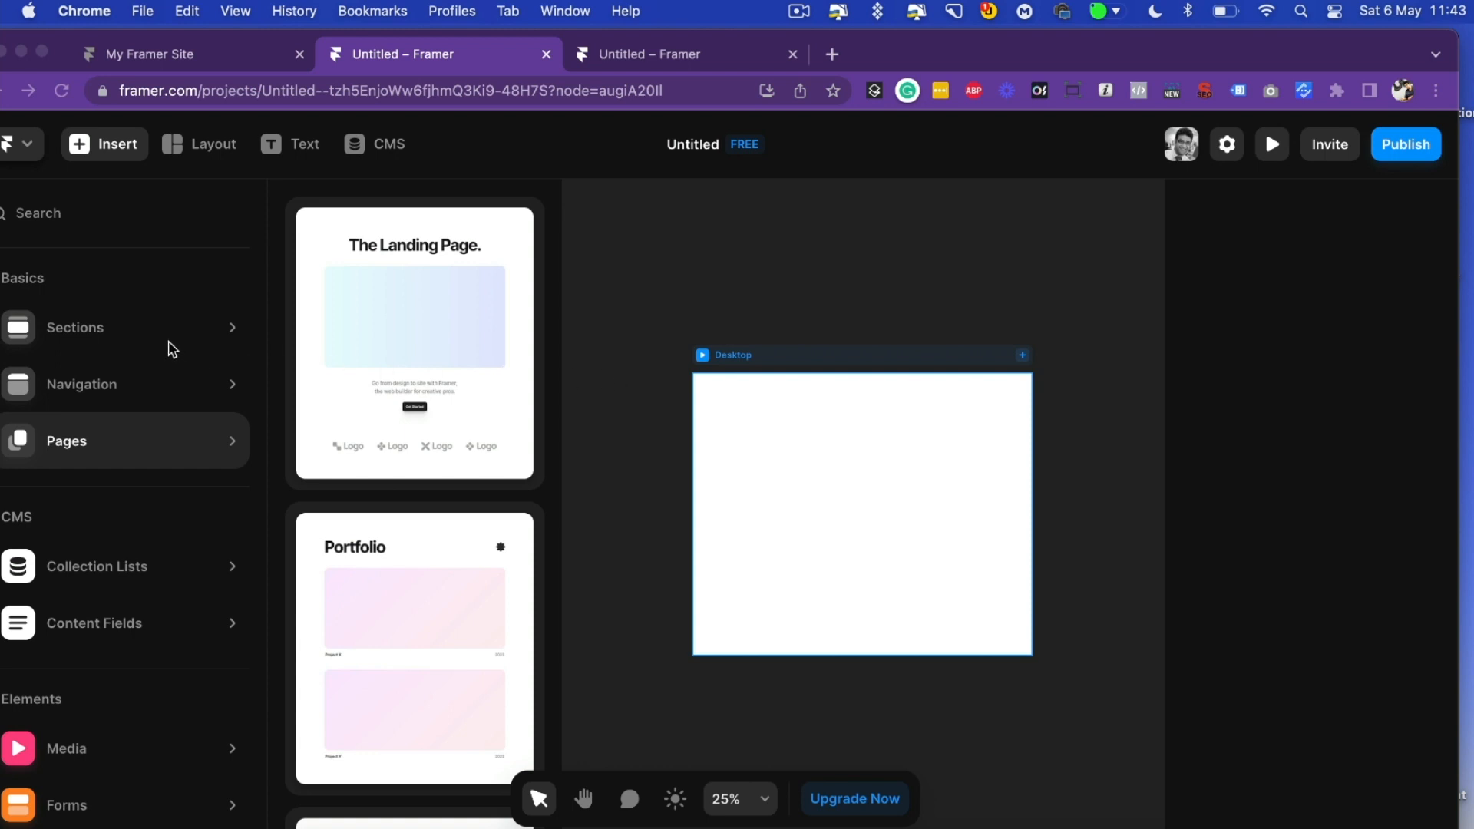
mouse_move(146, 451)
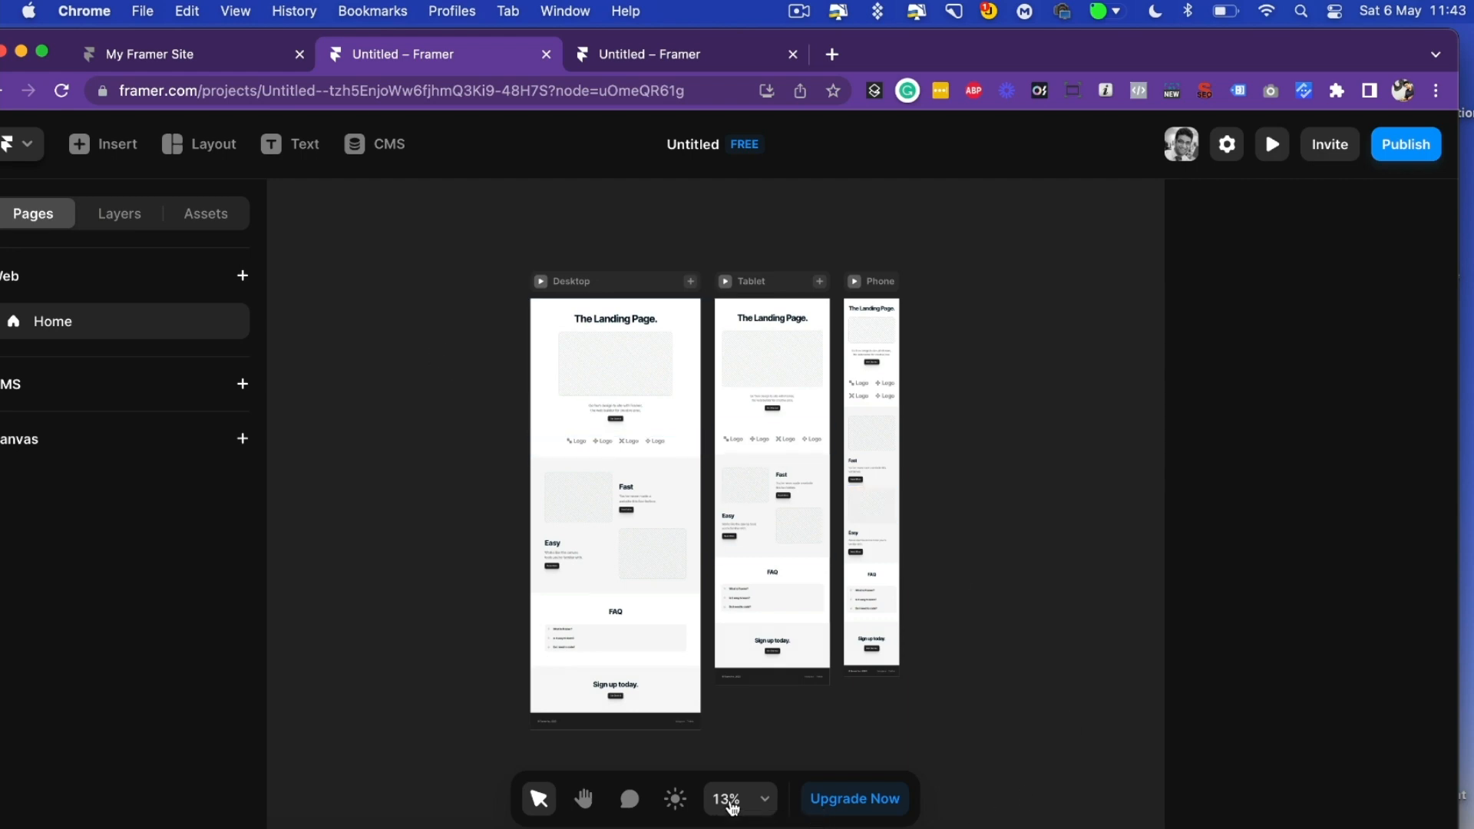
Step: Use Zoom to Fit so the Landing Page template's Desktop, Tablet and Phone layouts all show
click(731, 798)
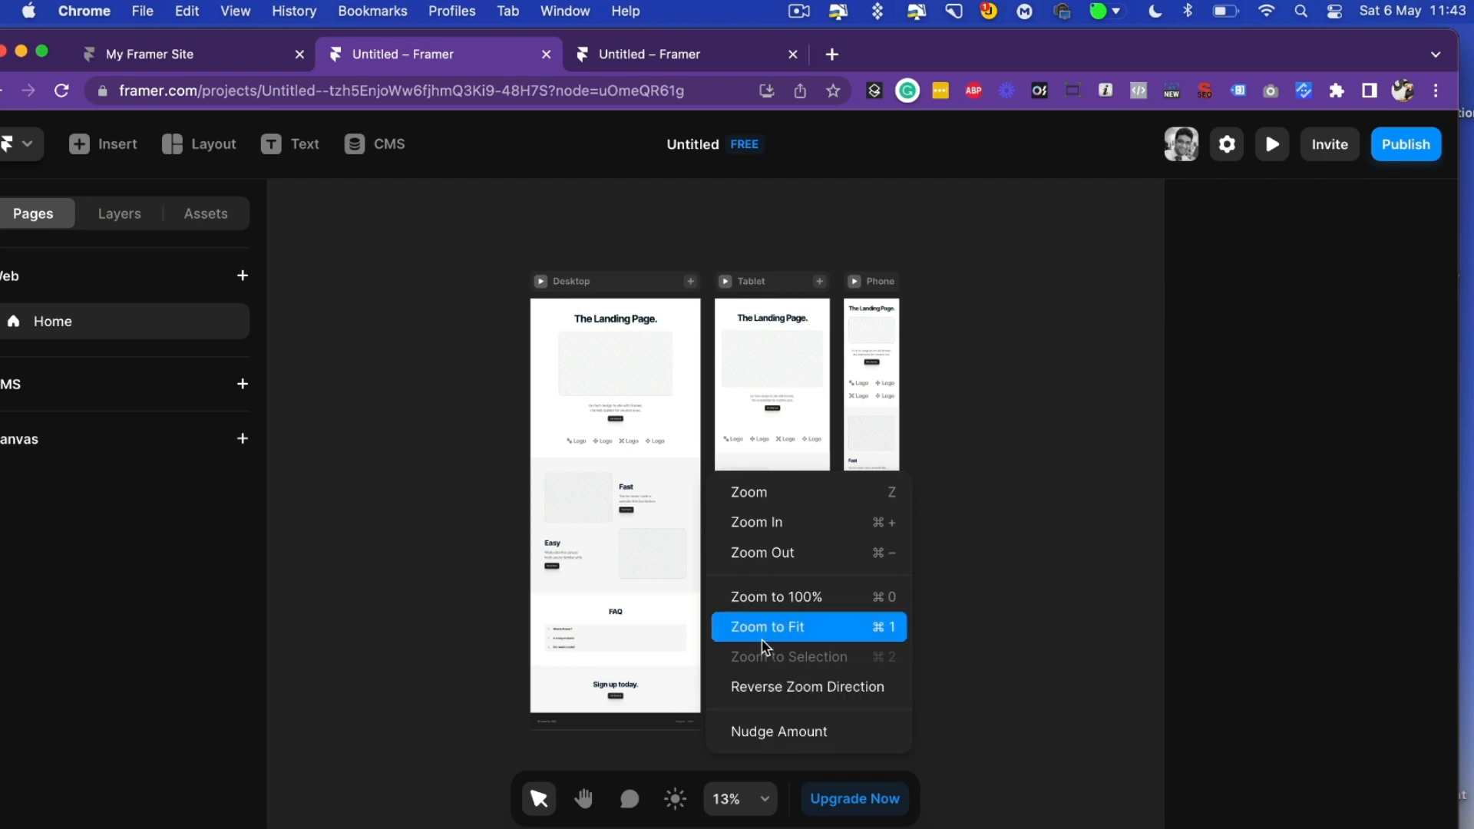
click(764, 626)
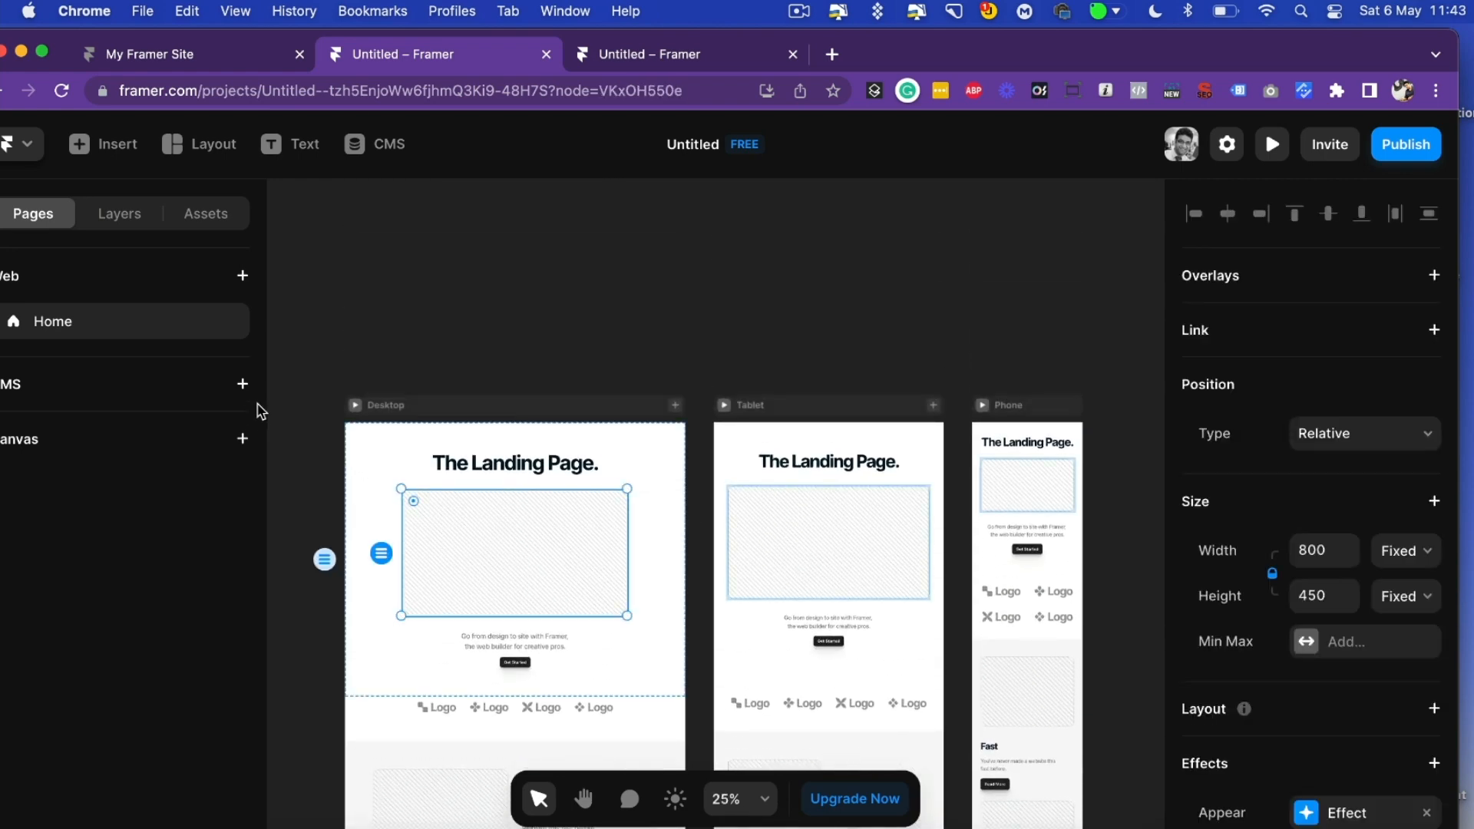
mouse_move(297, 278)
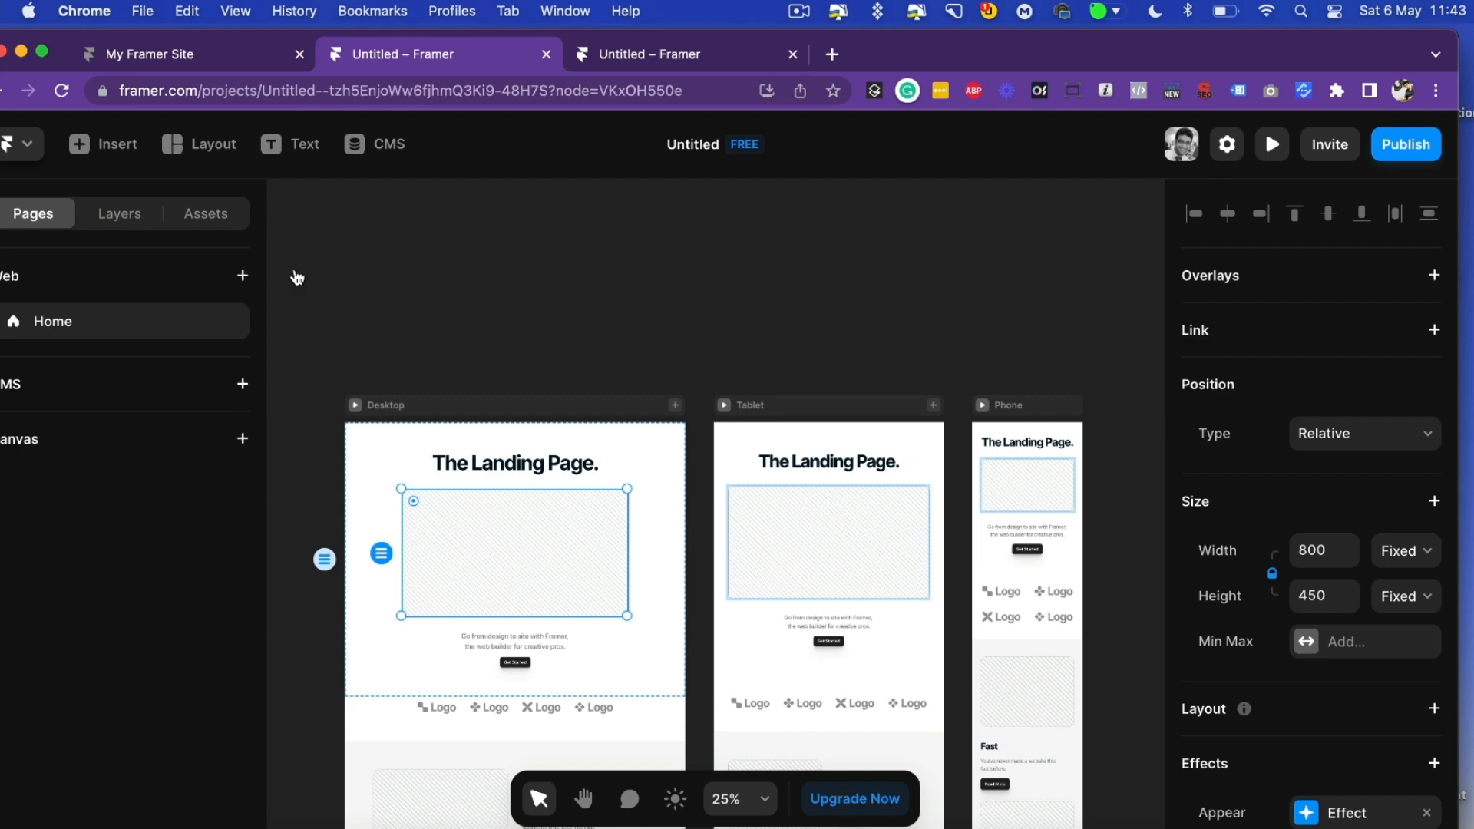
mouse_move(183, 305)
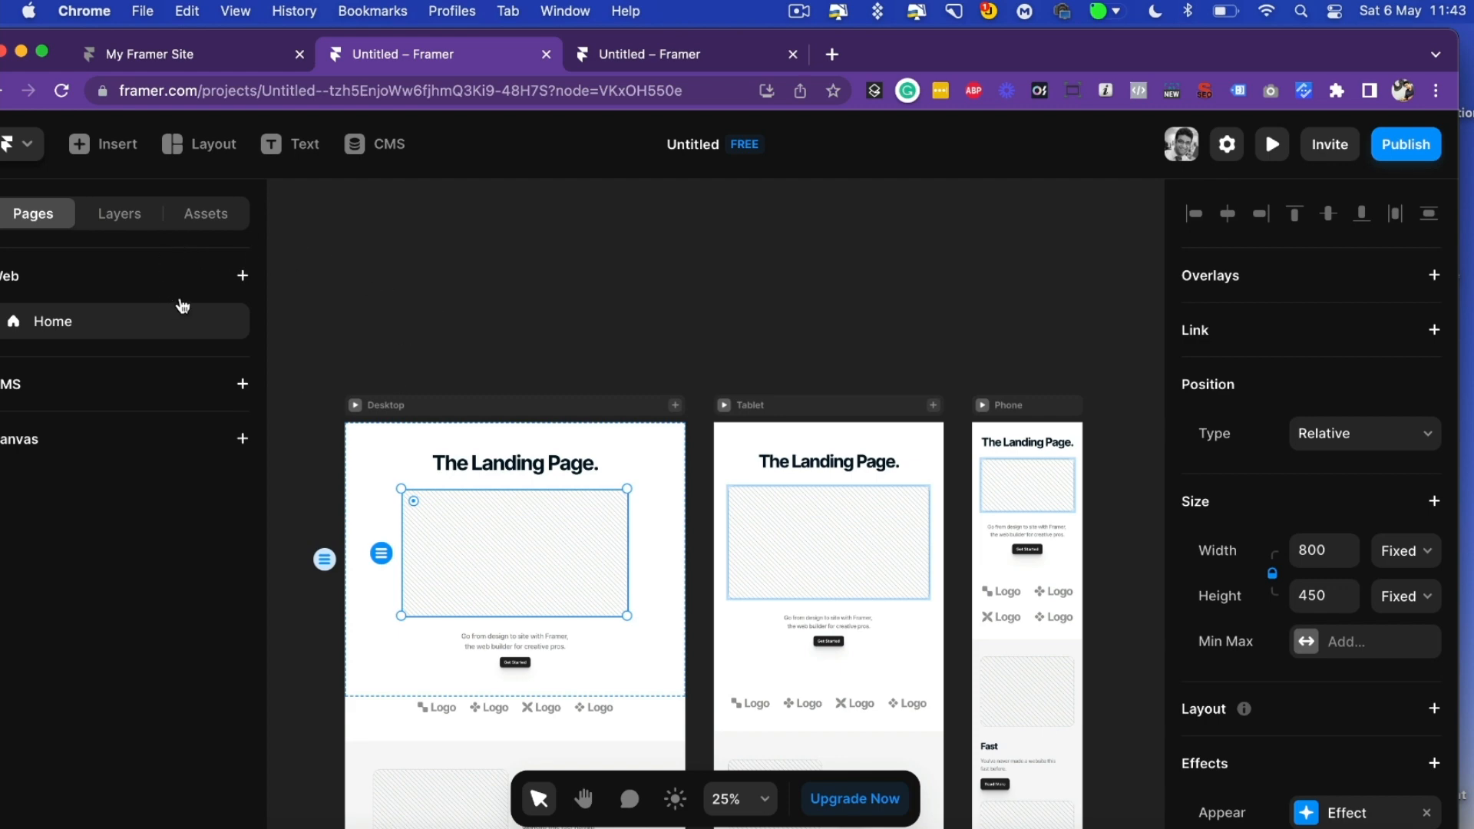
mouse_move(411, 118)
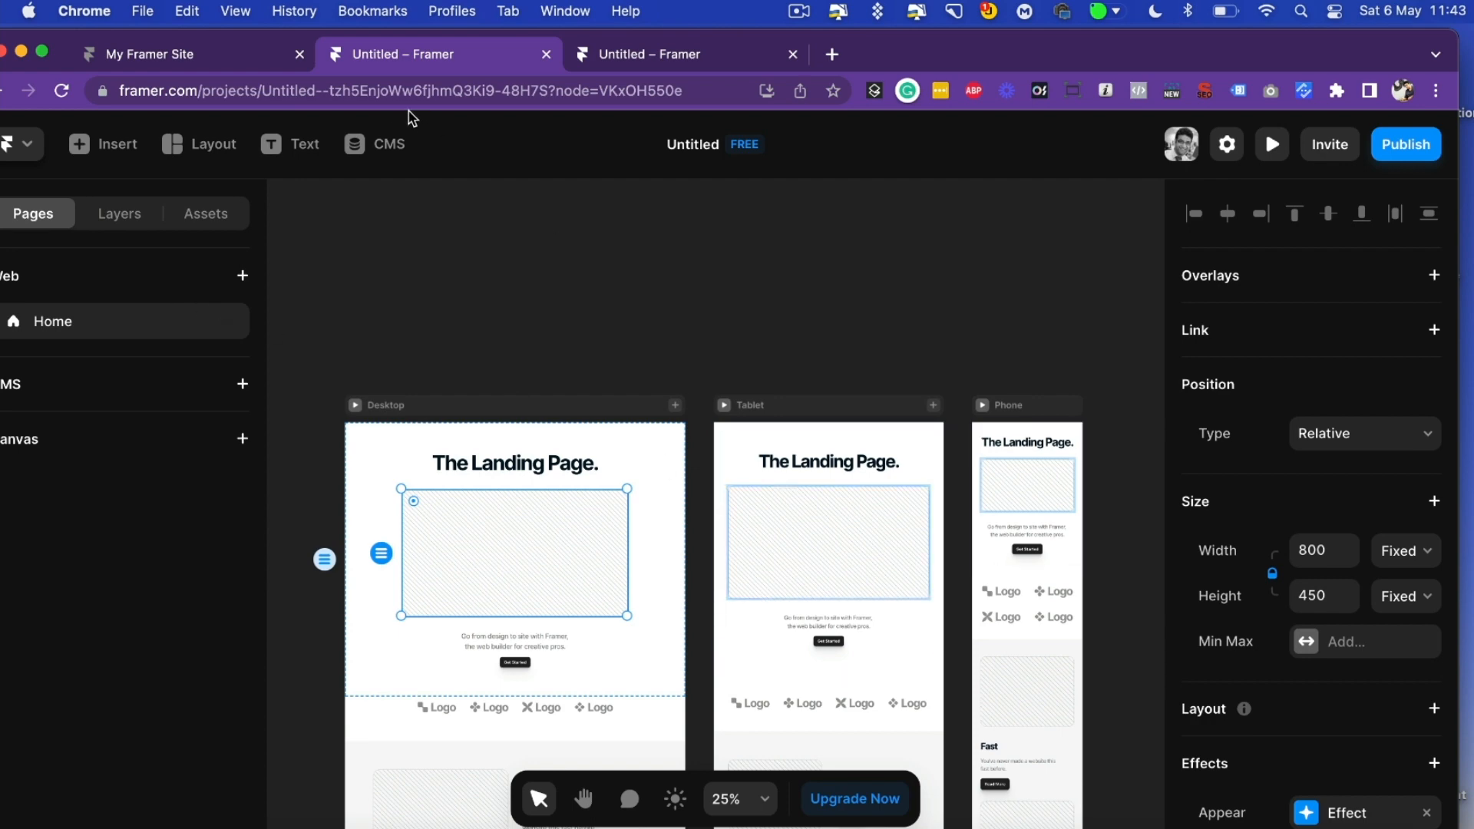
mouse_move(224, 54)
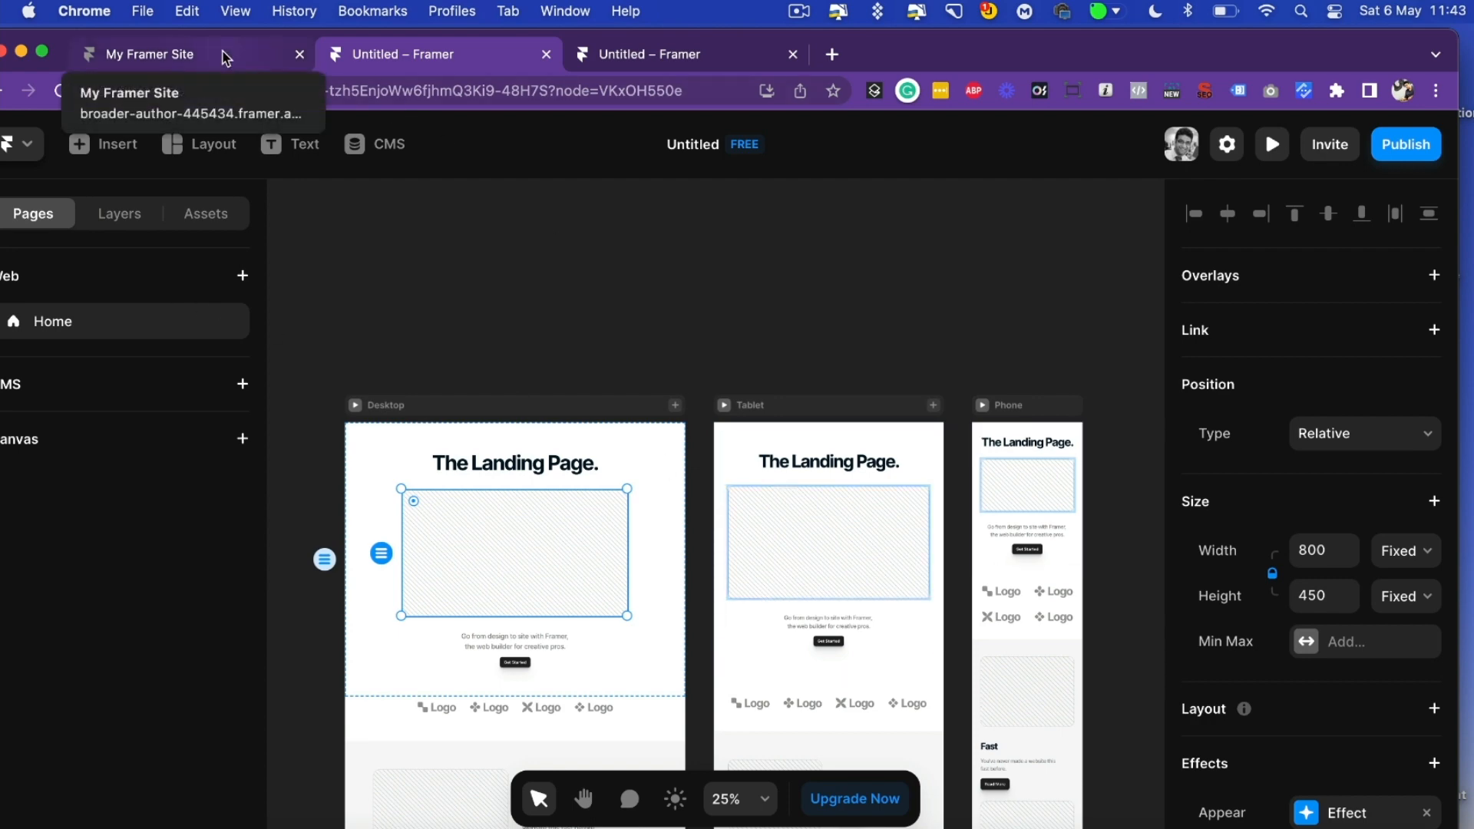
Step: Check the published landing page live, then return to the HERO's Journal Framer project editor
click(151, 53)
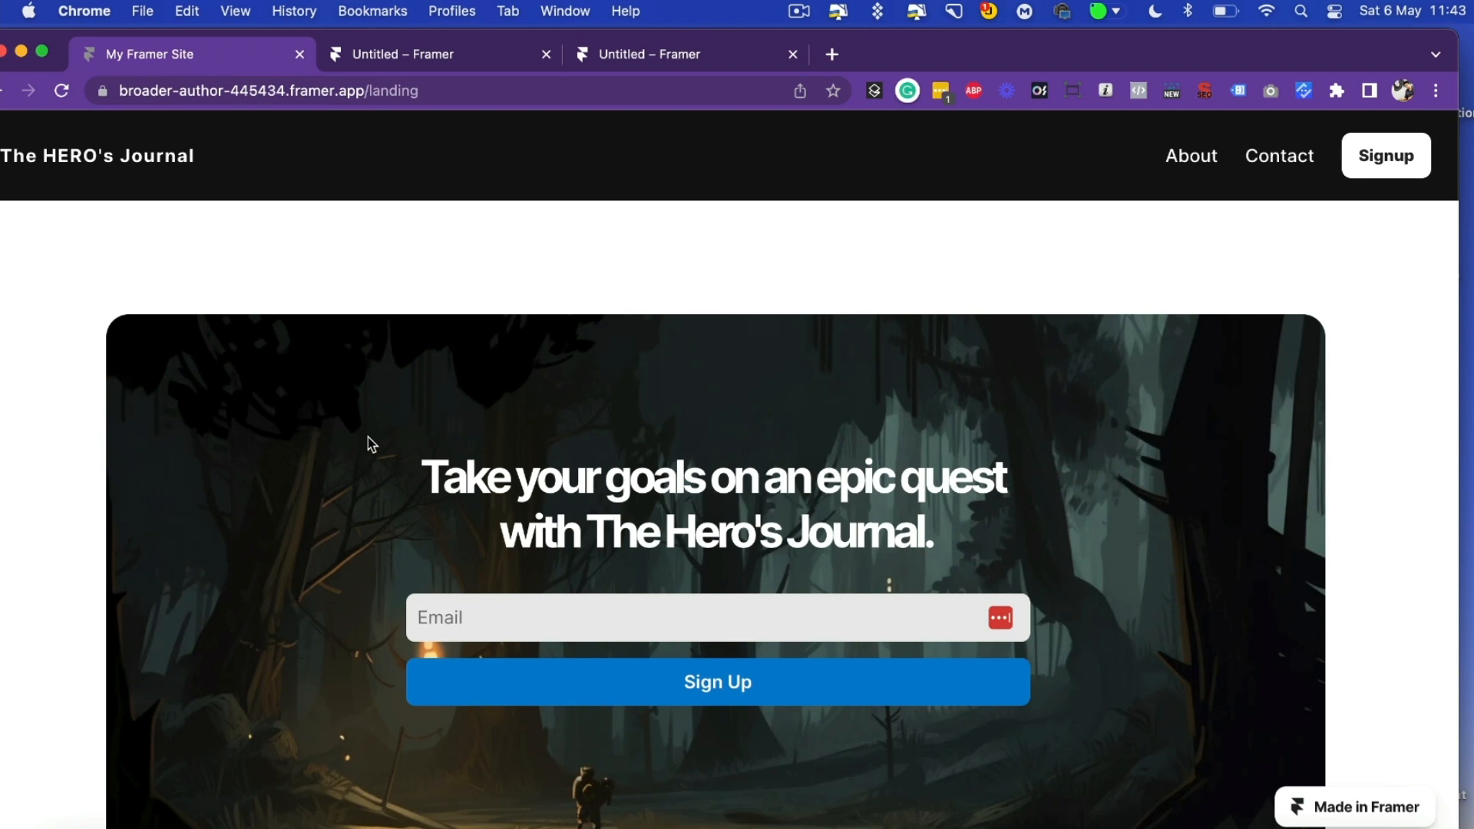
mouse_move(317, 252)
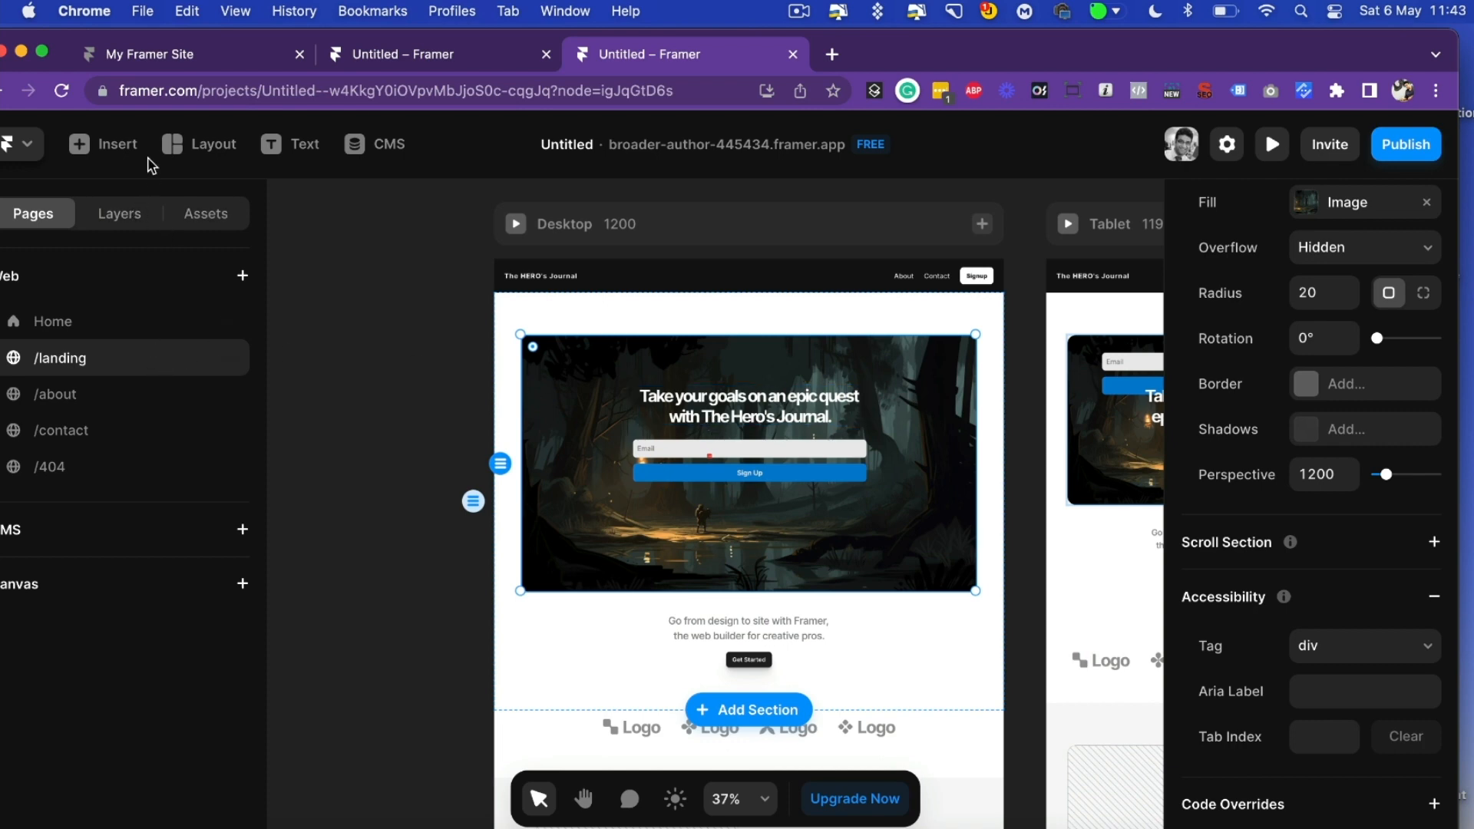
click(102, 144)
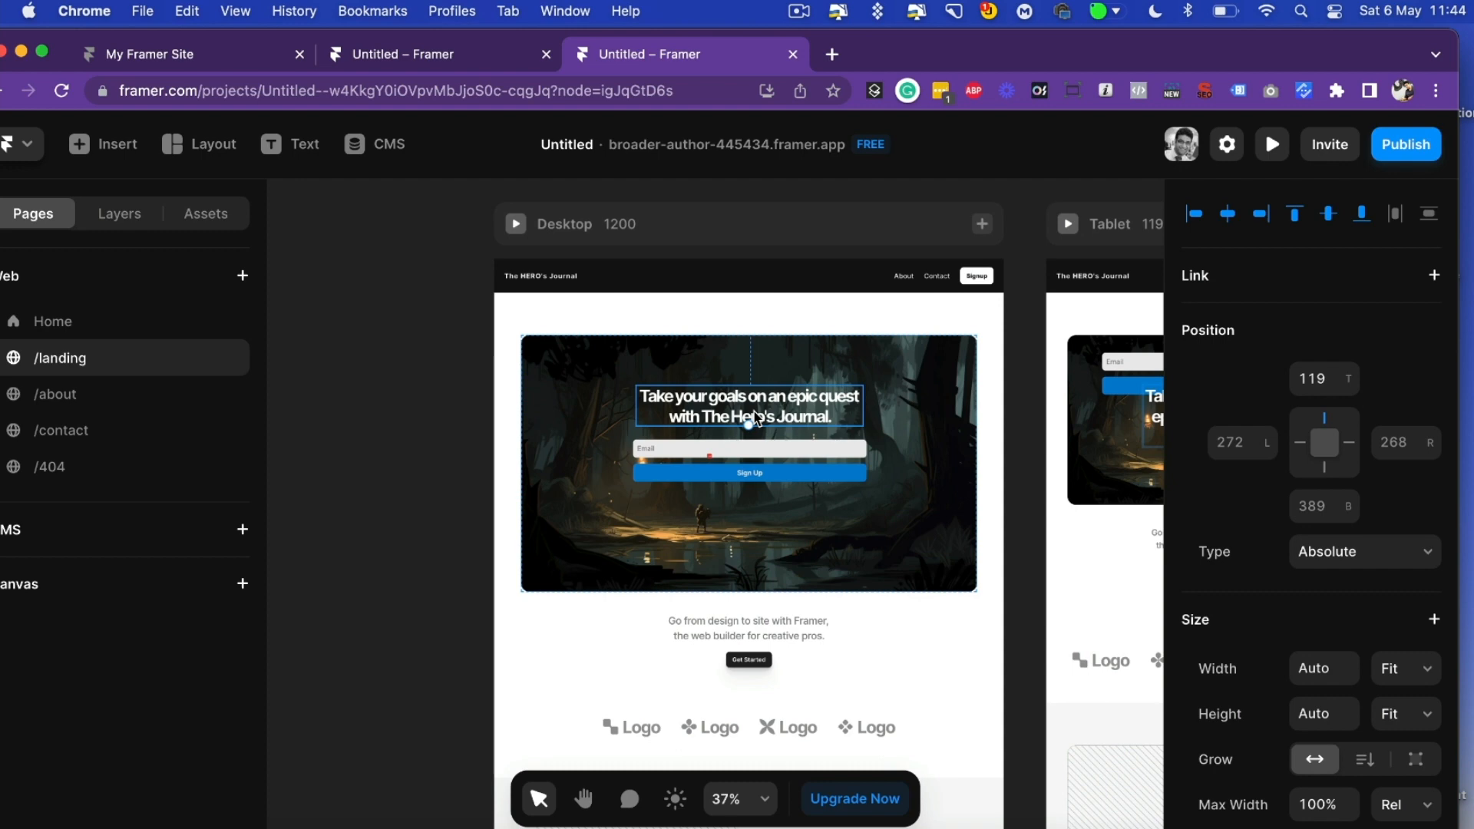
click(761, 512)
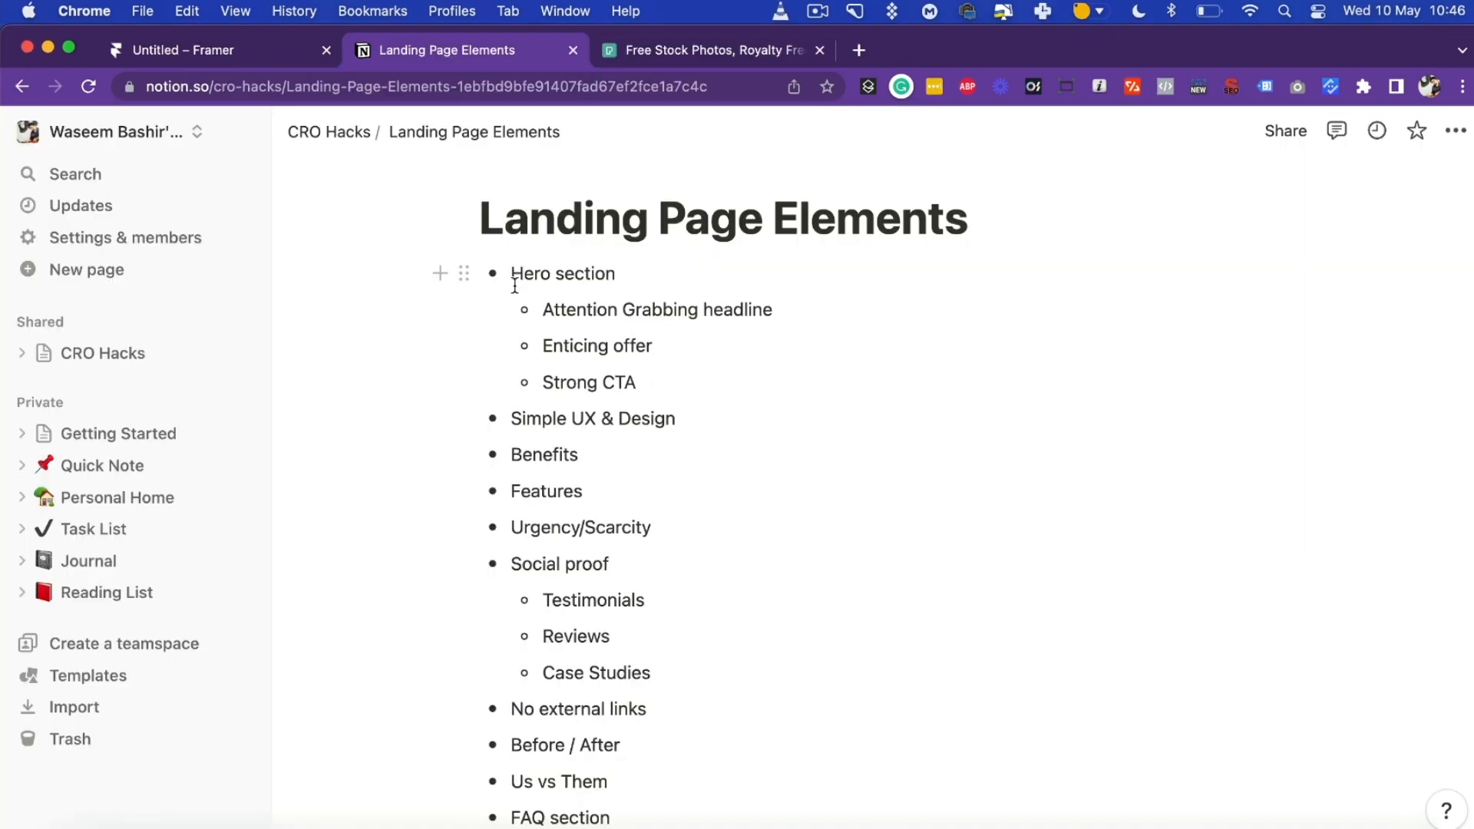
mouse_move(463, 547)
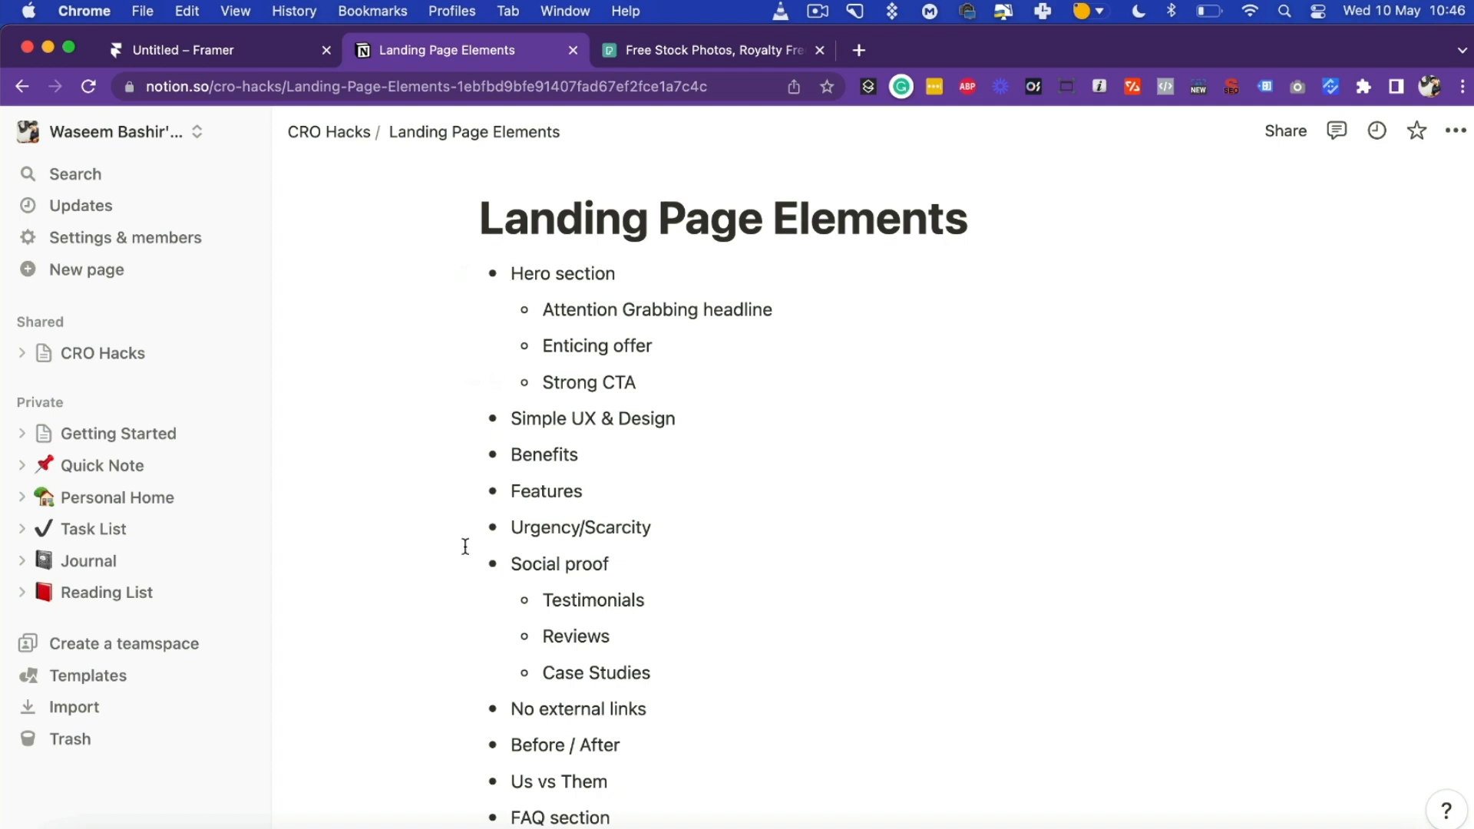
mouse_move(235, 70)
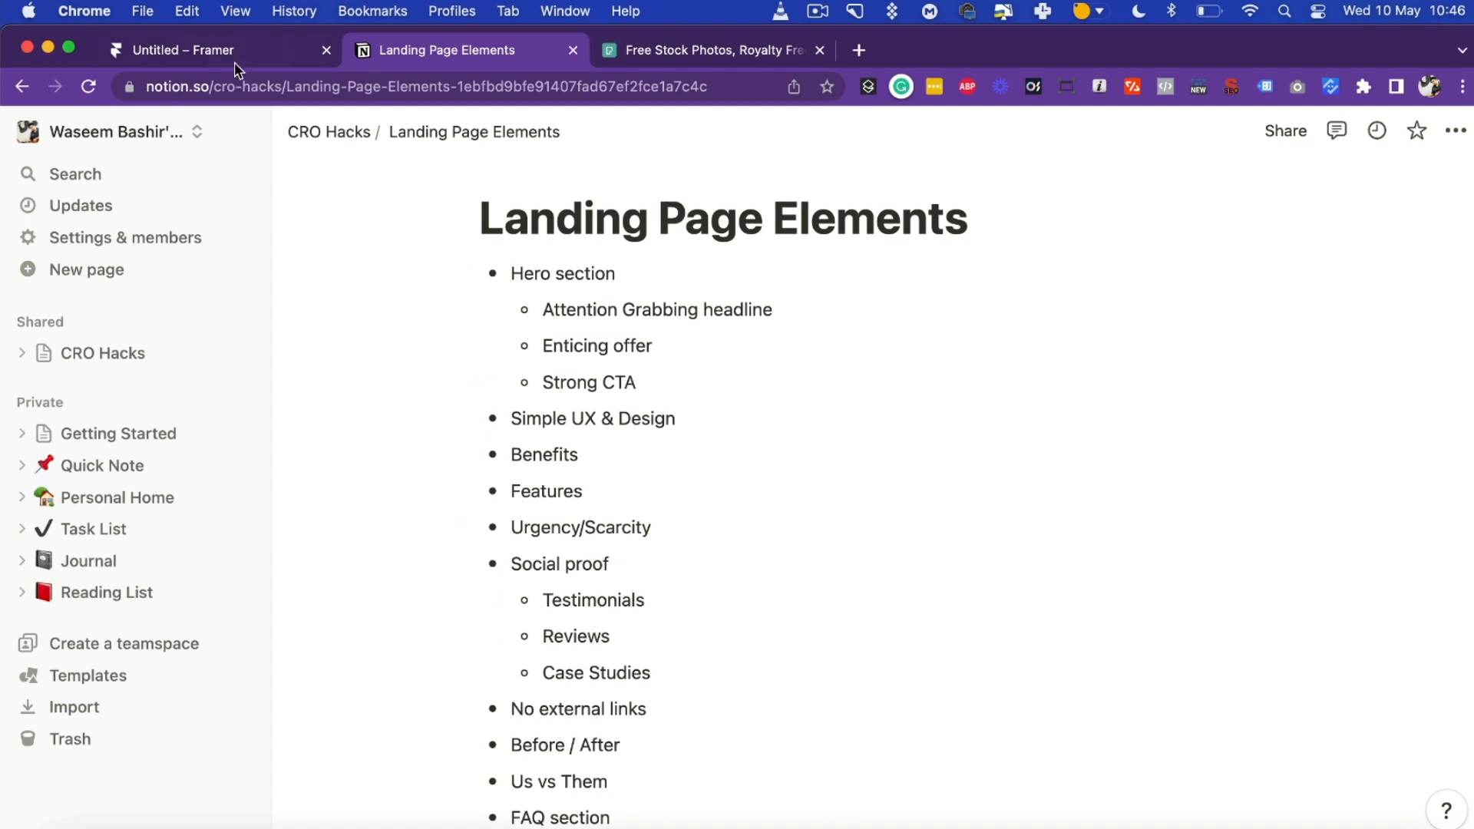
click(218, 49)
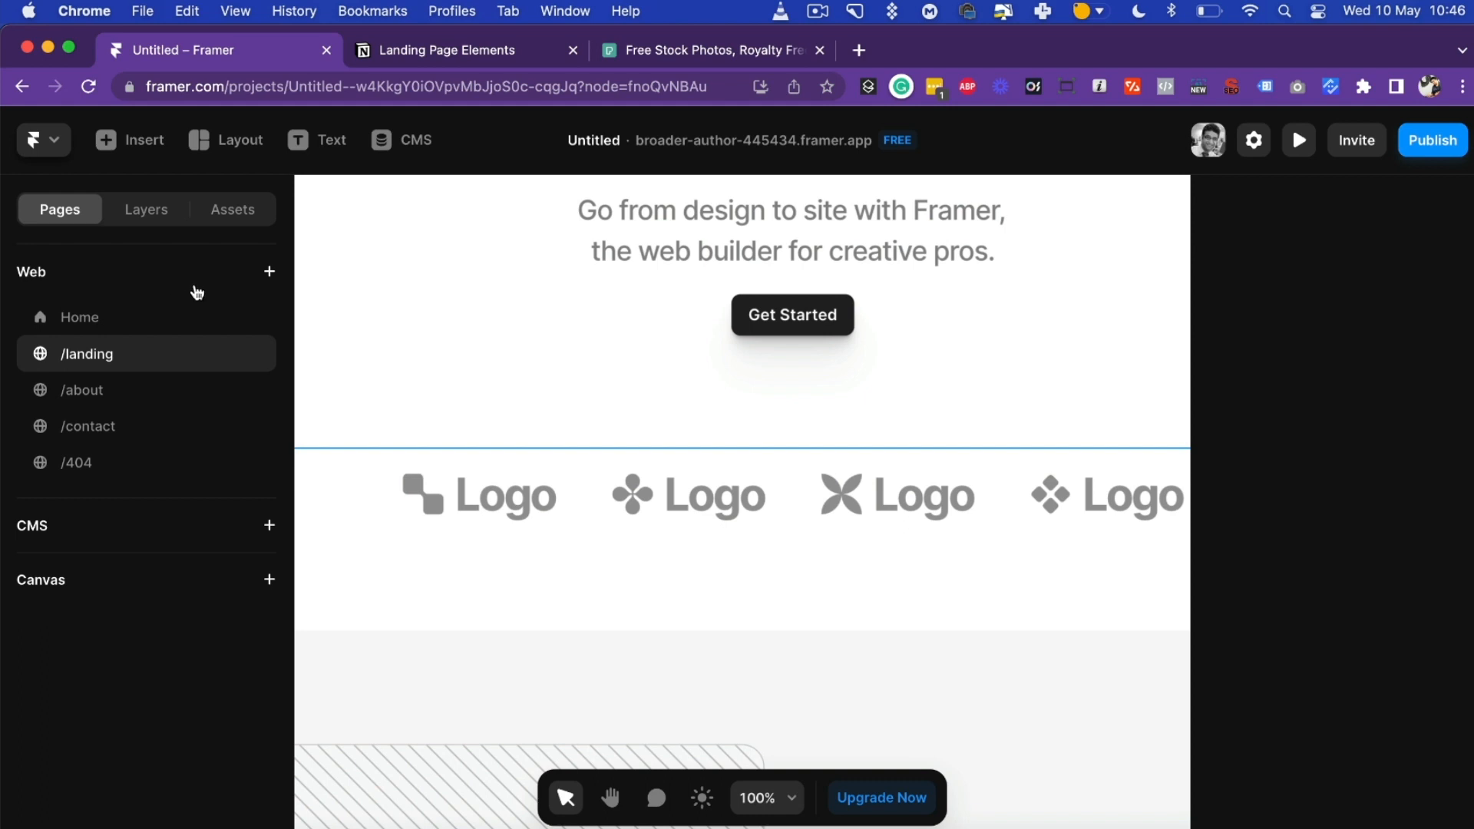
mouse_move(149, 257)
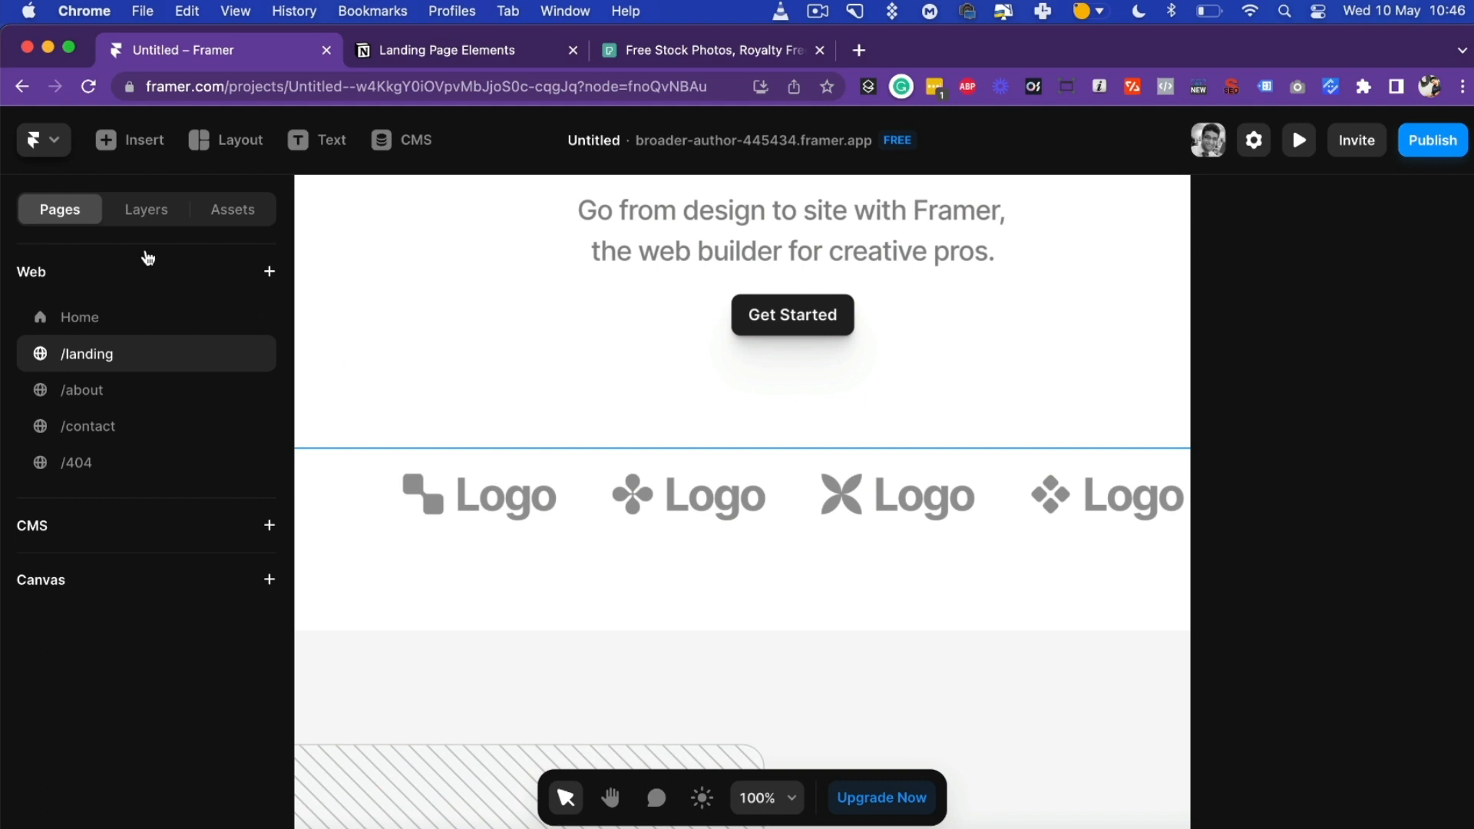
Step: Add a testimonials grid section of user quote cards below the tagline and logo row
click(128, 139)
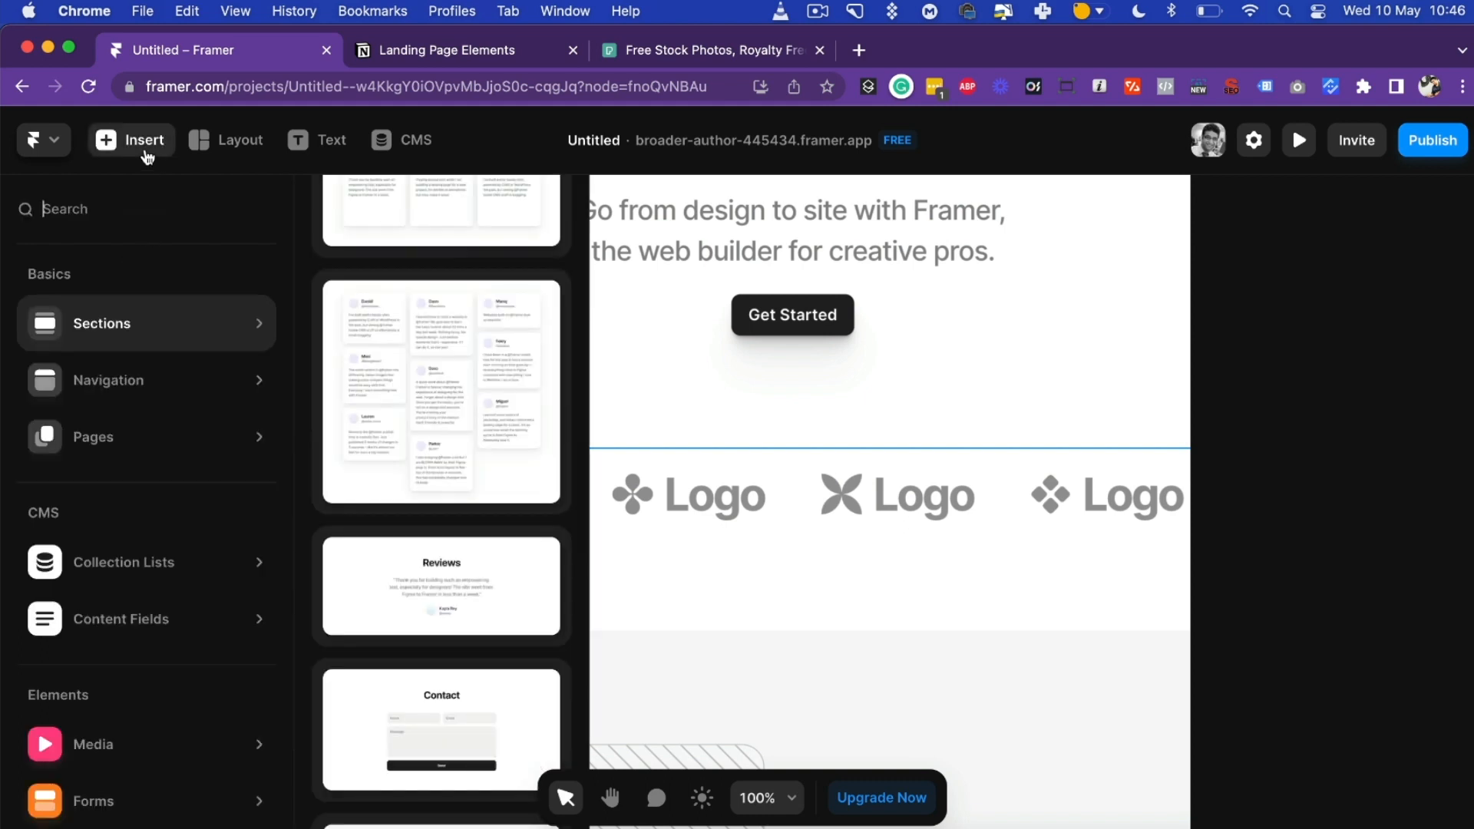
mouse_move(270, 349)
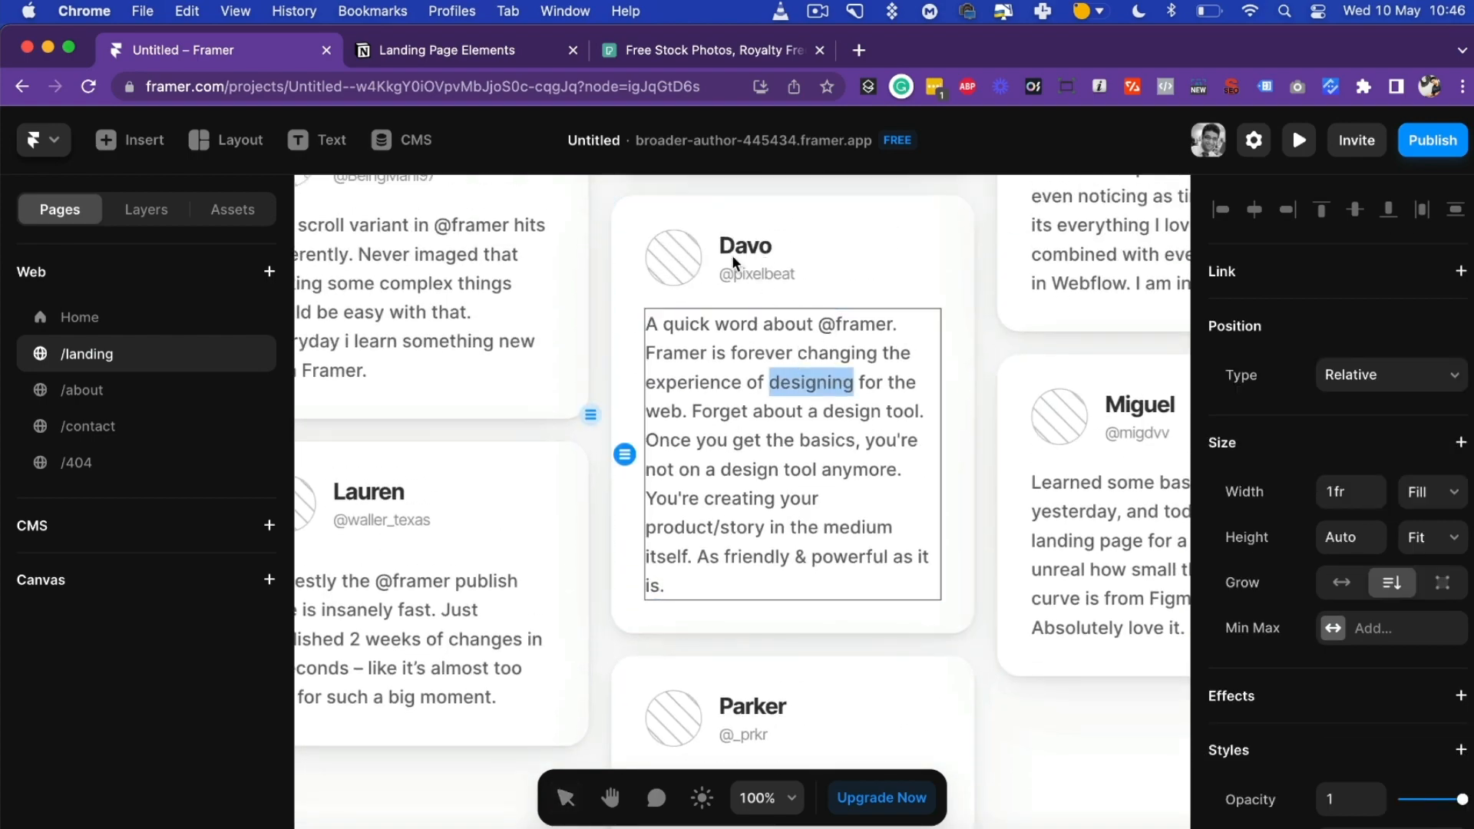
mouse_move(540, 143)
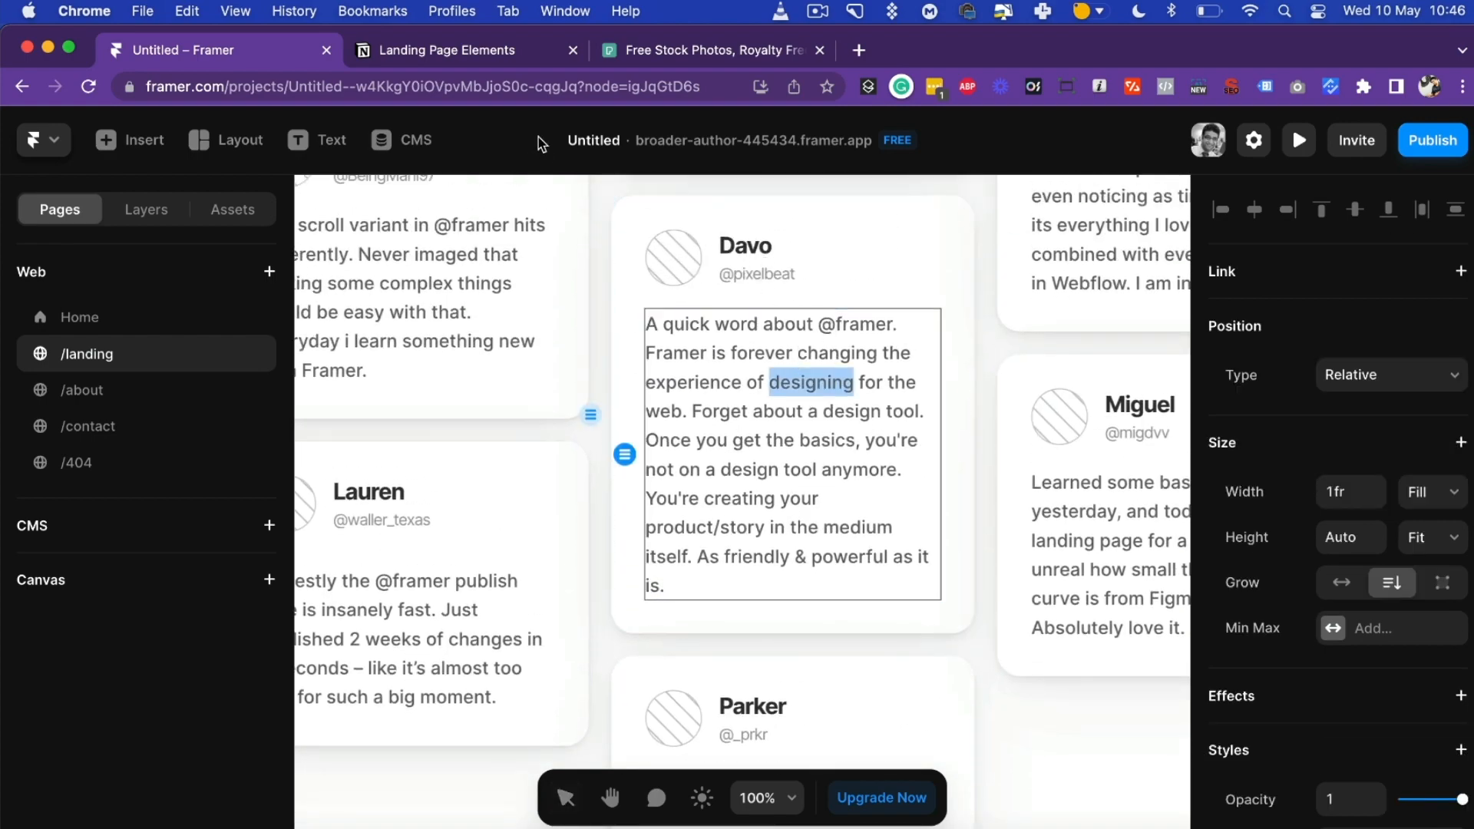
scroll(up, 3)
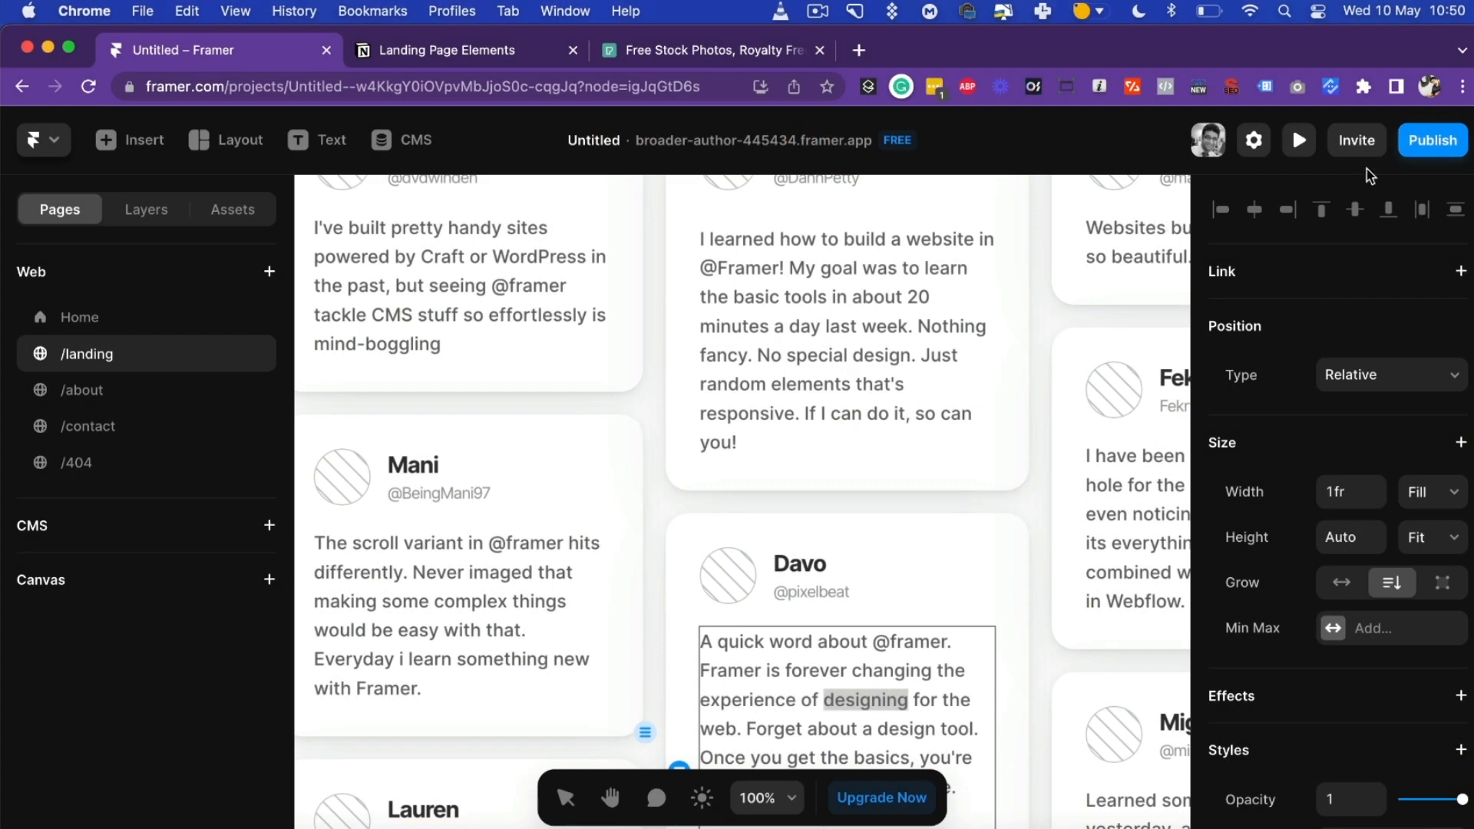
Step: Republish the site with Update and scroll the live page past the hero to the testimonials
click(1431, 139)
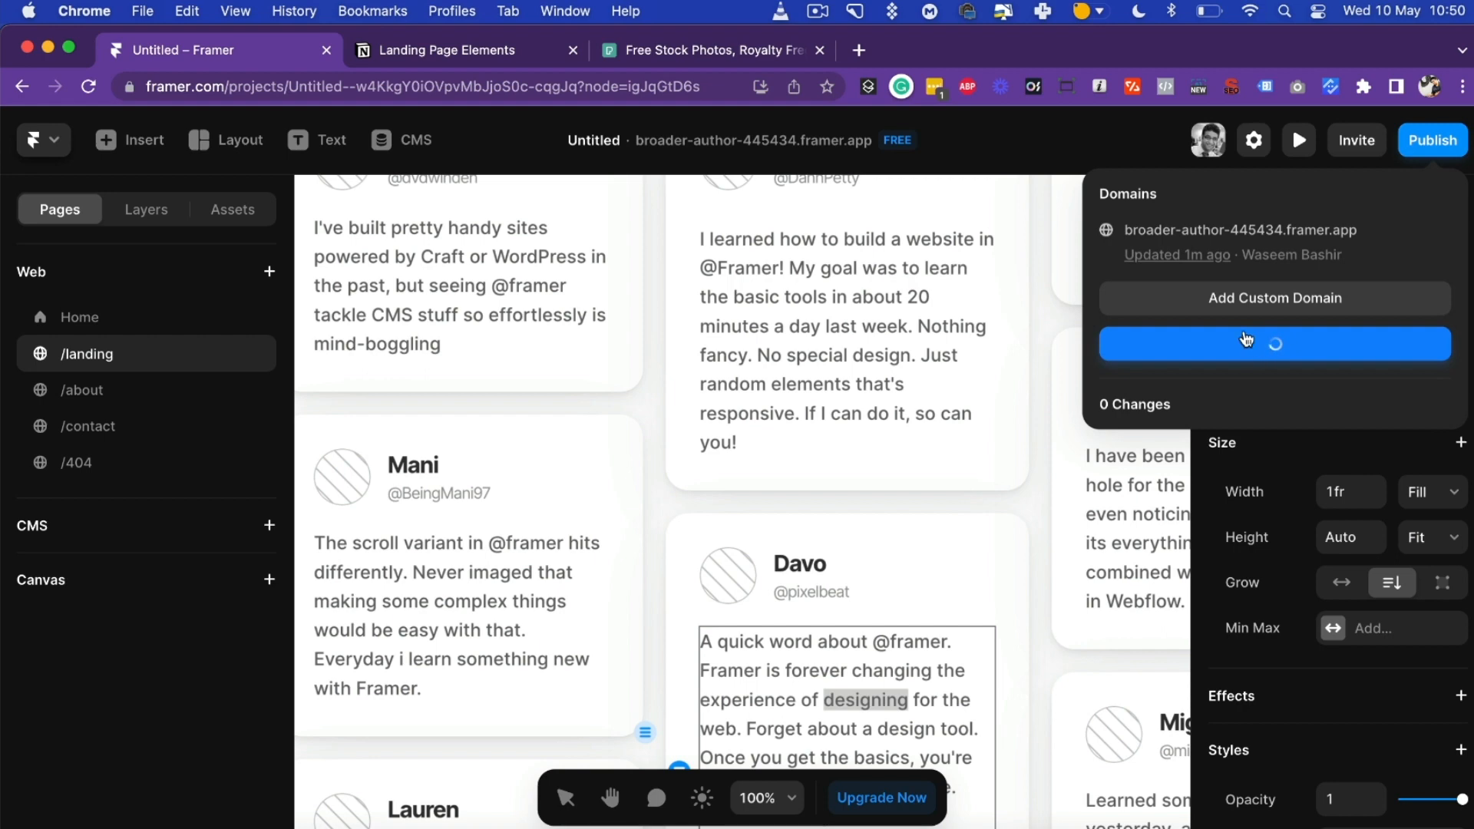
click(1272, 342)
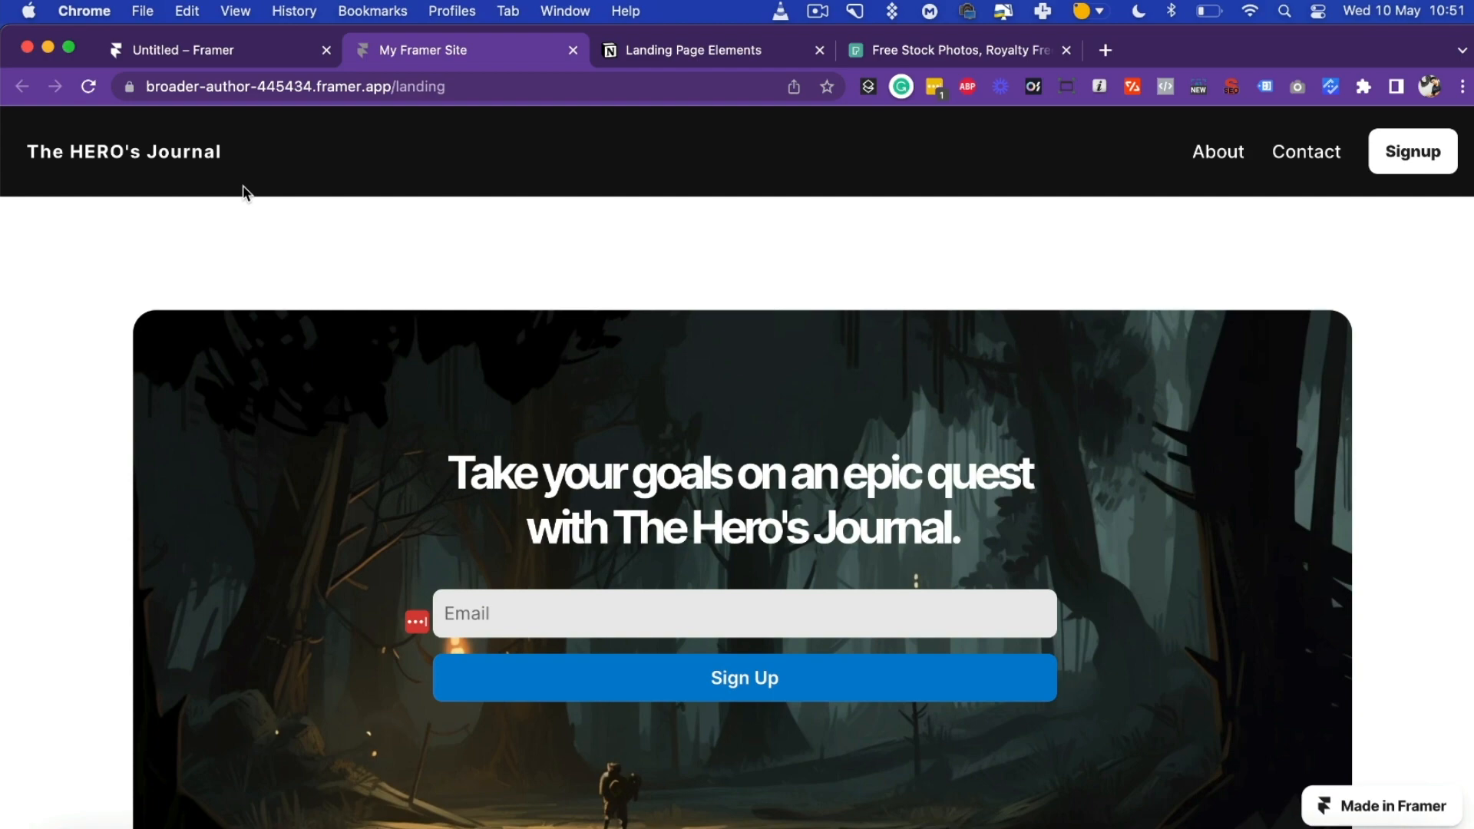
scroll(down, 3)
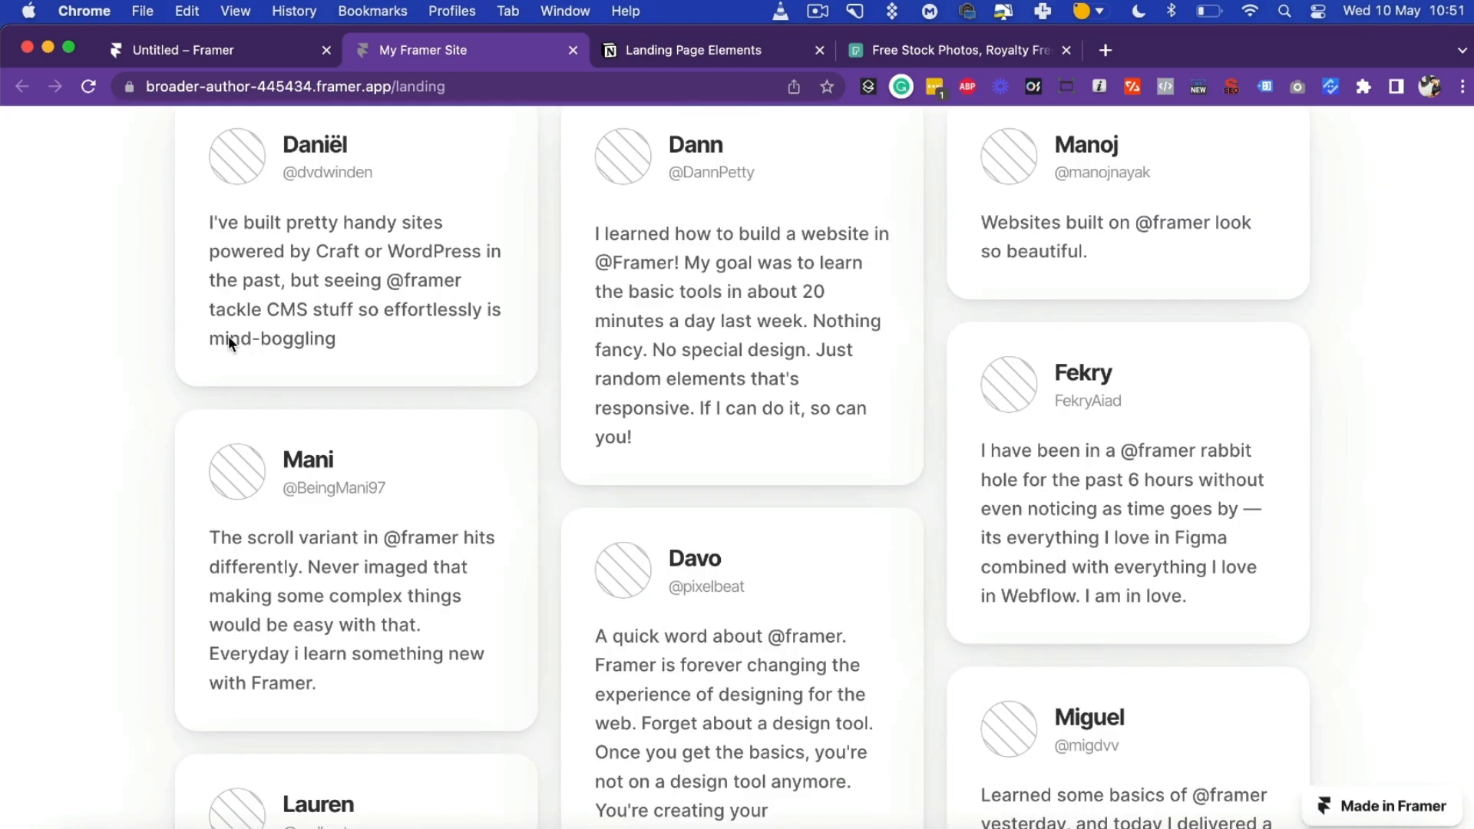
scroll(down, 3)
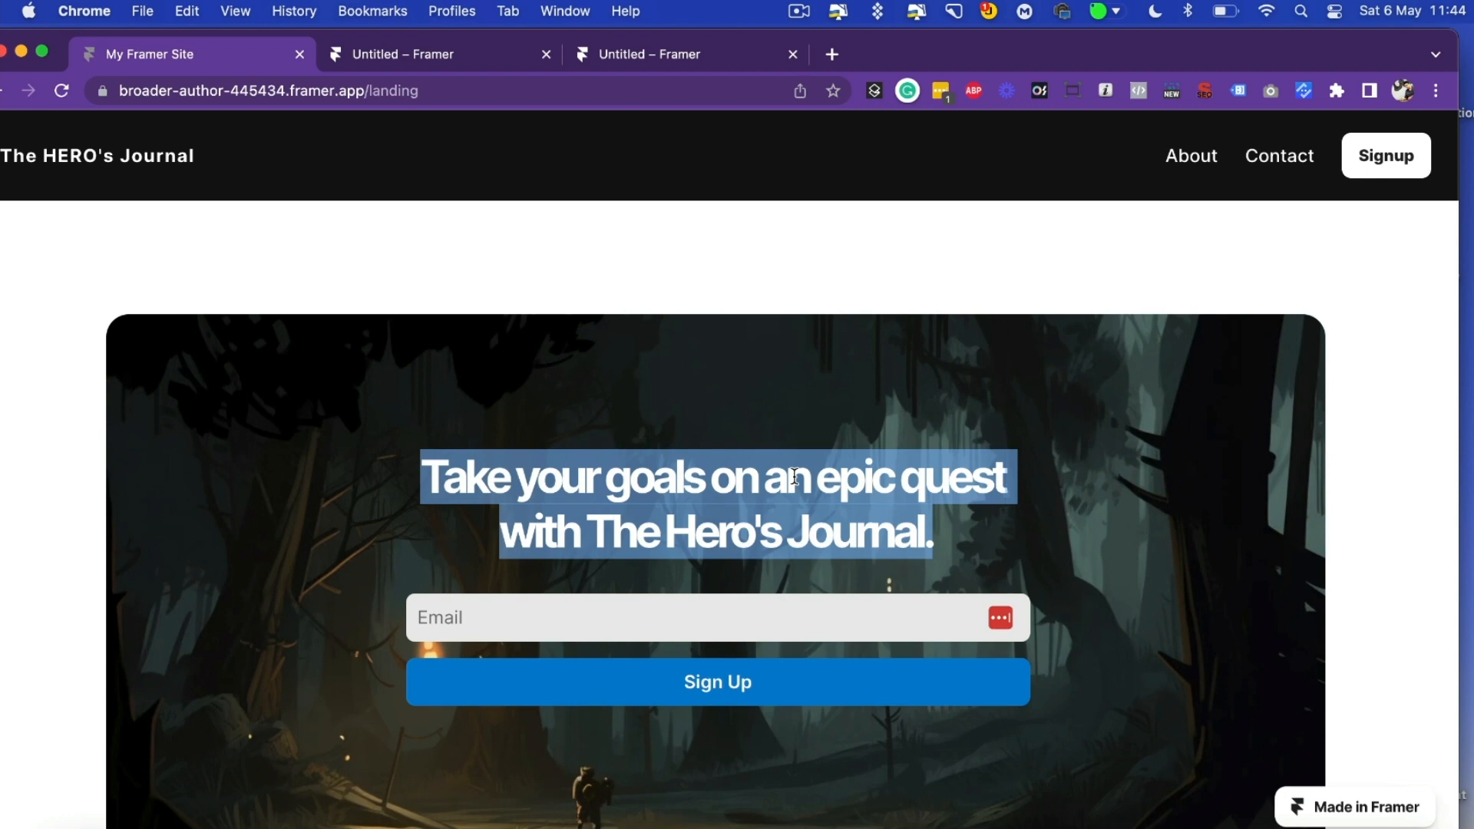
Step: Return to the untitled Framer project showing 'The Landing Page.' template across device layouts
click(404, 53)
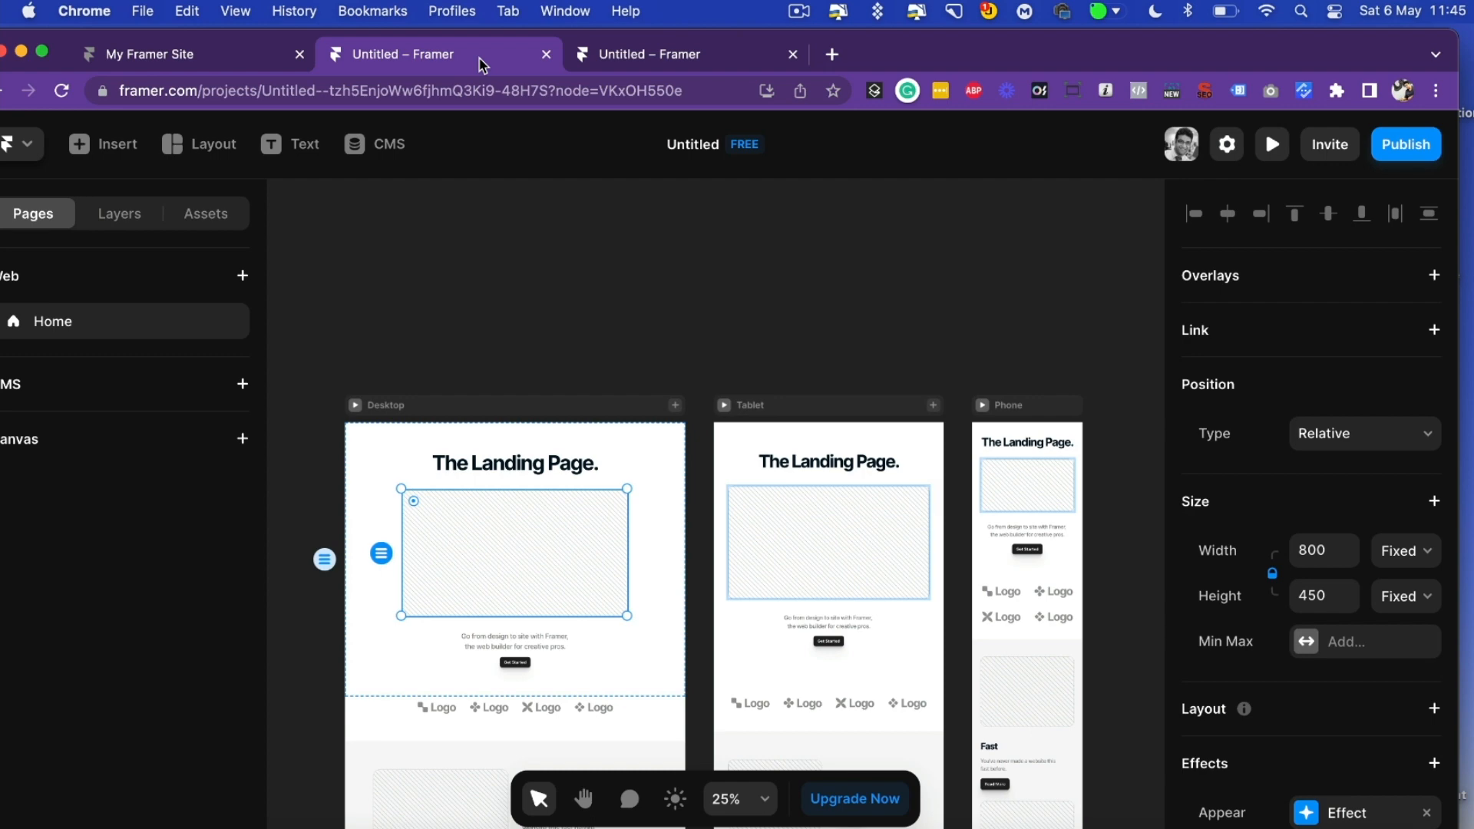
mouse_move(586, 425)
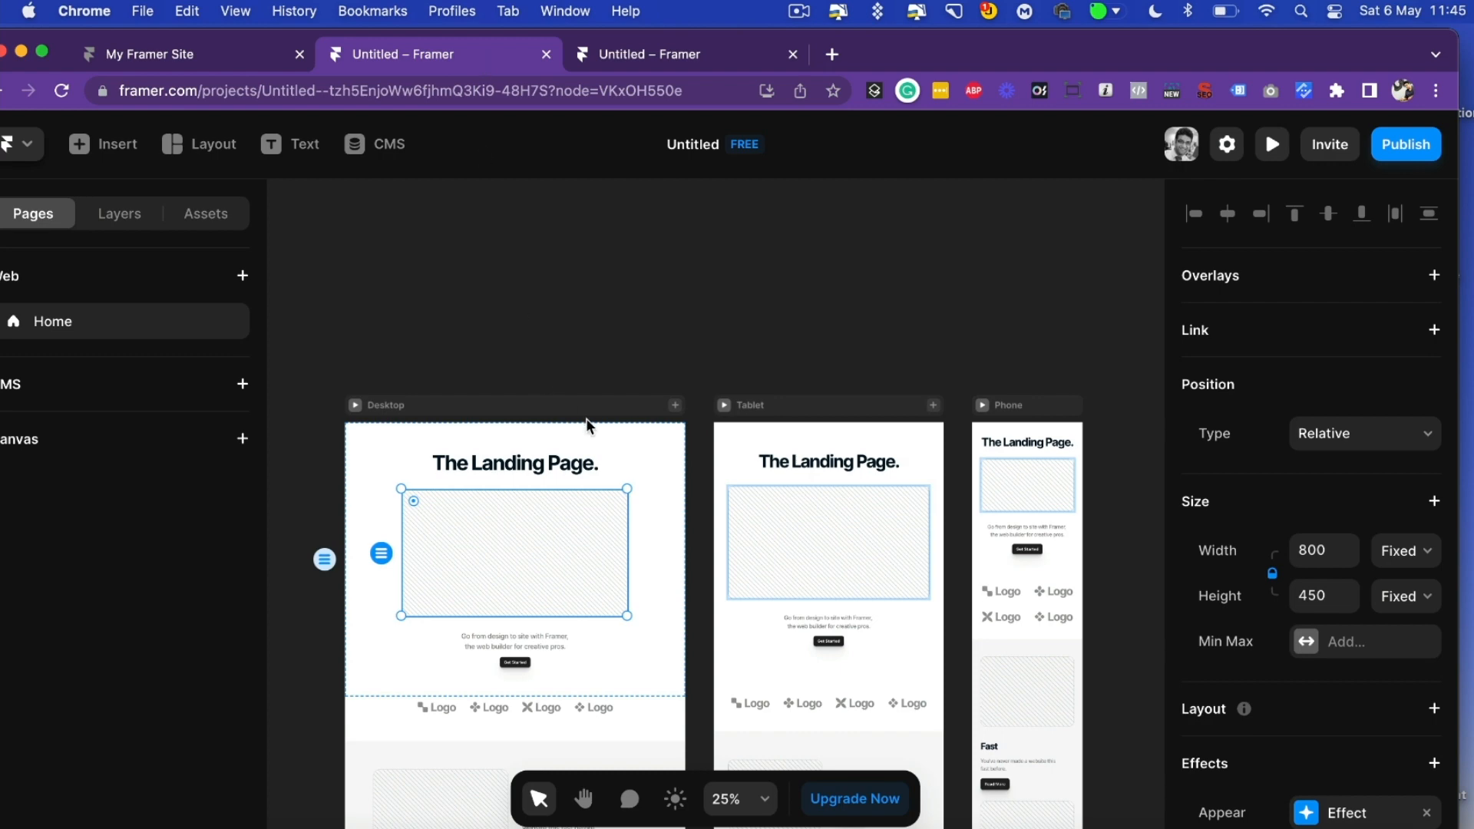